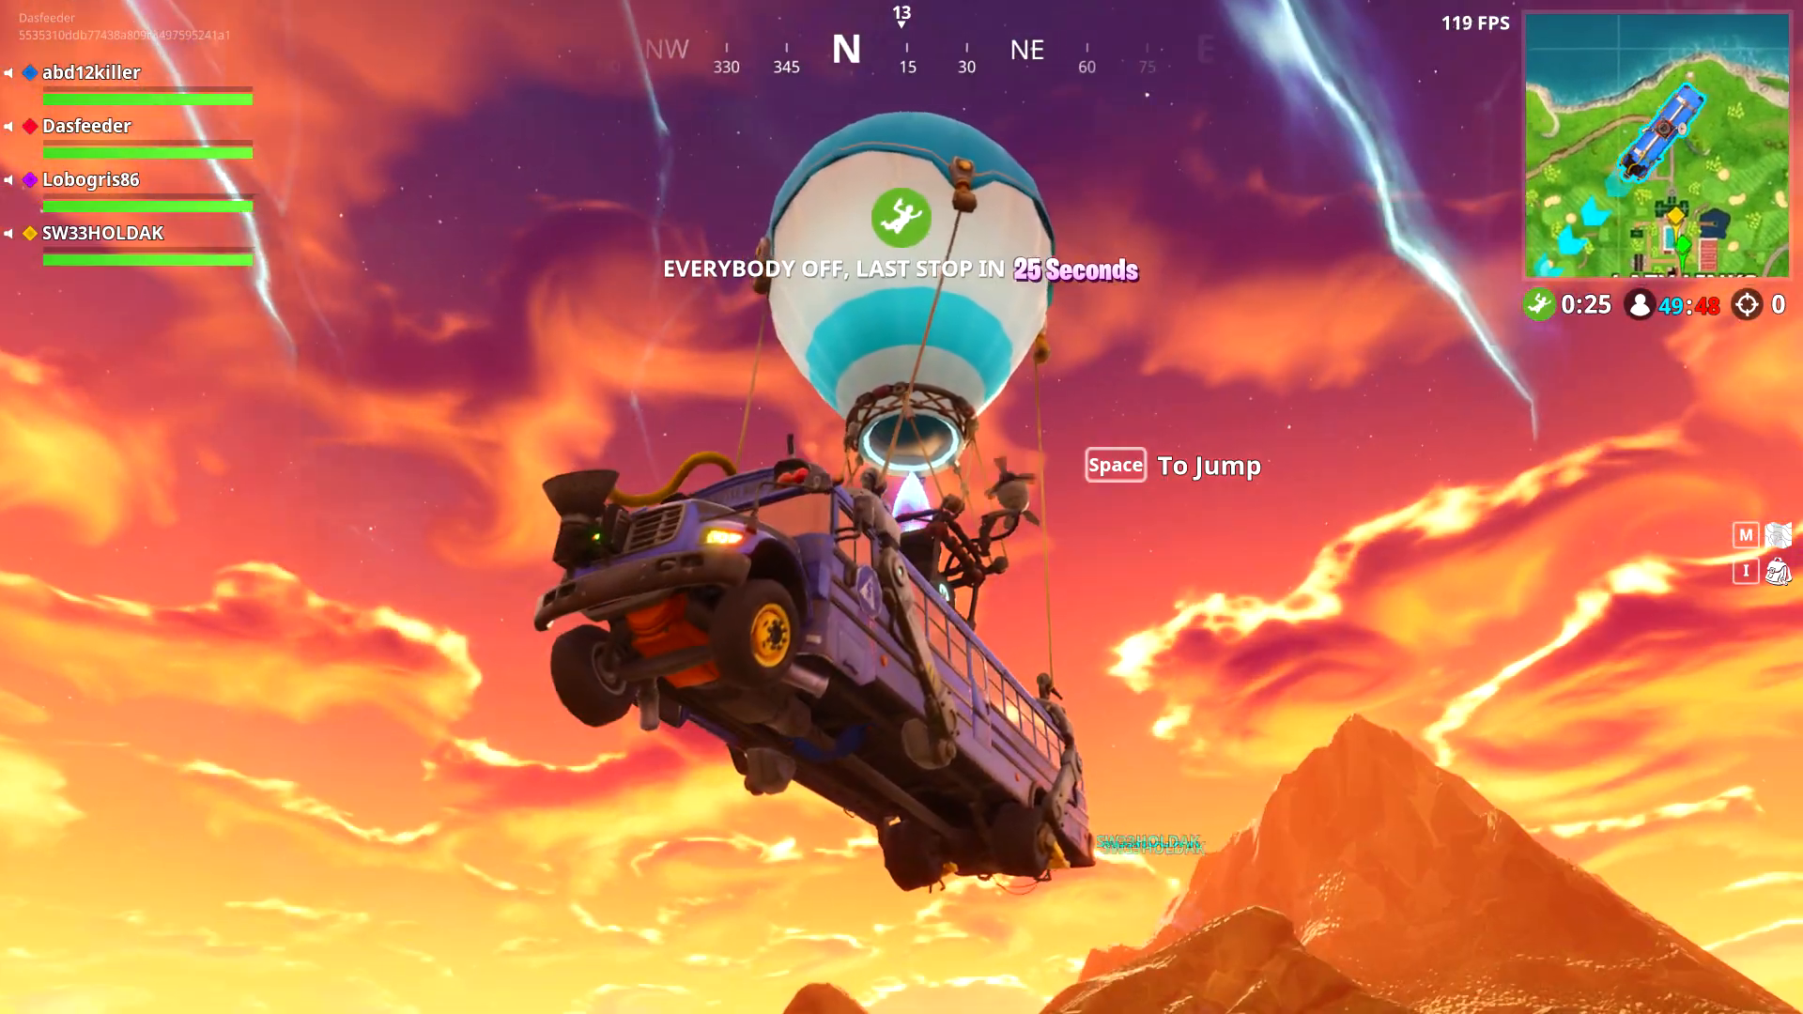
Step: Choose the Lightweight RP template for the new FortniteBounceShader project
{"action": "key", "text": "space"}
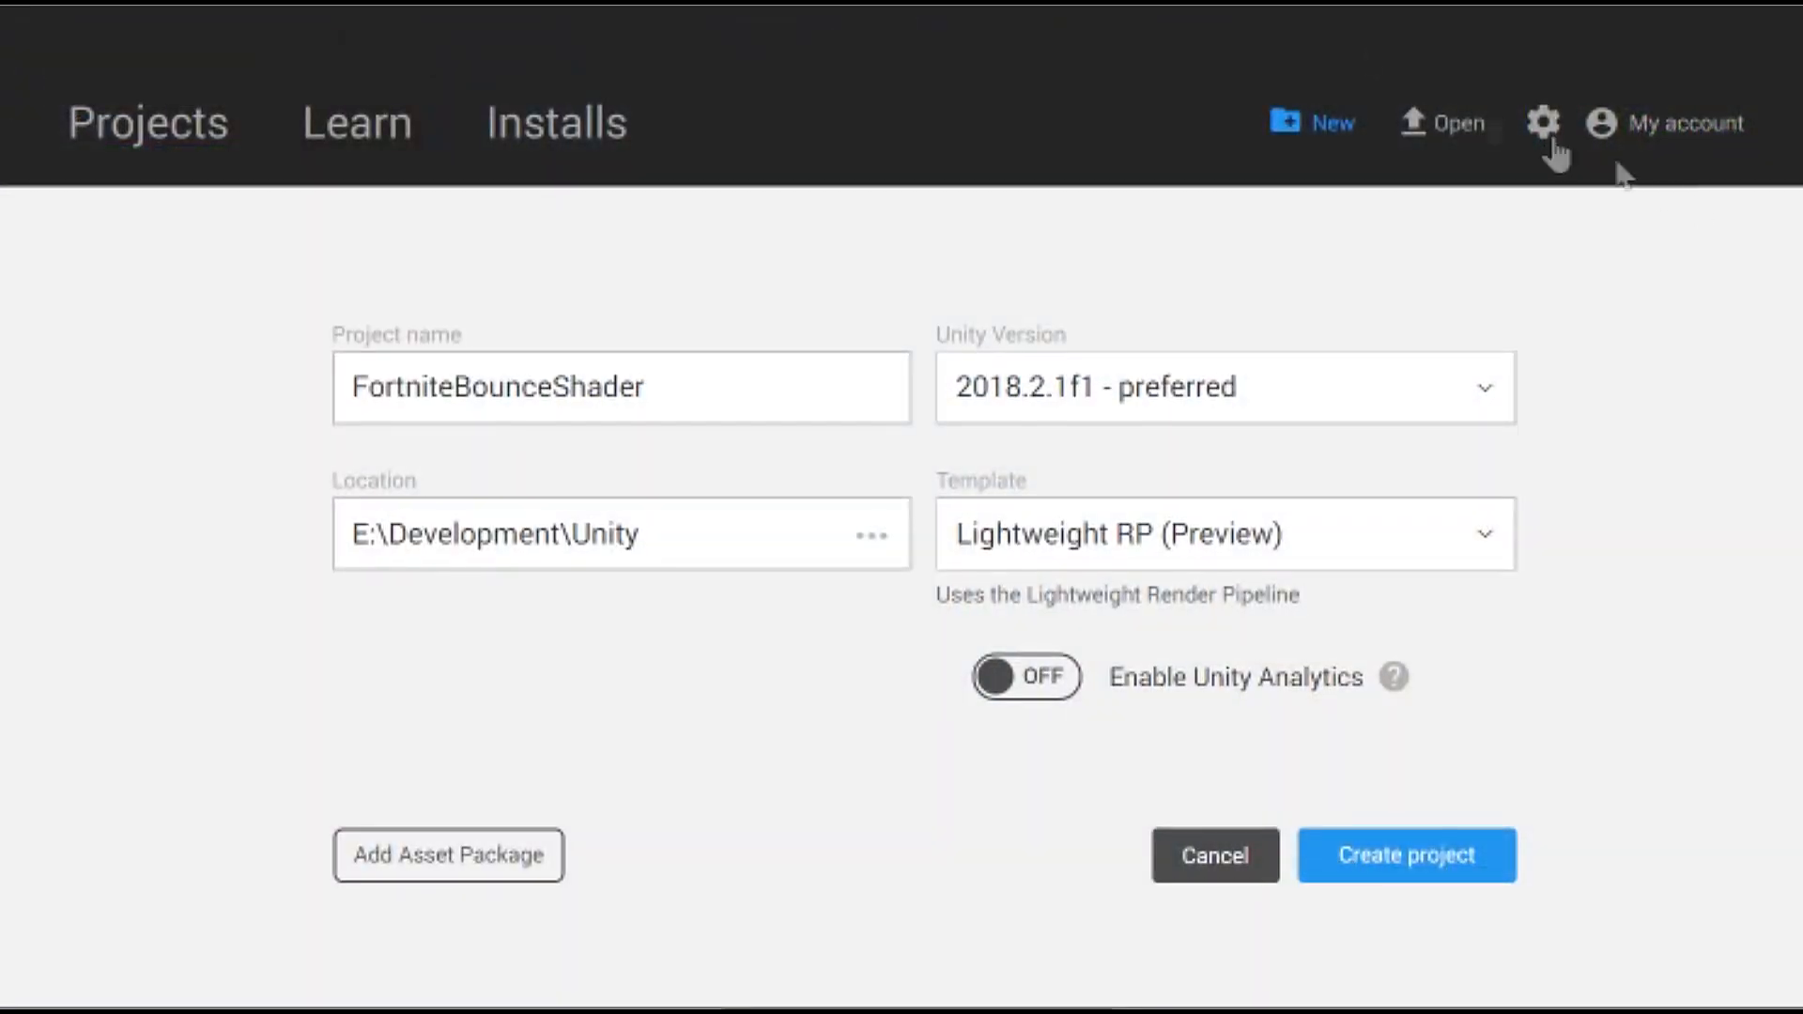
{"action": "left_click", "coordinate": [1223, 532]}
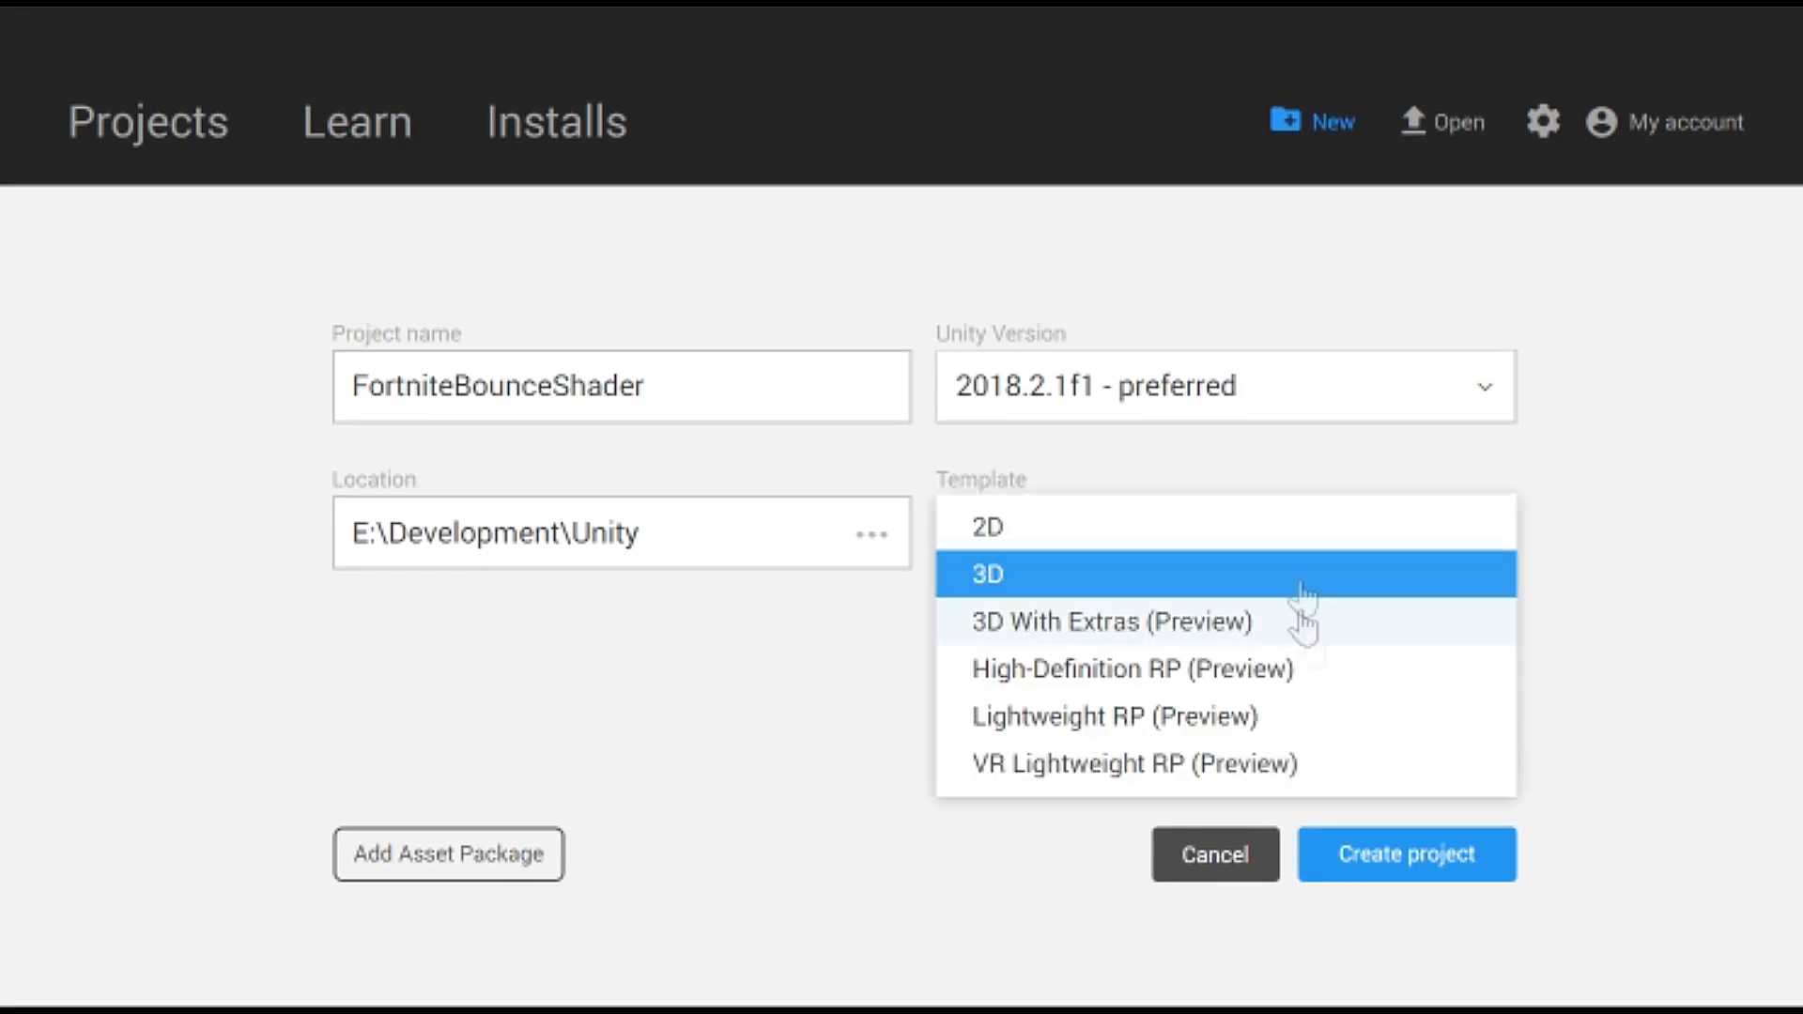
{"action": "left_click", "coordinate": [1405, 853]}
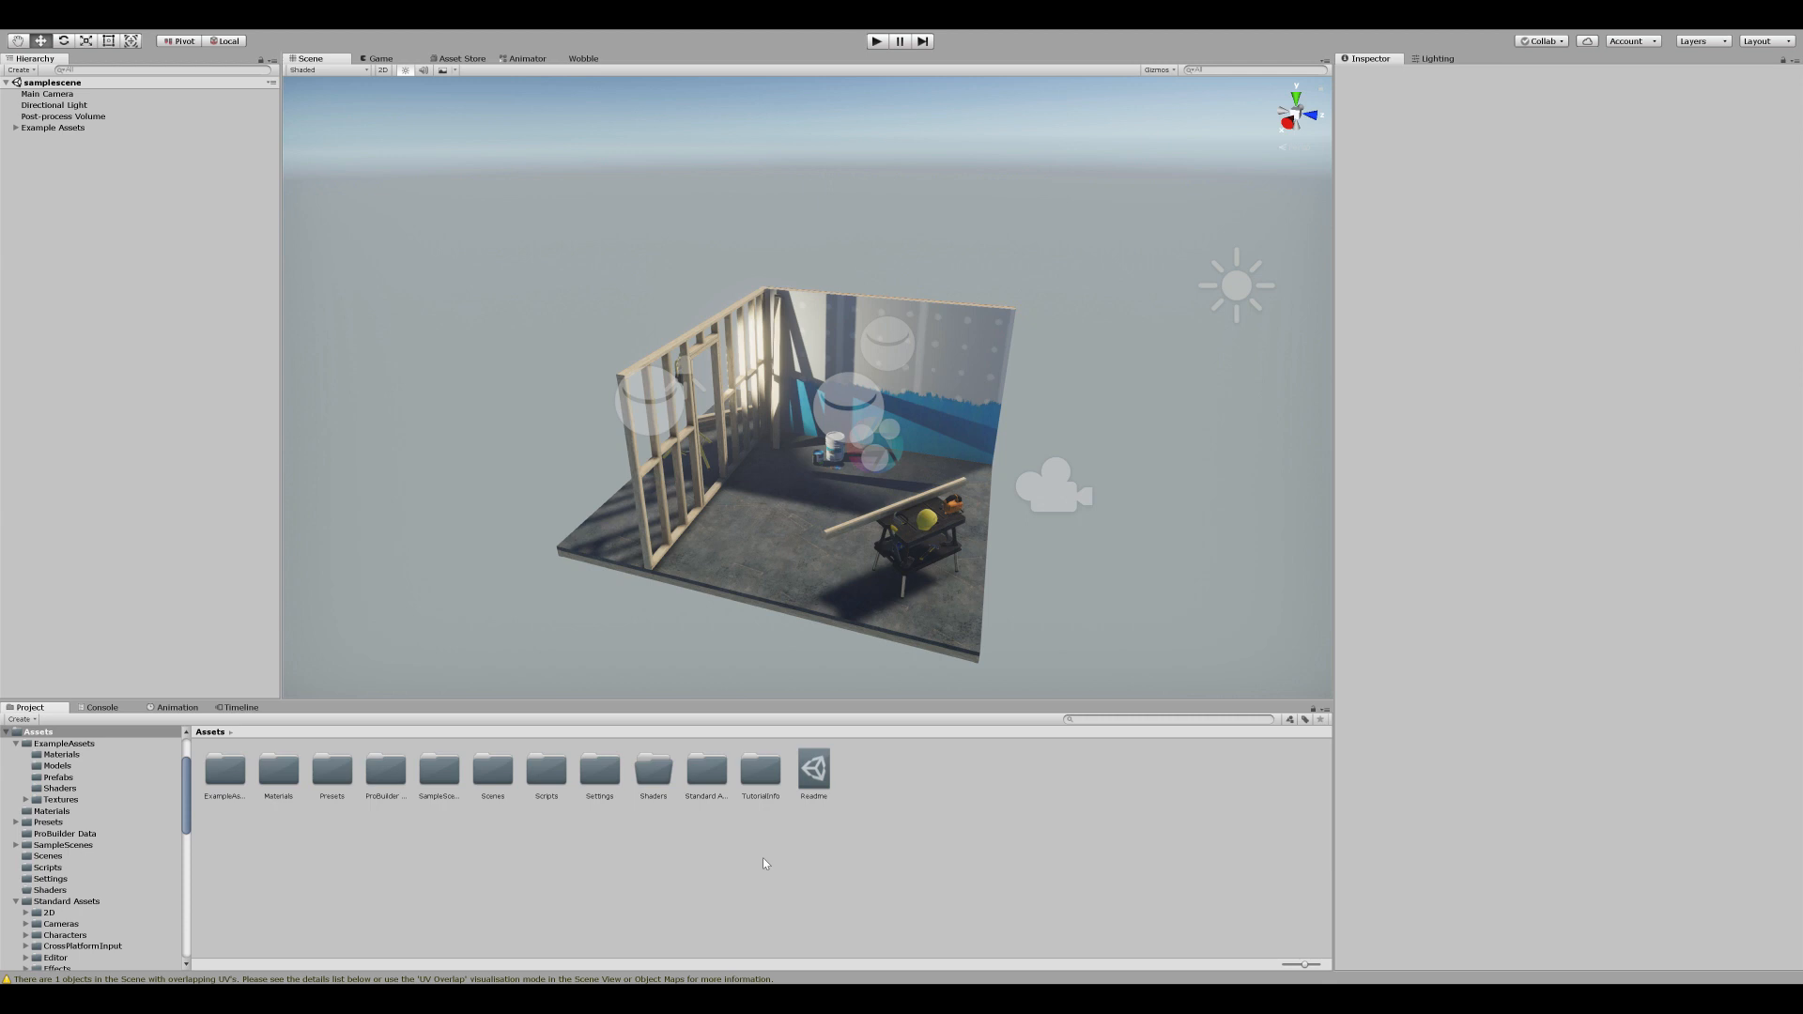
{"action": "mouse_move", "coordinate": [490, 771]}
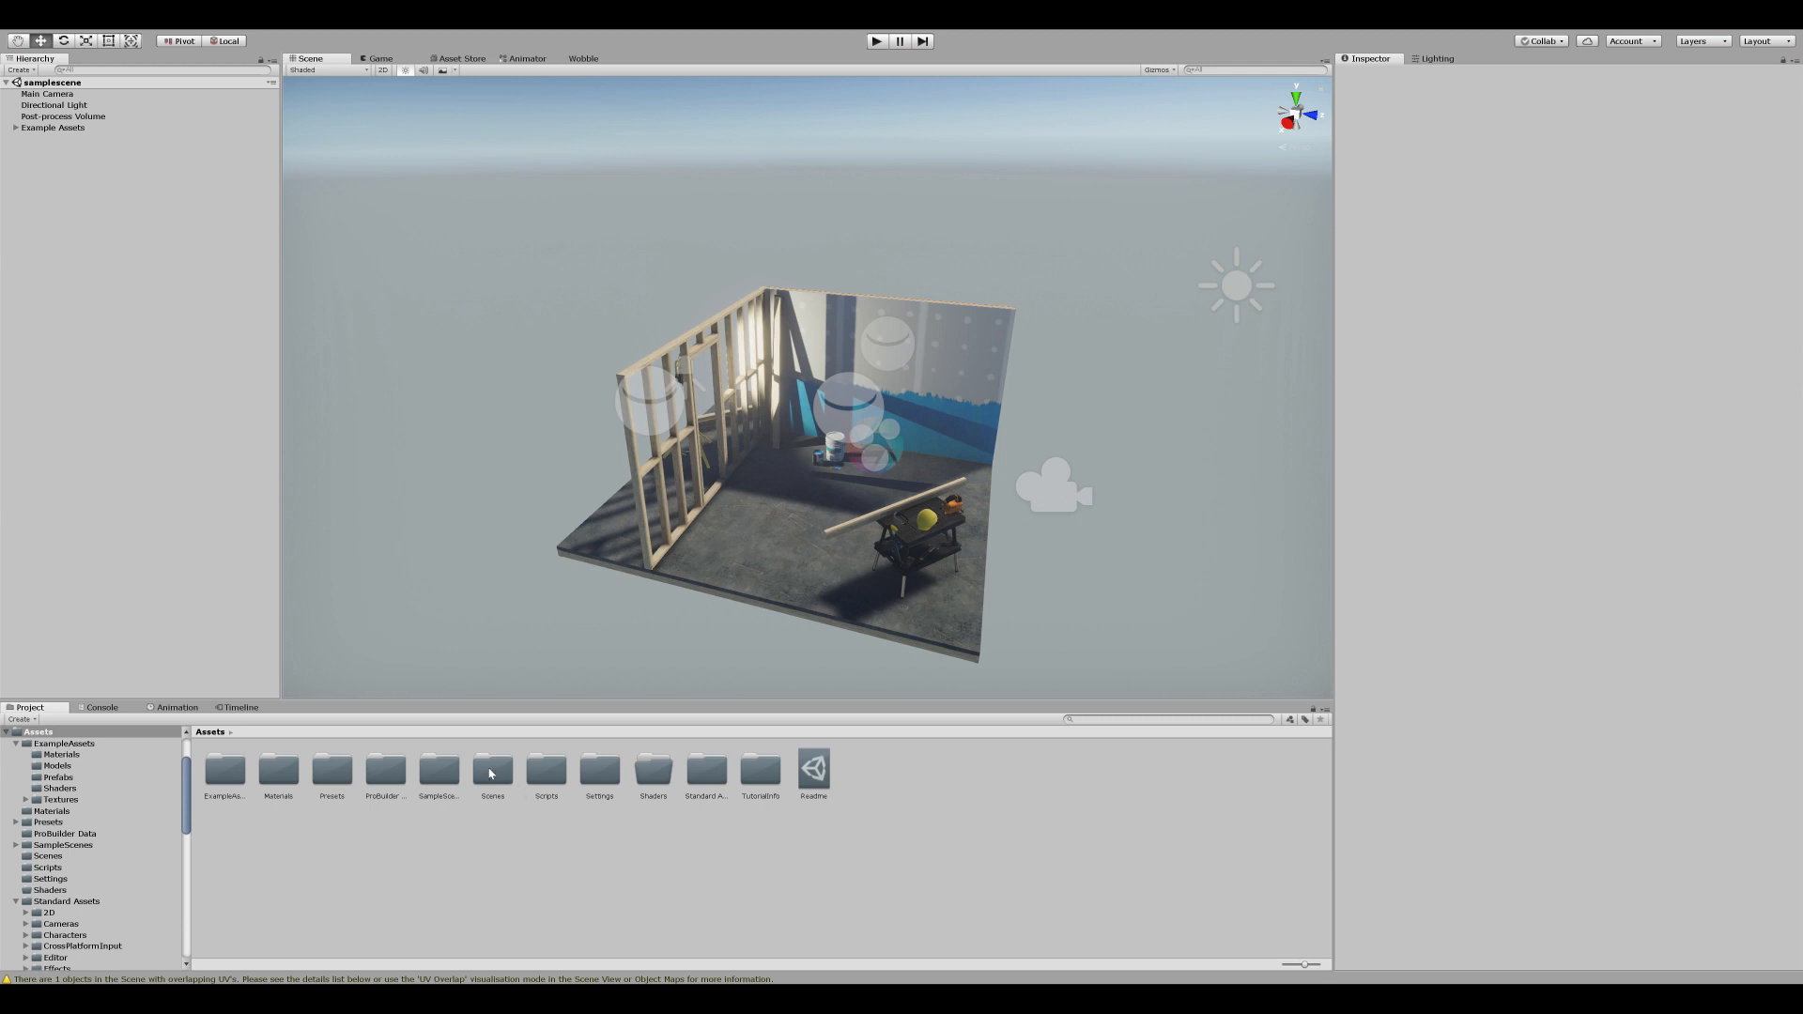
Step: Create a scene asset named BounceScene in the Scenes folder and open it
{"action": "right_click", "coordinate": [492, 772]}
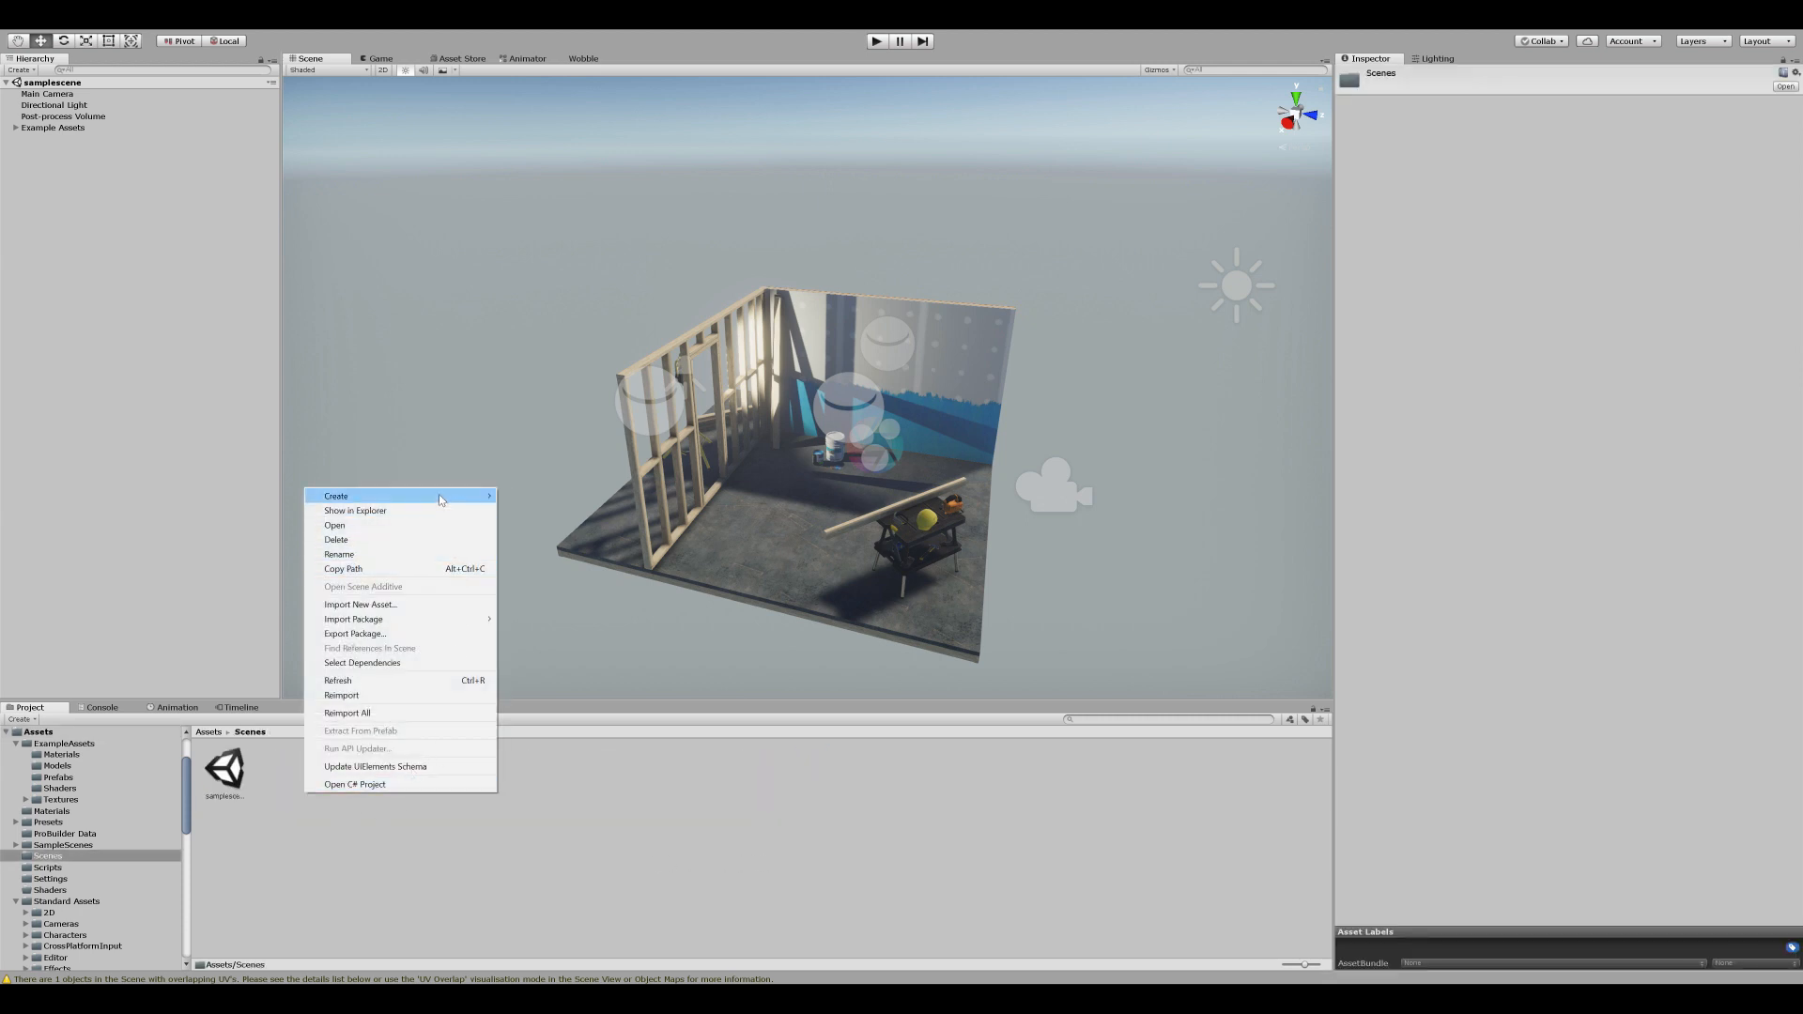
{"action": "left_click", "coordinate": [336, 495]}
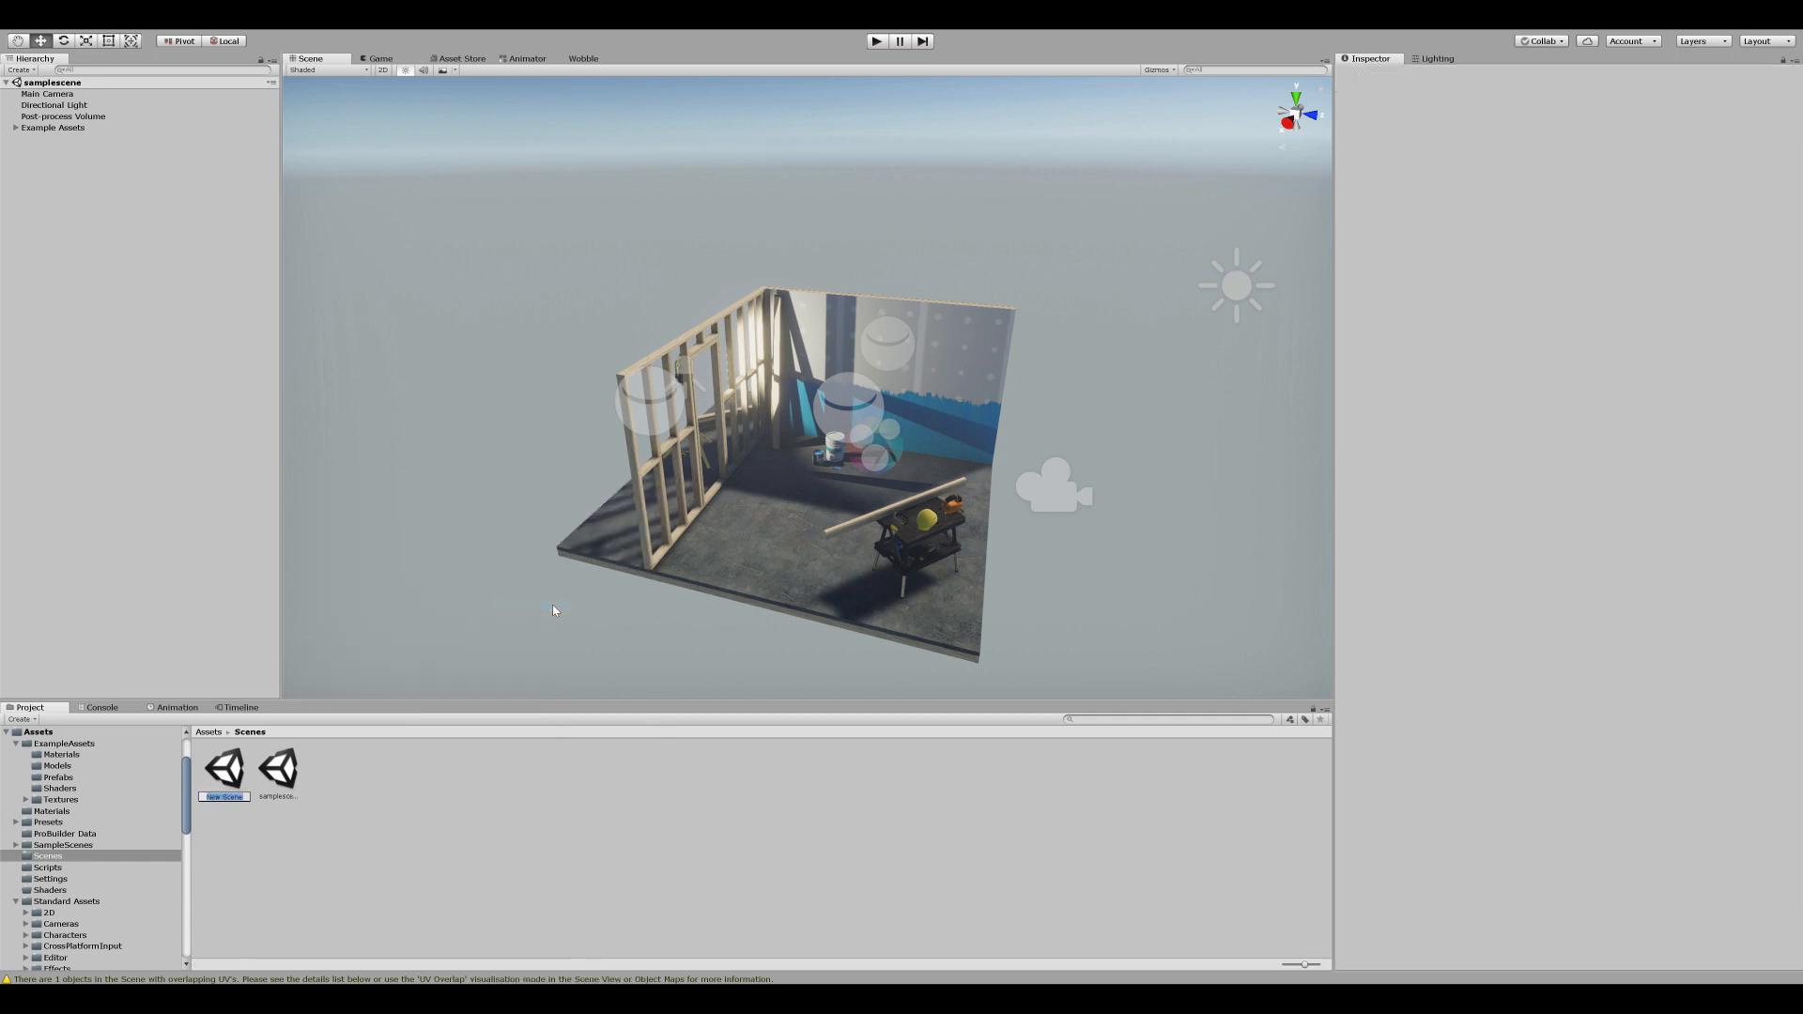
{"action": "type", "text": "BounceScene"}
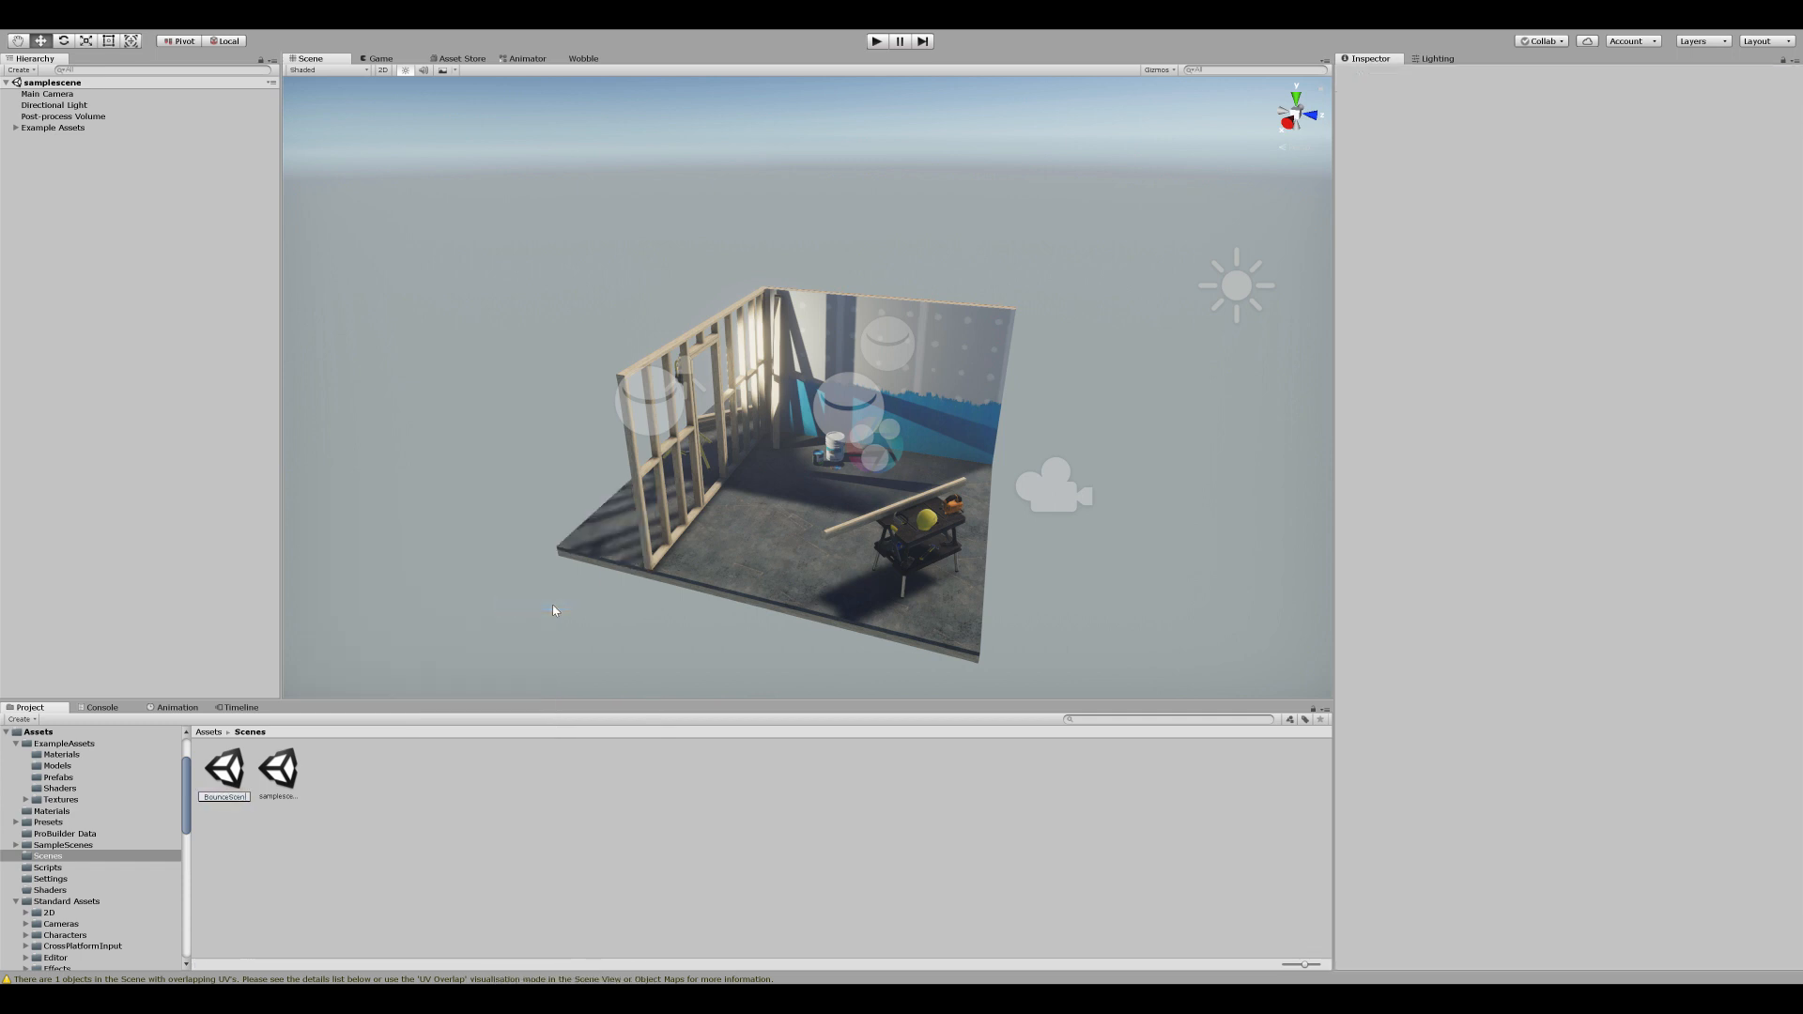
{"action": "left_click", "coordinate": [223, 766]}
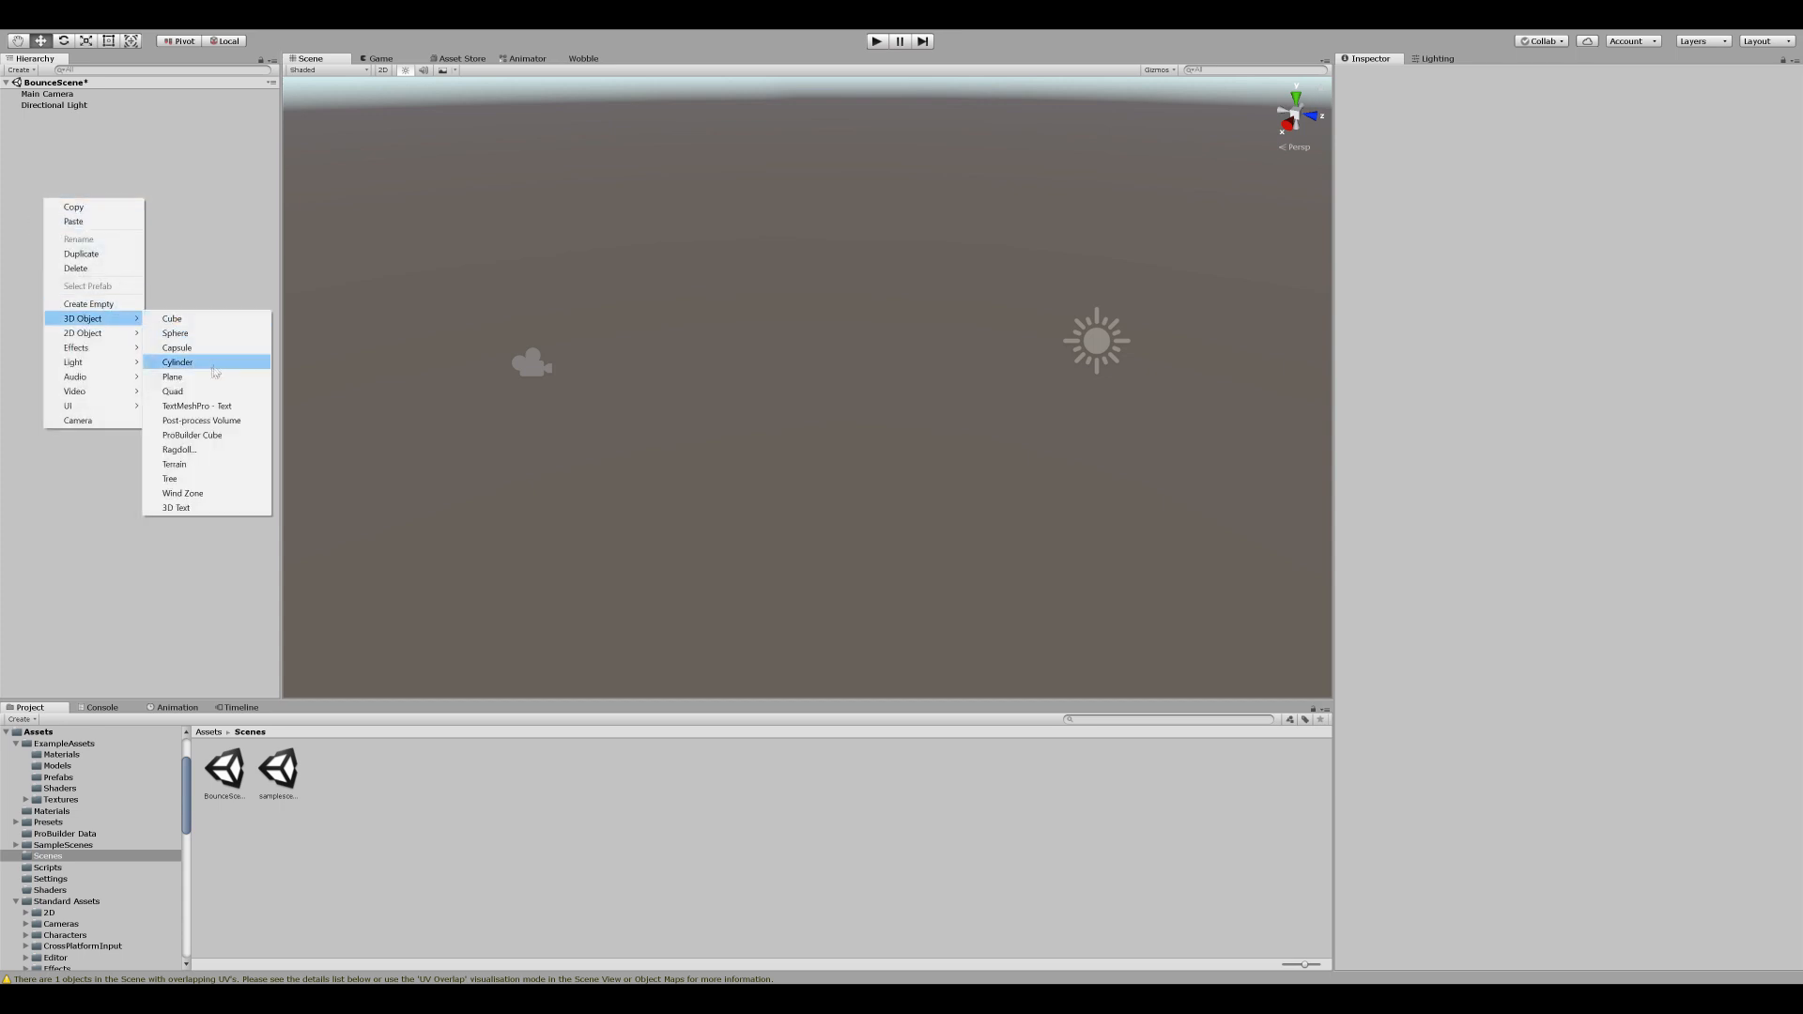
Step: Add a ground plane, then build a curved ProBuilder staircase with the Shape Tool
{"action": "left_click", "coordinate": [173, 377]}
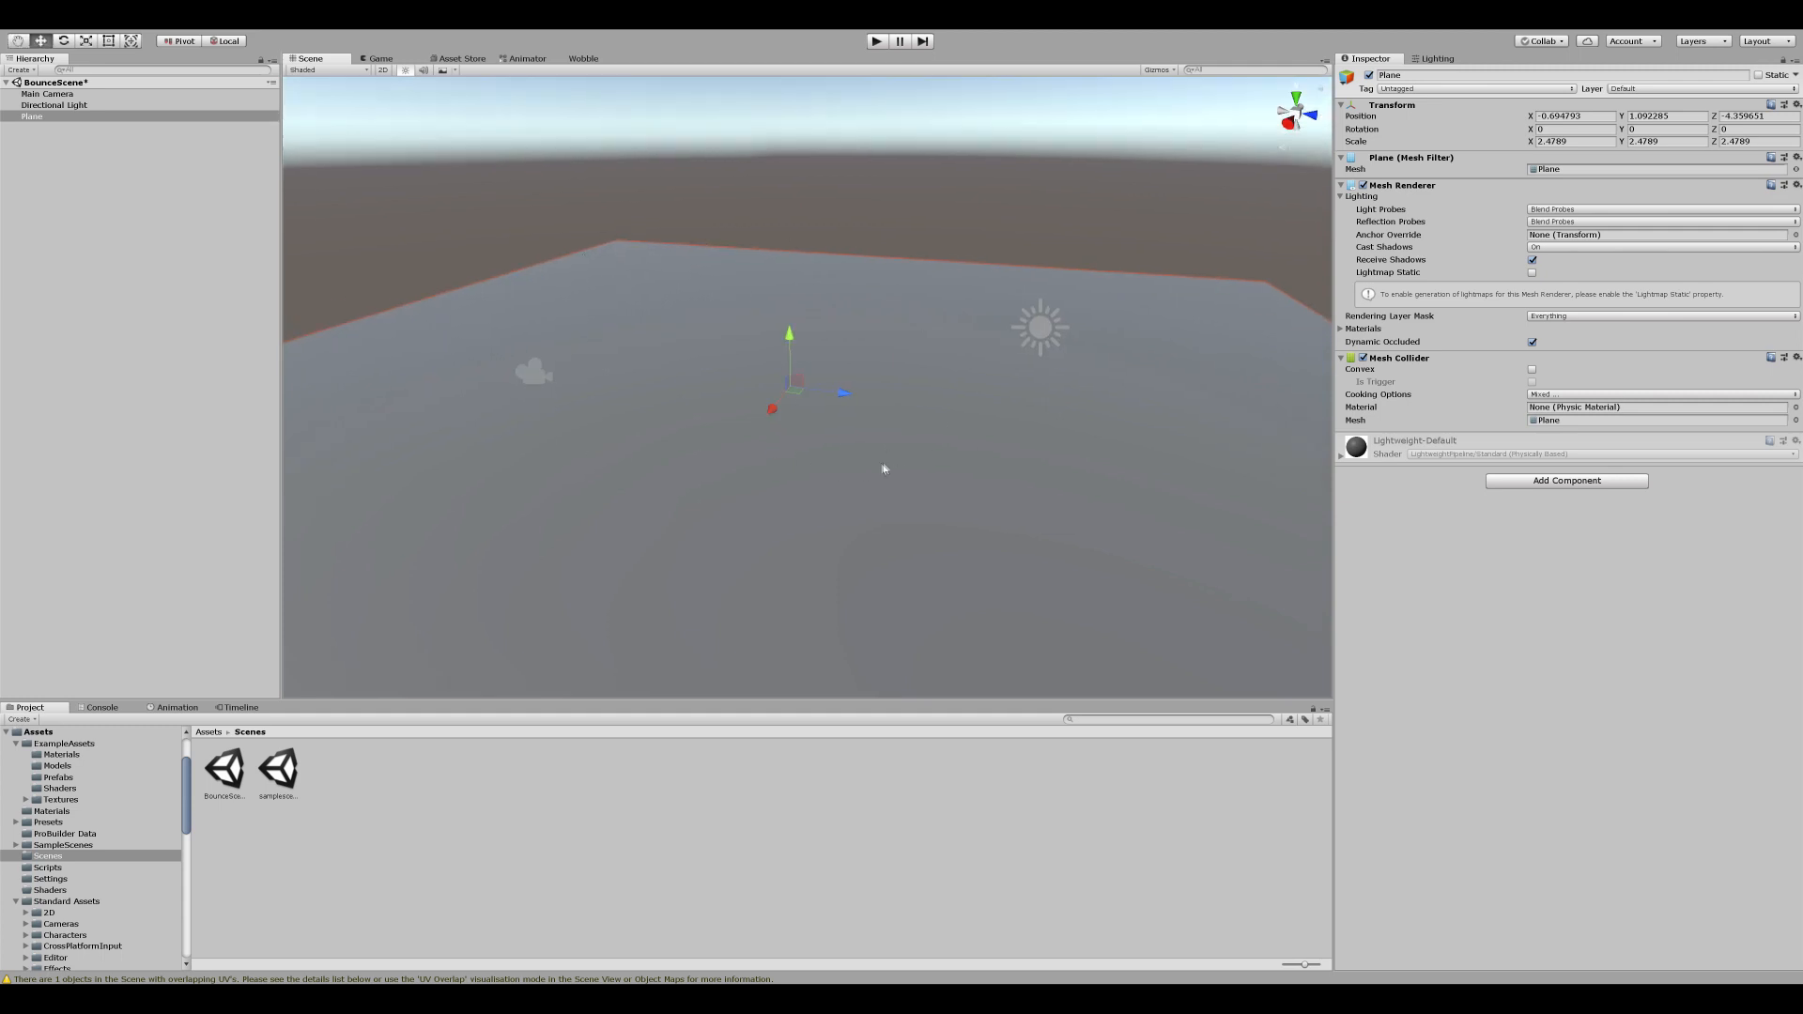
{"action": "mouse_move", "coordinate": [802, 387]}
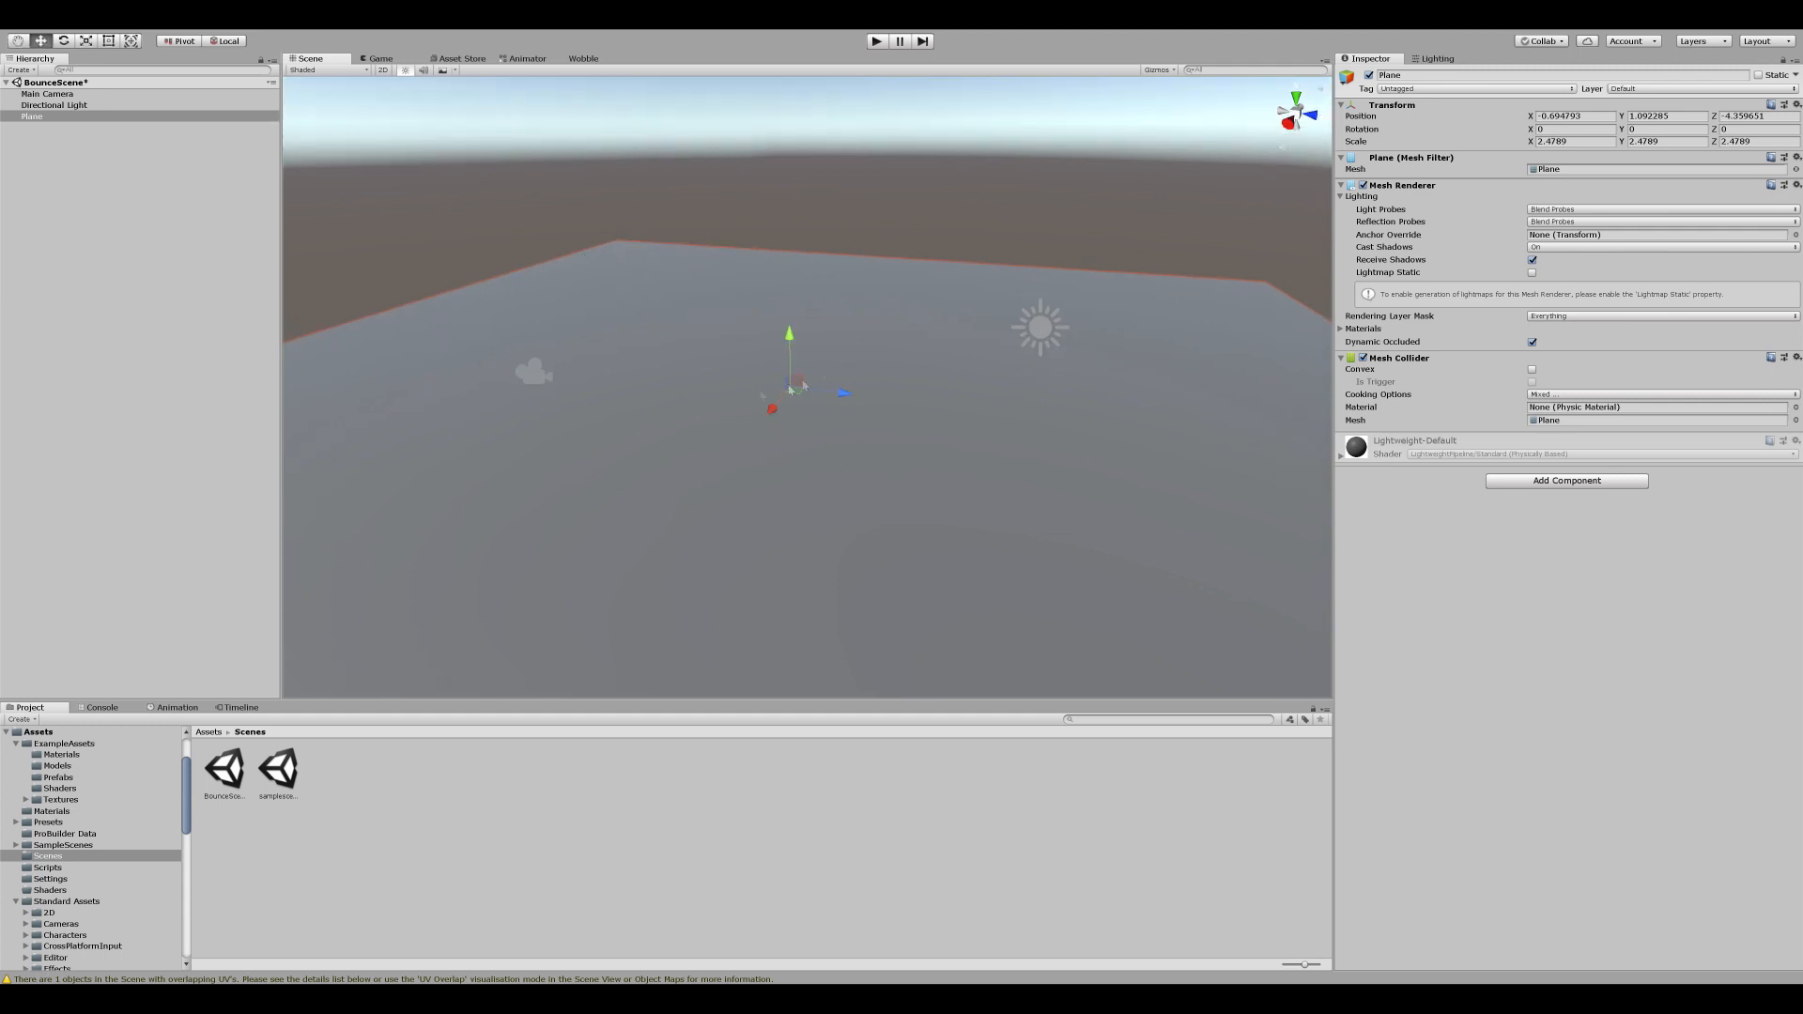
{"action": "left_click", "coordinate": [807, 492]}
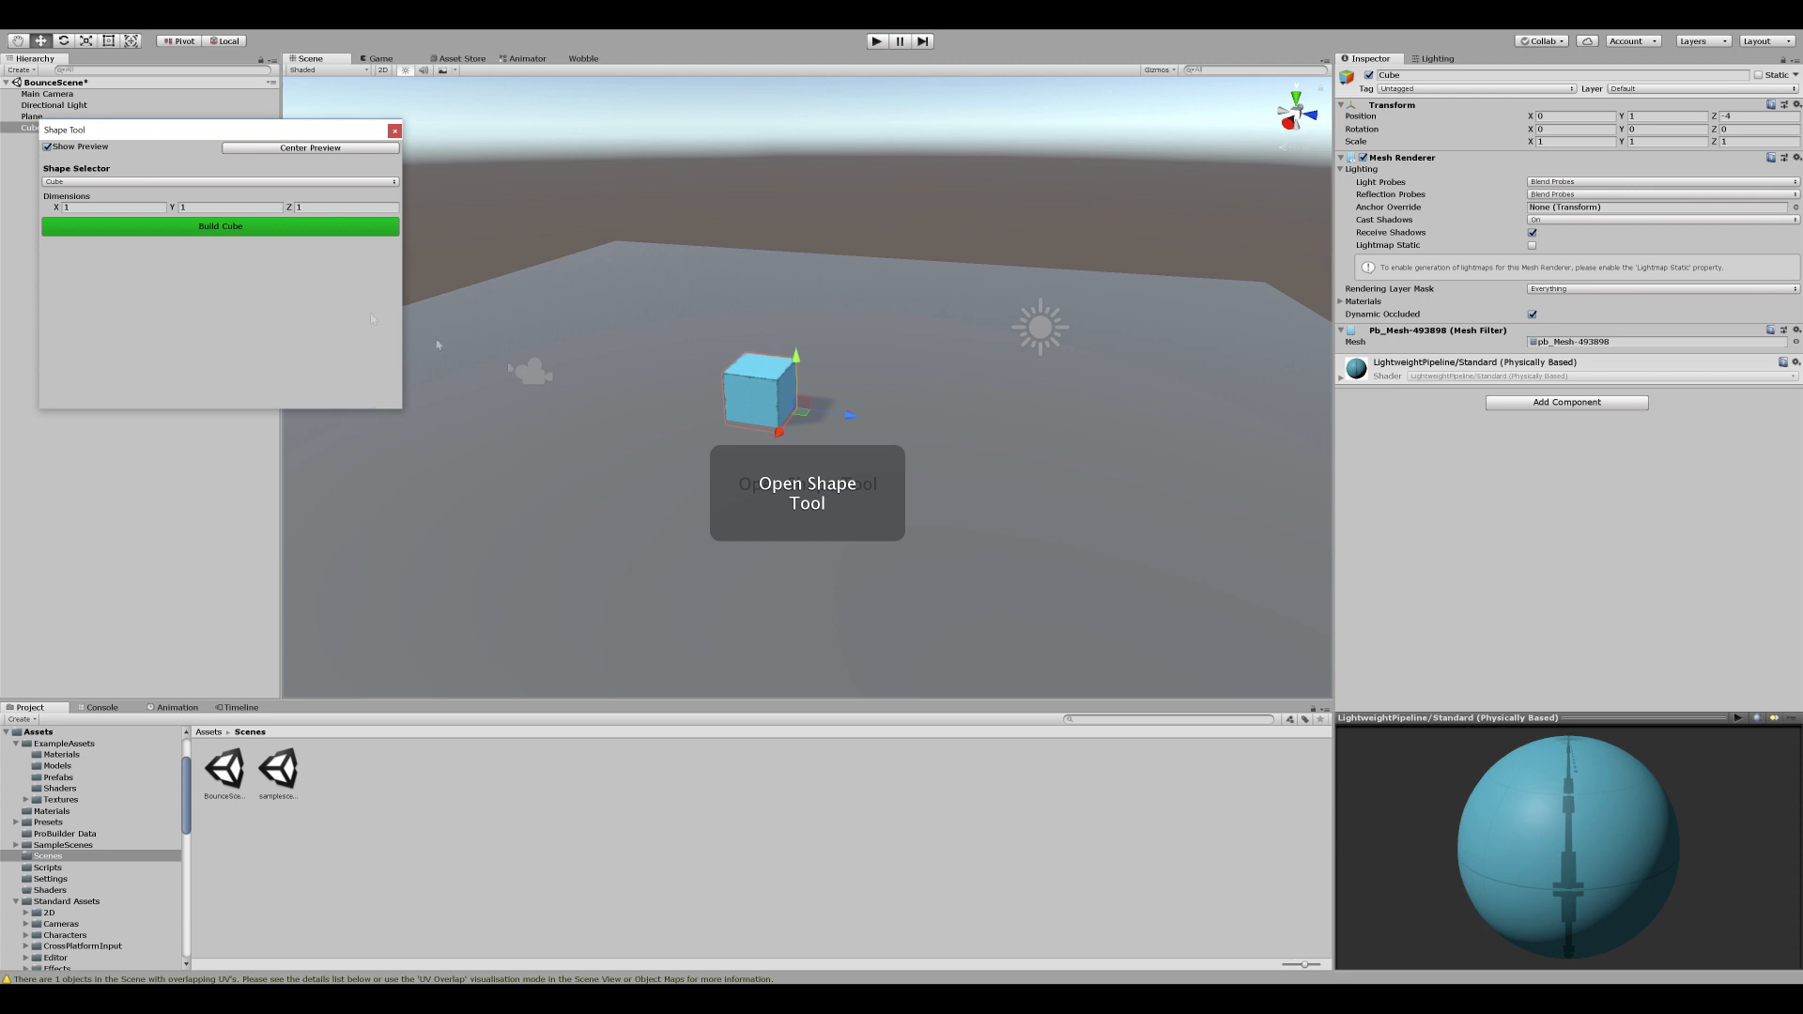
{"action": "left_click", "coordinate": [218, 180]}
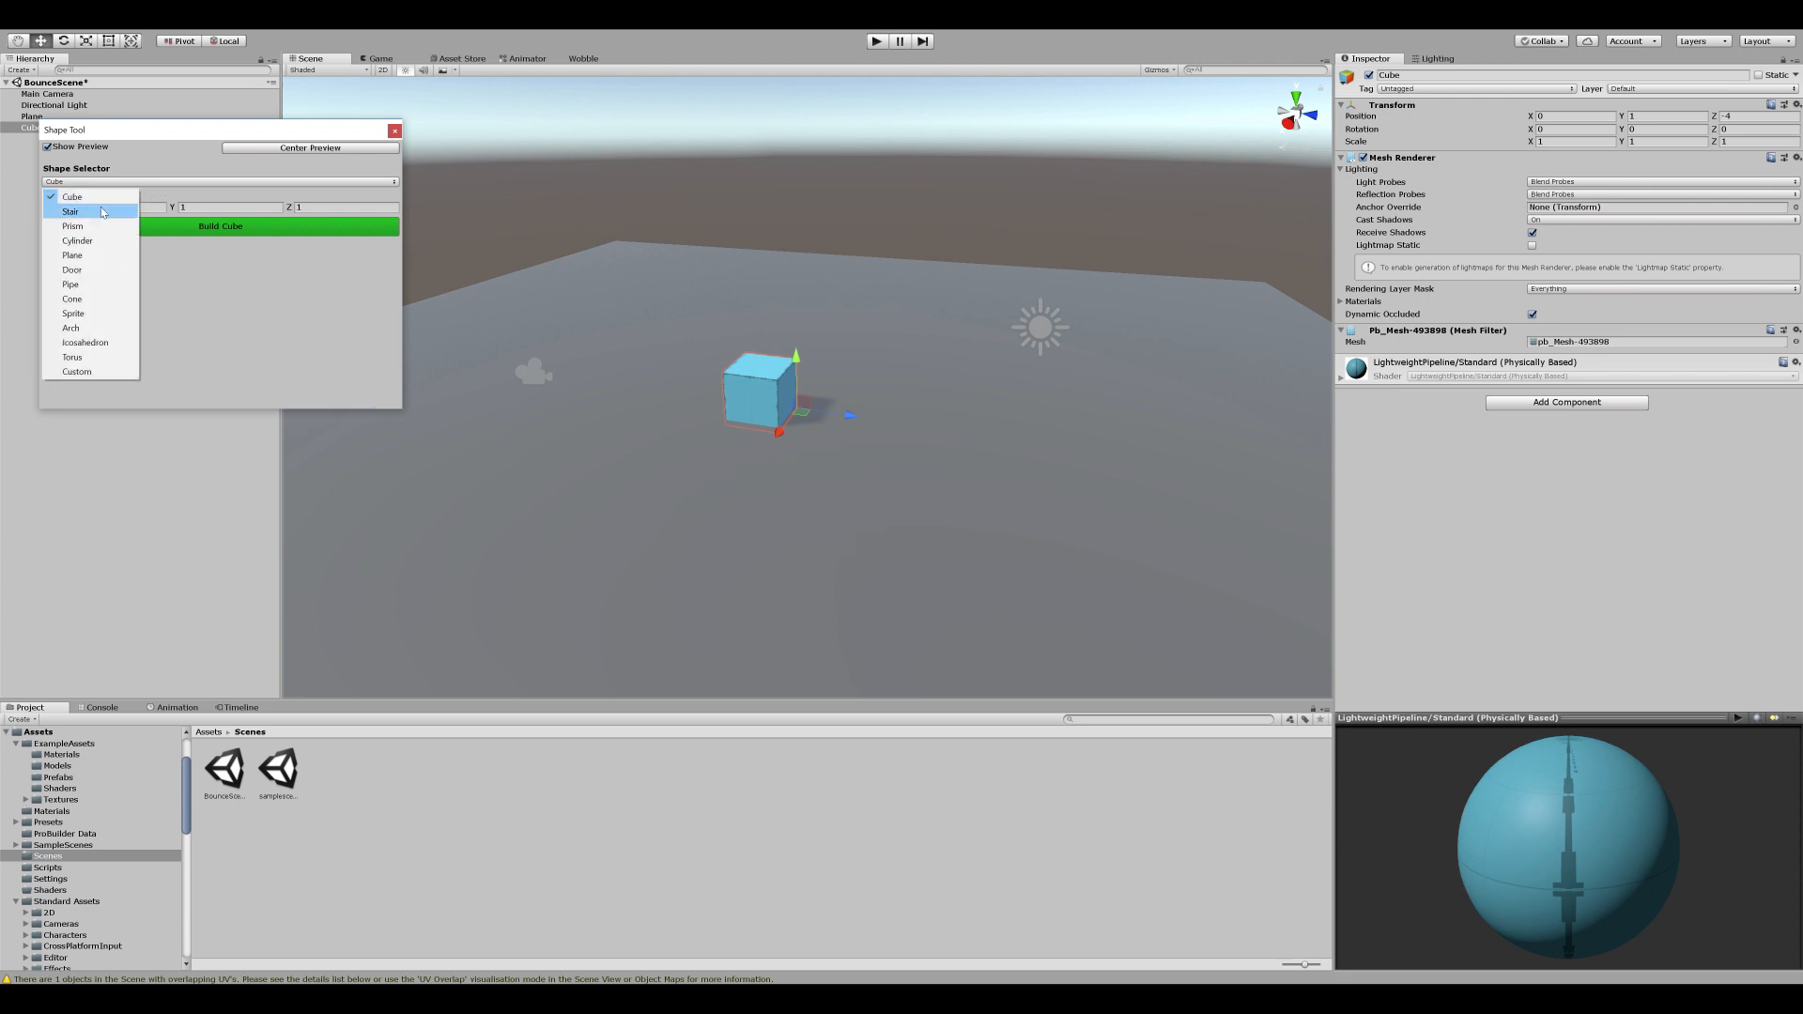
{"action": "left_click", "coordinate": [70, 212]}
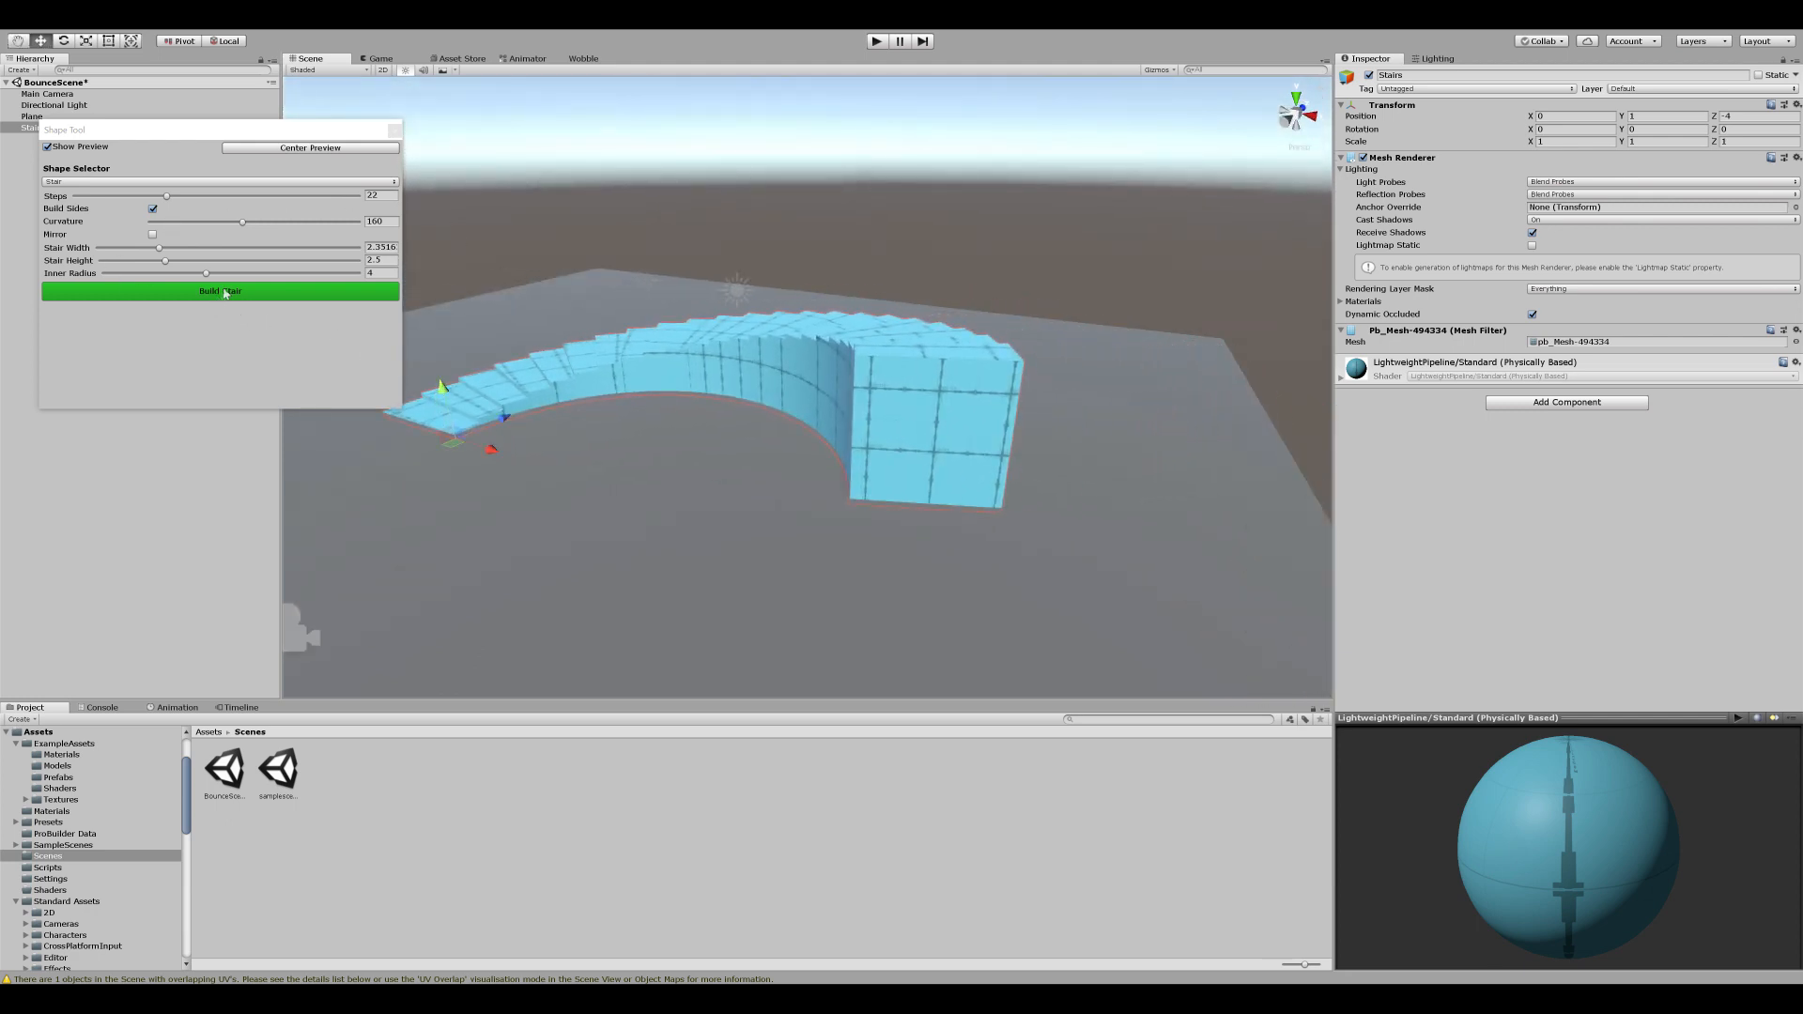
{"action": "left_click", "coordinate": [219, 291]}
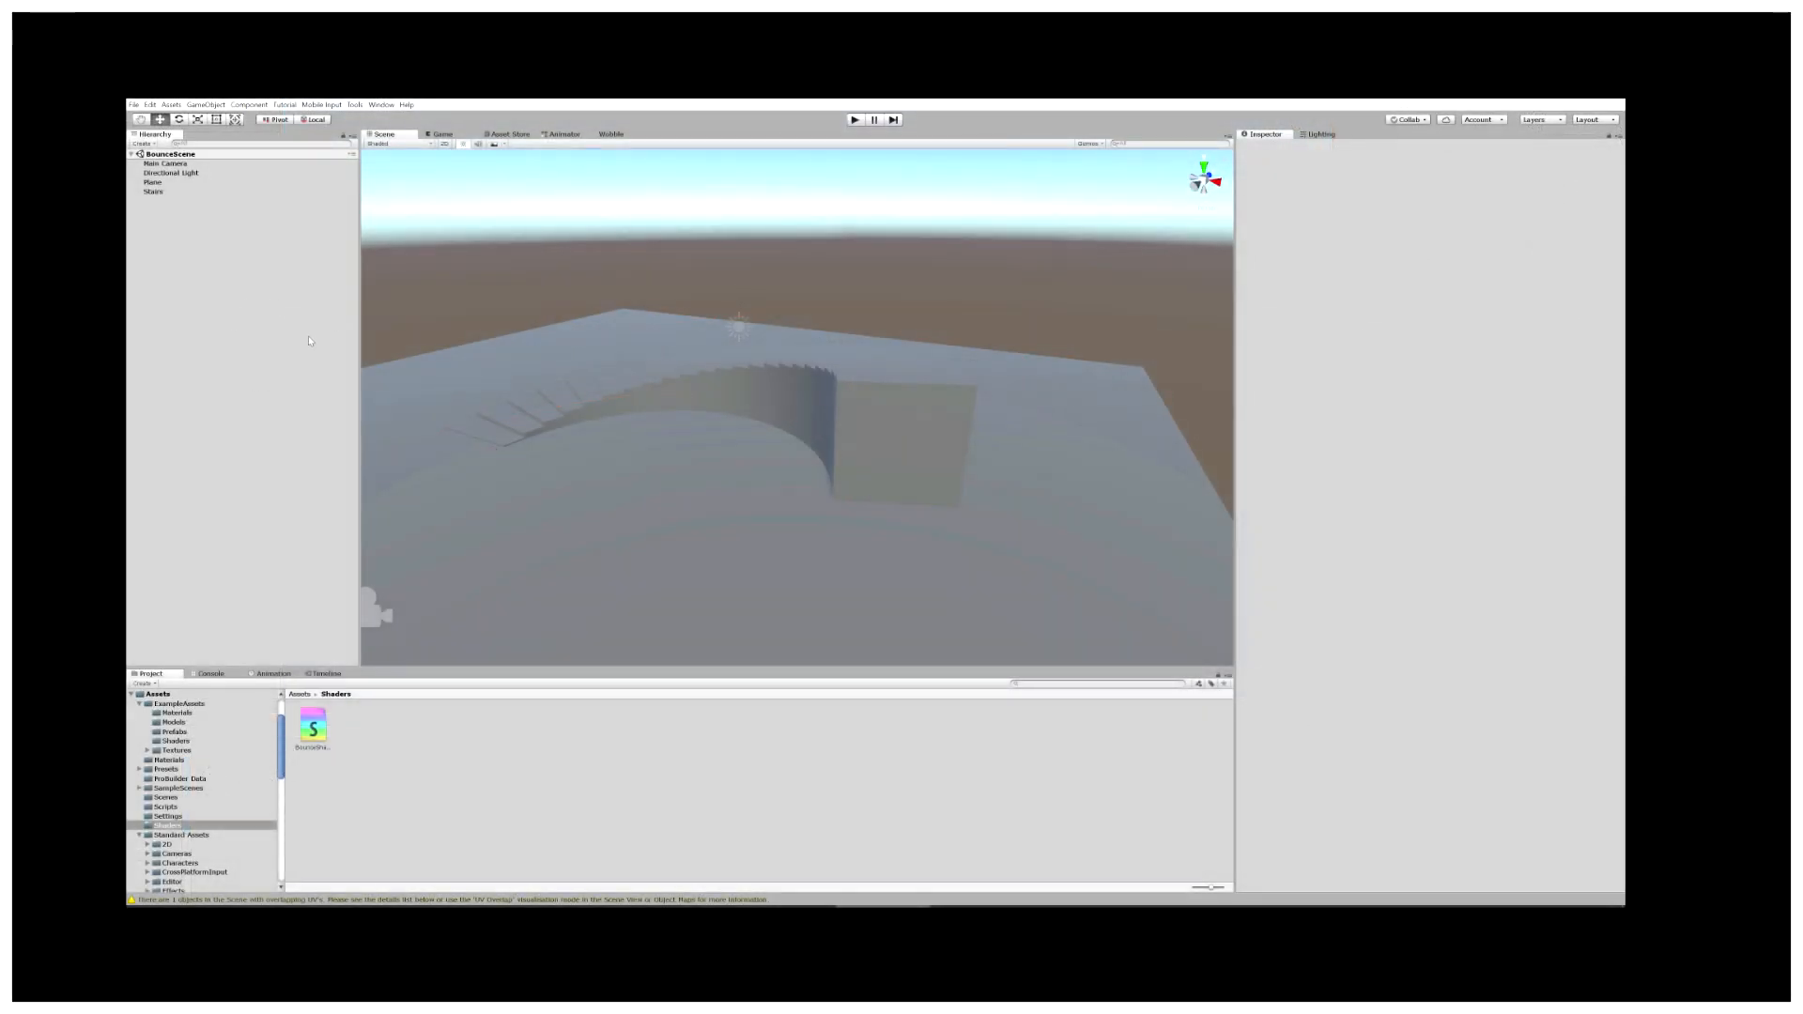
{"action": "left_click", "coordinate": [381, 106]}
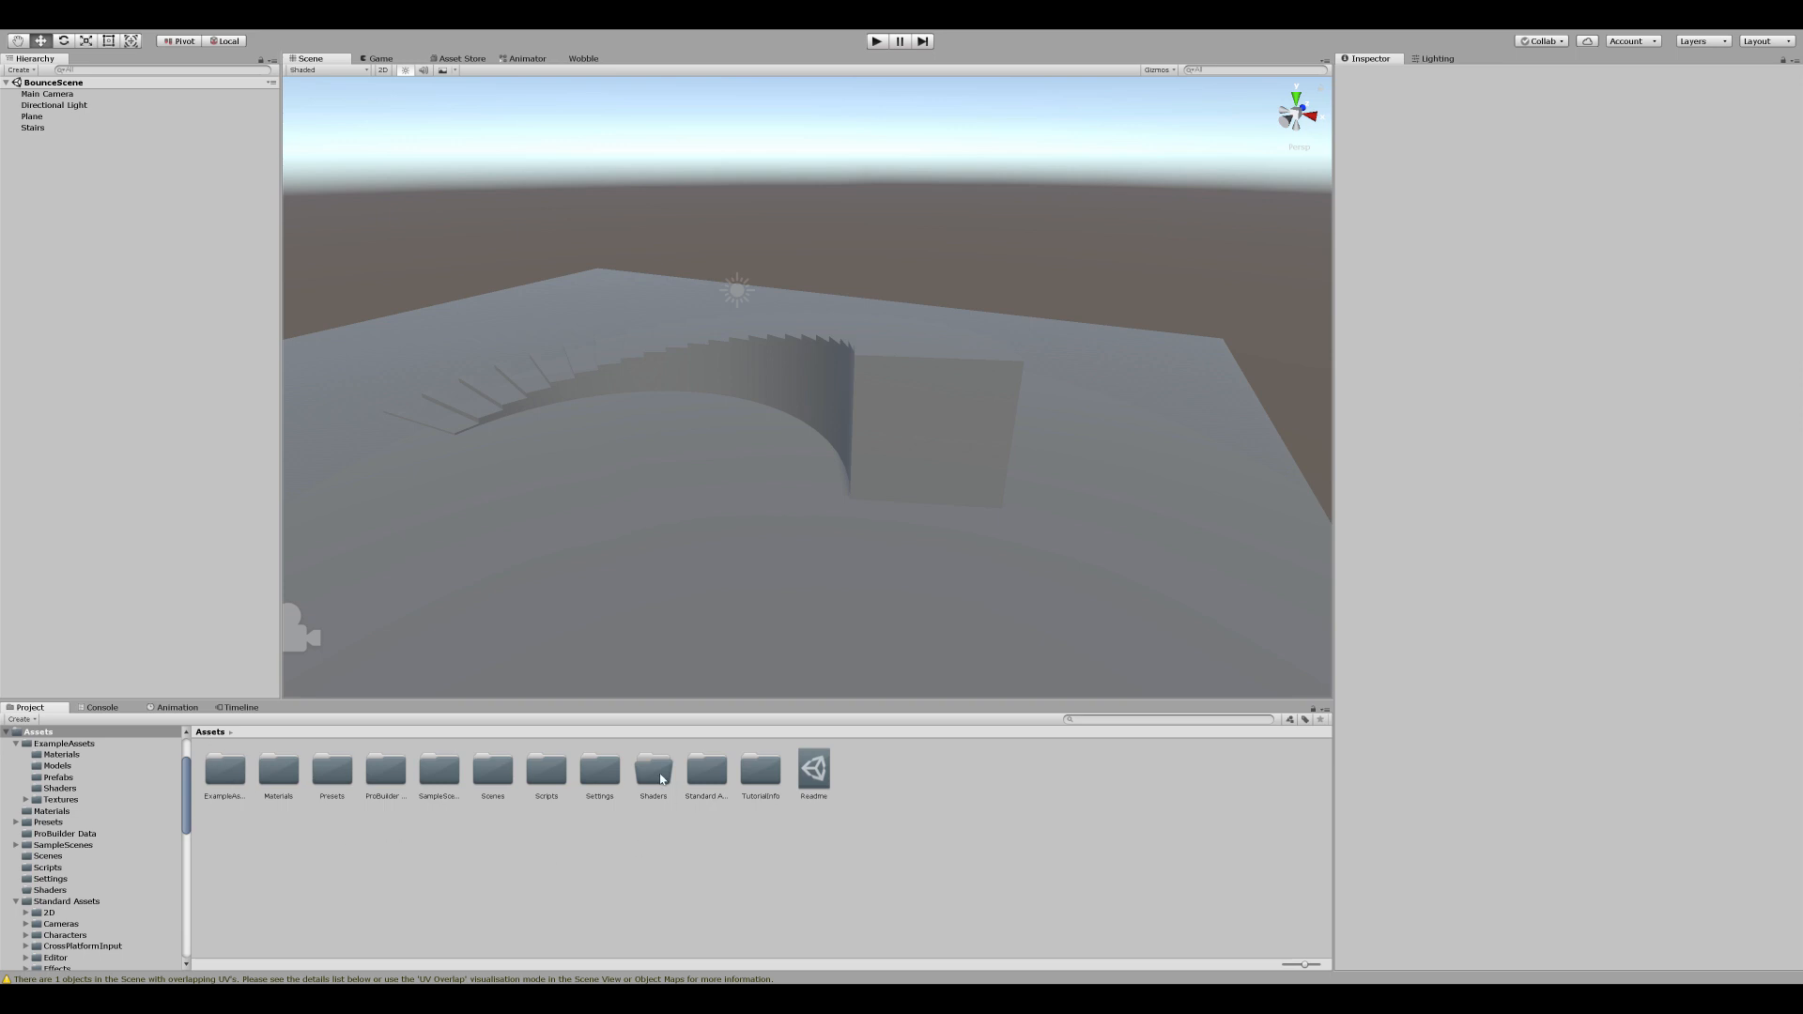
Step: Create a PBR Graph named BounceShader in the Shaders folder and open it in Shader Graph
{"action": "double_click", "coordinate": [652, 770]}
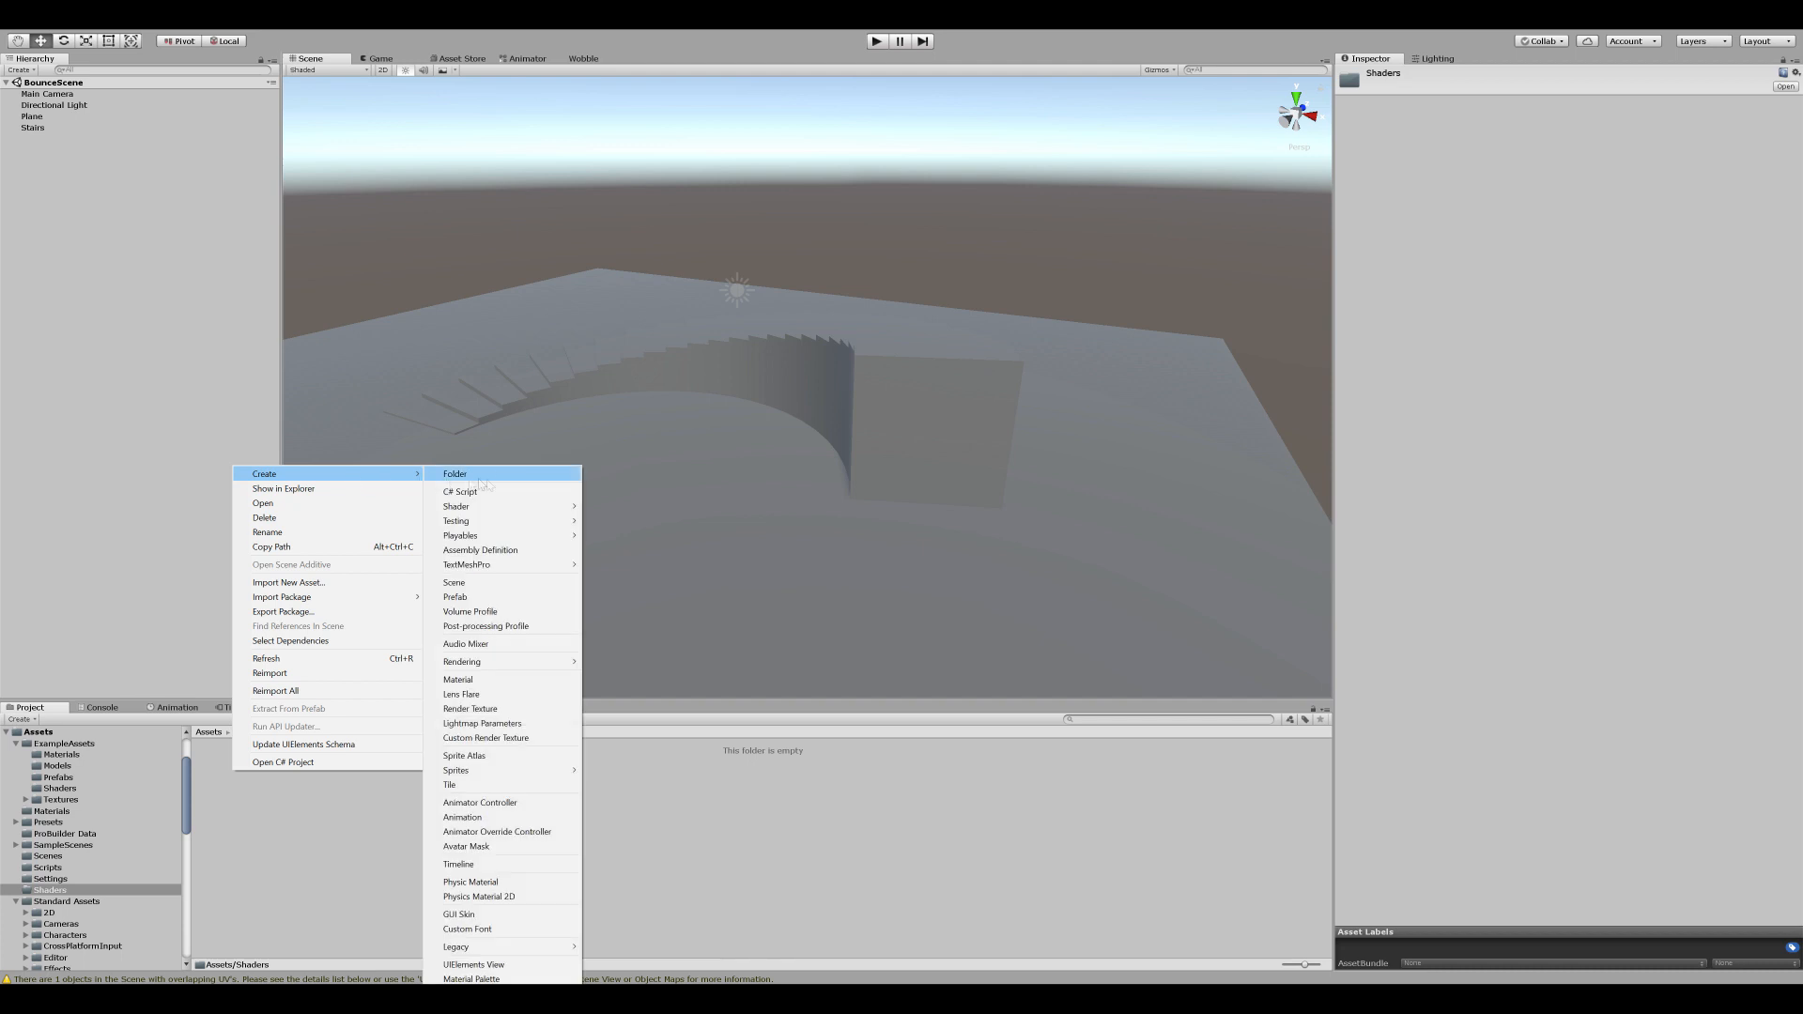
{"action": "mouse_move", "coordinate": [454, 505]}
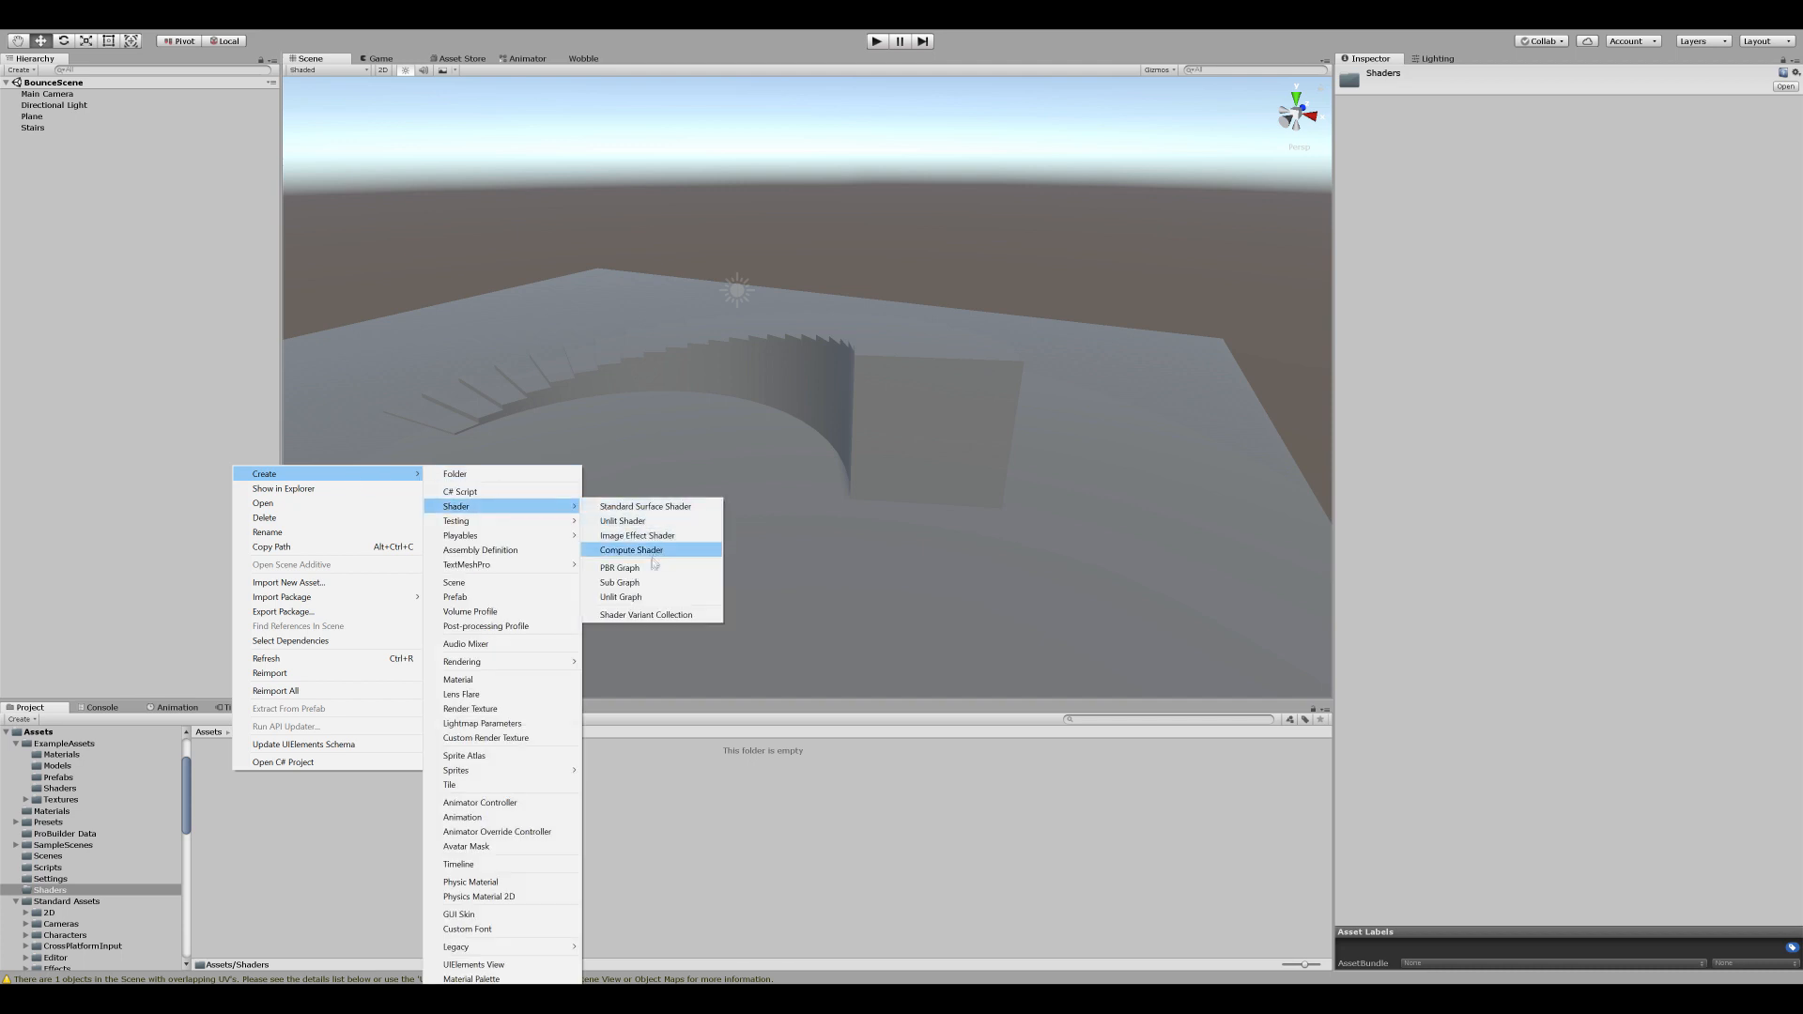
{"action": "left_click", "coordinate": [631, 551]}
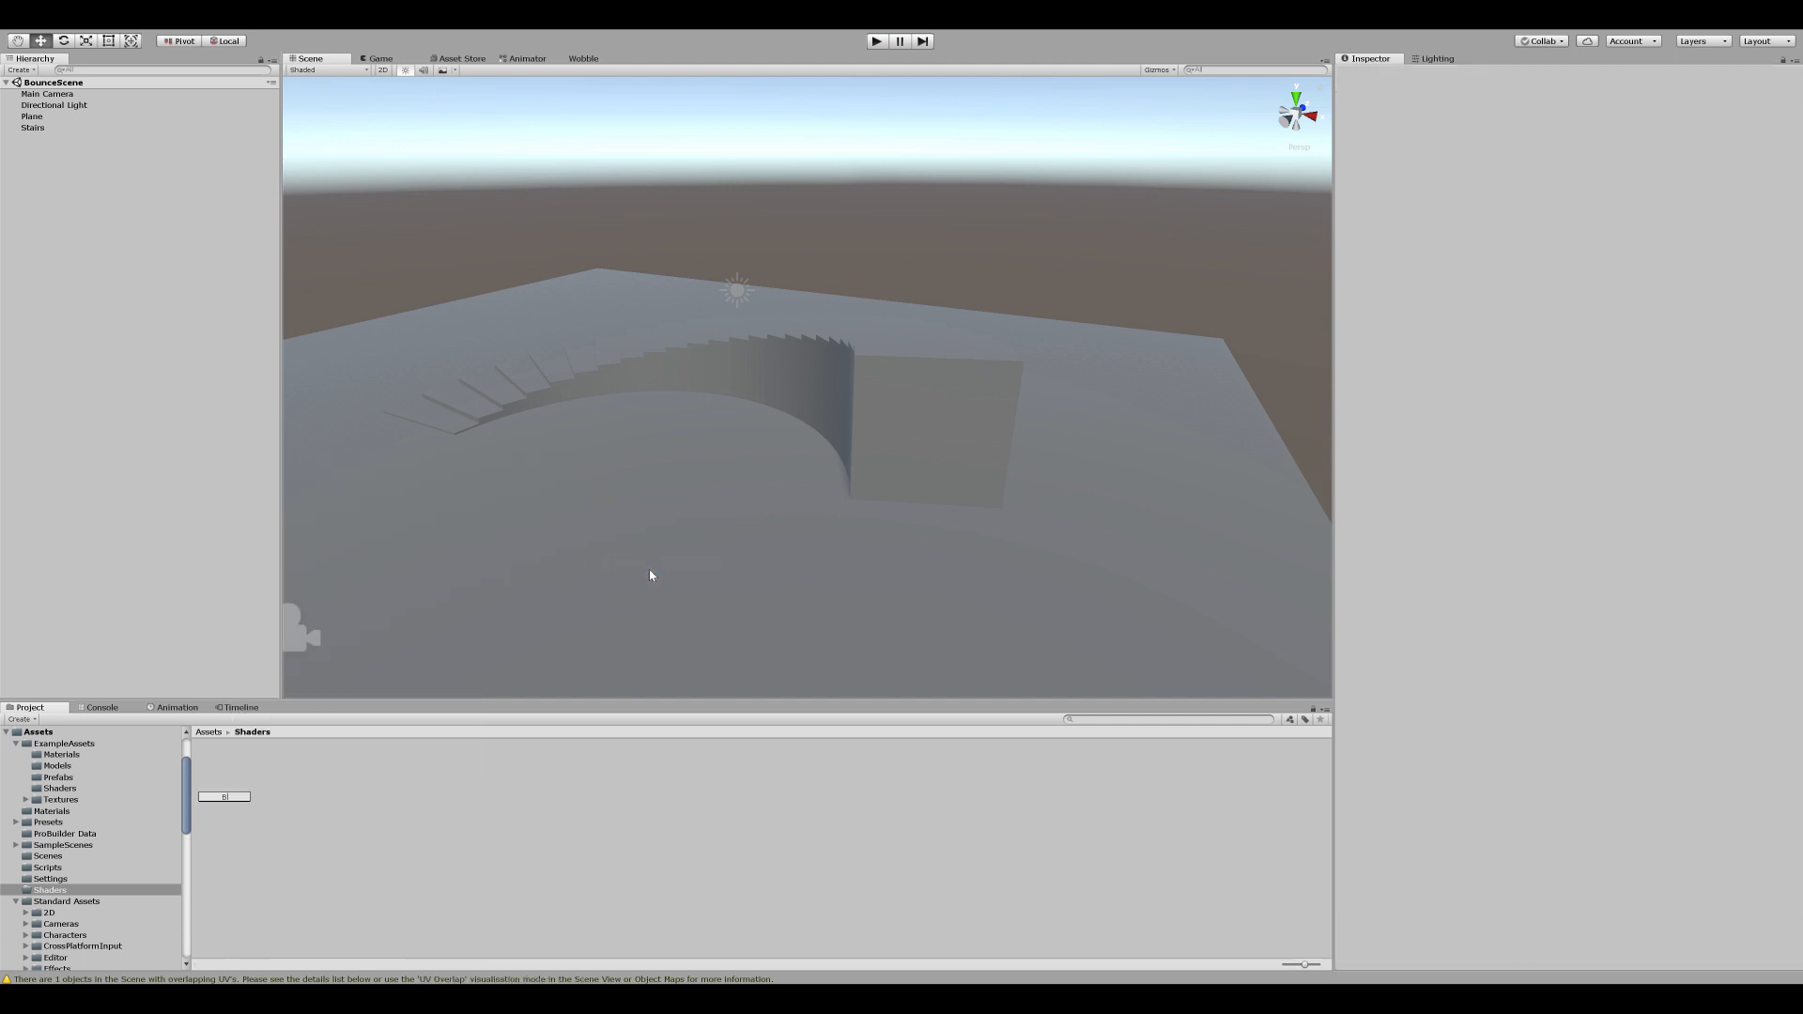
{"action": "type", "text": "BounceShader"}
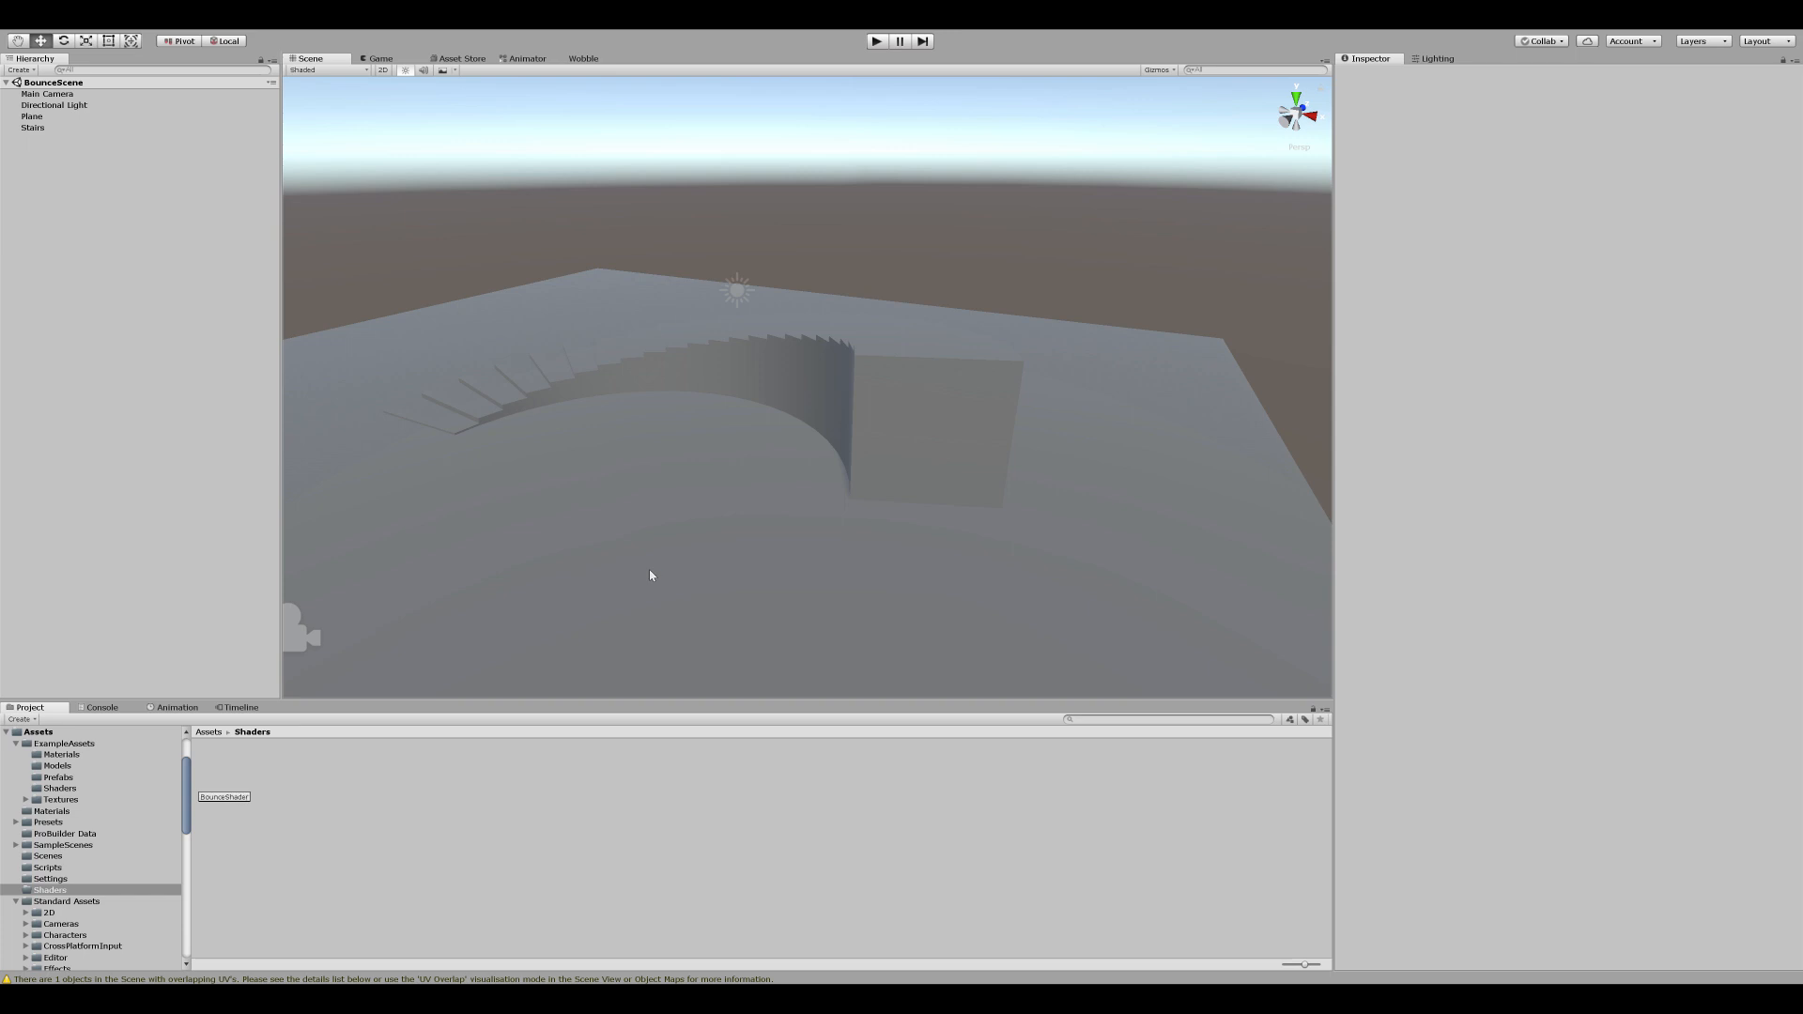
{"action": "double_click", "coordinate": [224, 772]}
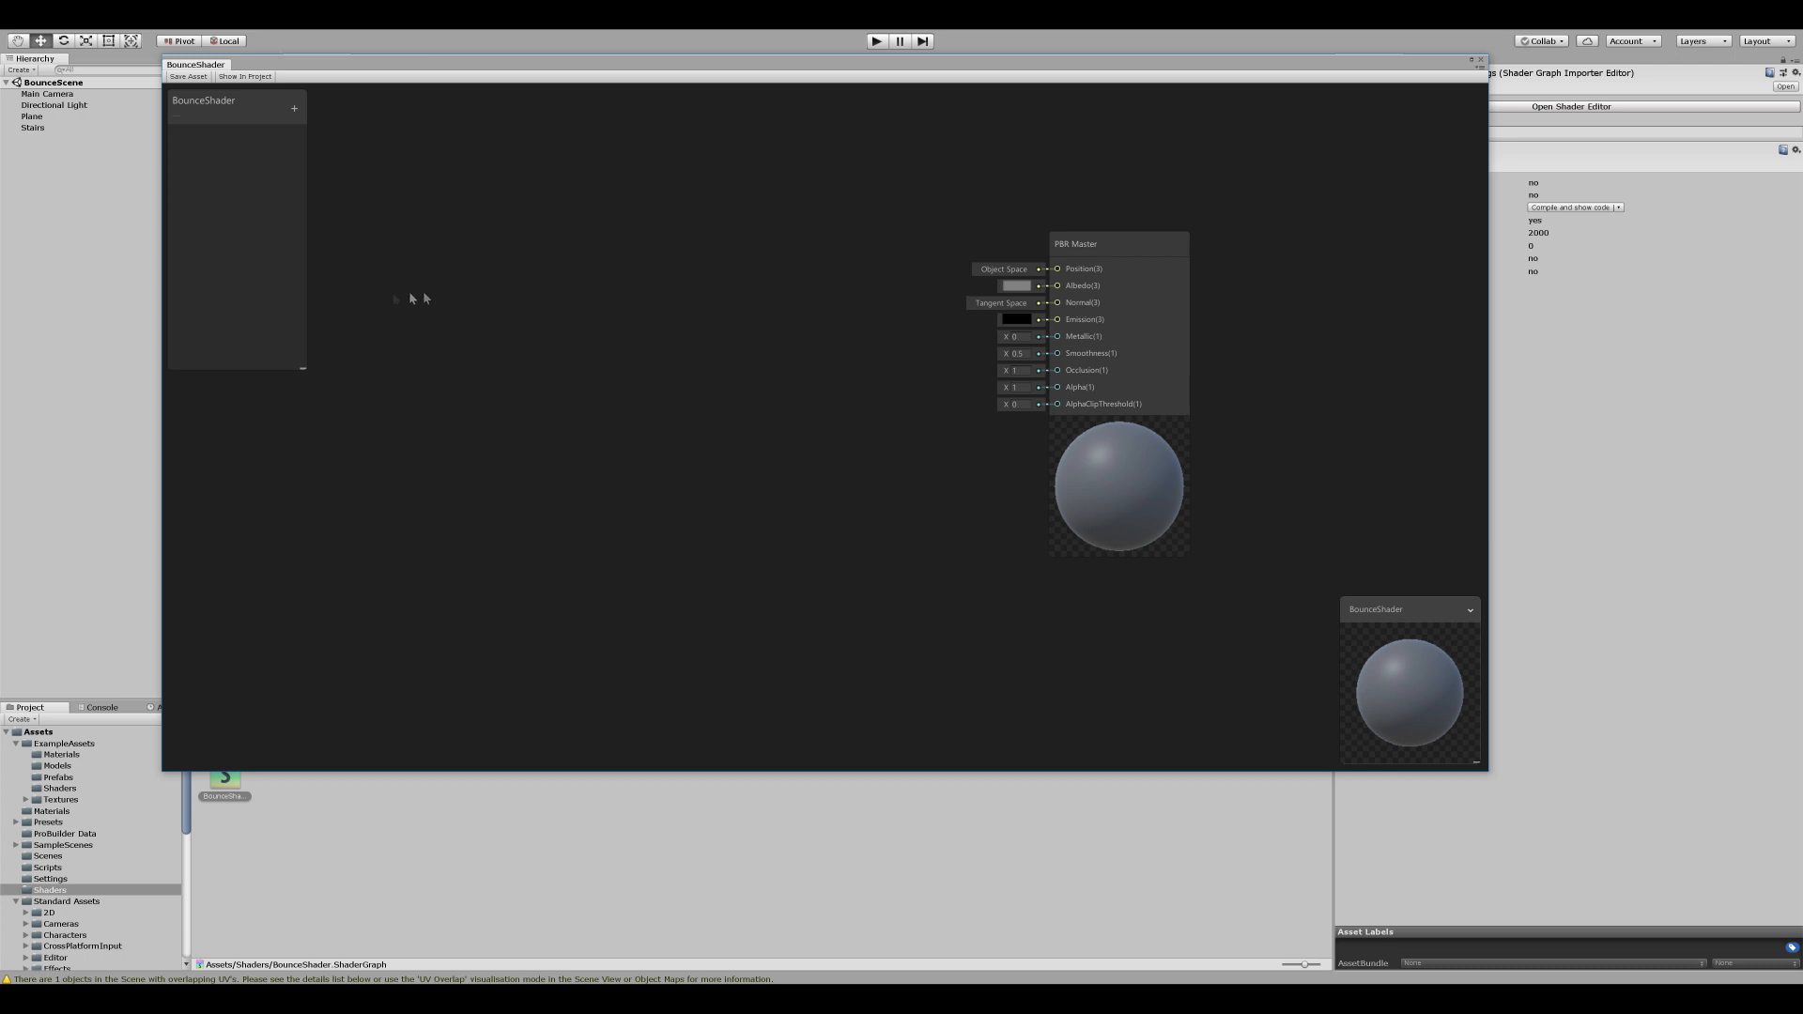
Step: Wire a world Position node through Add and a World-to-Object Transform into the PBR Master Position
{"action": "right_click", "coordinate": [409, 296]}
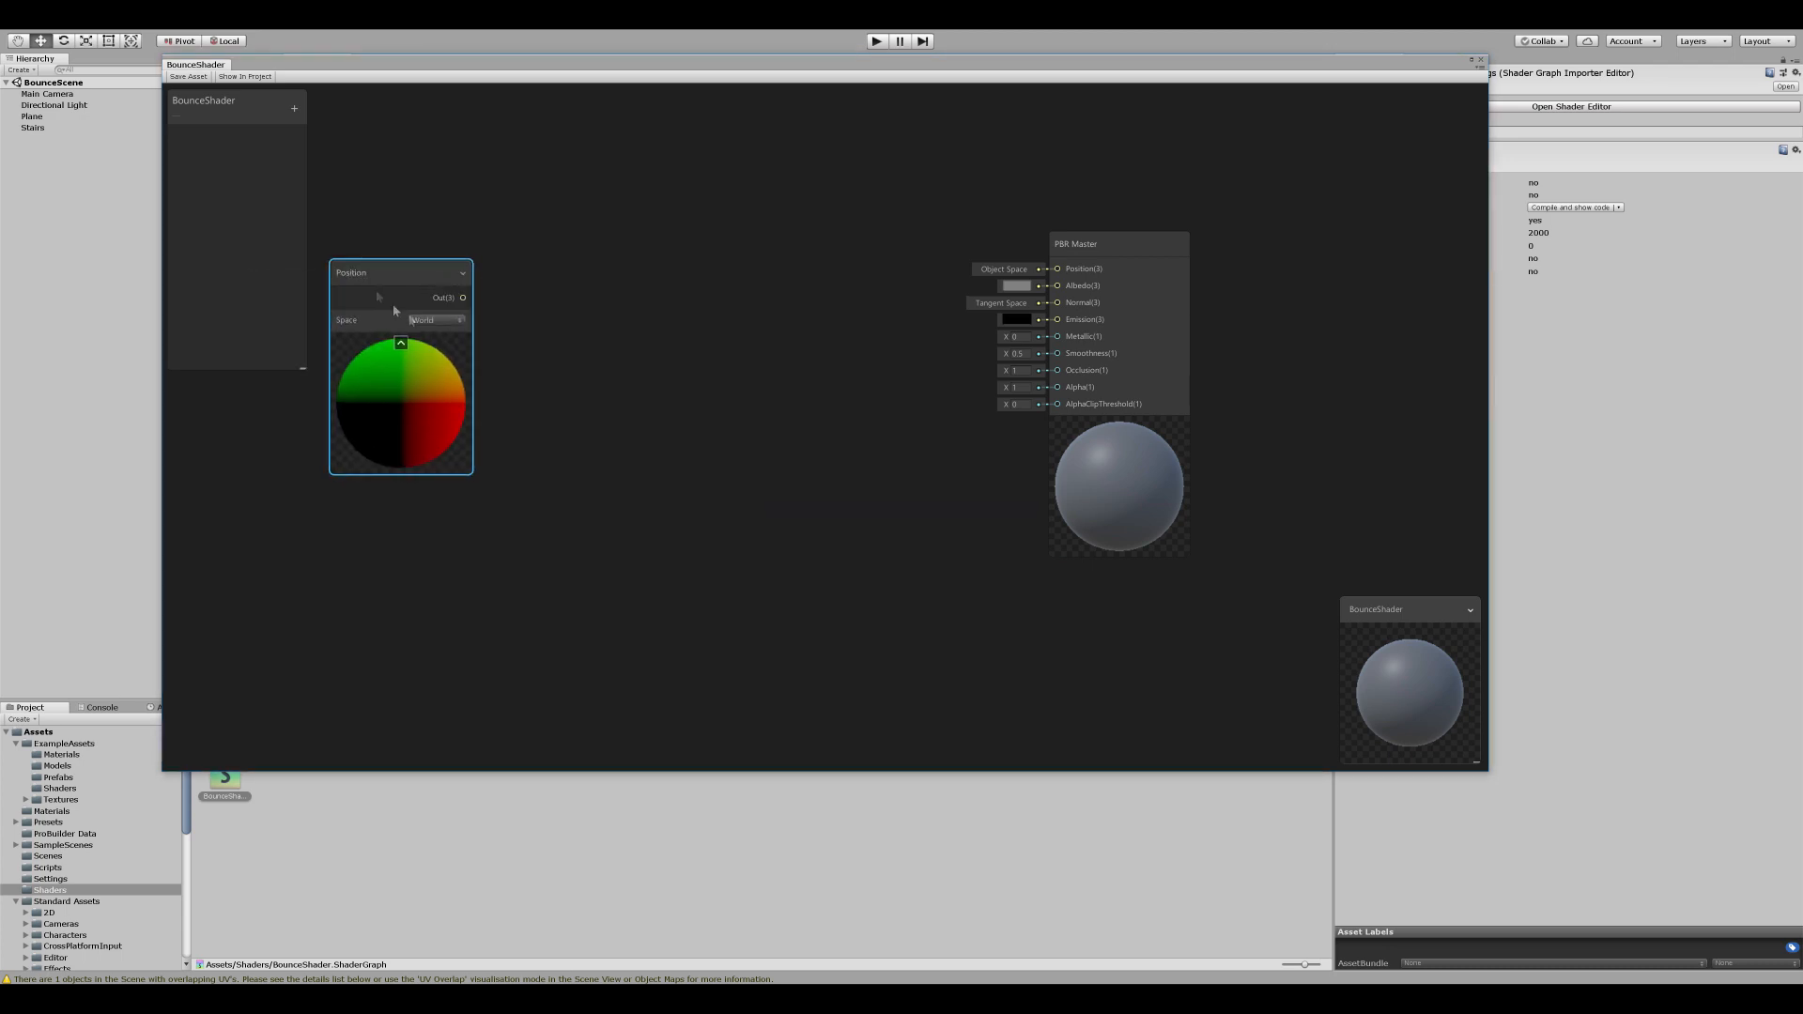
{"action": "left_click_drag", "start_coordinate": [462, 298], "coordinate": [532, 296]}
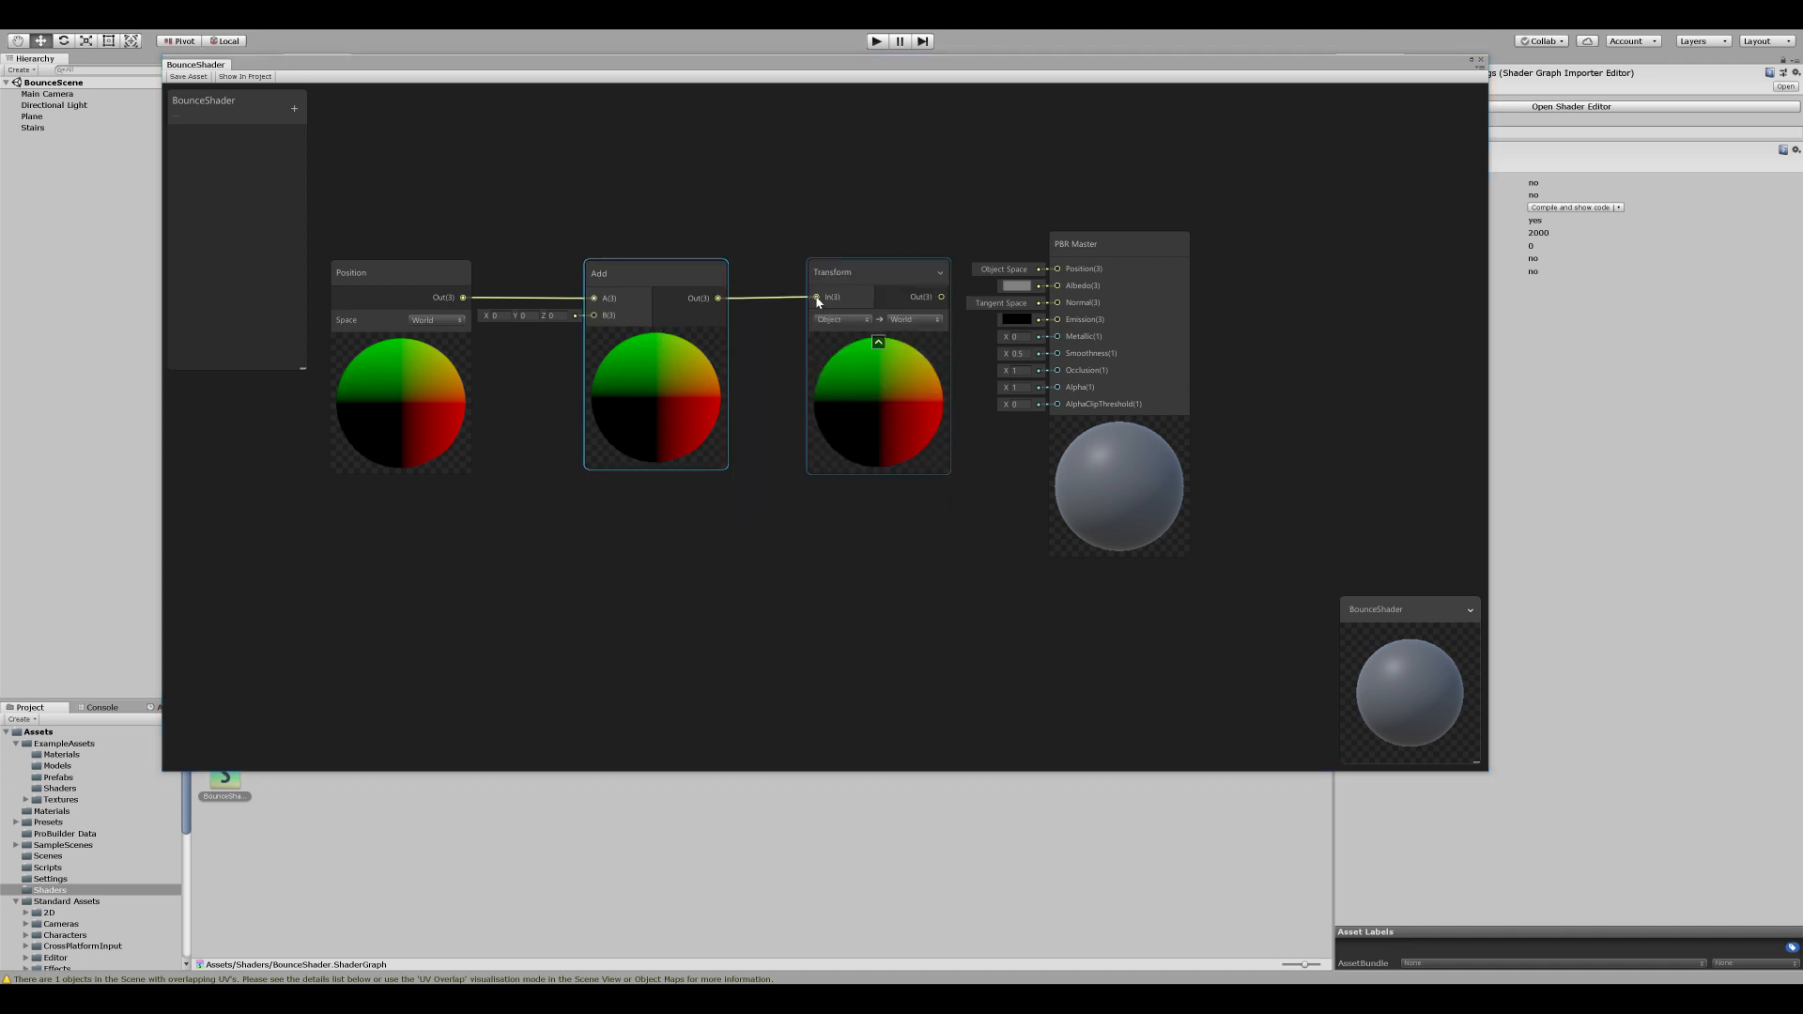
{"action": "left_click", "coordinate": [839, 319]}
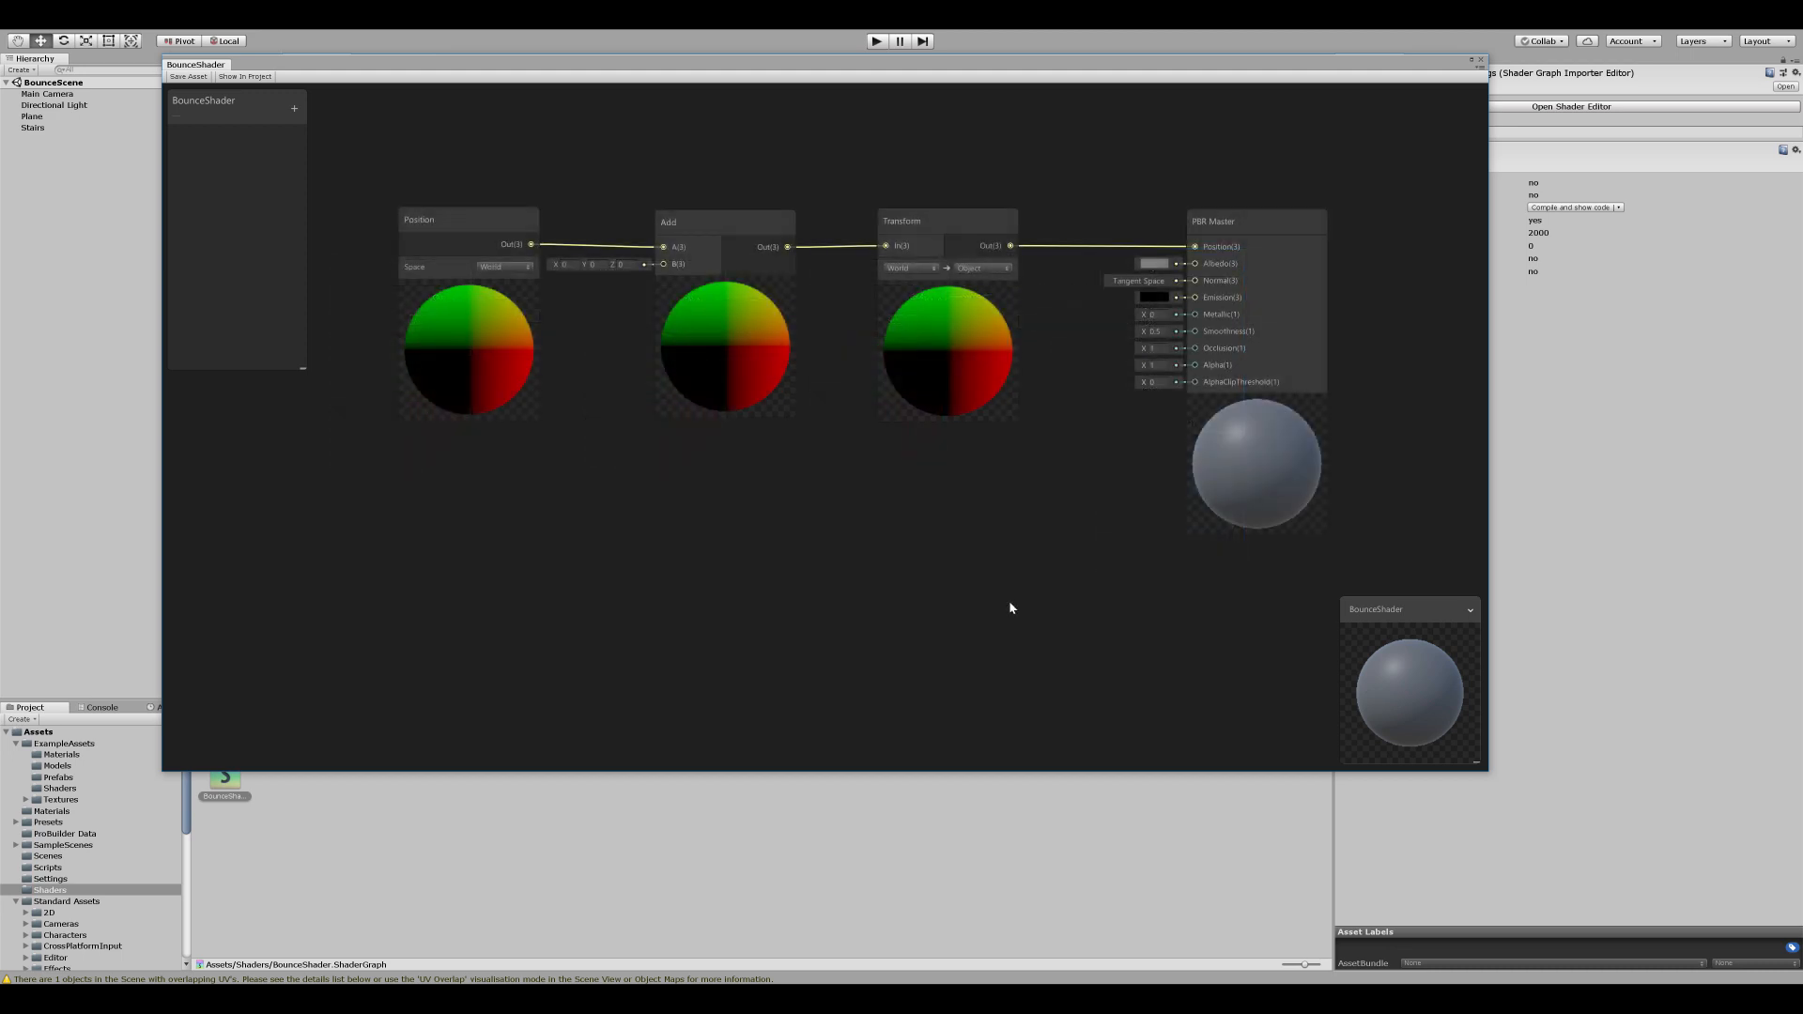
{"action": "left_click", "coordinate": [468, 219]}
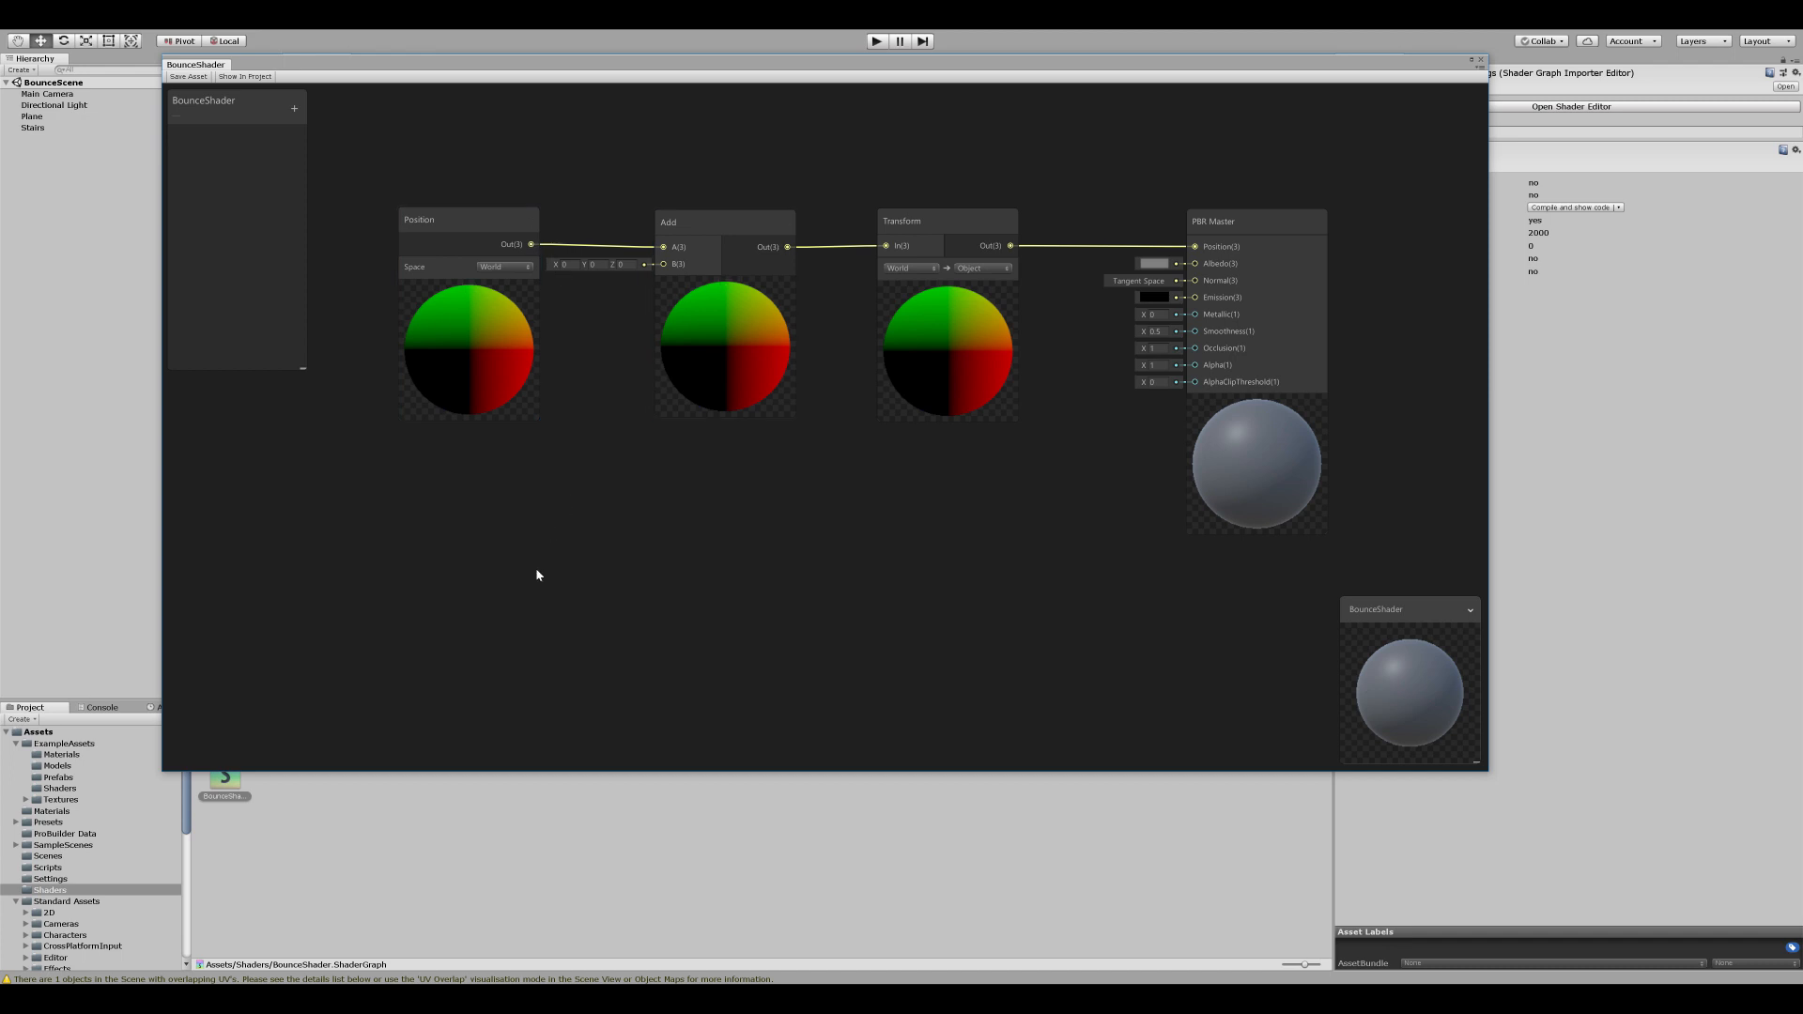
{"action": "mouse_move", "coordinate": [507, 560]}
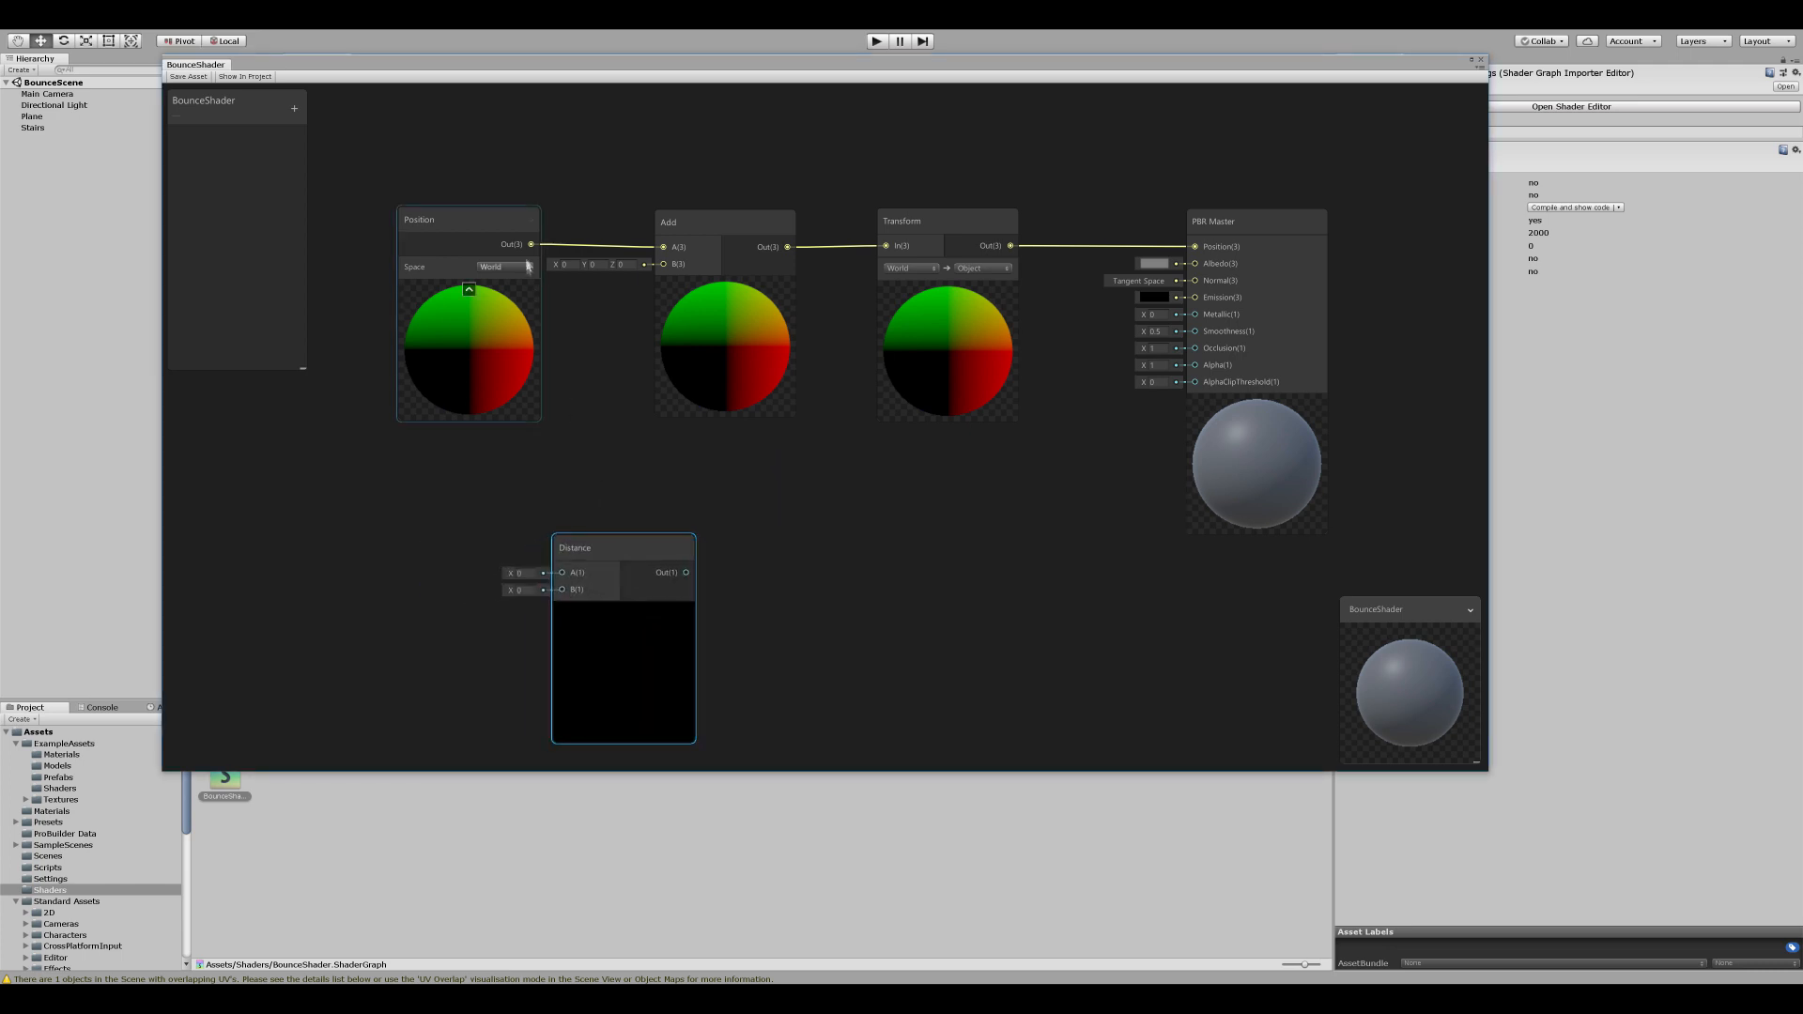
Step: Feed world position into a Distance node and add a Vector3 property named HitPos
{"action": "left_click_drag", "start_coordinate": [529, 245], "coordinate": [562, 573]}
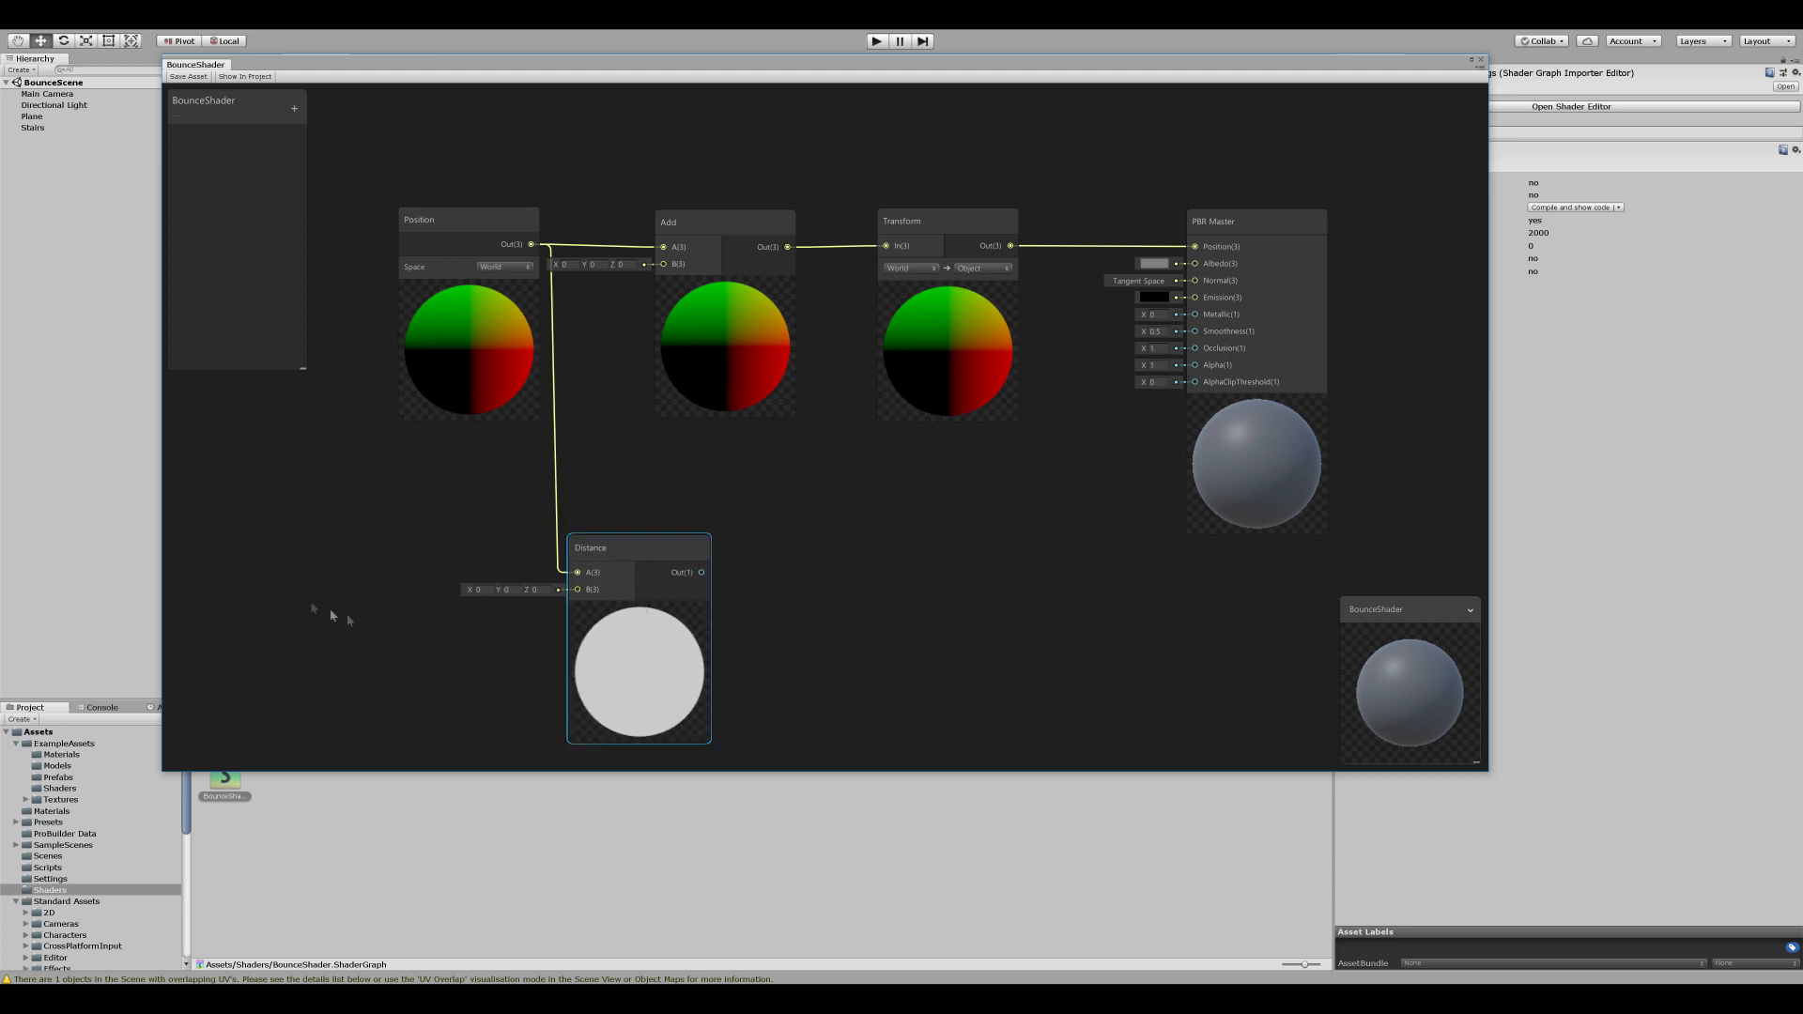
{"action": "left_click", "coordinate": [295, 109]}
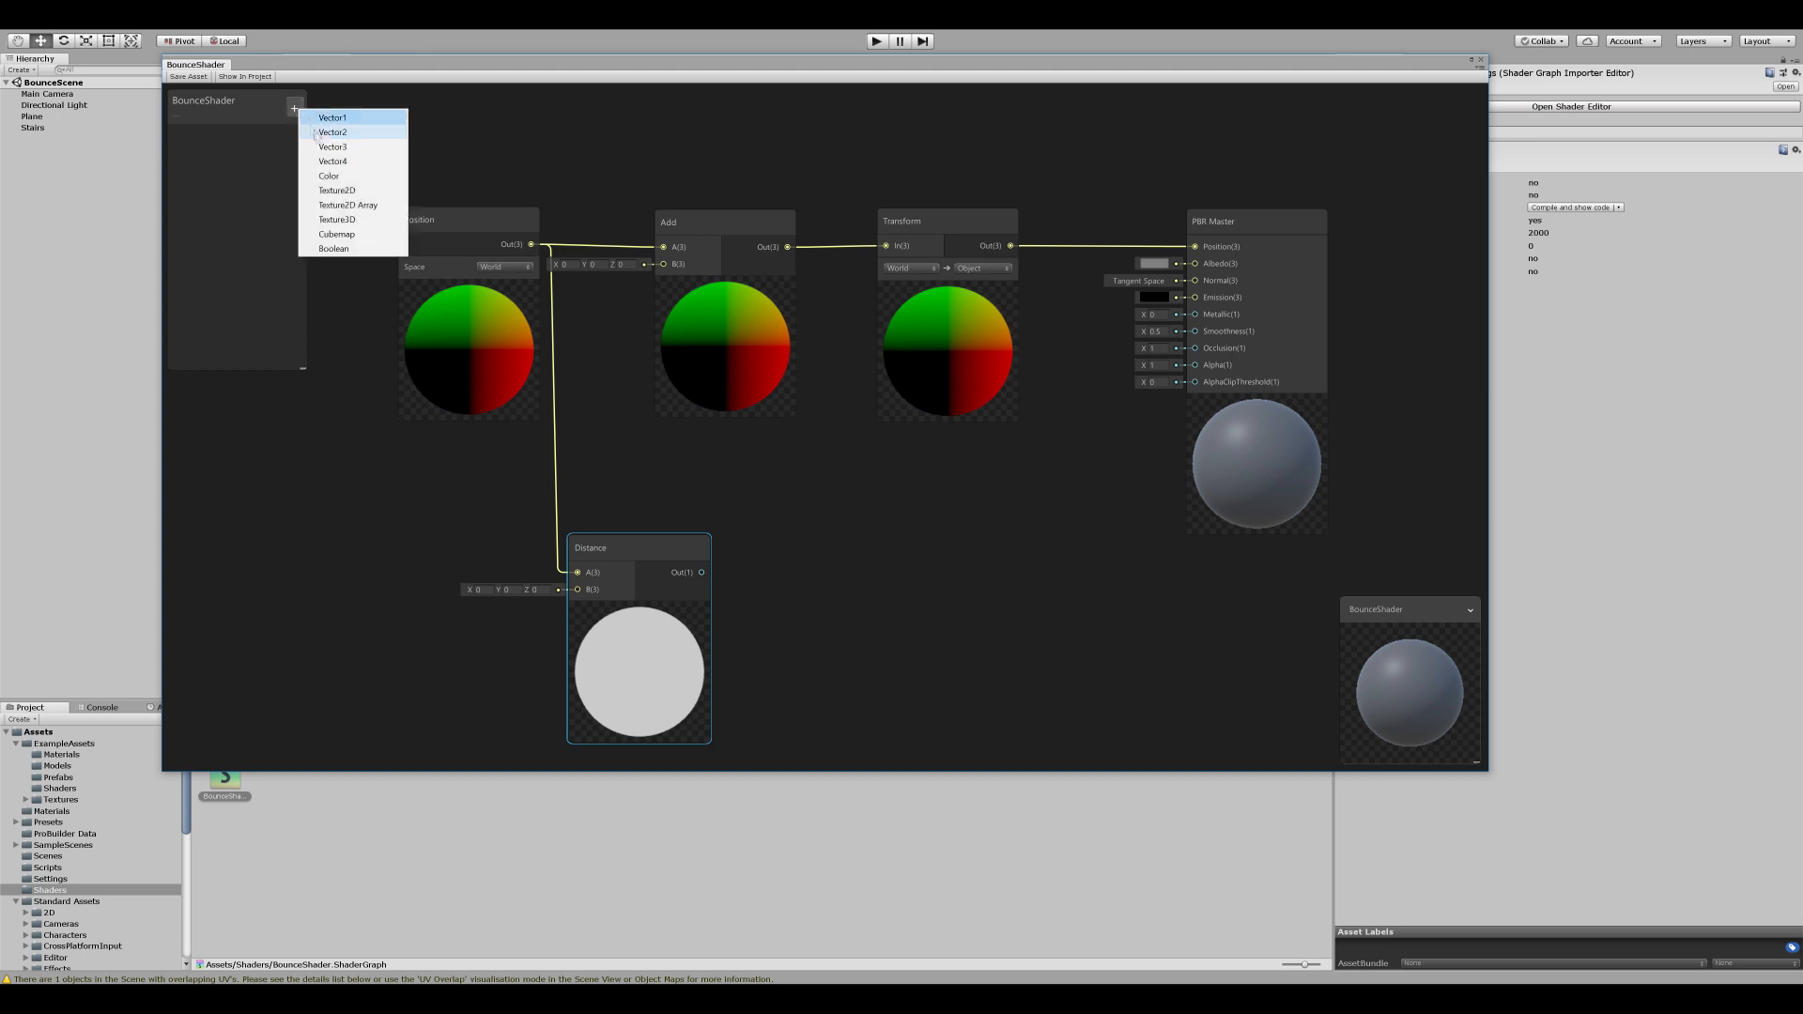
{"action": "left_click", "coordinate": [332, 146]}
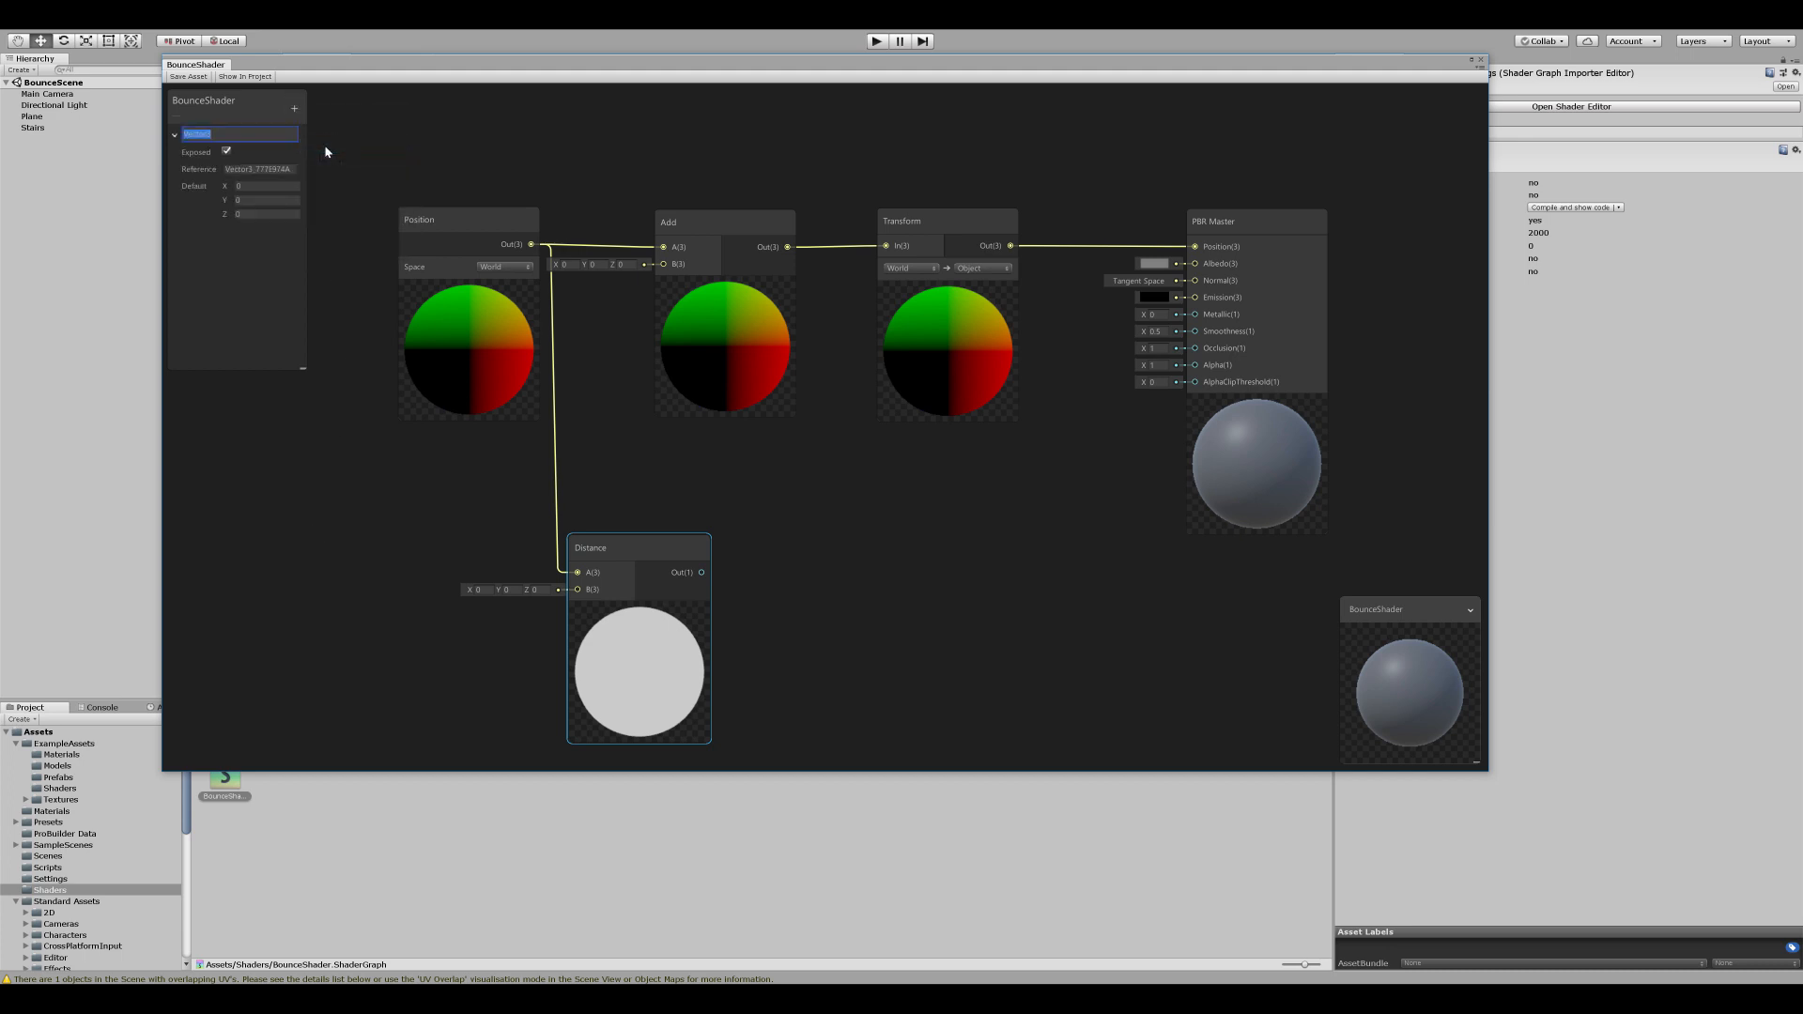
{"action": "type", "text": "HitPosition"}
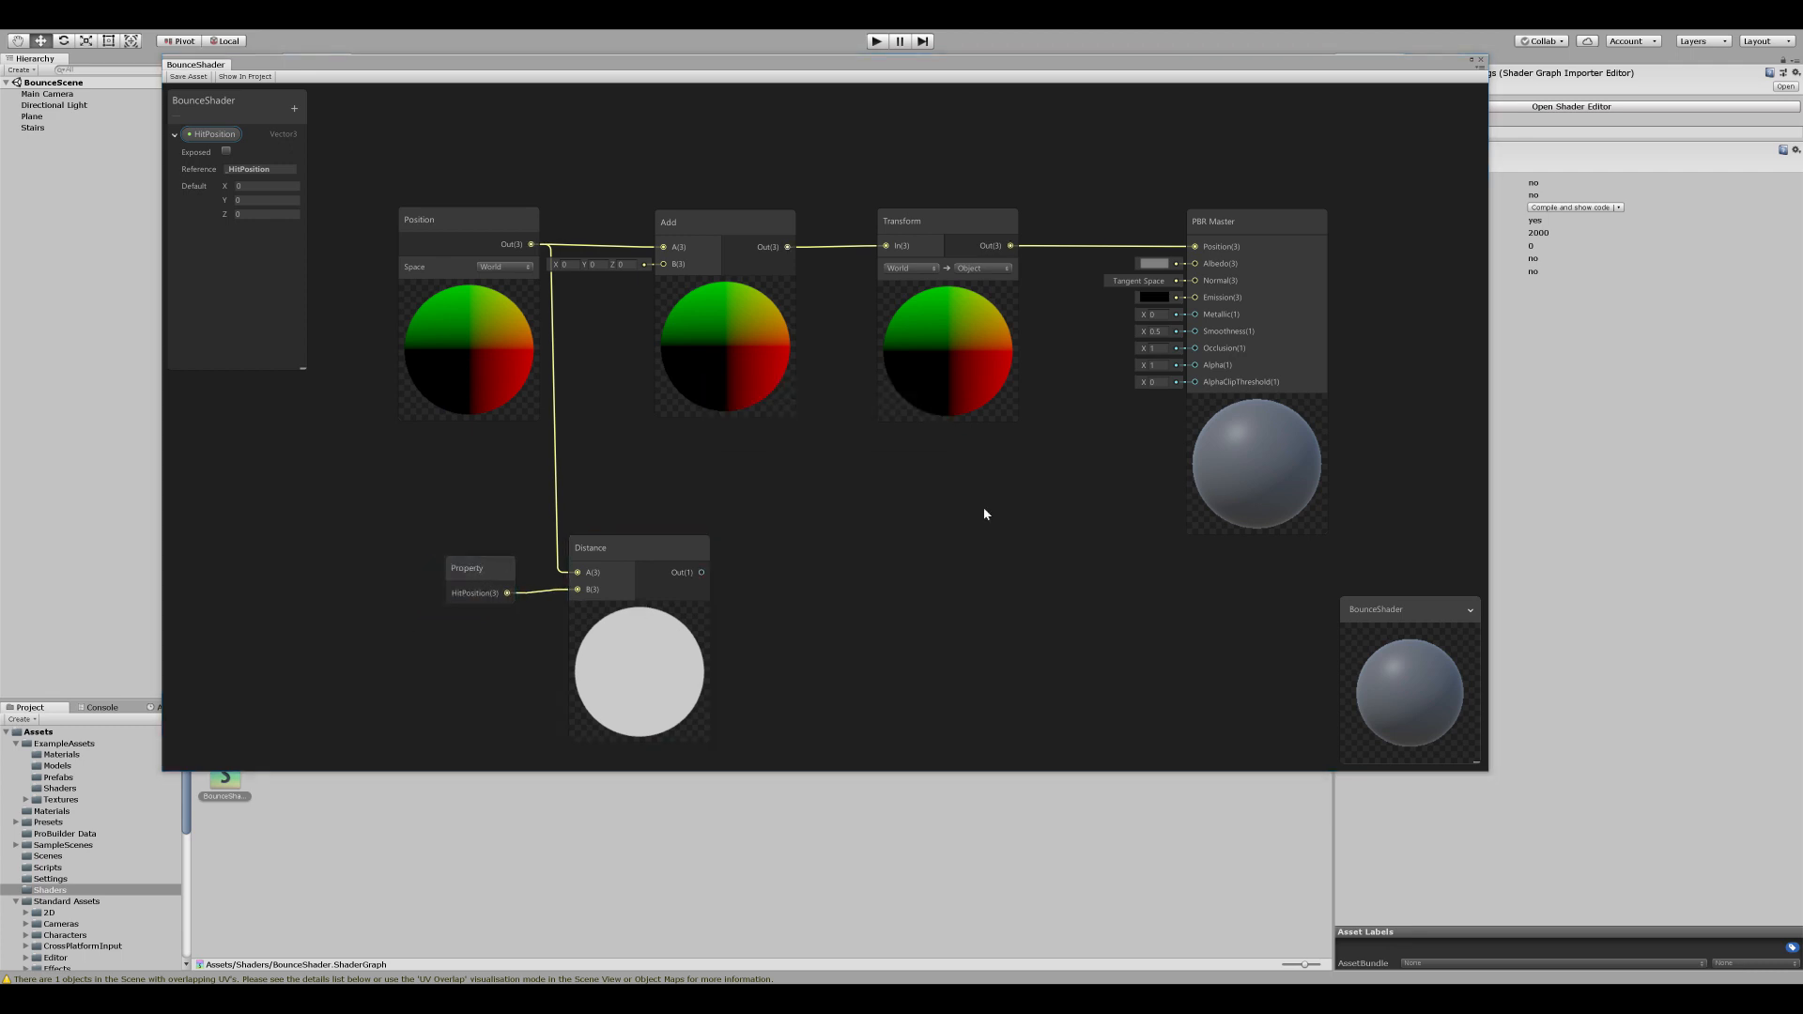
{"action": "mouse_move", "coordinate": [973, 622]}
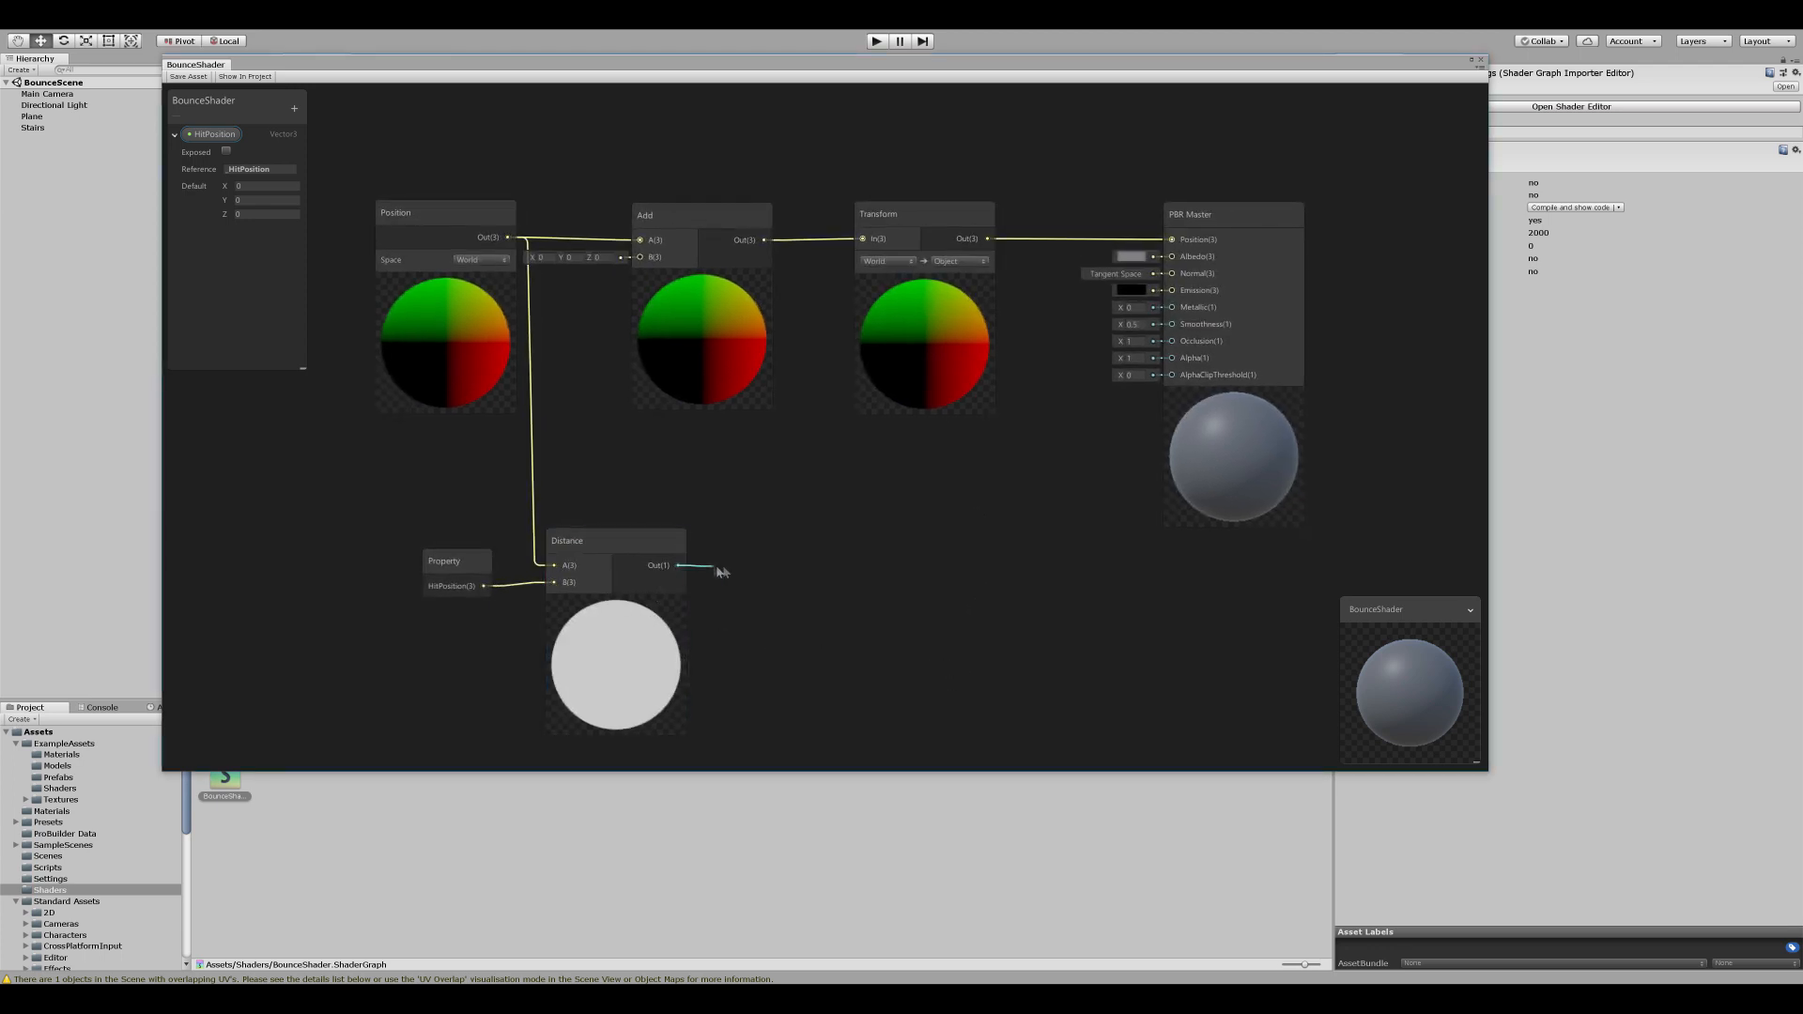
Step: Divide the distance by a new Vector1 Radius property
{"action": "type", "text": "divi"}
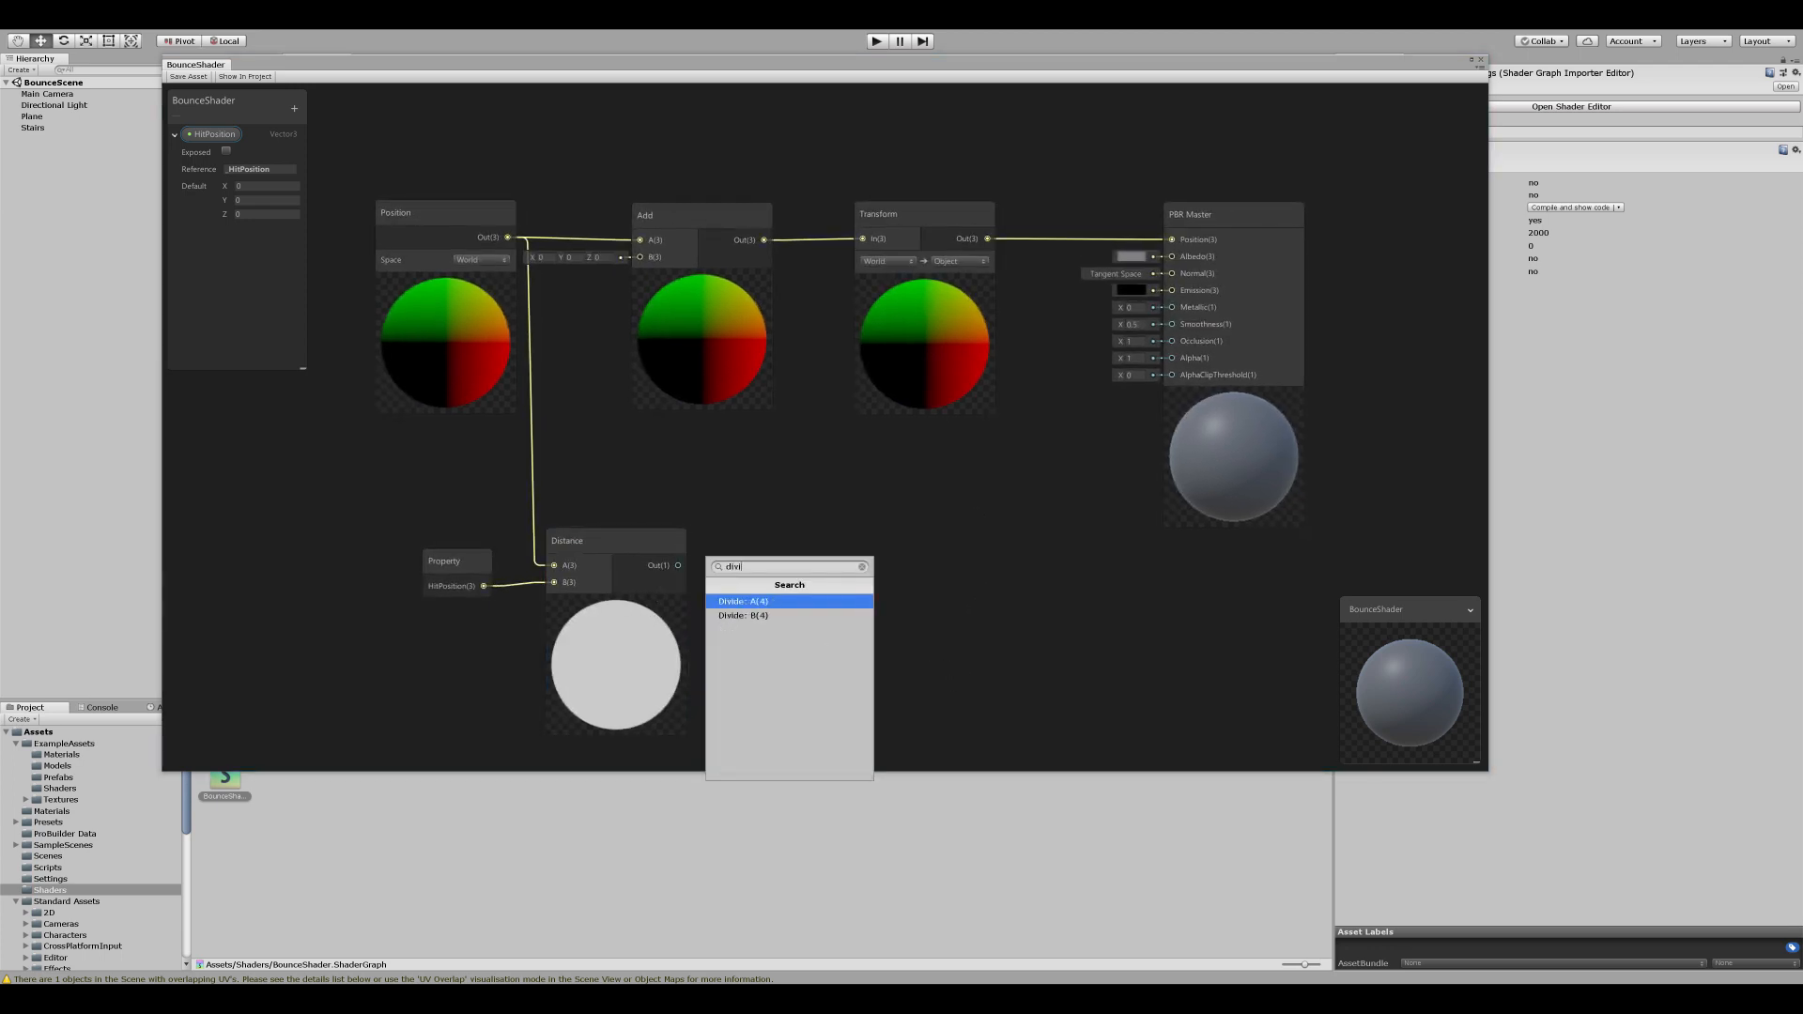
{"action": "left_click", "coordinate": [744, 601]}
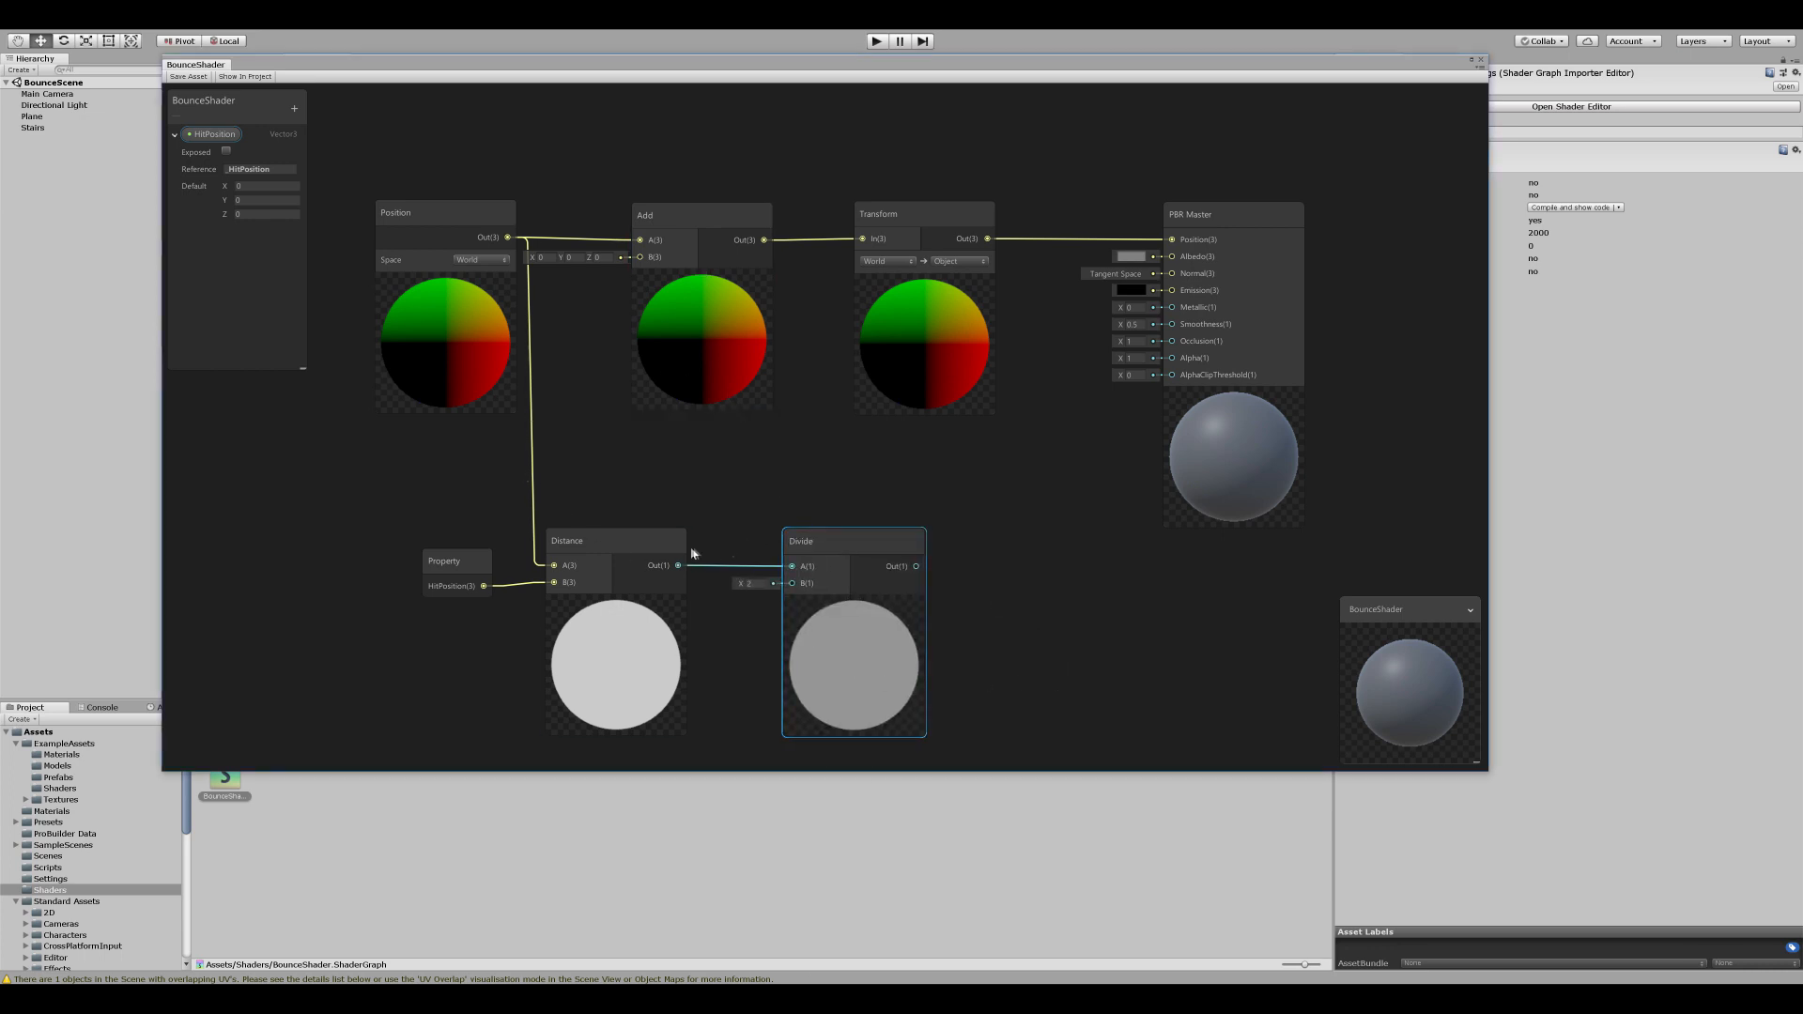
{"action": "mouse_move", "coordinate": [306, 129]}
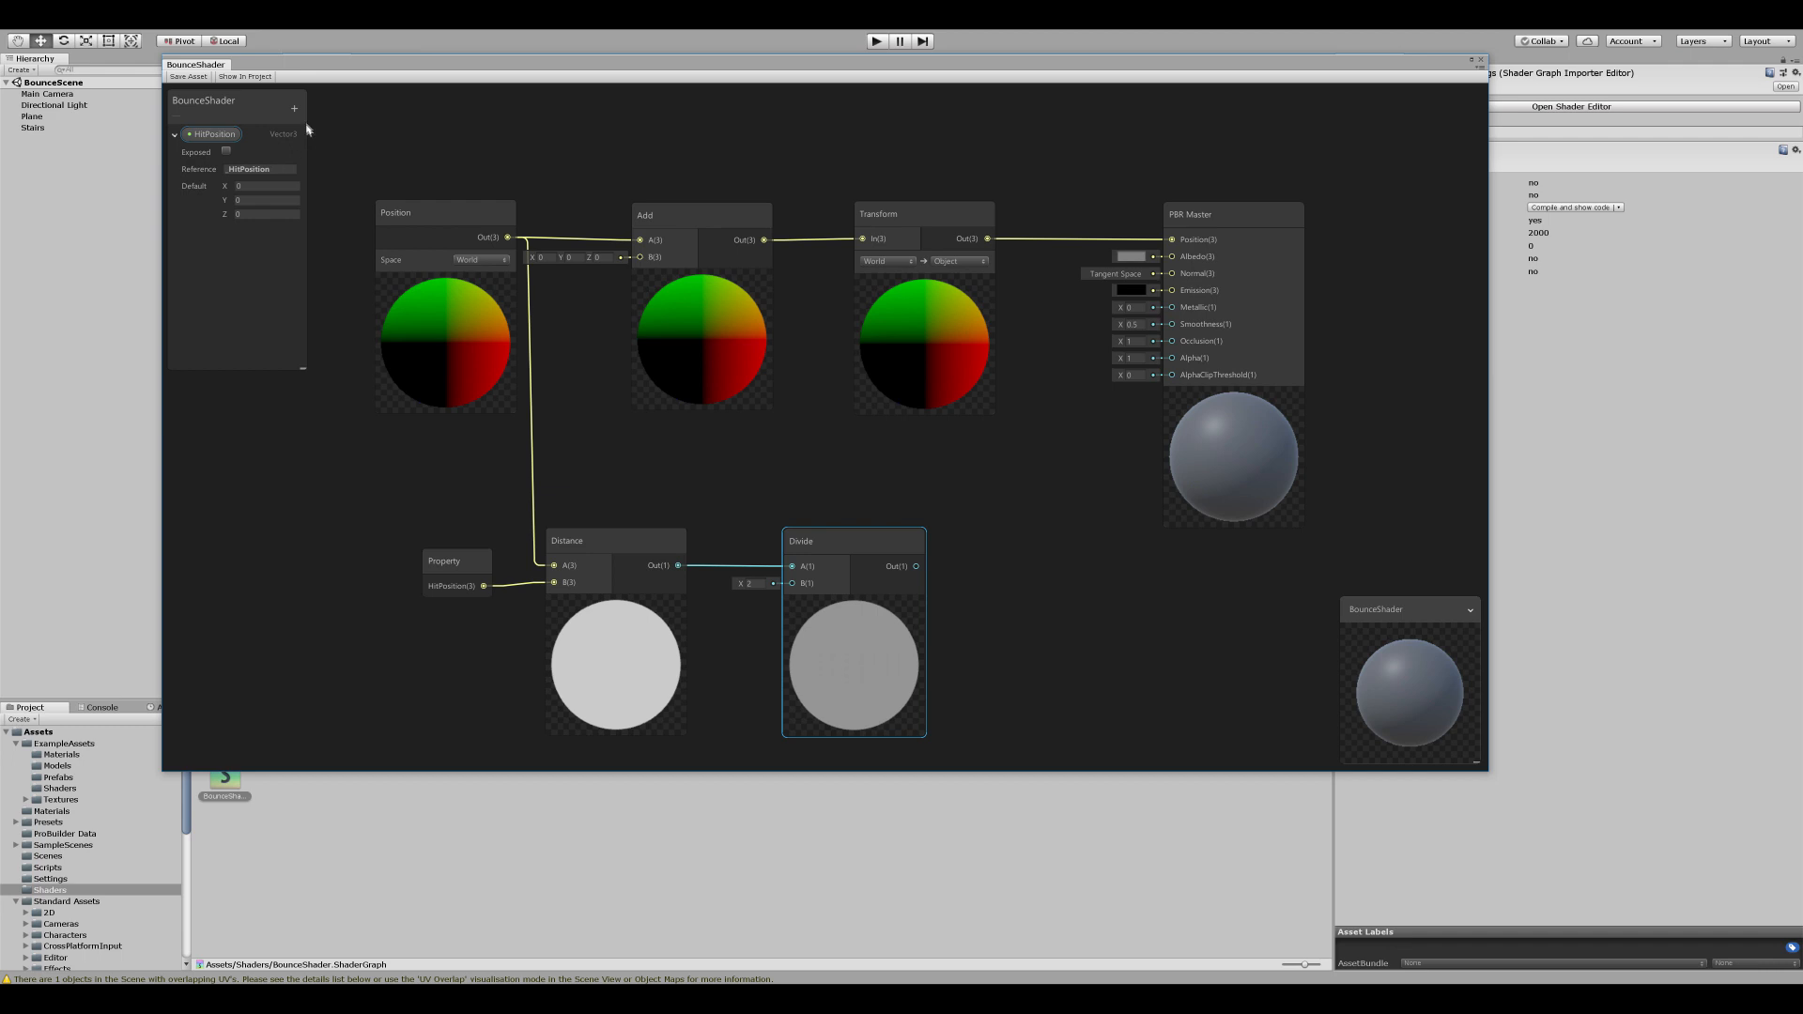
{"action": "left_click", "coordinate": [282, 133]}
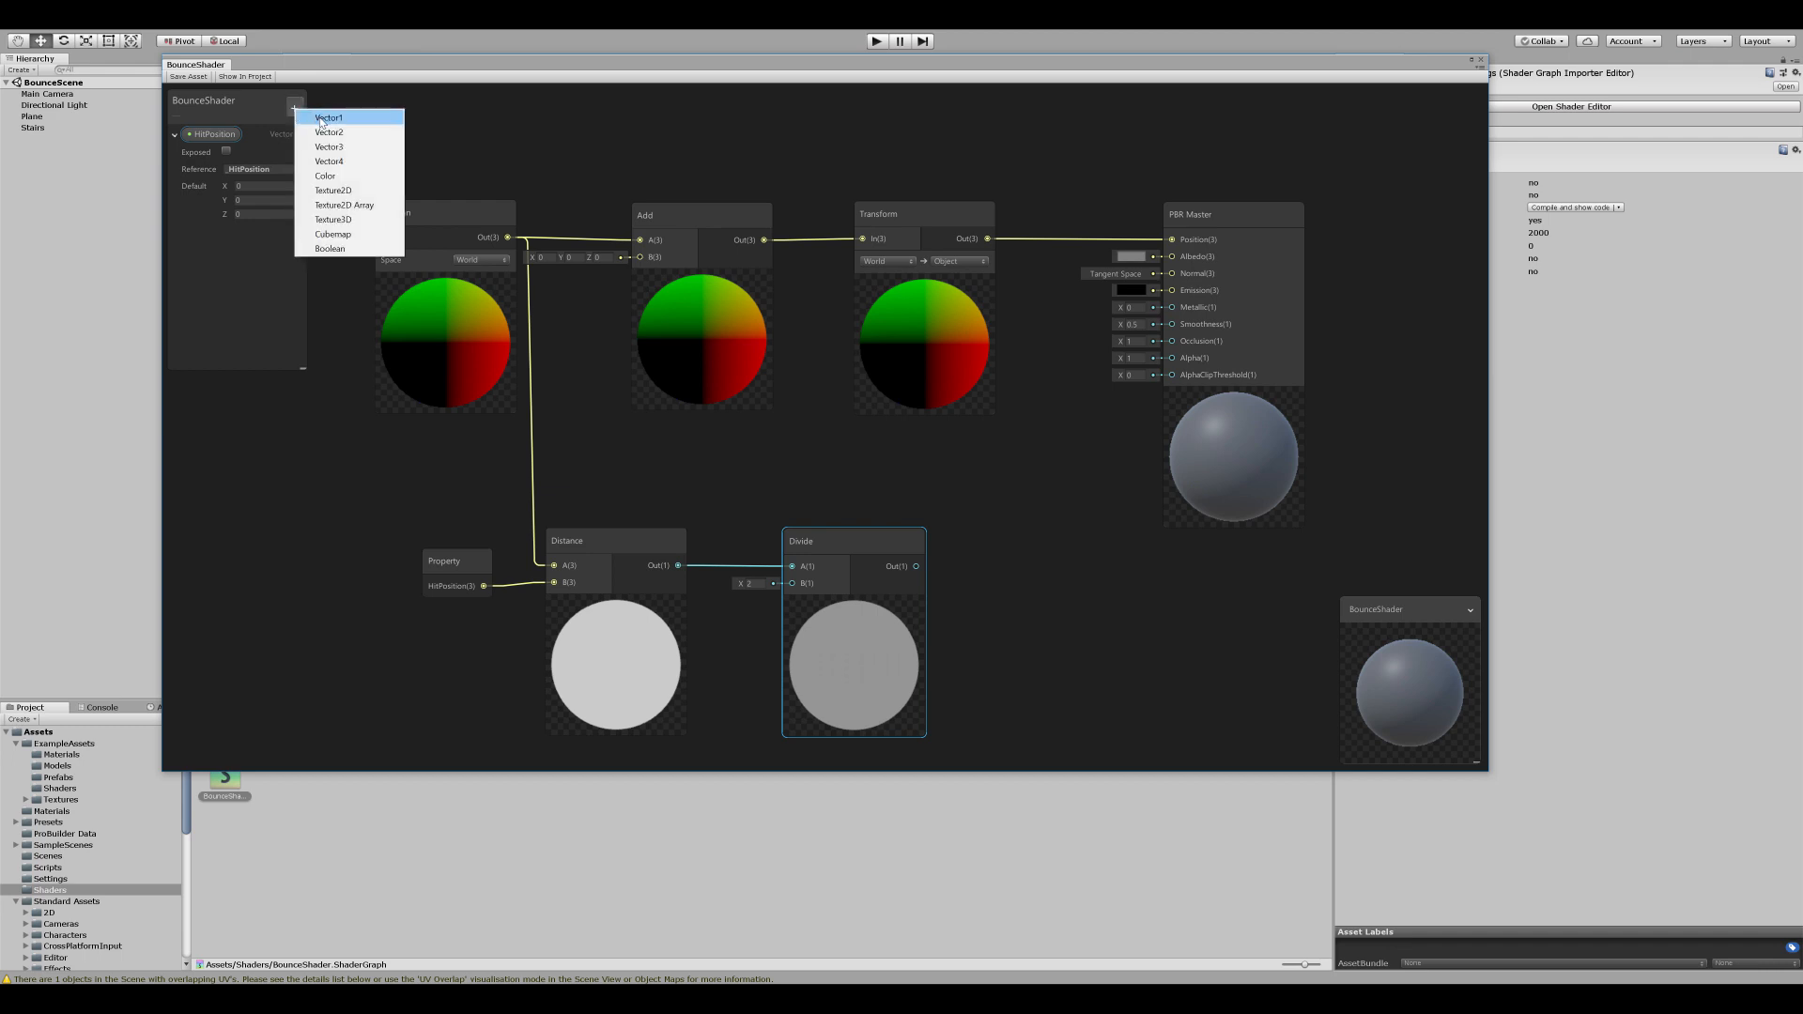
{"action": "left_click", "coordinate": [328, 116]}
{"action": "type", "text": "Radius"}
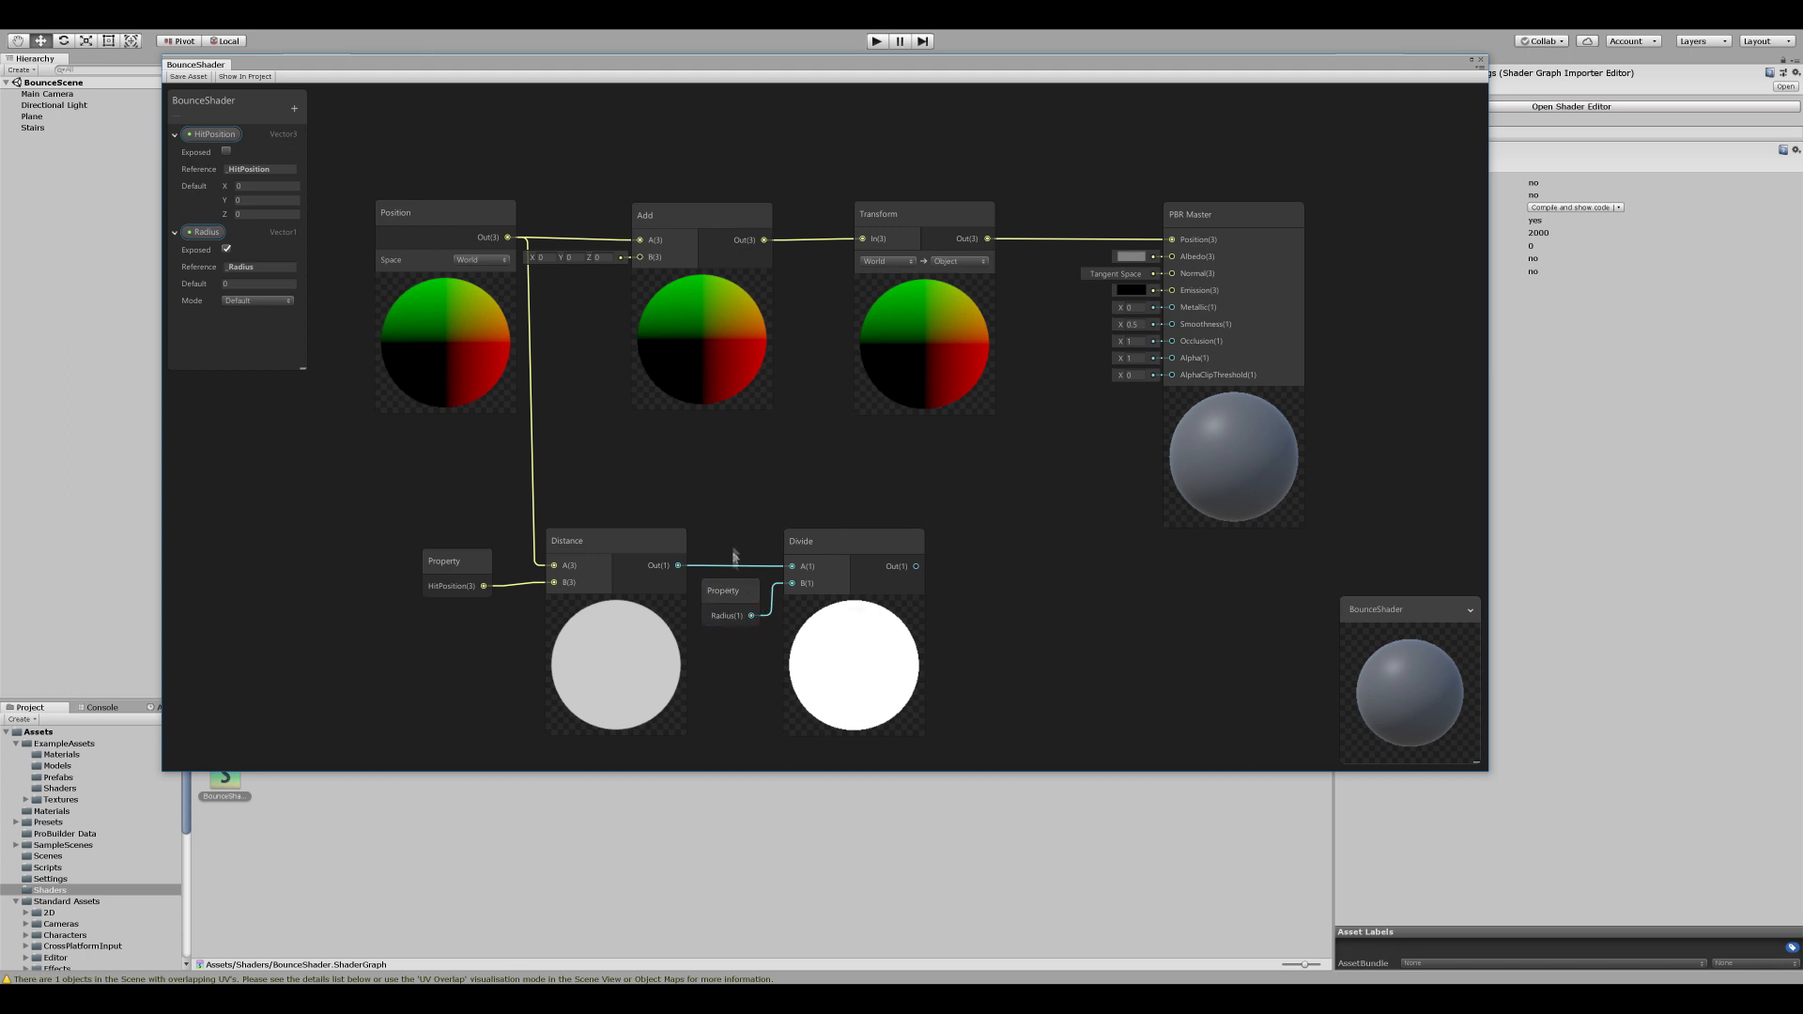
{"action": "left_click", "coordinate": [725, 590]}
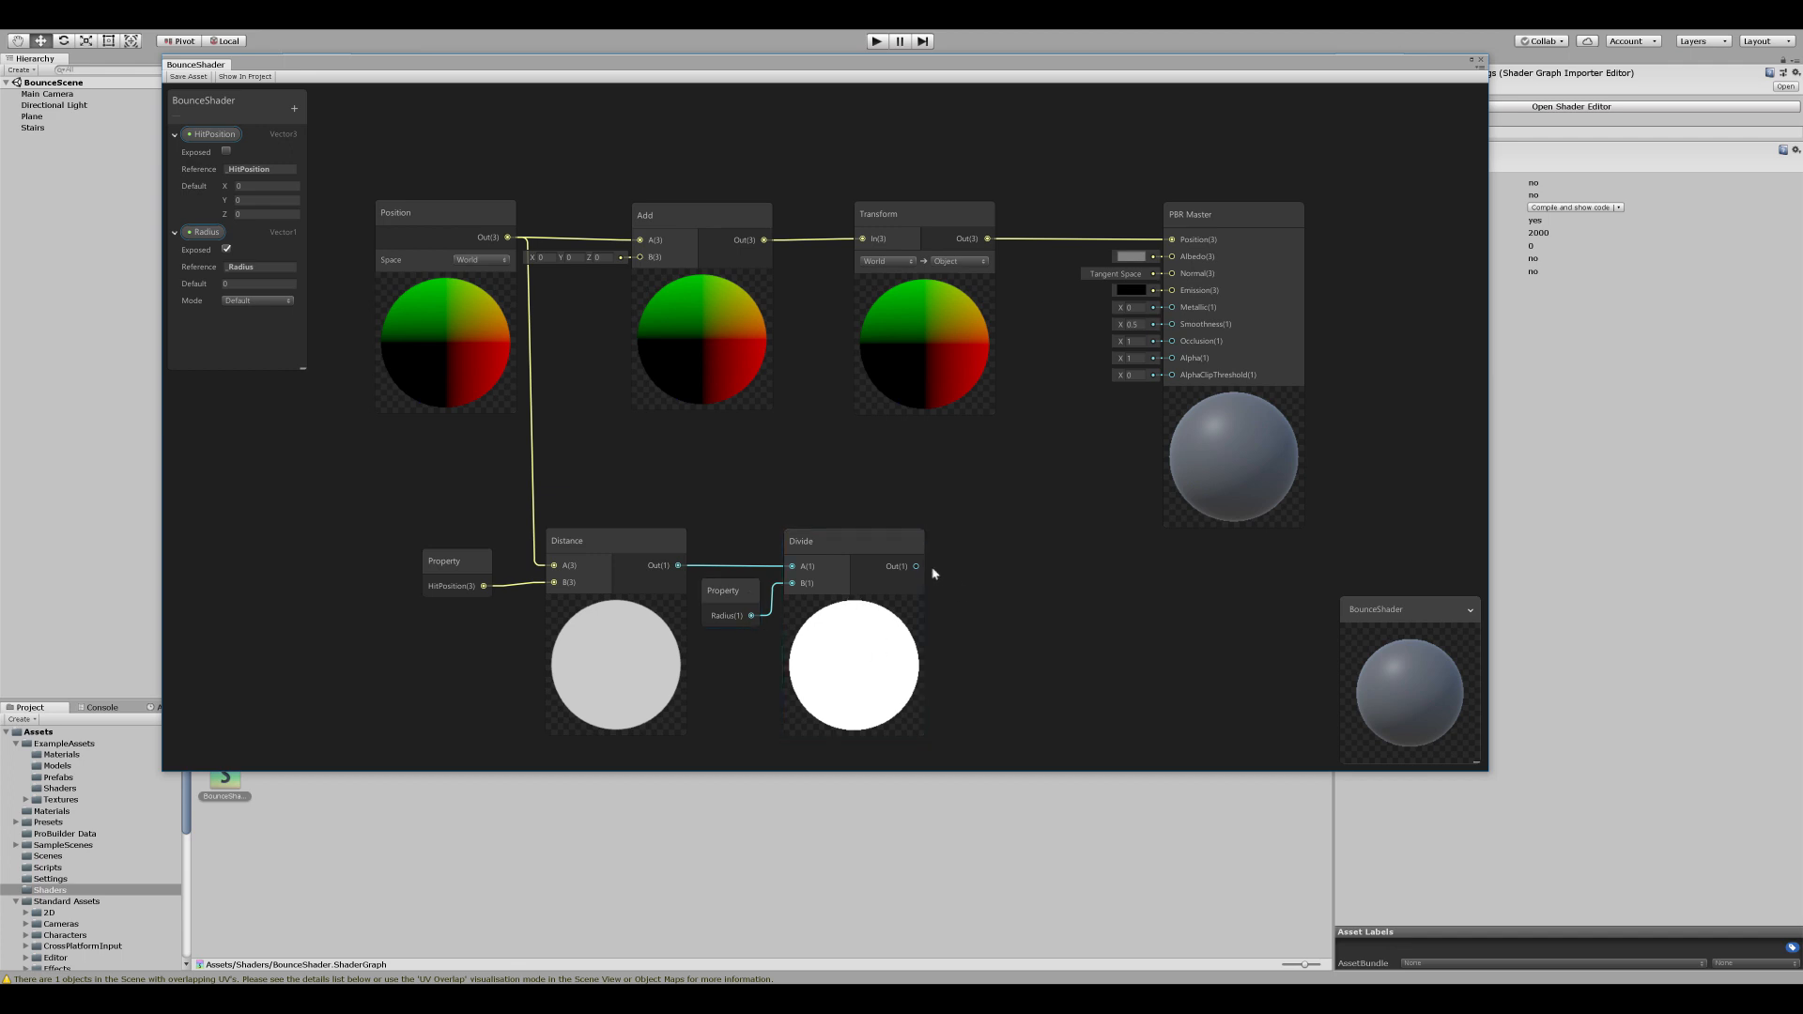
Step: Clamp the divided result and pass it into a Subtract node
{"action": "type", "text": "cl"}
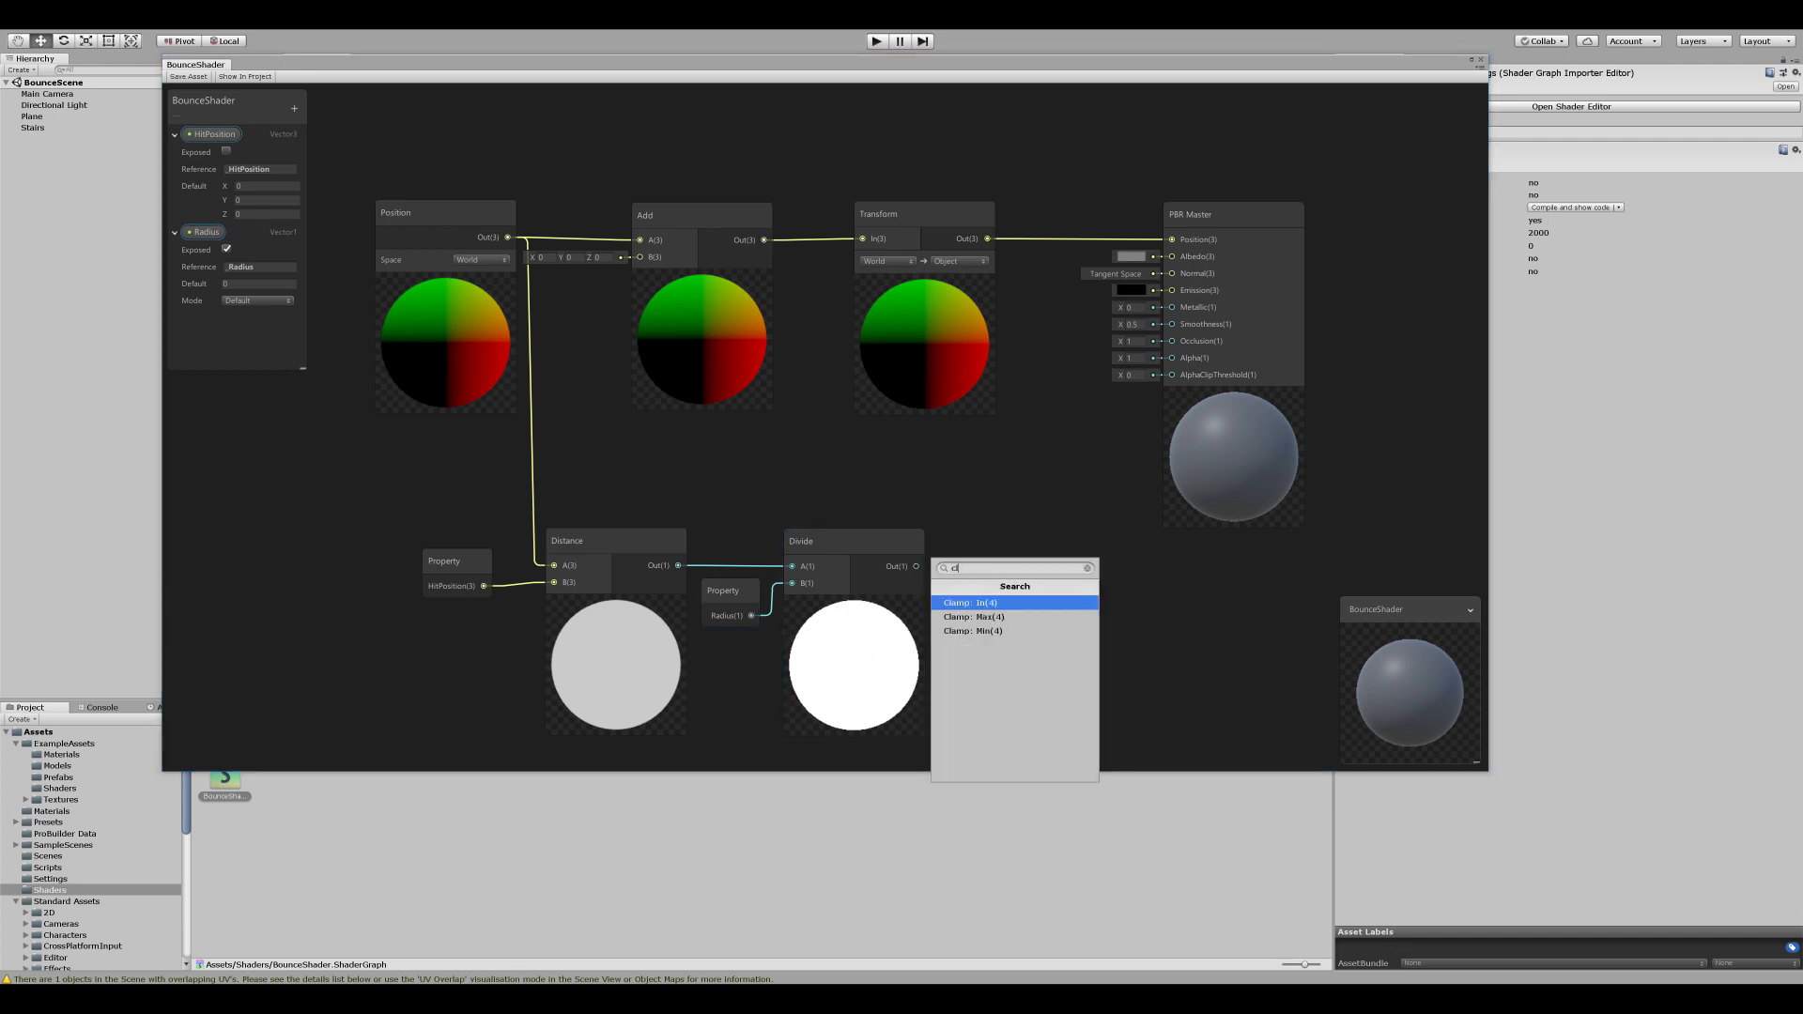
{"action": "left_click", "coordinate": [971, 601]}
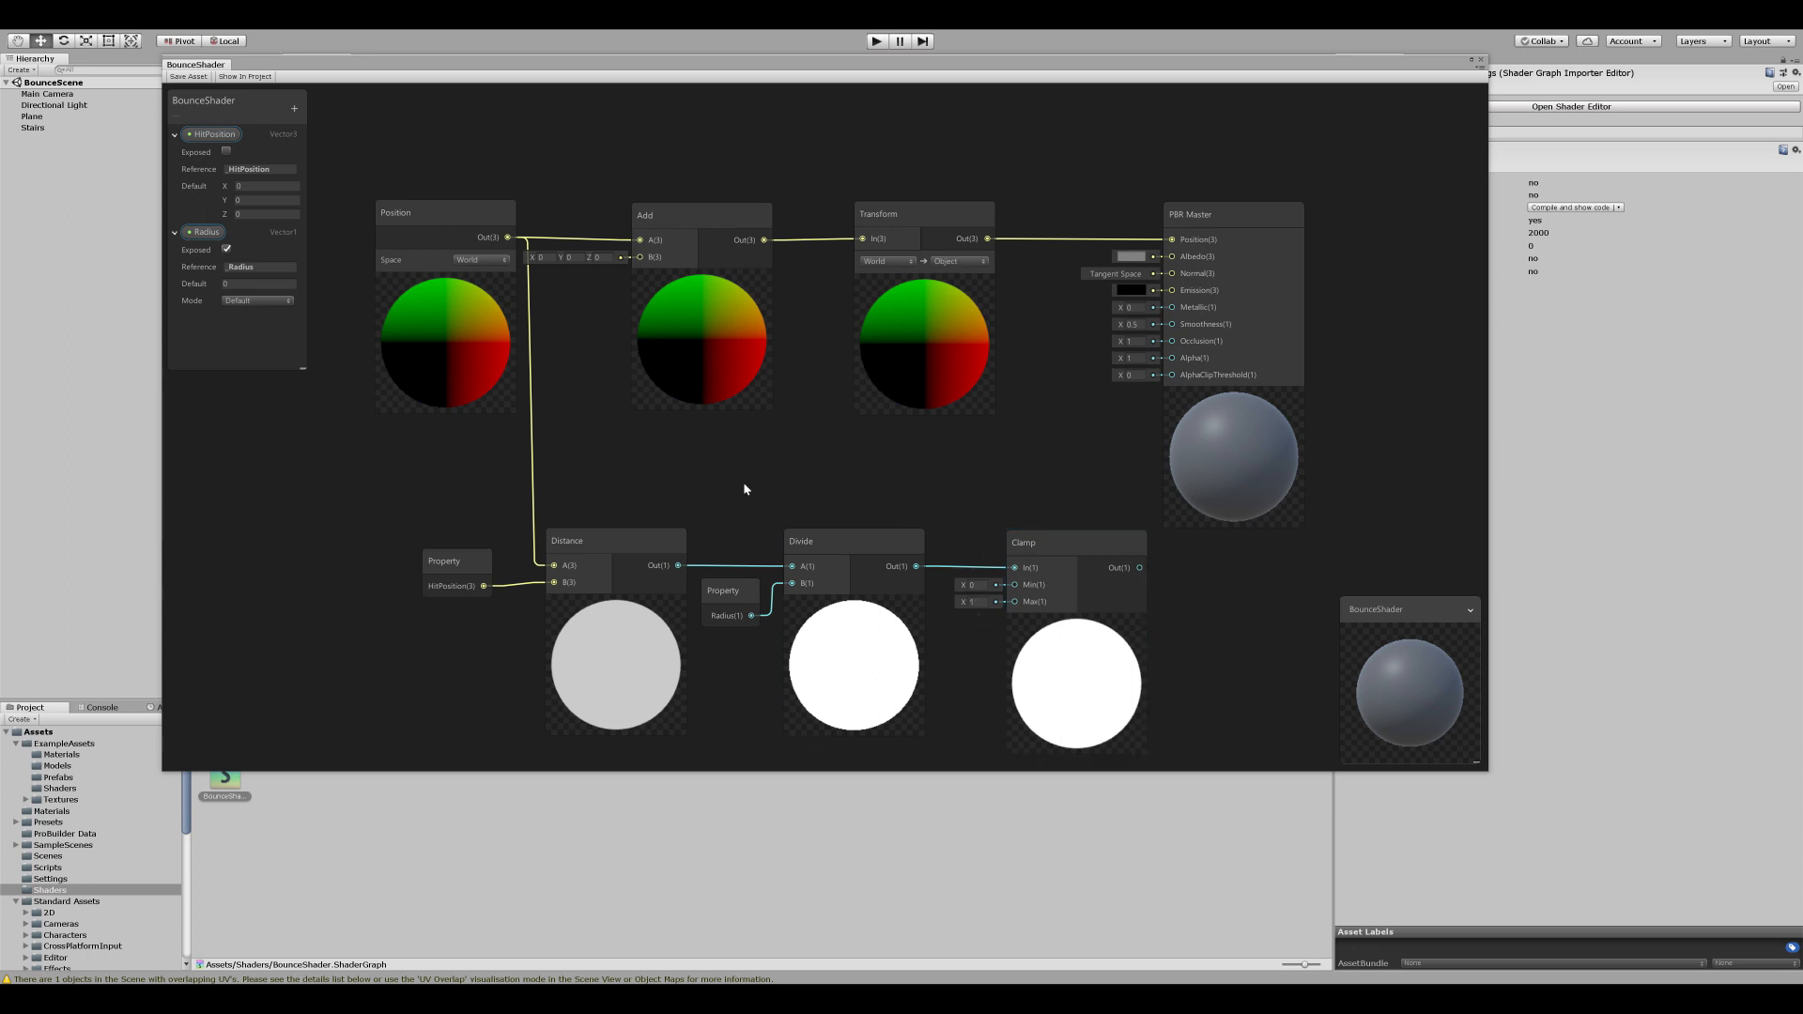
{"action": "left_click", "coordinate": [598, 541]}
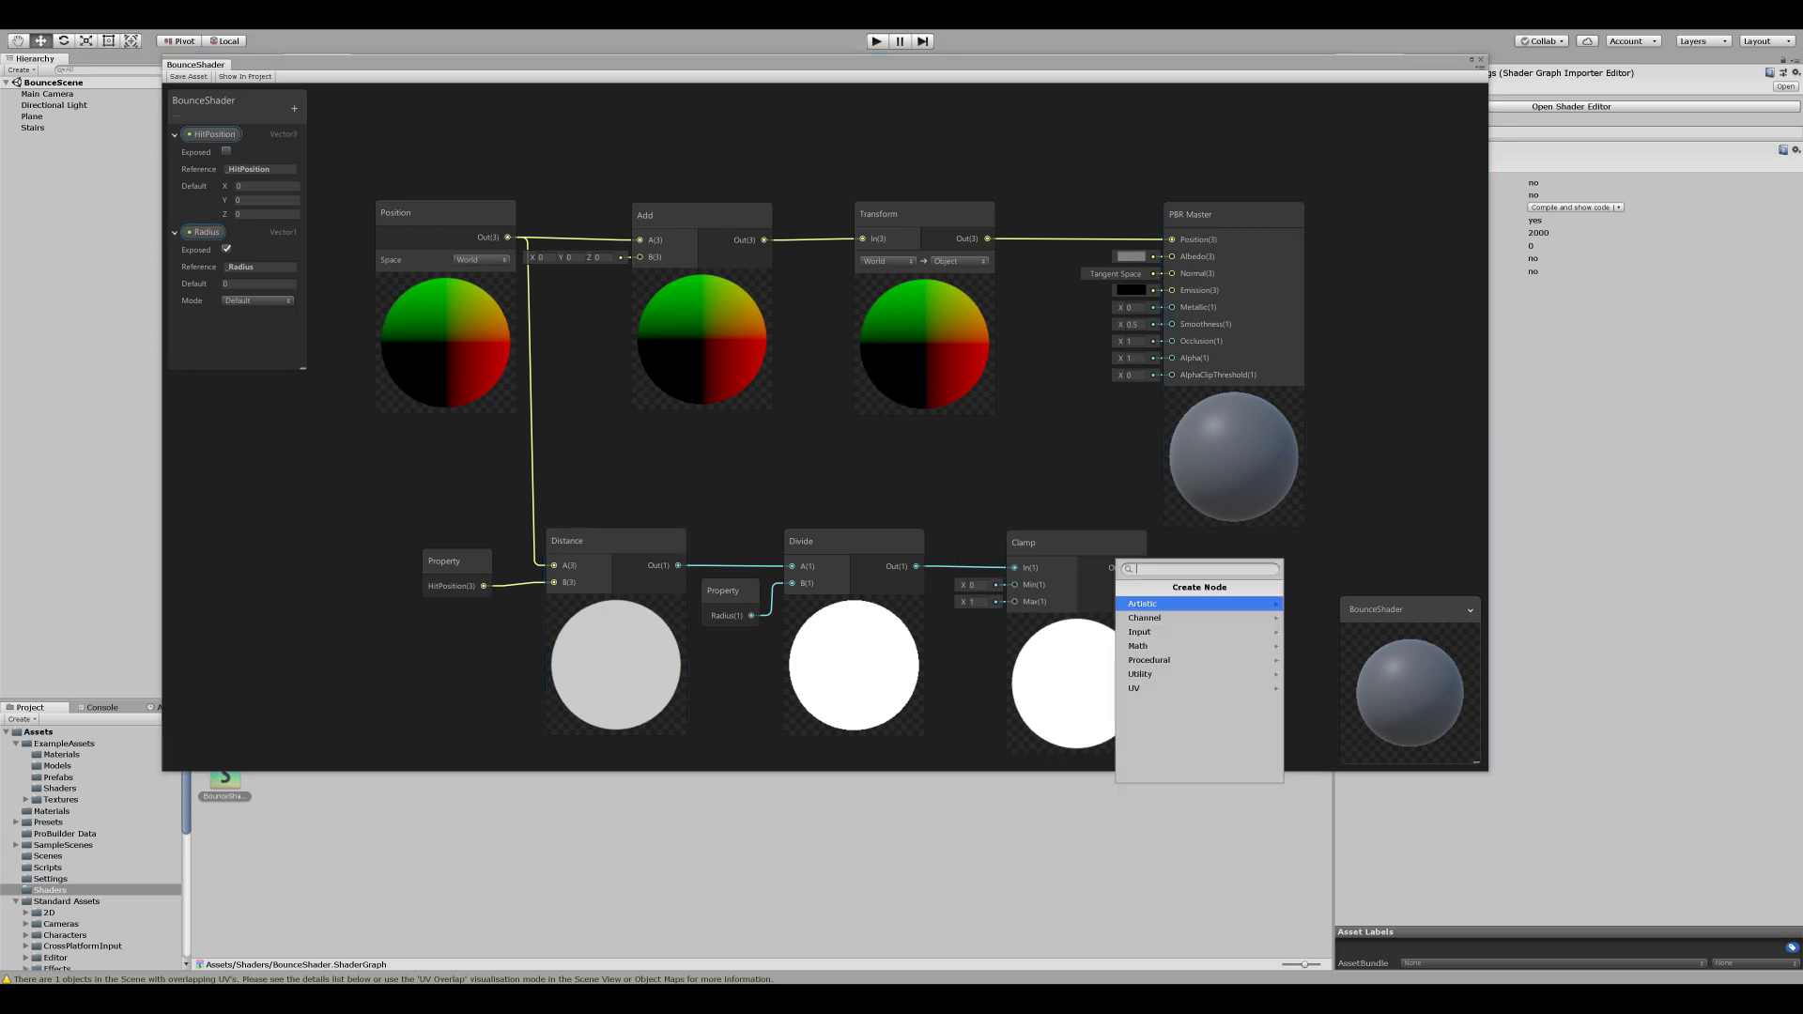
{"action": "type", "text": "sub"}
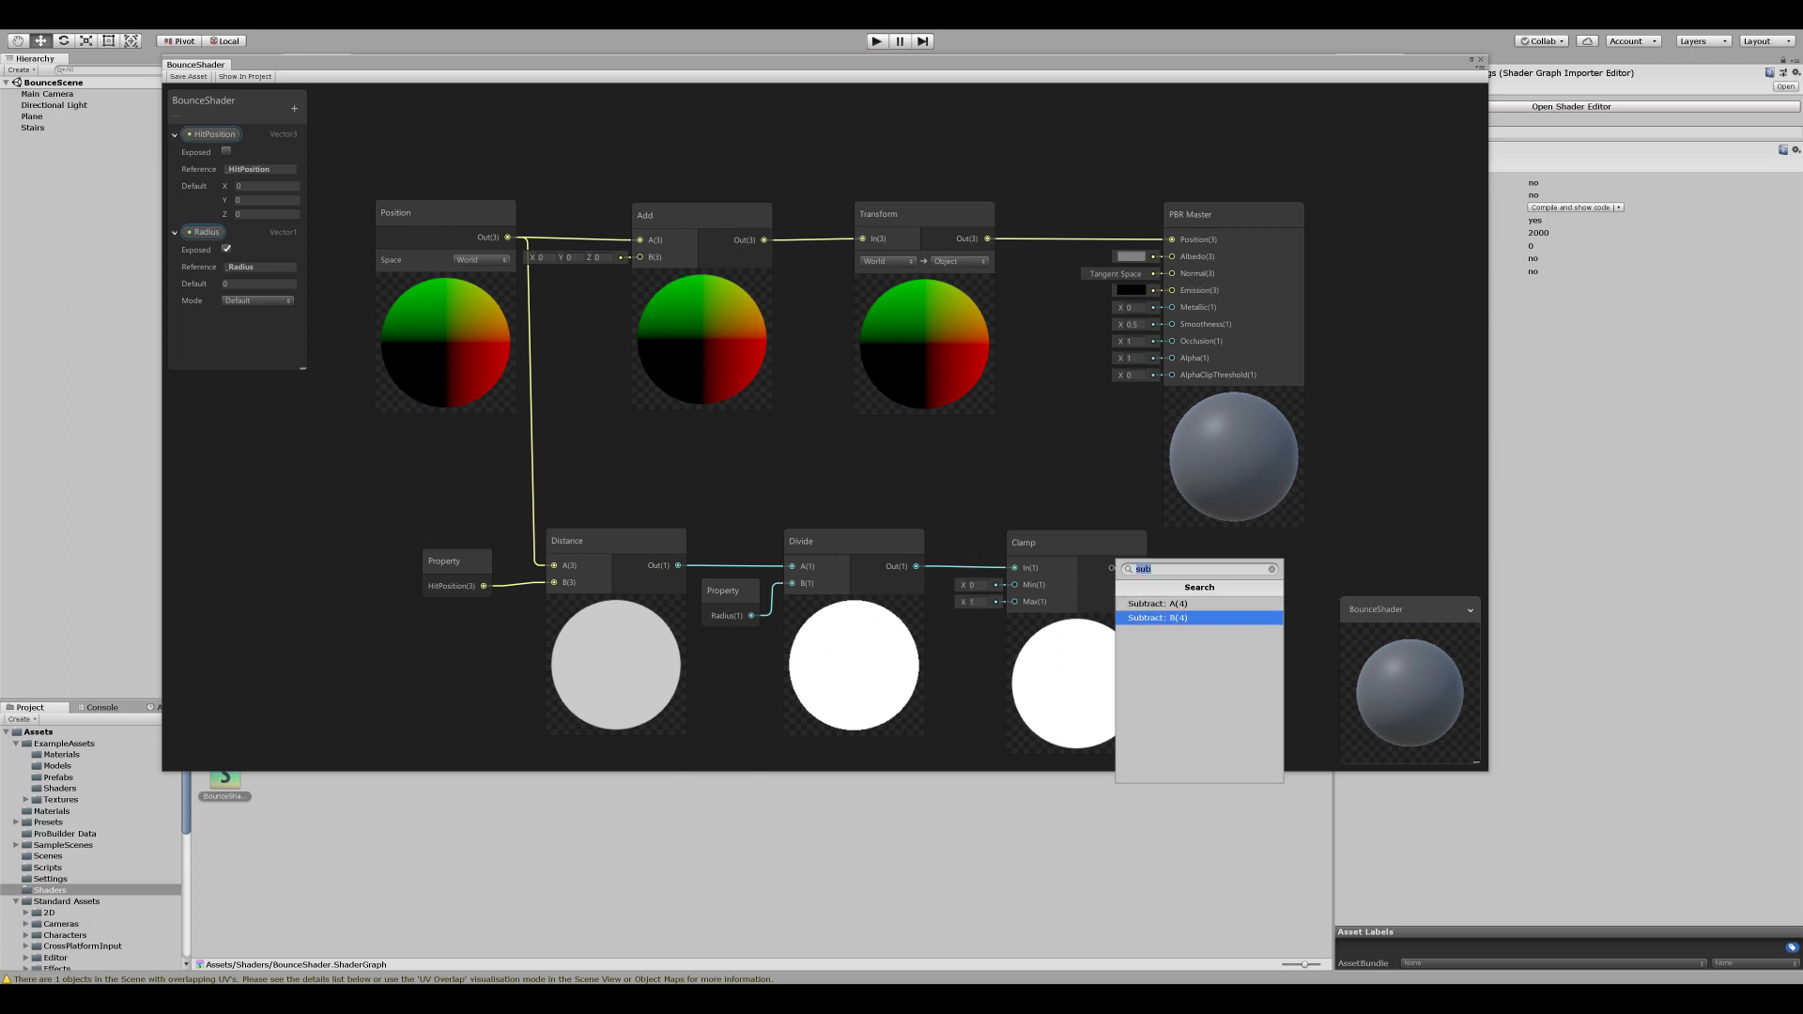
{"action": "left_click", "coordinate": [1159, 618]}
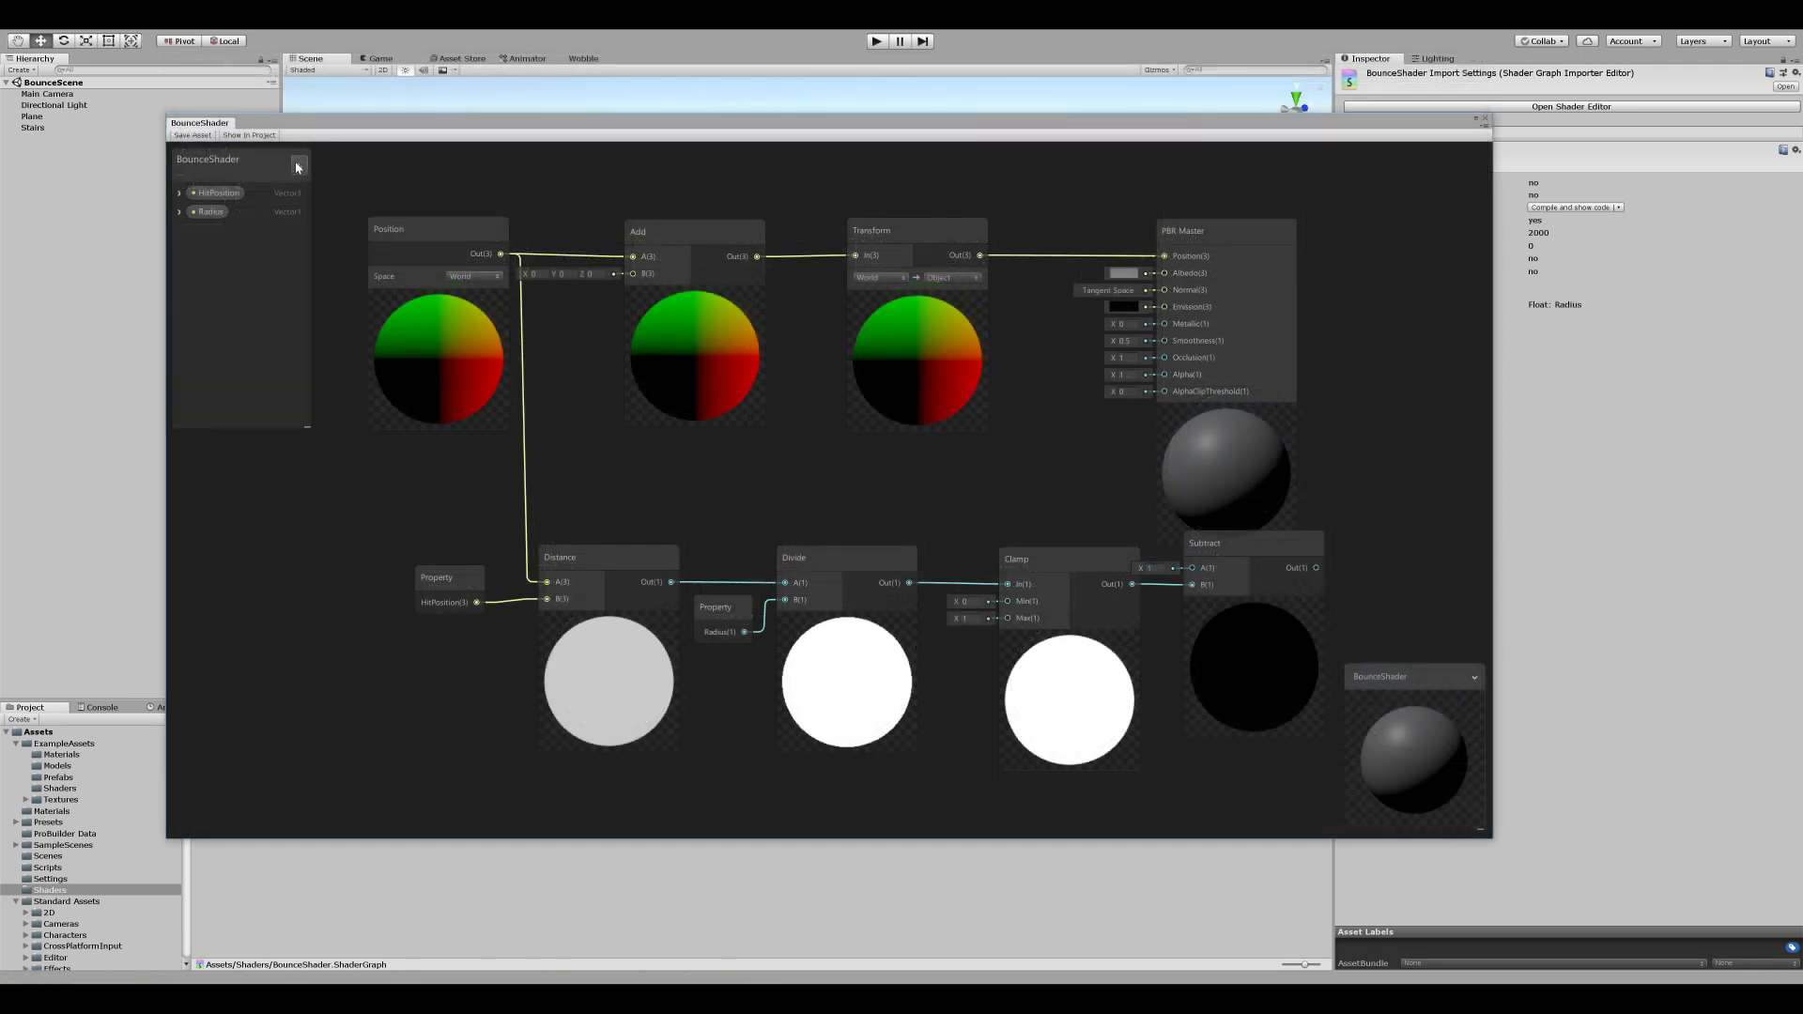
Step: Add a Vector1 HitImpact property on the Blackboard and set its exposed state
{"action": "left_click", "coordinate": [298, 165]}
{"action": "type", "text": "HitImpact"}
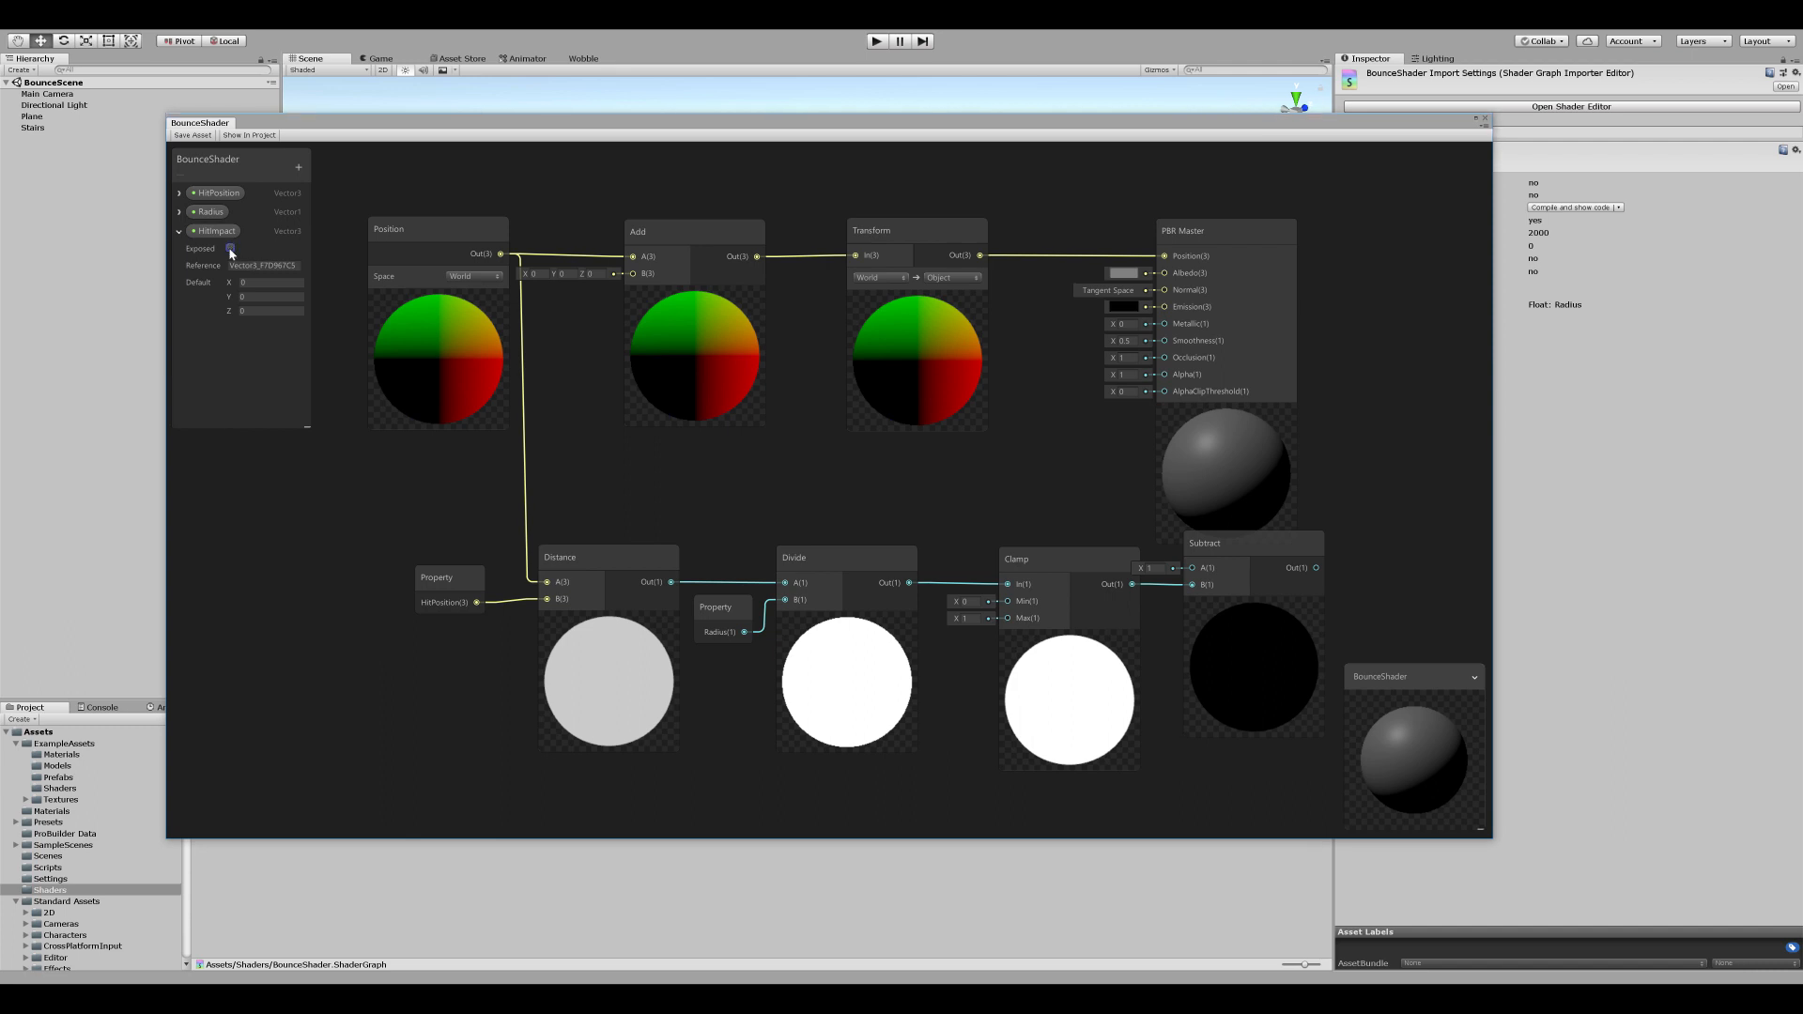
{"action": "left_click", "coordinate": [230, 248]}
{"action": "type", "text": "_HitImpact"}
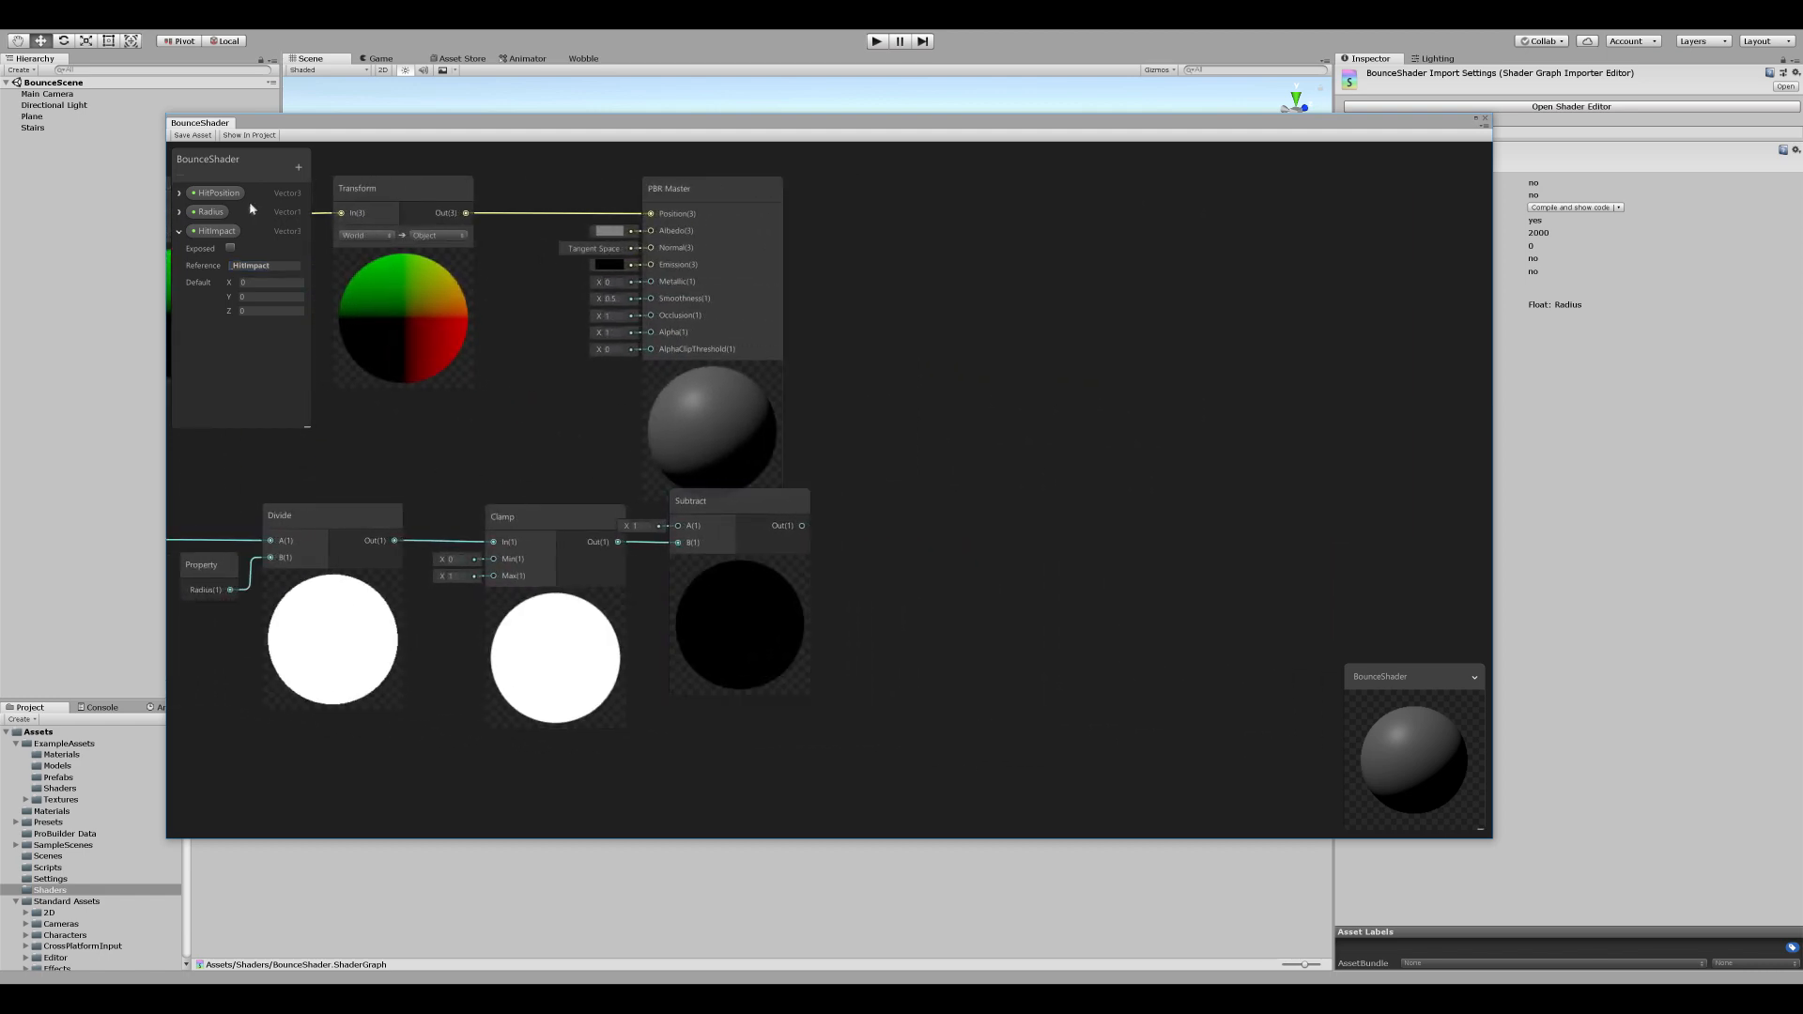
{"action": "left_click", "coordinate": [214, 229]}
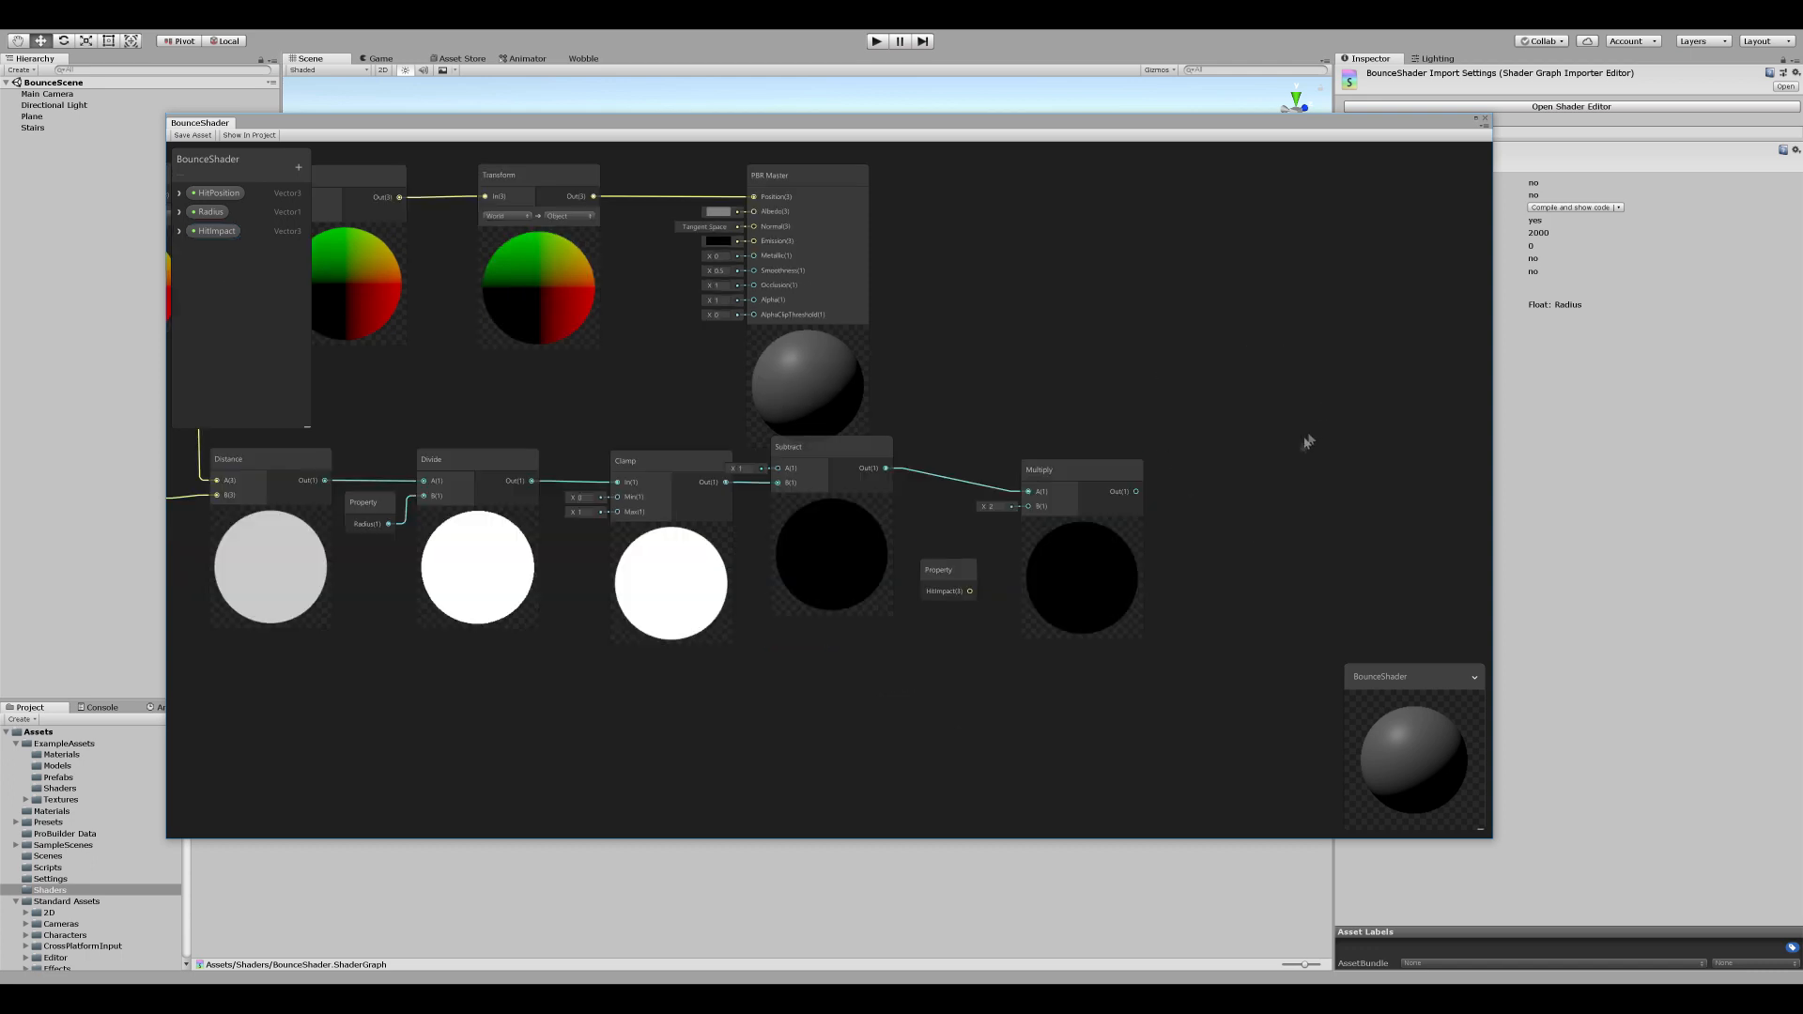
Step: Route the Multiply output into the Add node's B input to offset vertex position
{"action": "left_click", "coordinate": [1082, 469]}
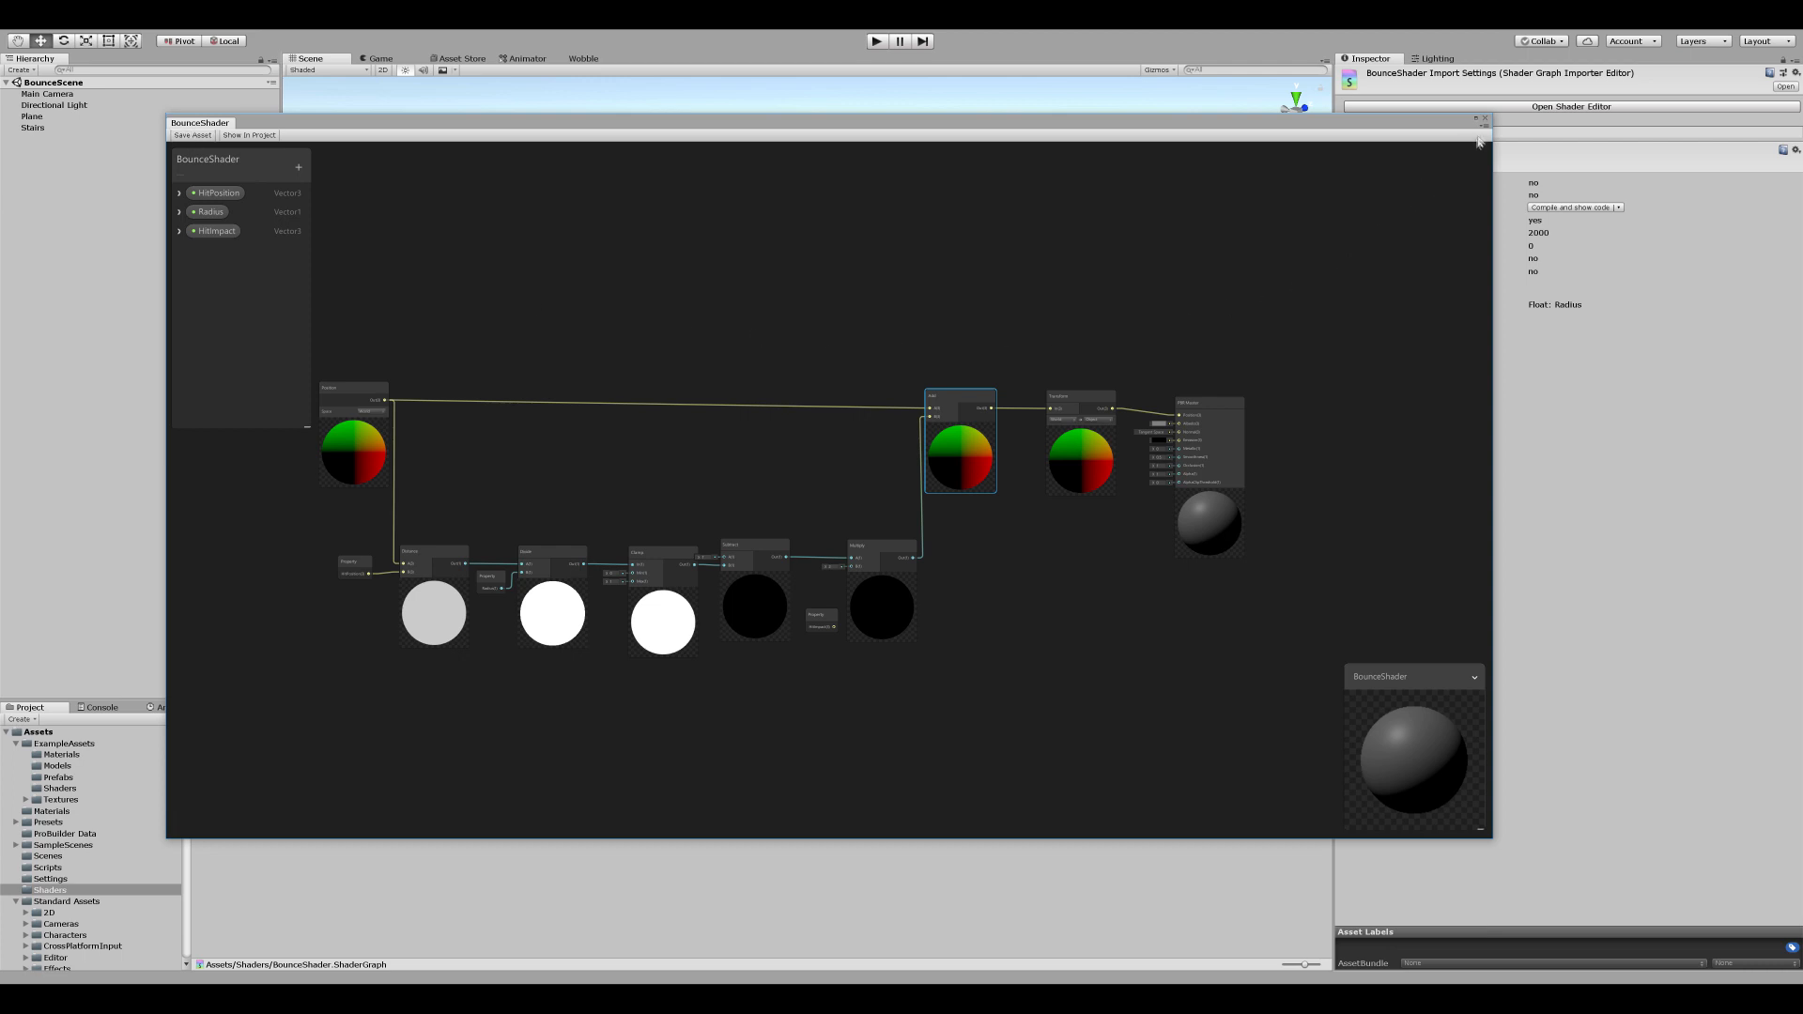
Step: Create a new material in the Materials folder using BounceShader
{"action": "left_click", "coordinate": [1484, 120]}
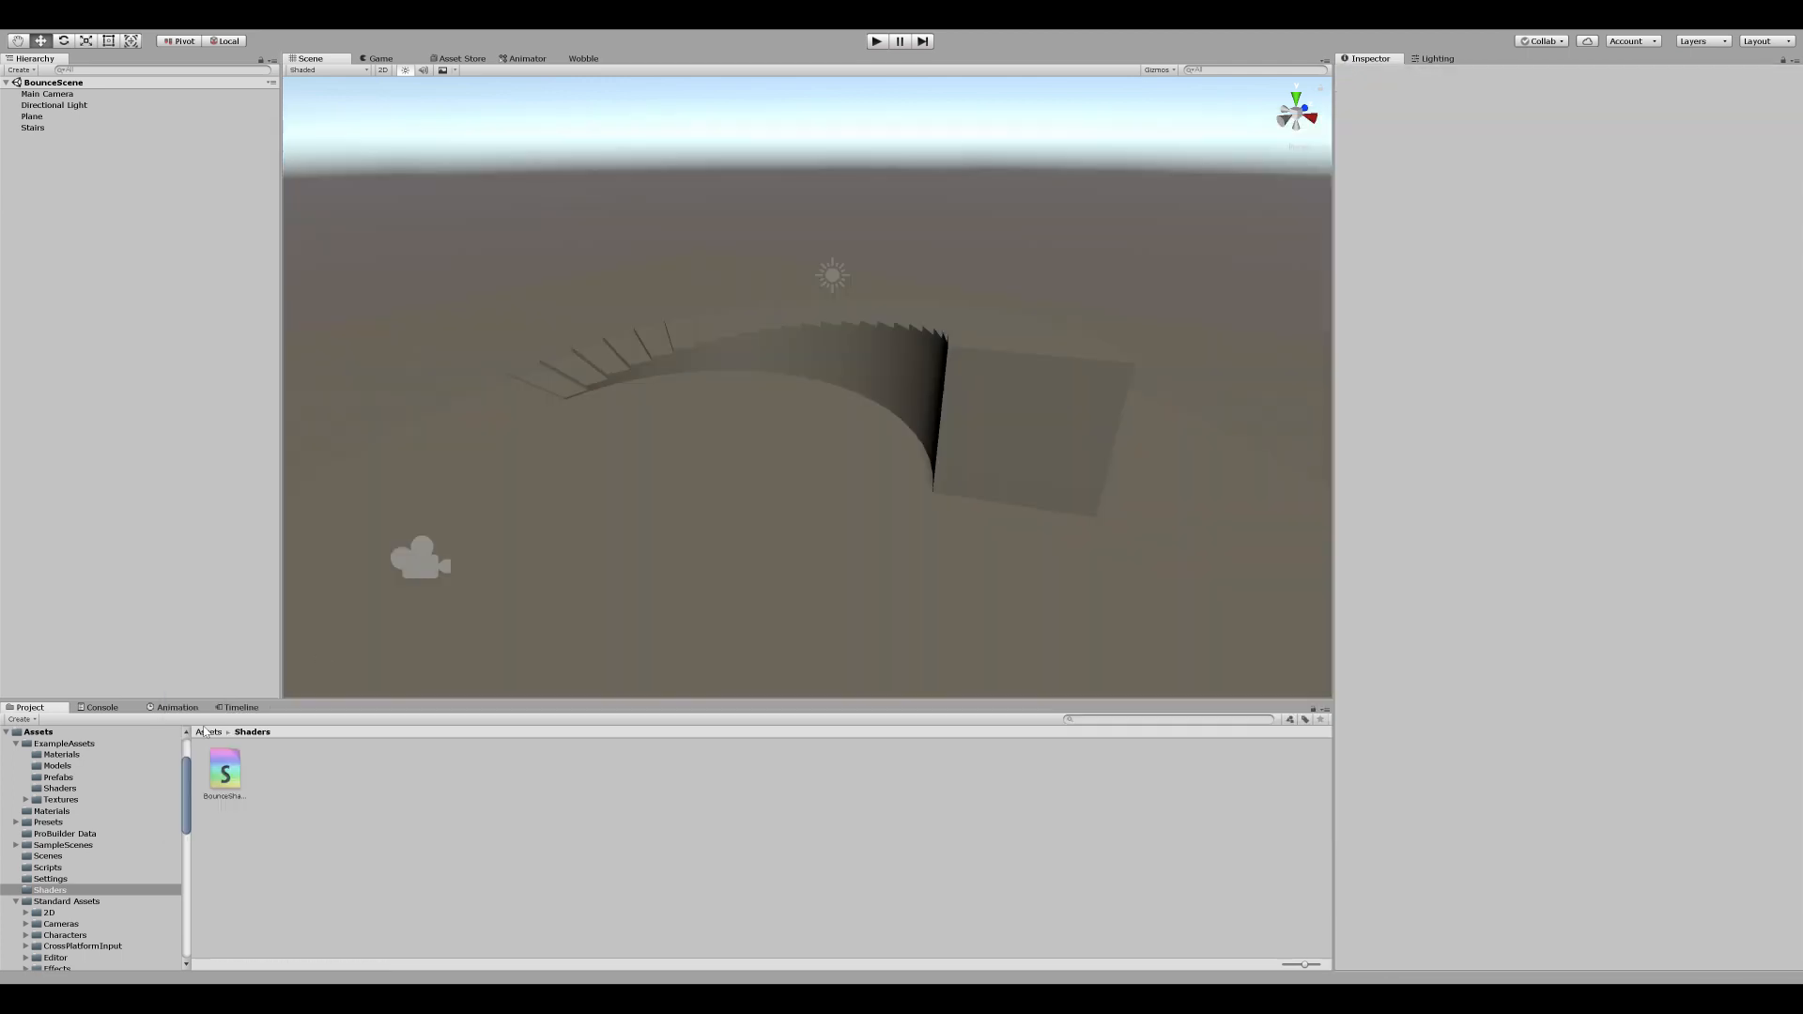
{"action": "left_click", "coordinate": [51, 811]}
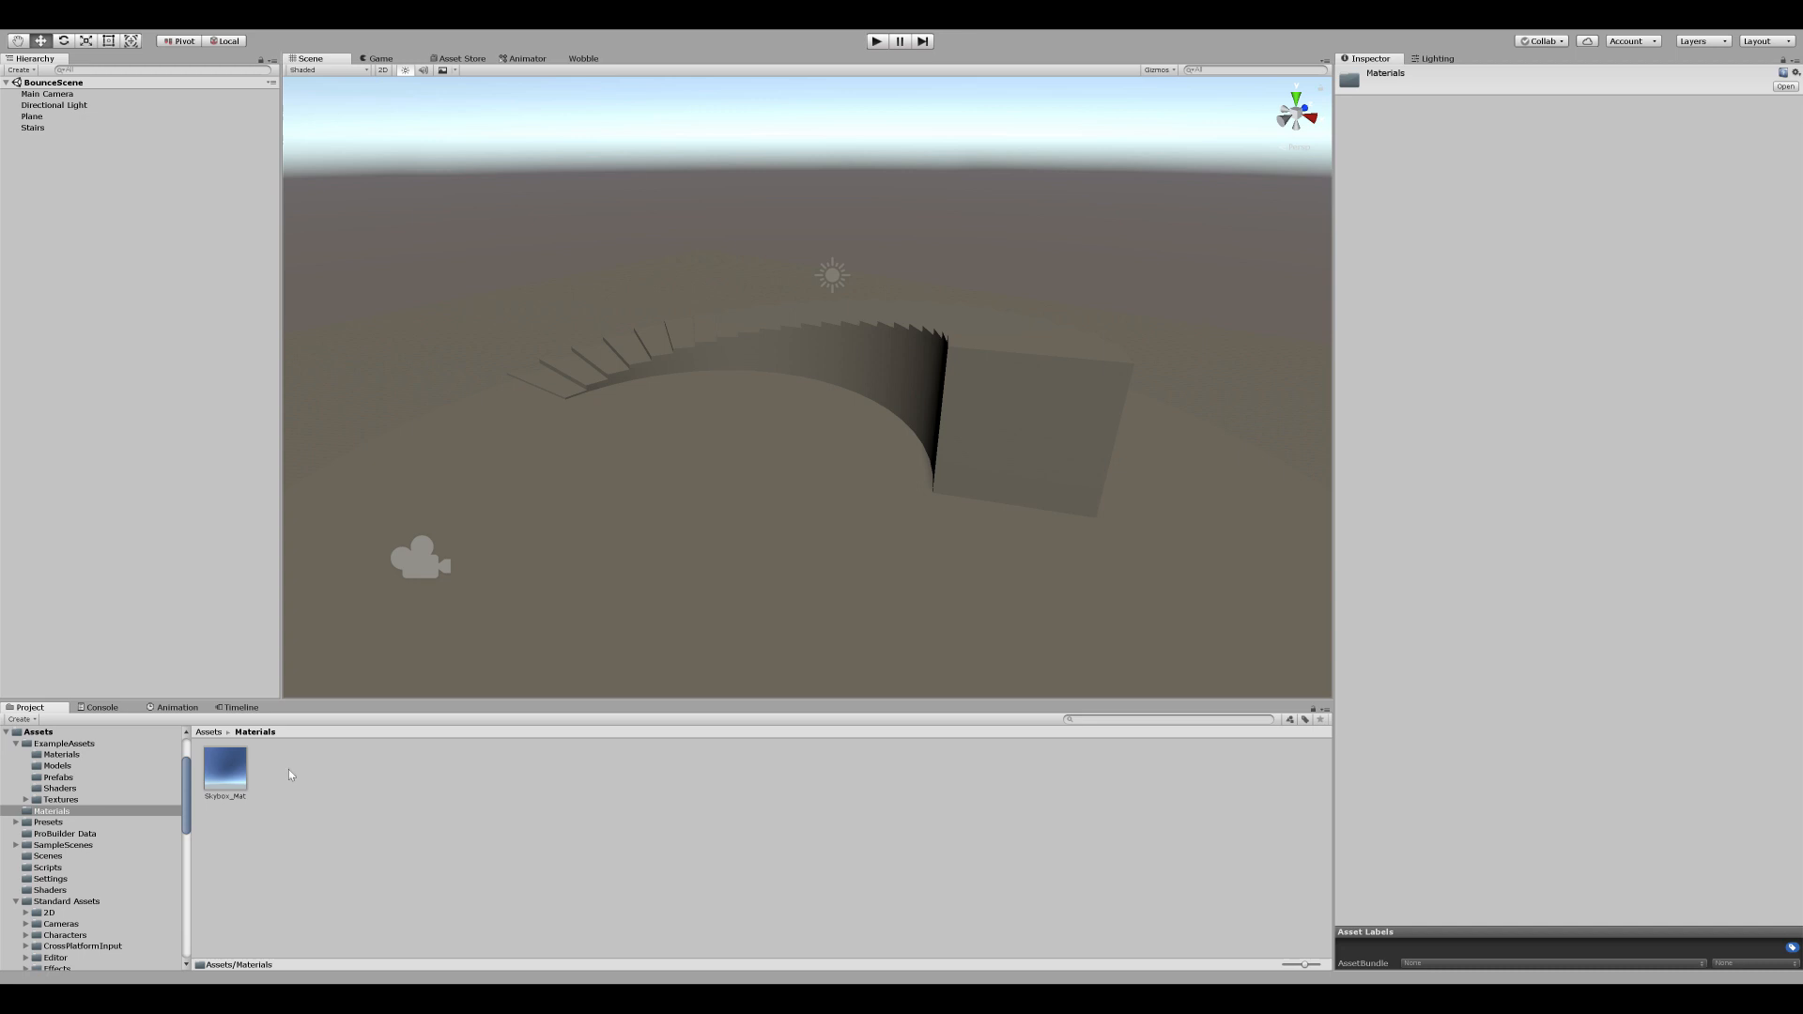
{"action": "right_click", "coordinate": [289, 776]}
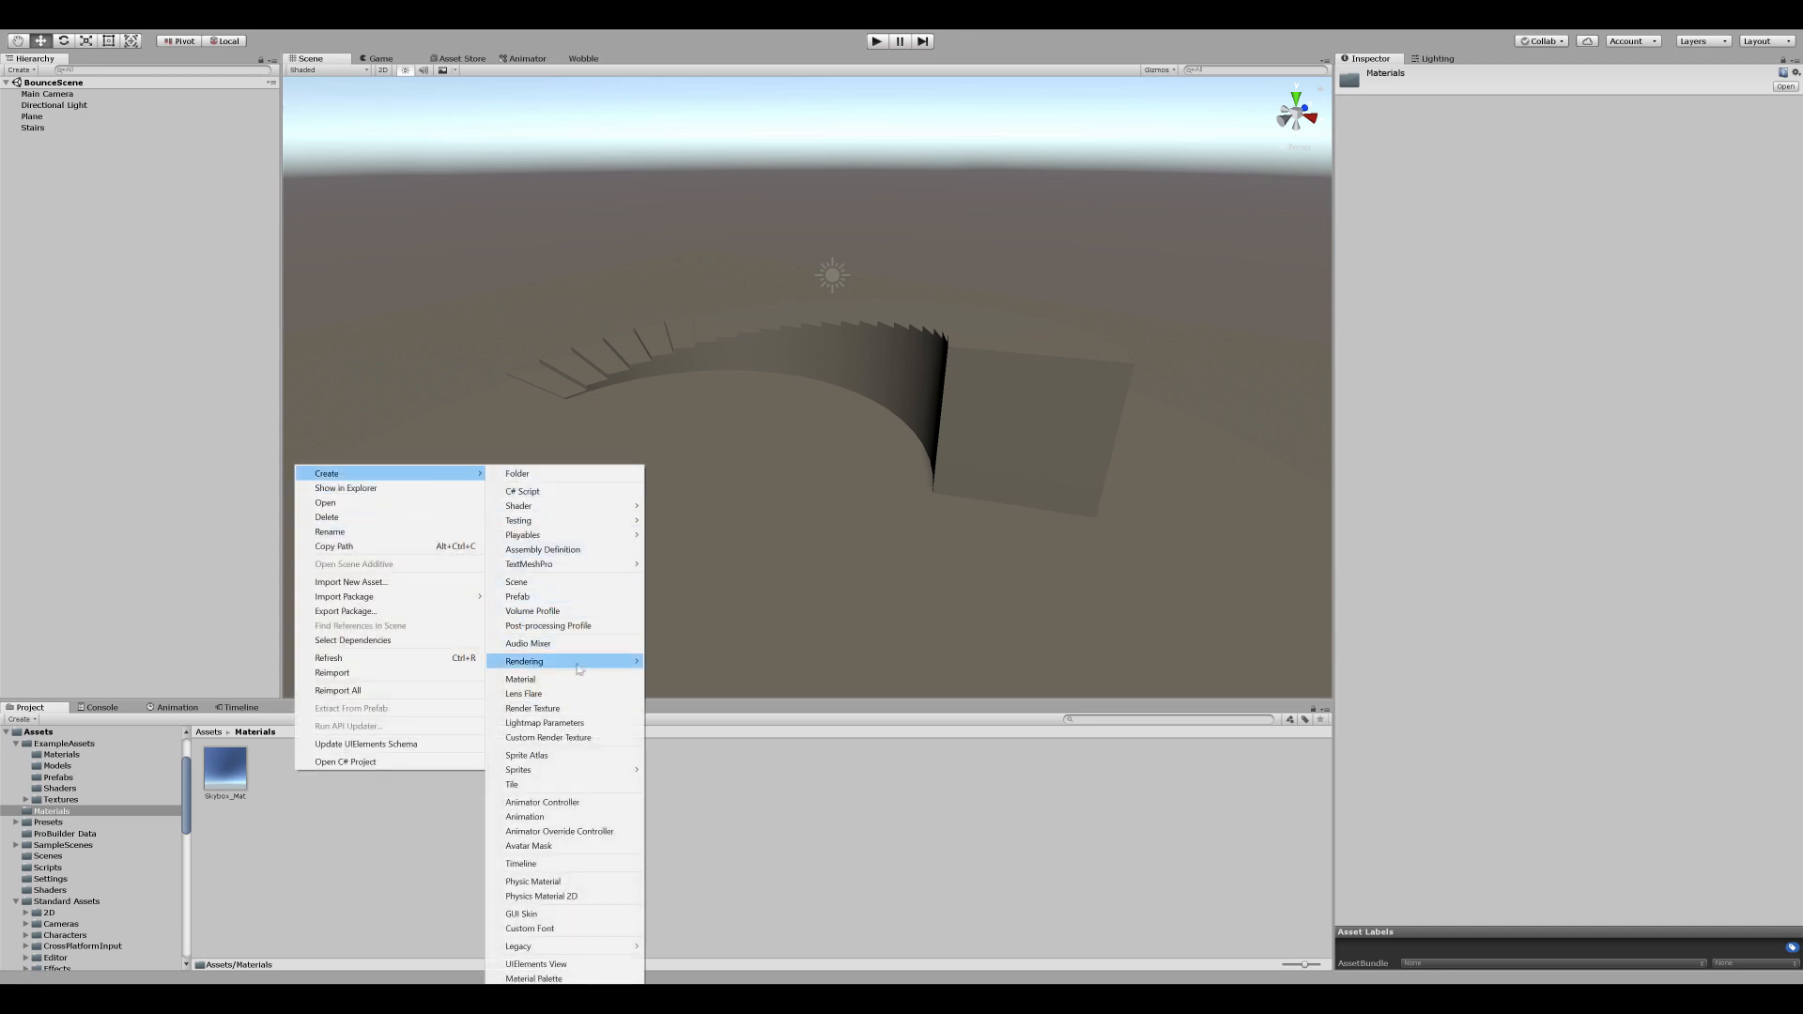
{"action": "left_click", "coordinate": [520, 678]}
{"action": "type", "text": "BounceMaterial"}
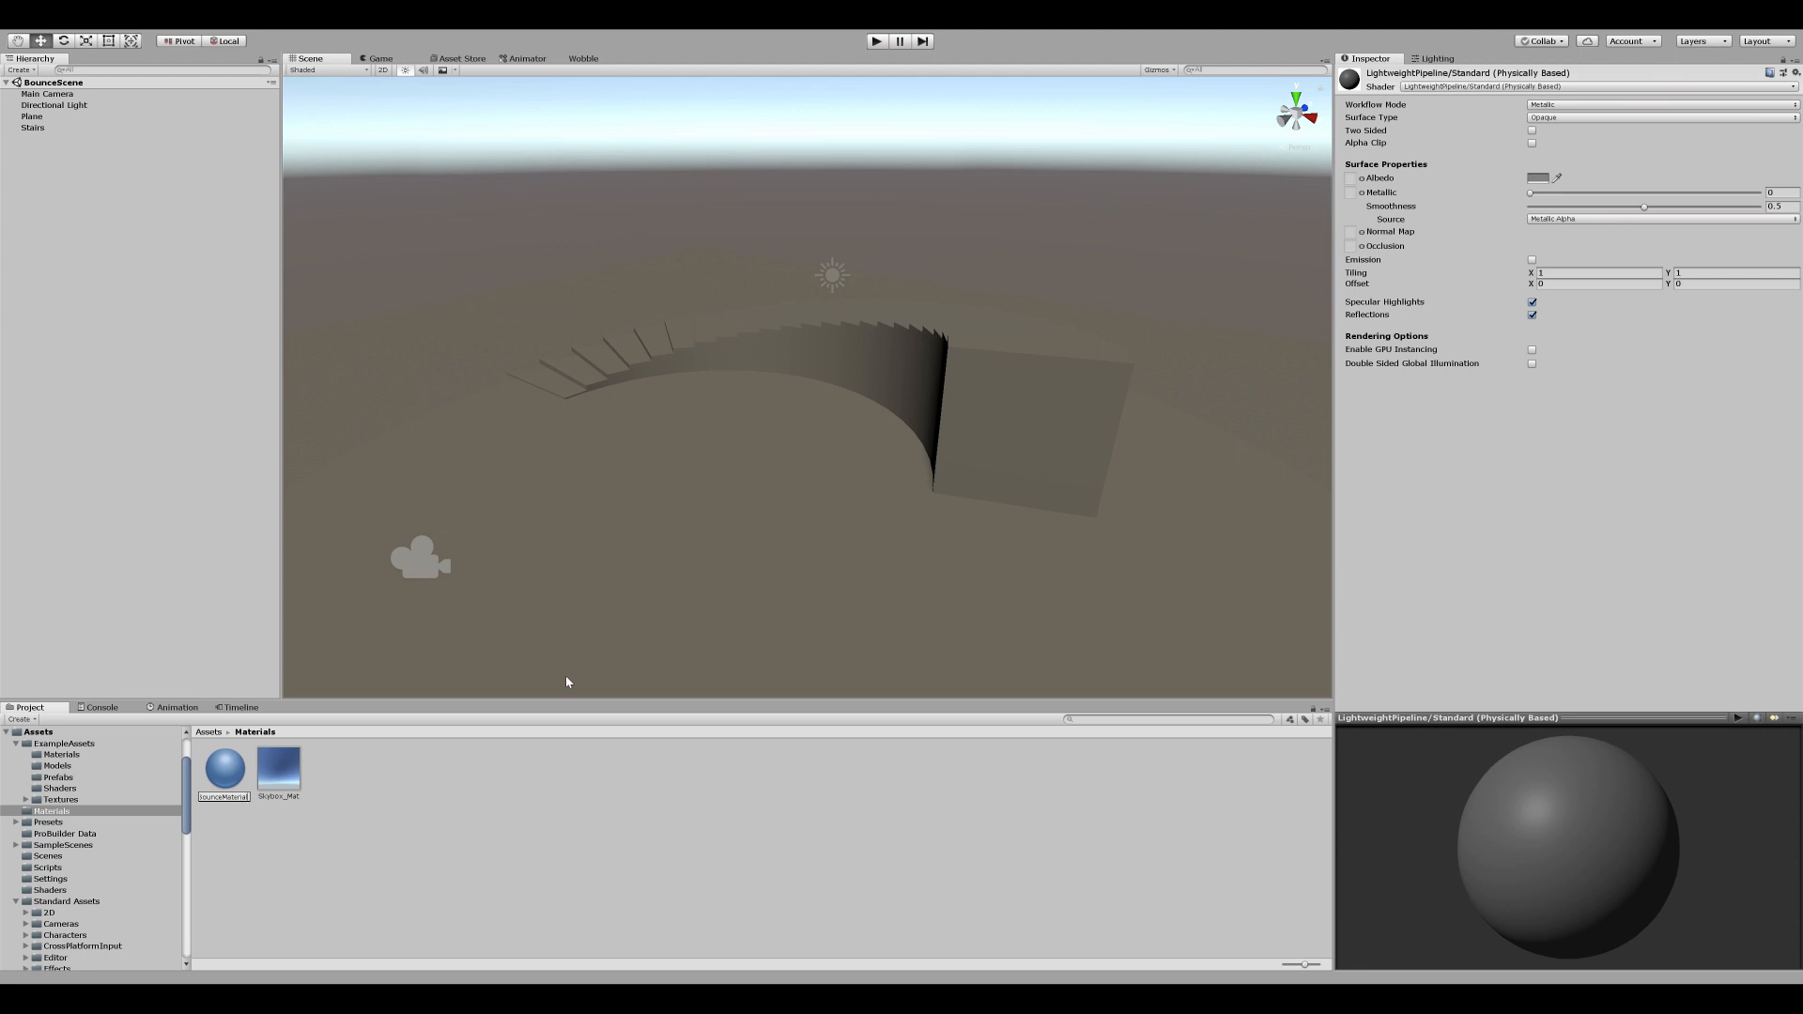
{"action": "left_click", "coordinate": [223, 766]}
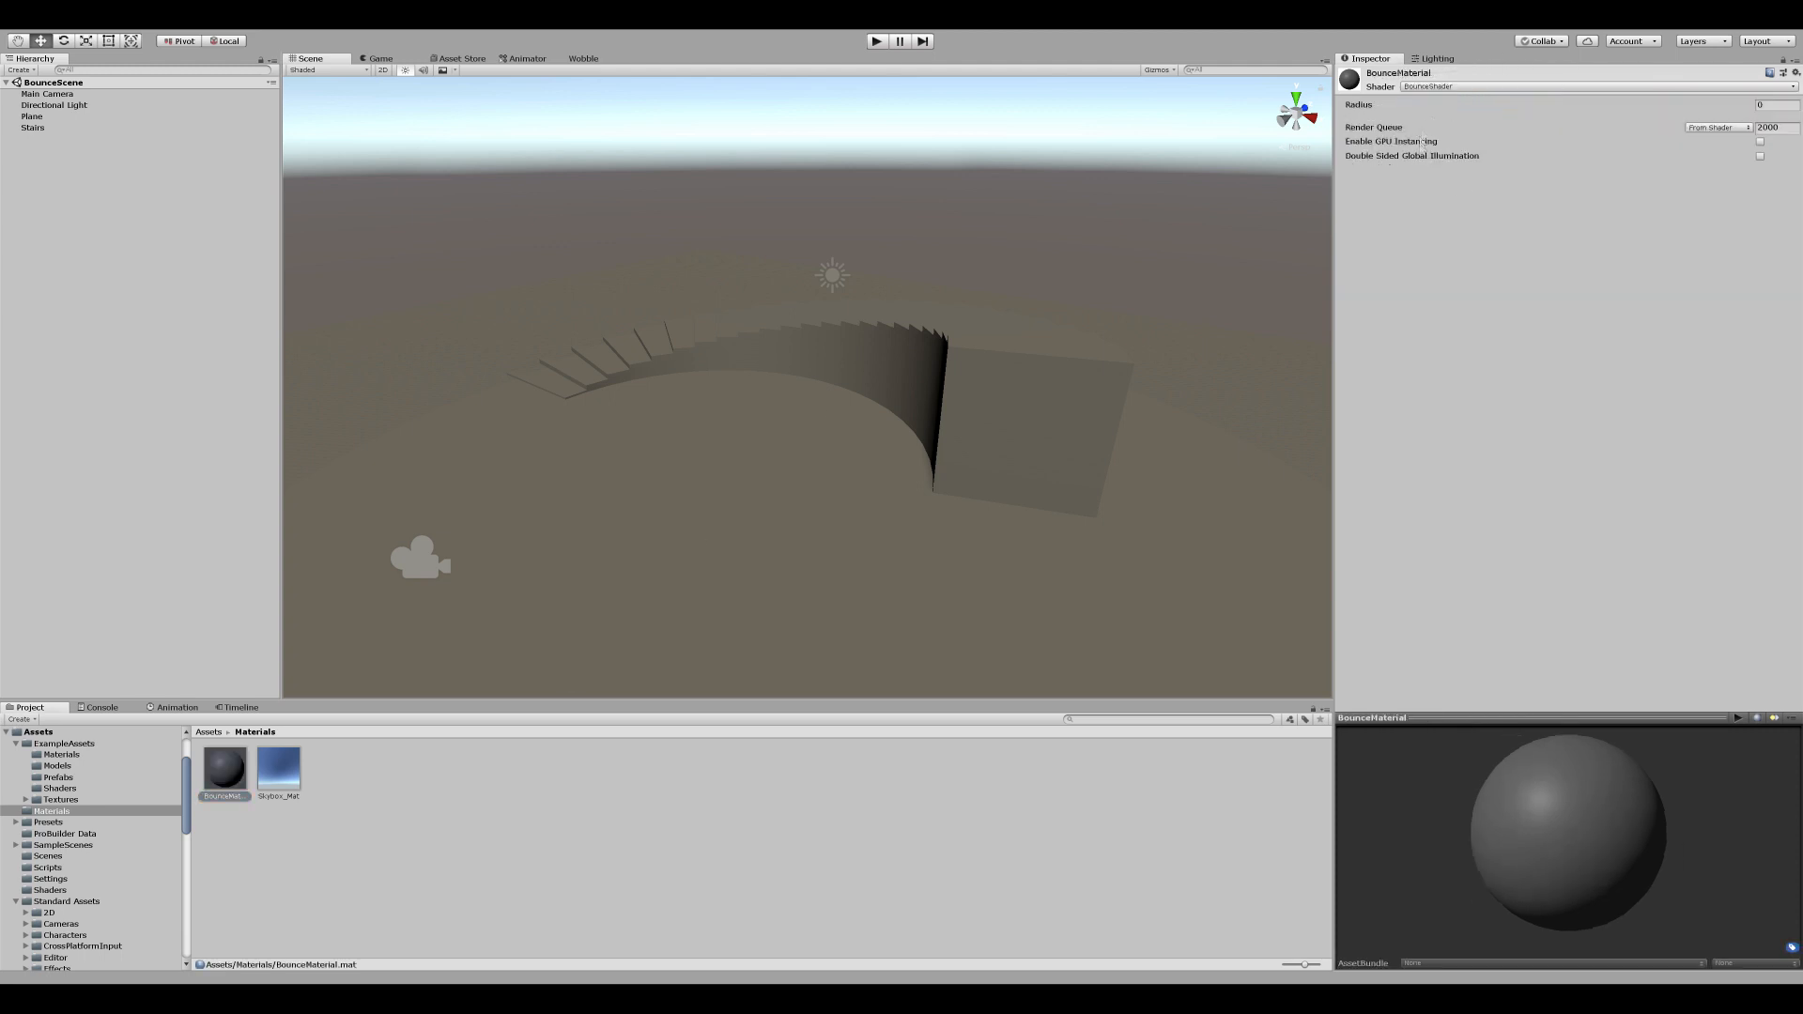
Step: Set the material's Radius to 3
{"action": "left_click", "coordinate": [1771, 105]}
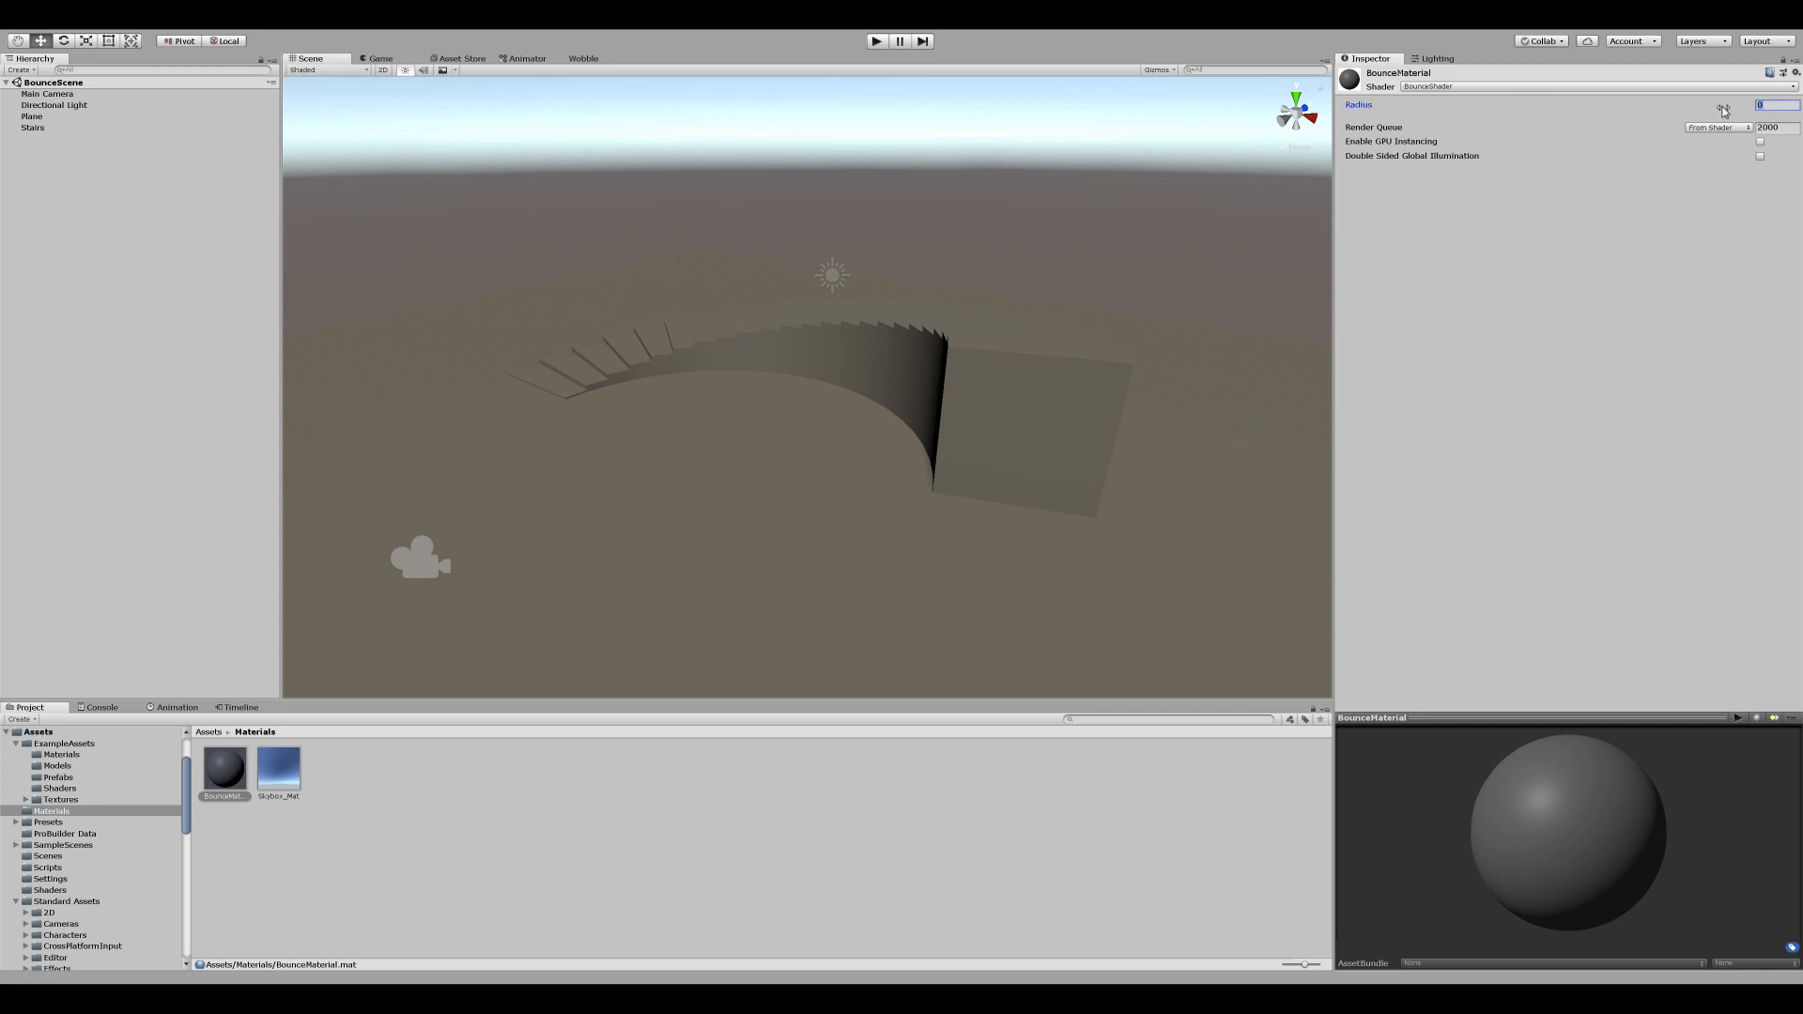
{"action": "type", "text": "3"}
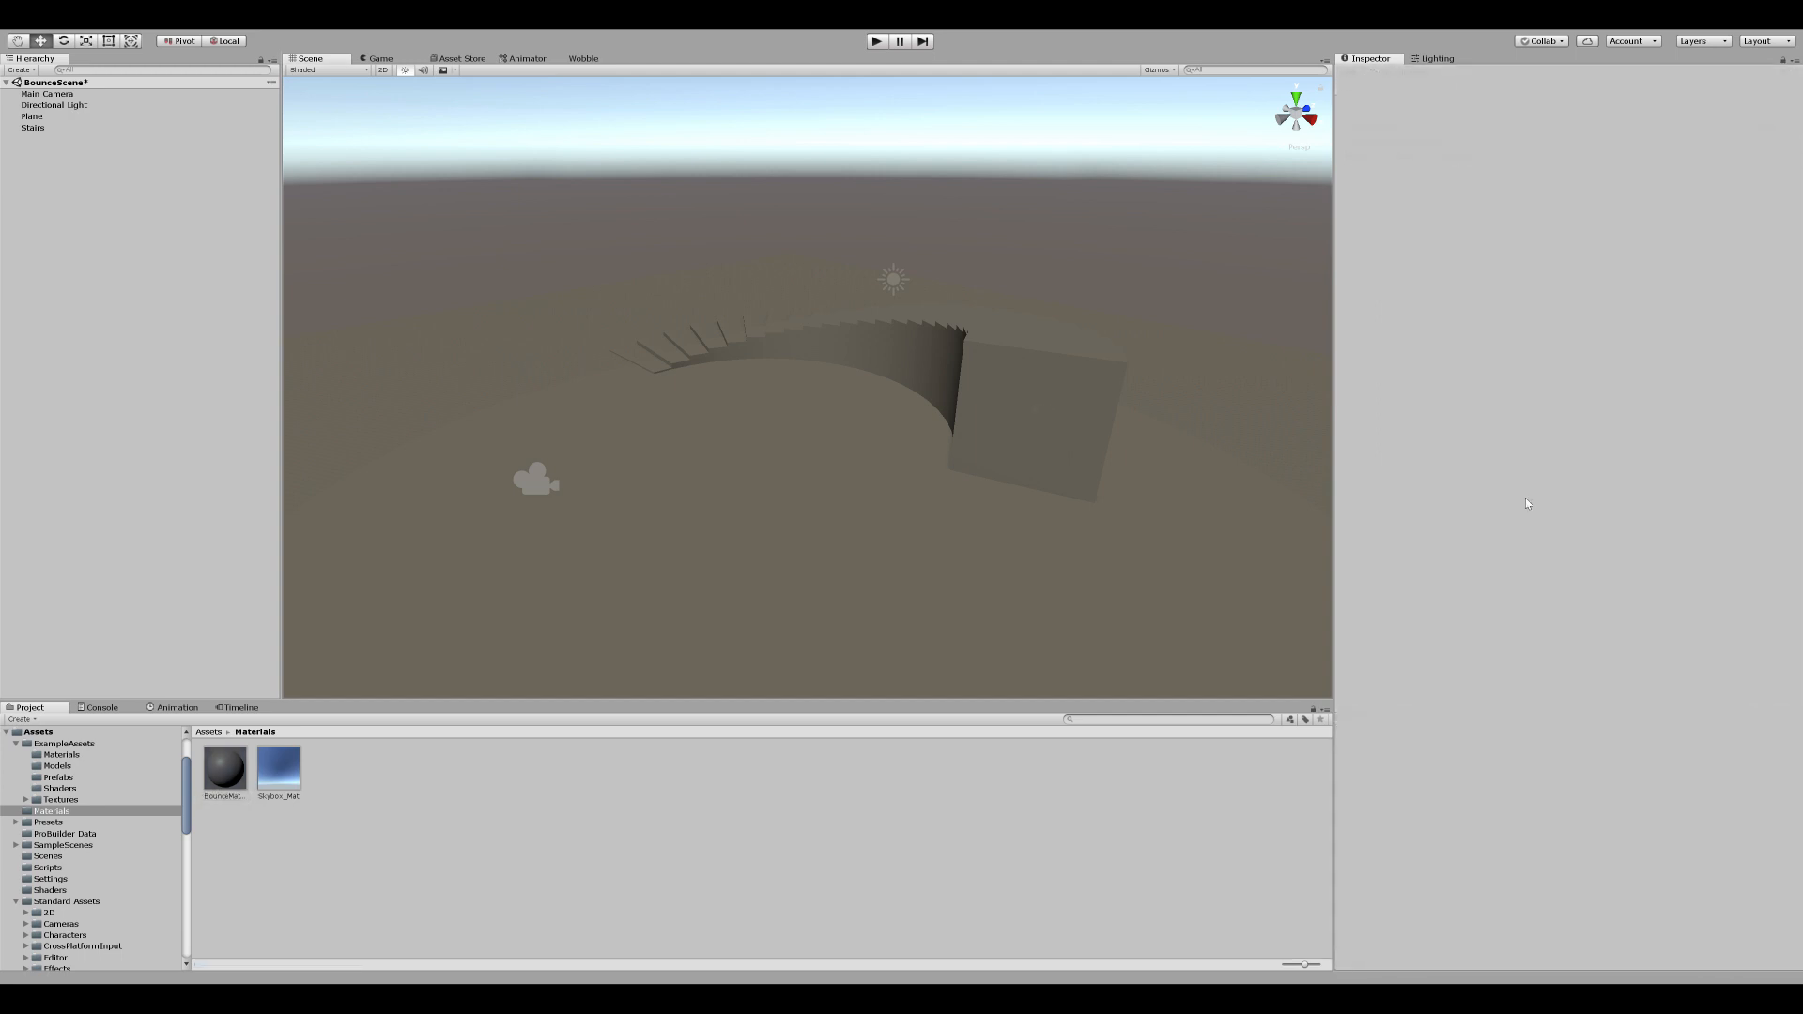
Step: Create a new BounceController script on the Stairs object via Add Component
{"action": "left_click", "coordinate": [32, 127]}
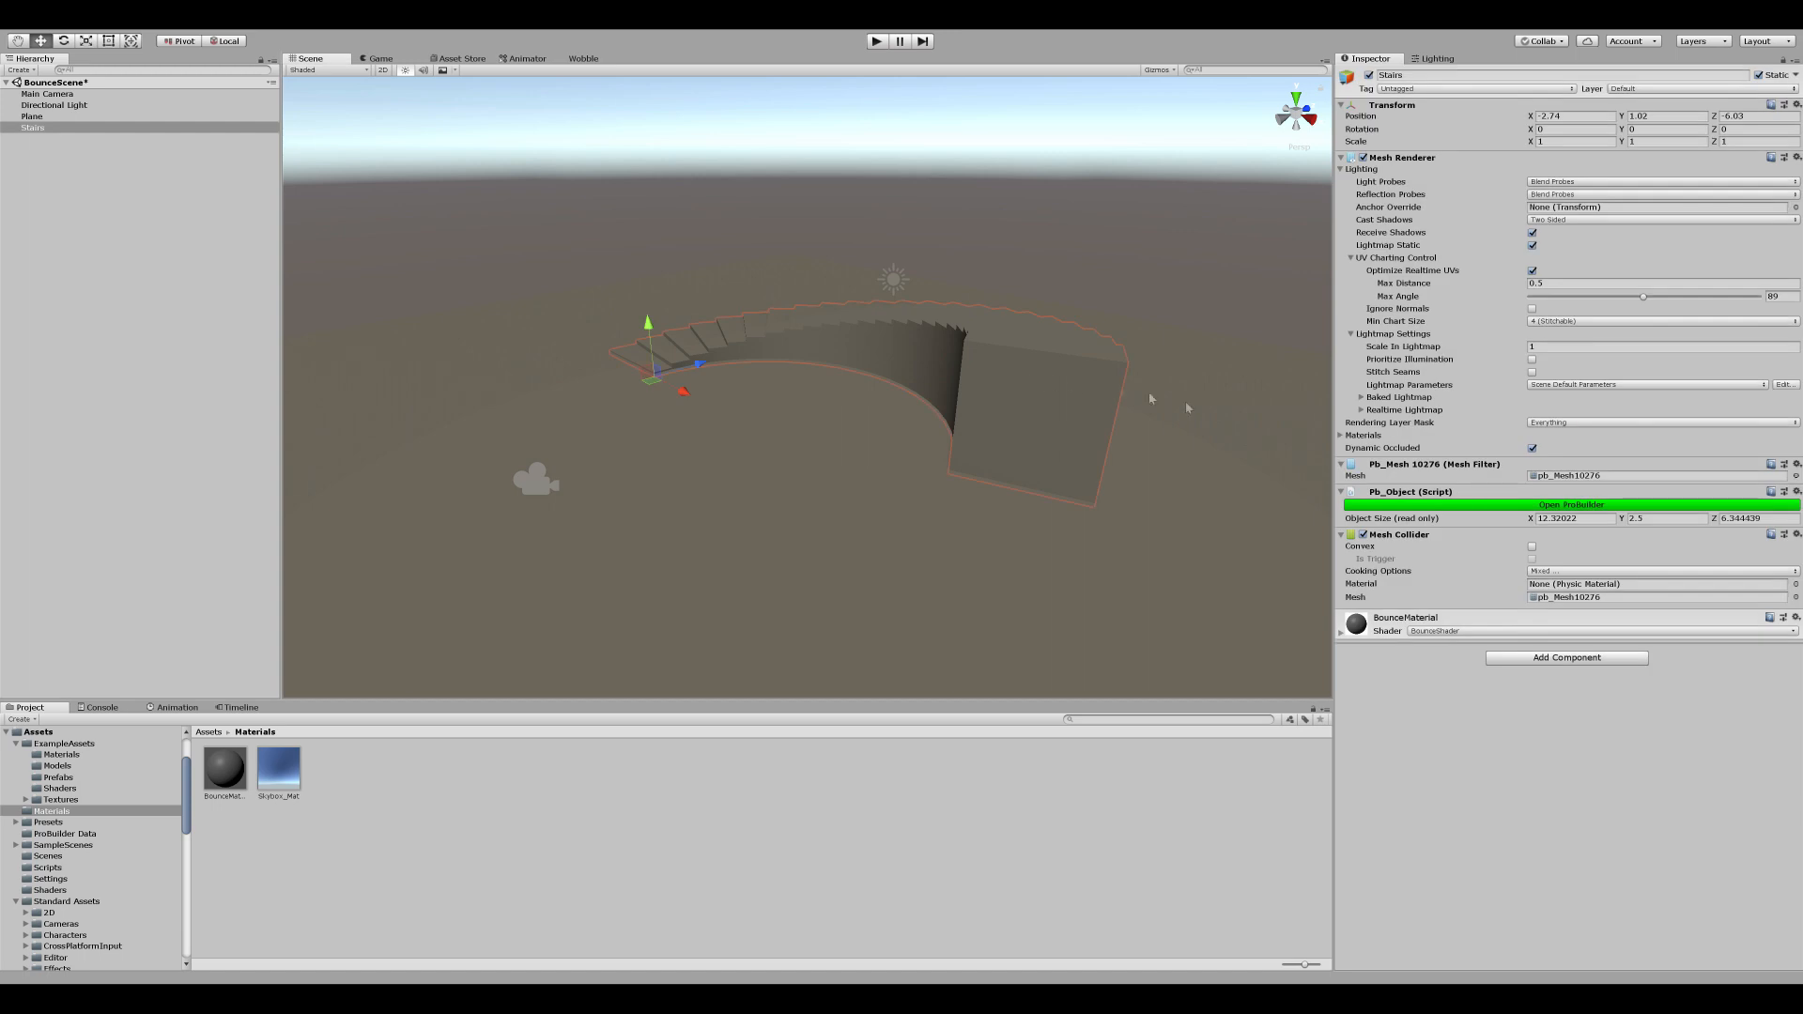
{"action": "left_click", "coordinate": [1567, 658]}
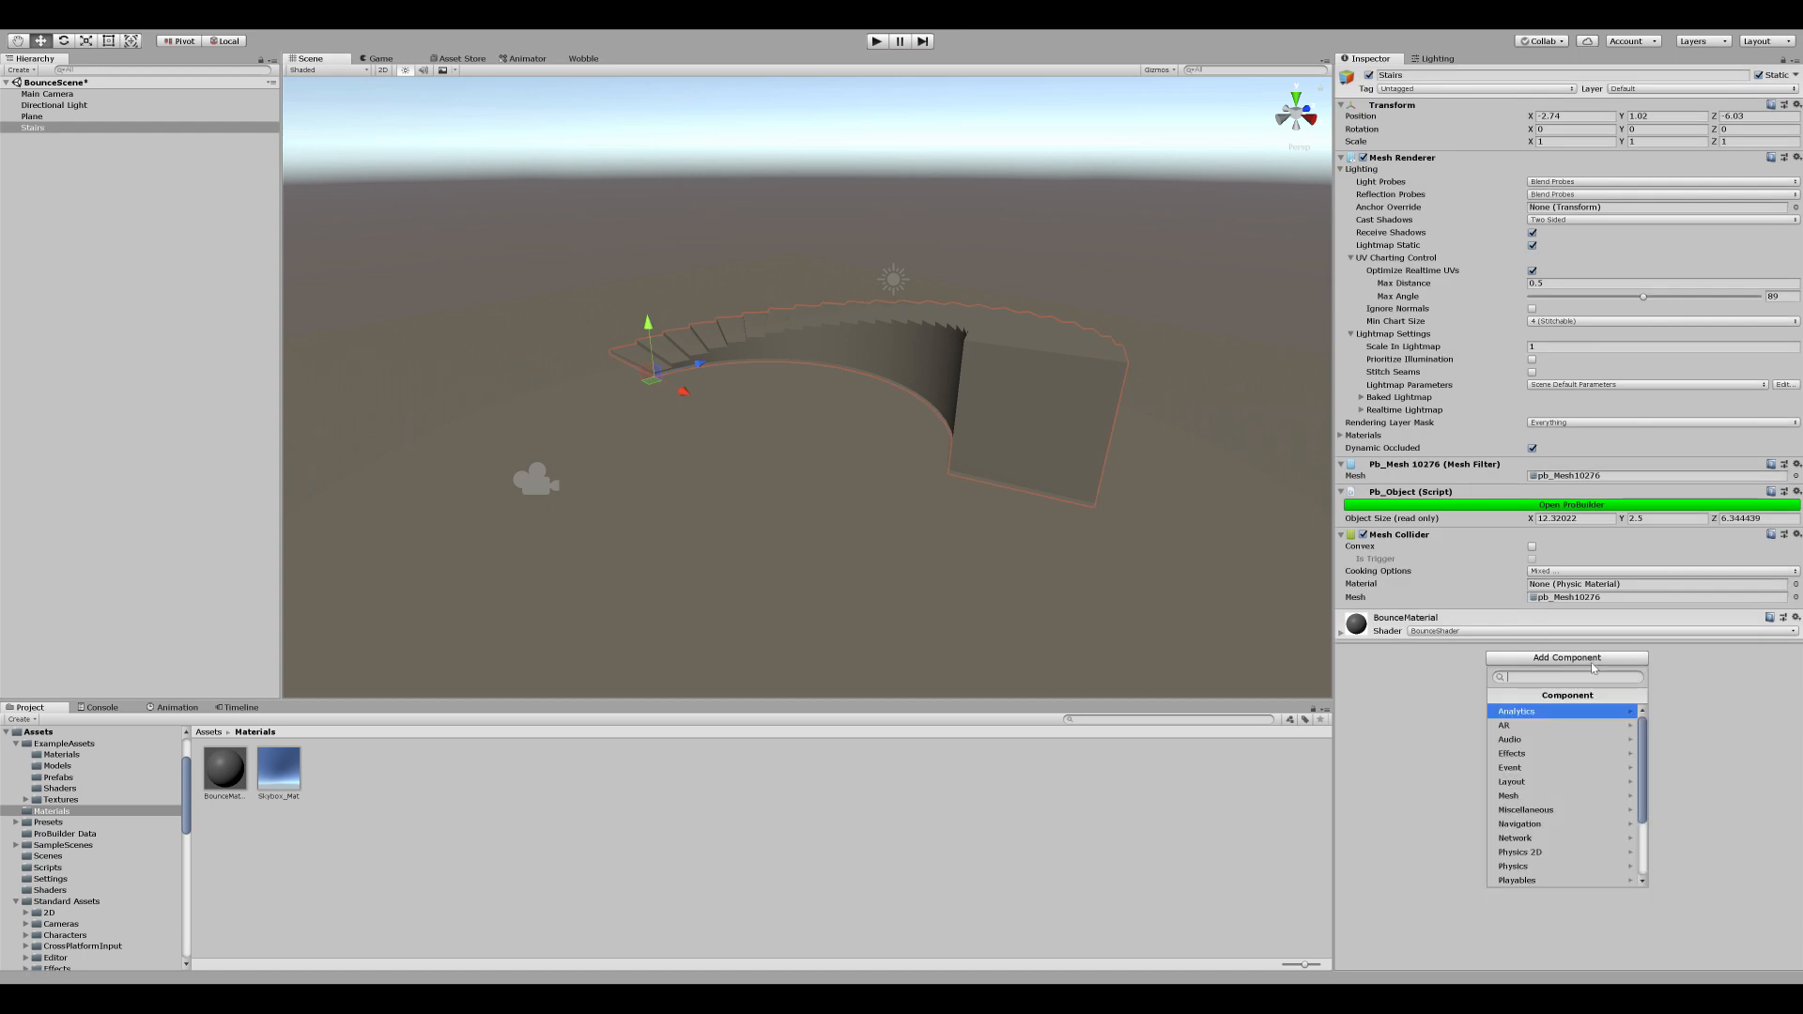
{"action": "type", "text": "BounceCo"}
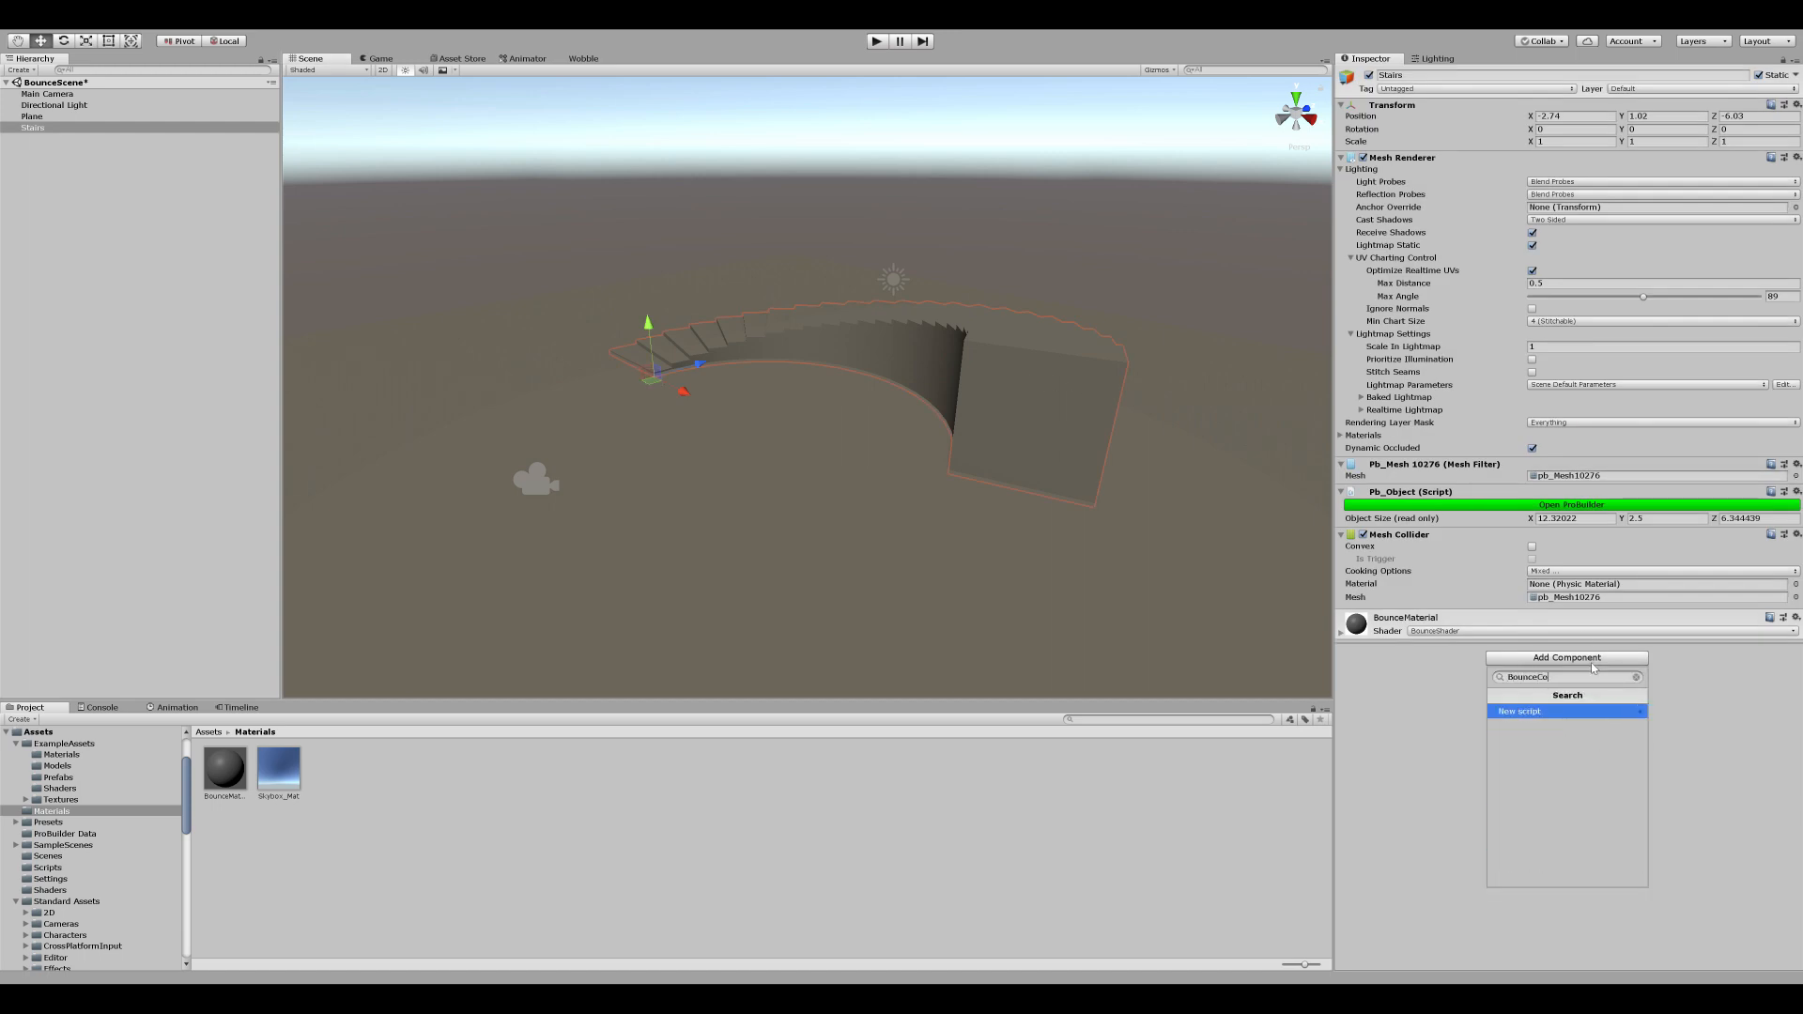
{"action": "left_click", "coordinate": [1519, 710]}
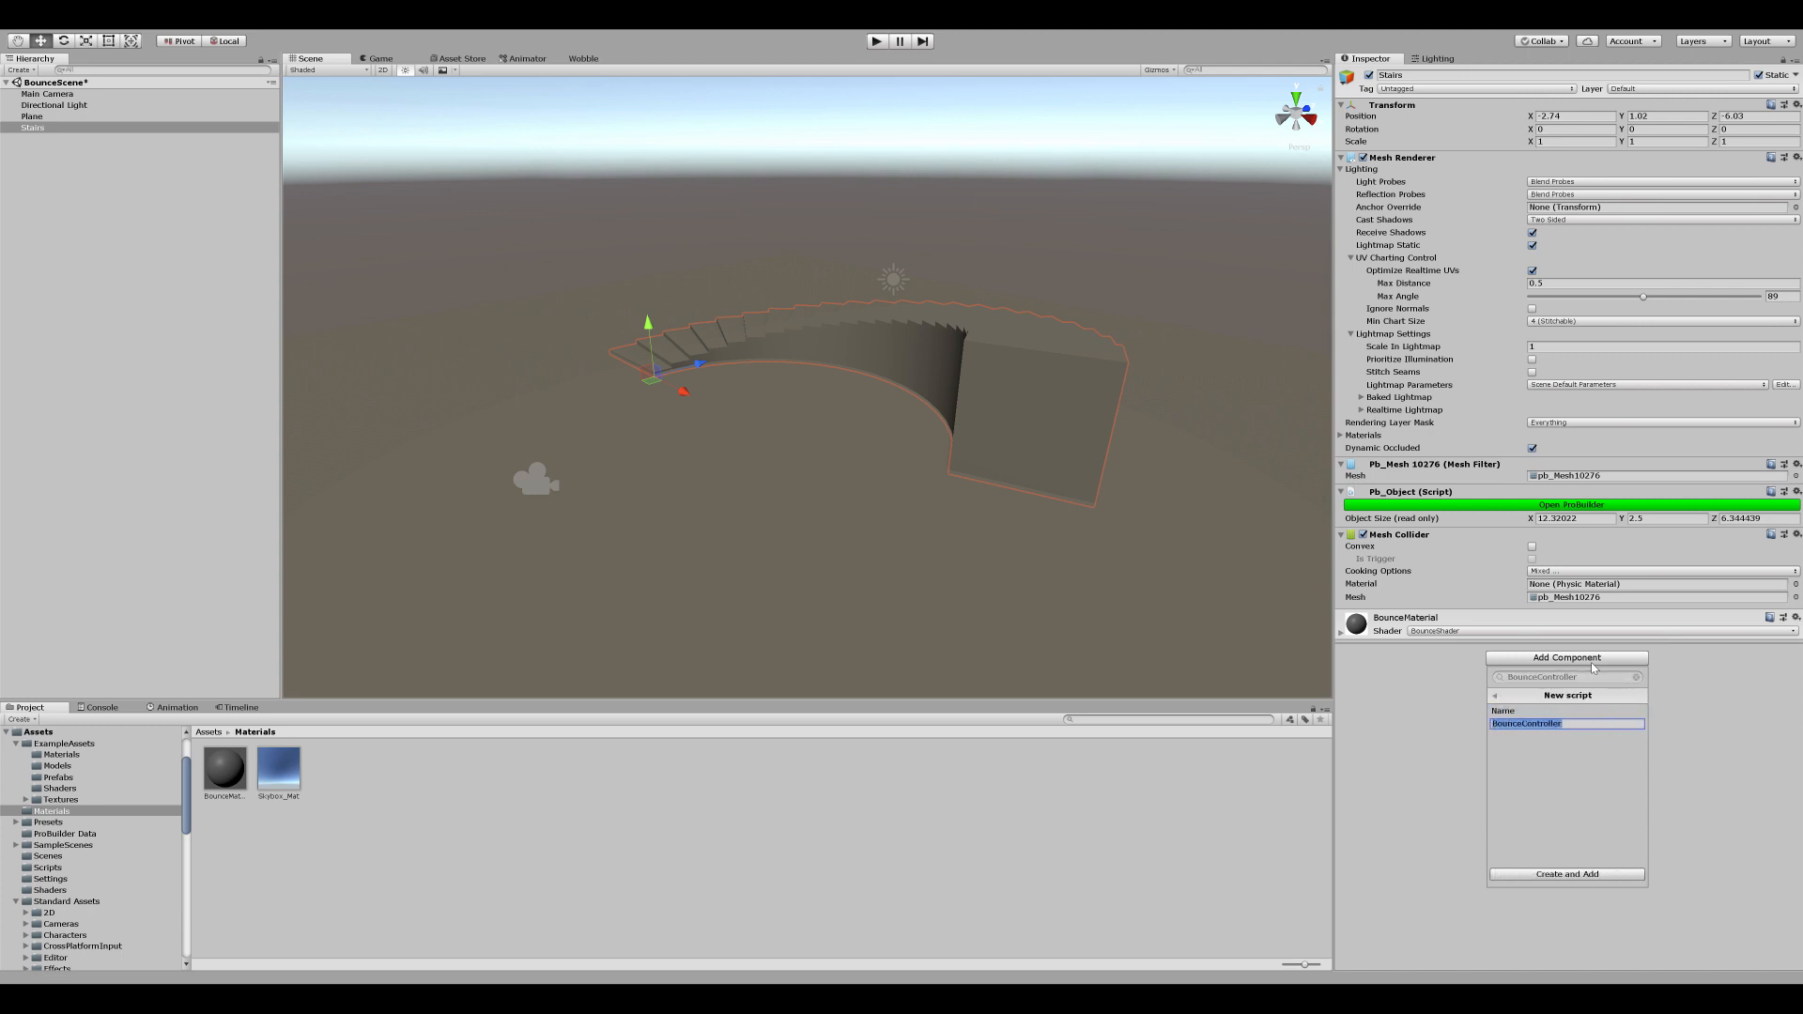
{"action": "left_click", "coordinate": [1567, 873]}
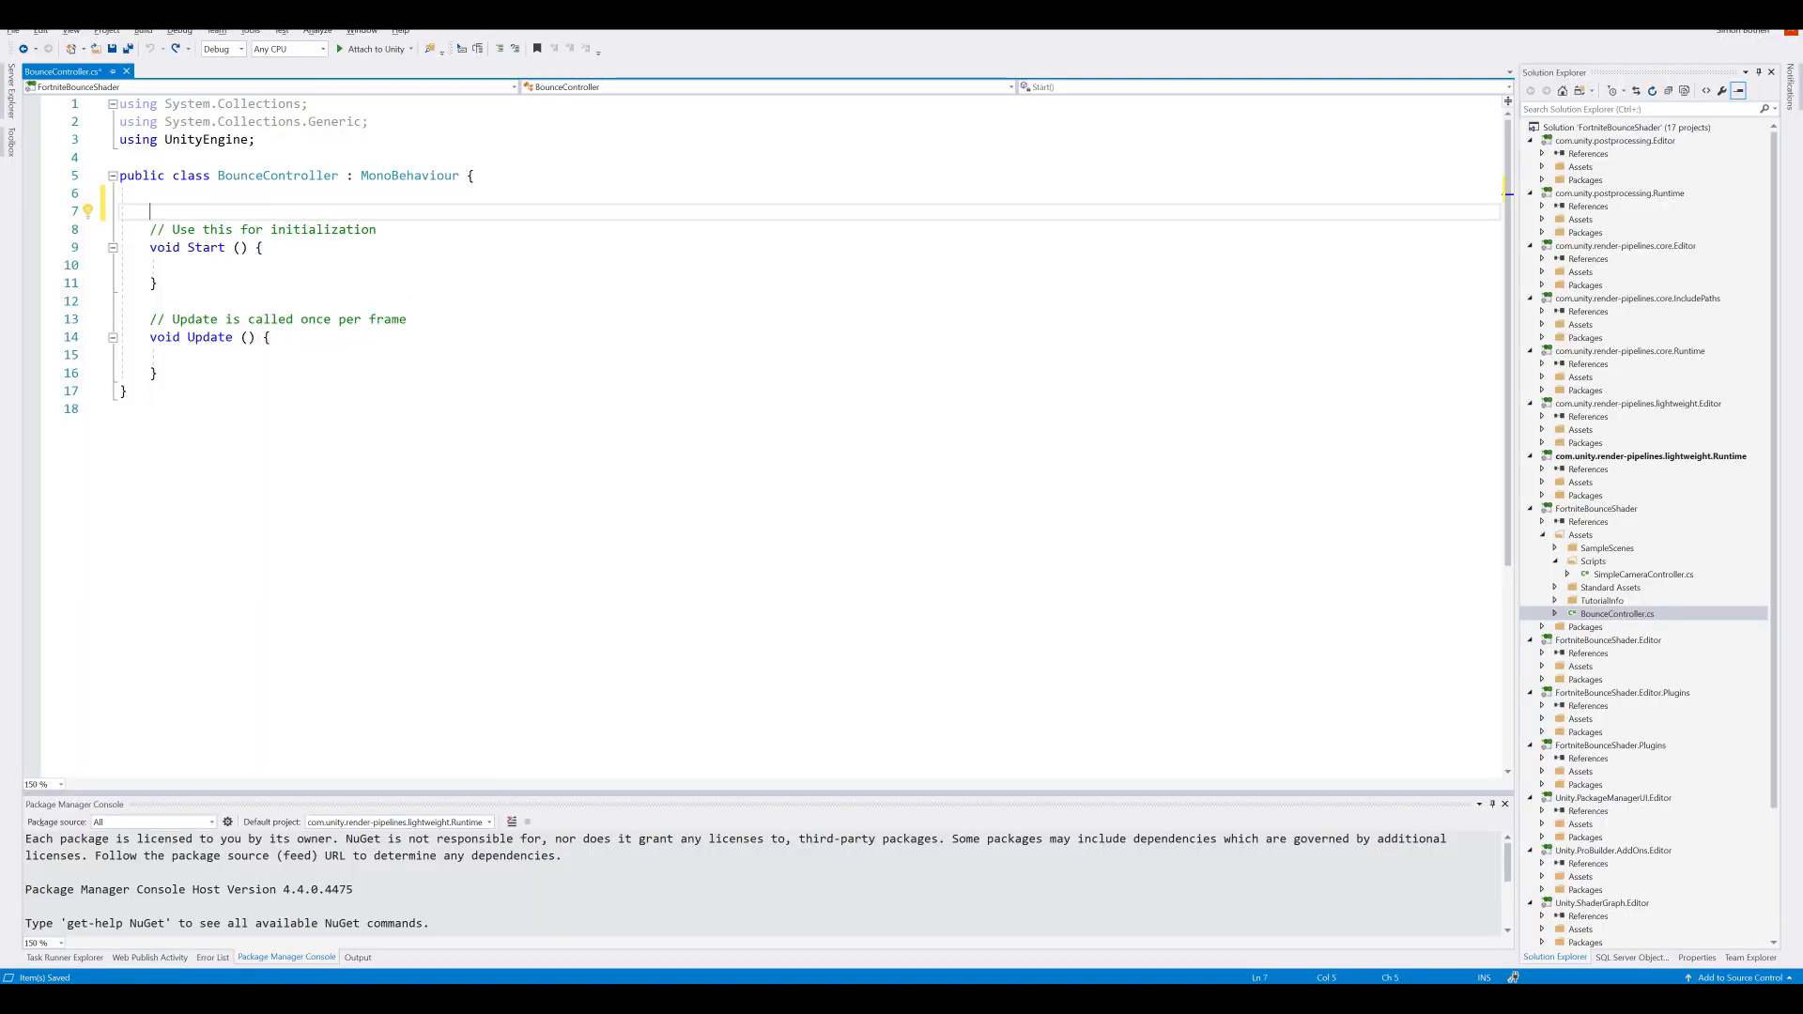
Step: Declare [SerializeField] private Material Material and AnimationCurve BounceAnimation fields above Start()
{"action": "type", "text": "[SerializeField]"}
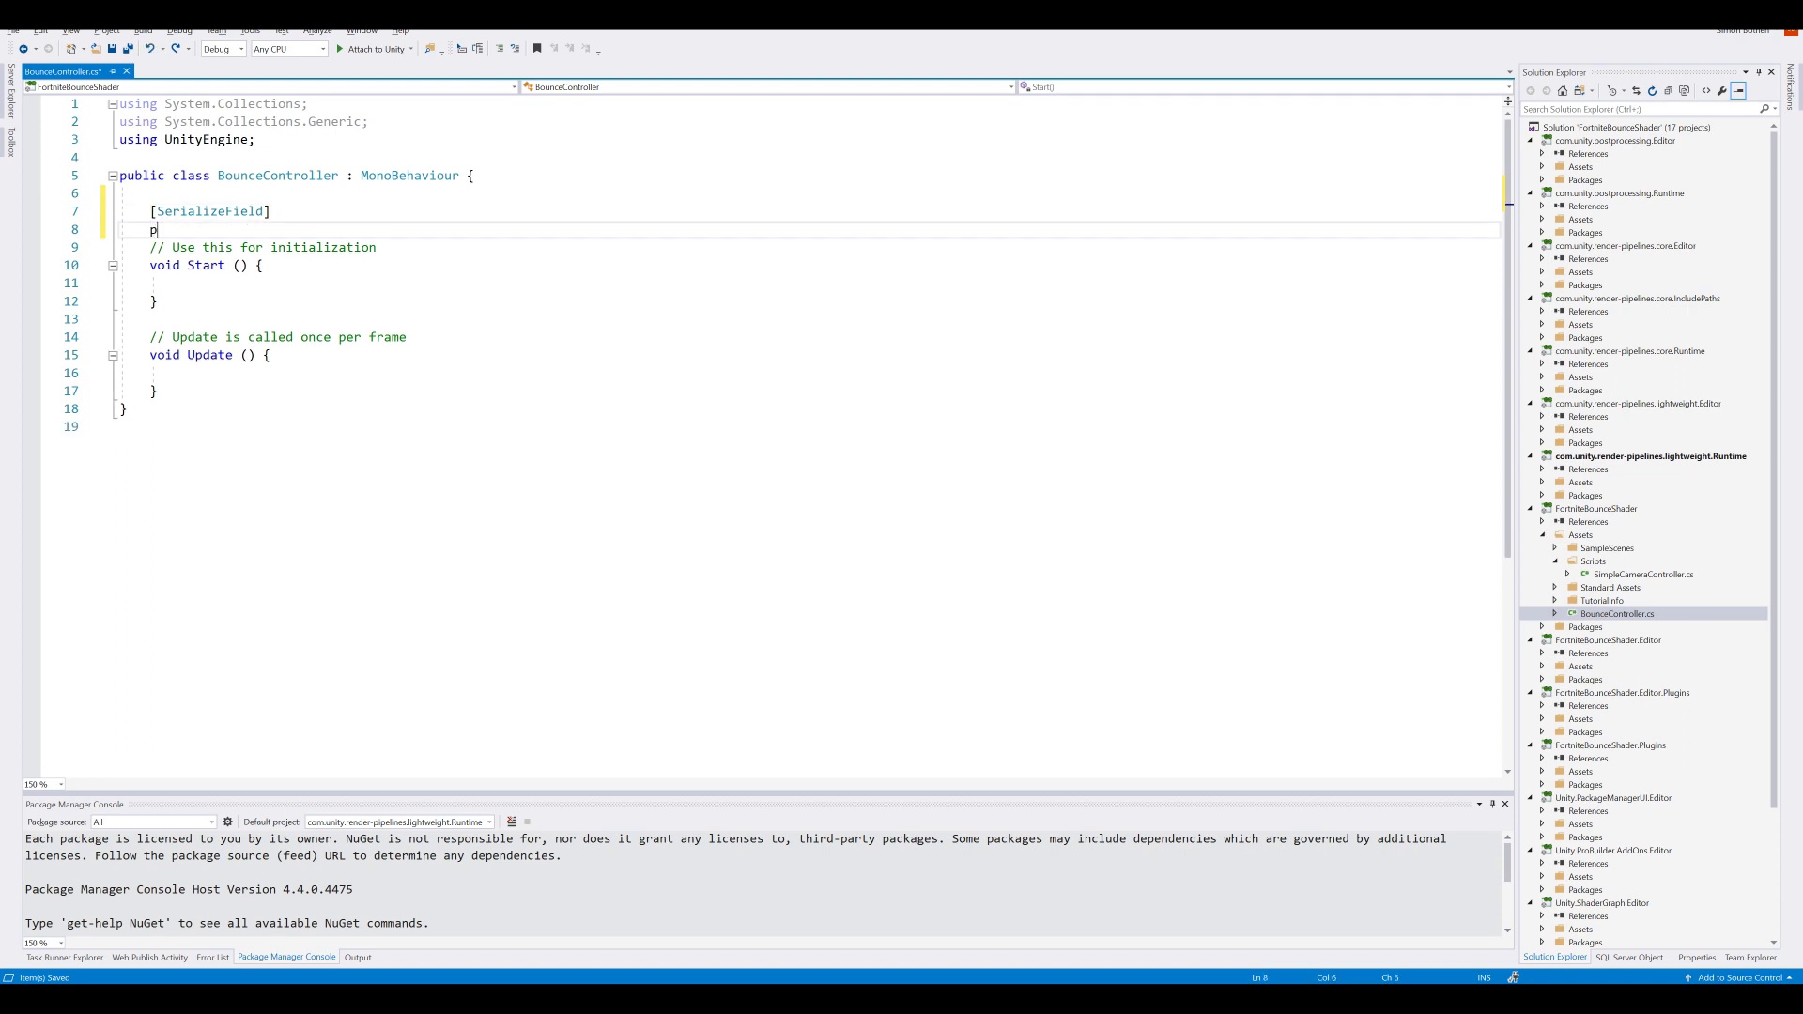
{"action": "type", "text": "rivate Material"}
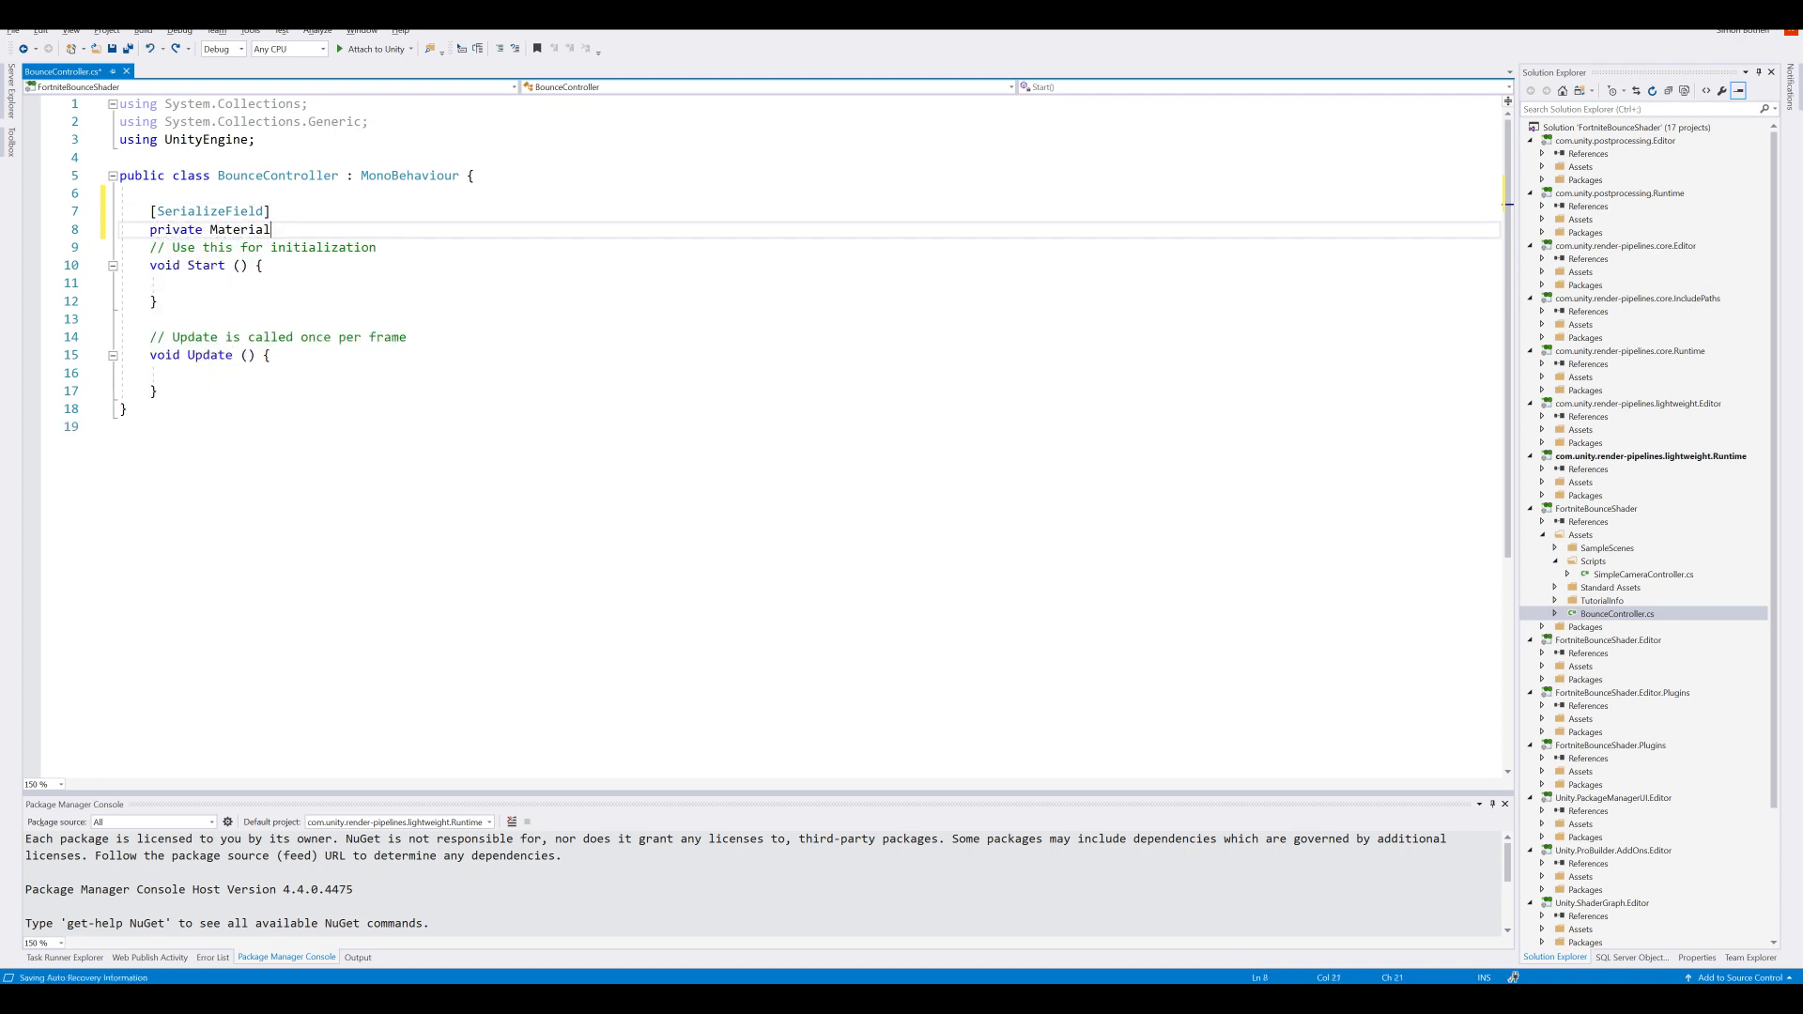
{"action": "type", "text": "Material;"}
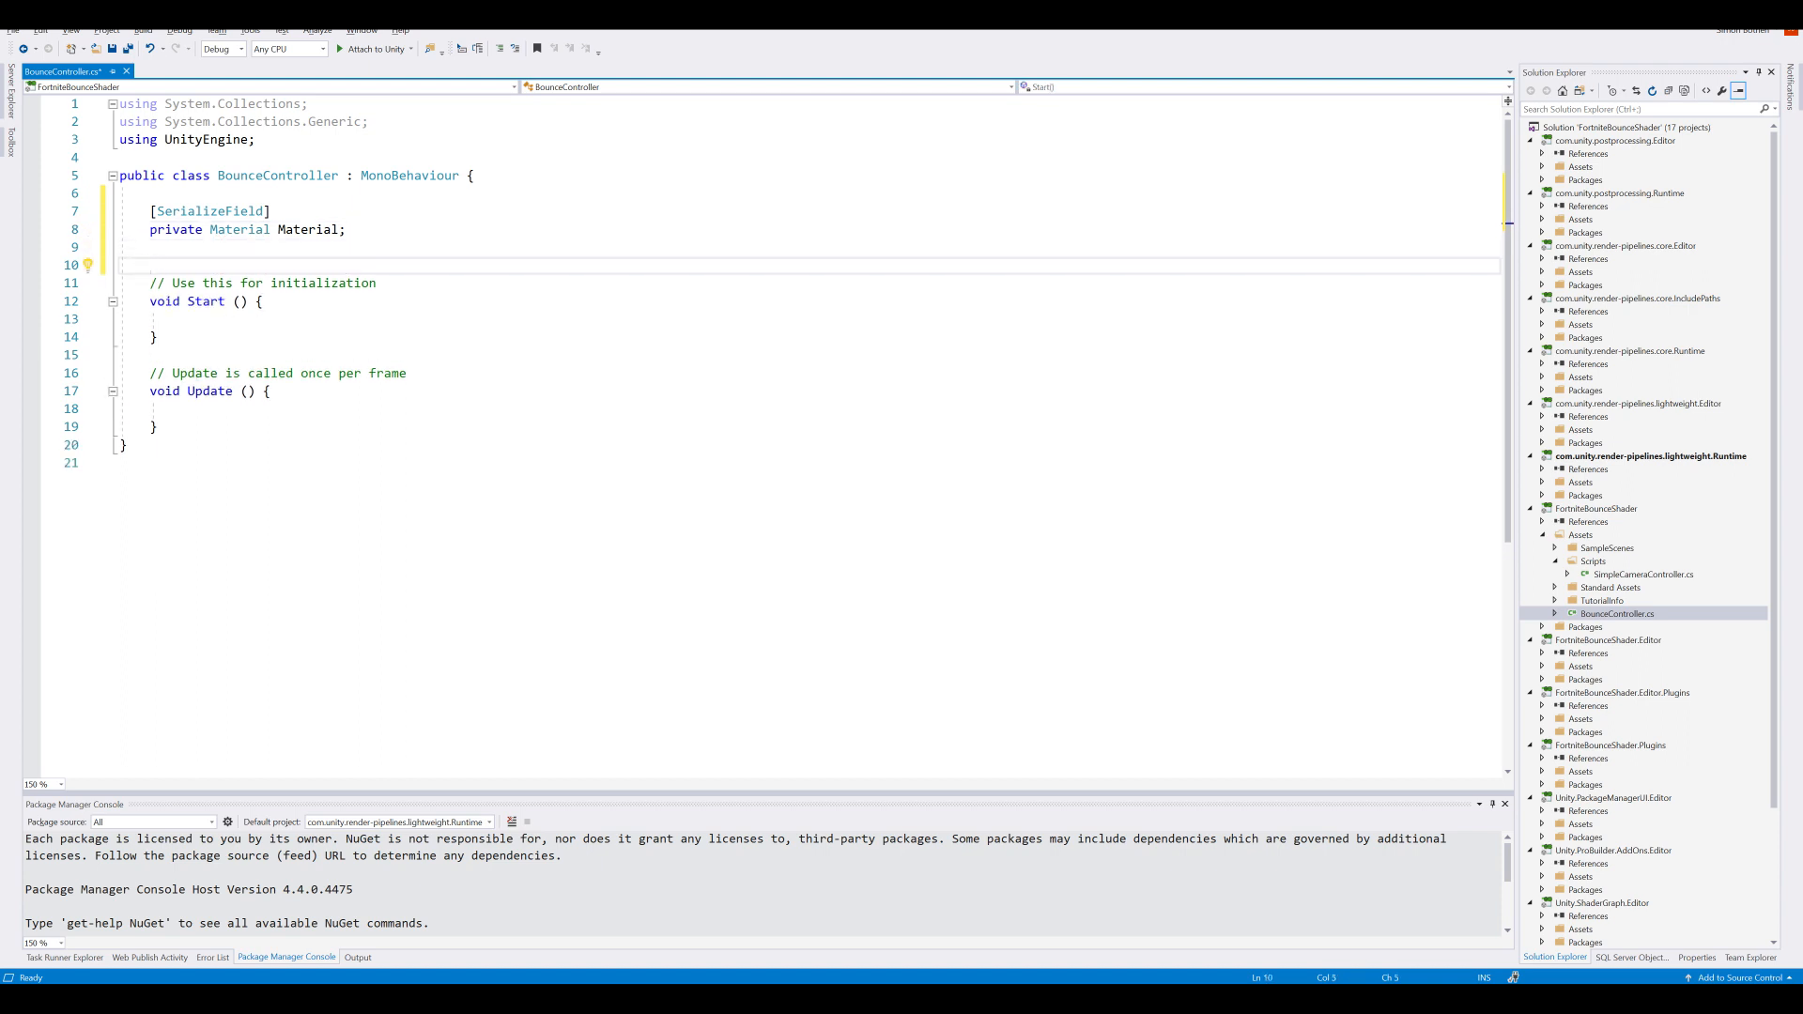
{"action": "type", "text": "[SerializeField]"}
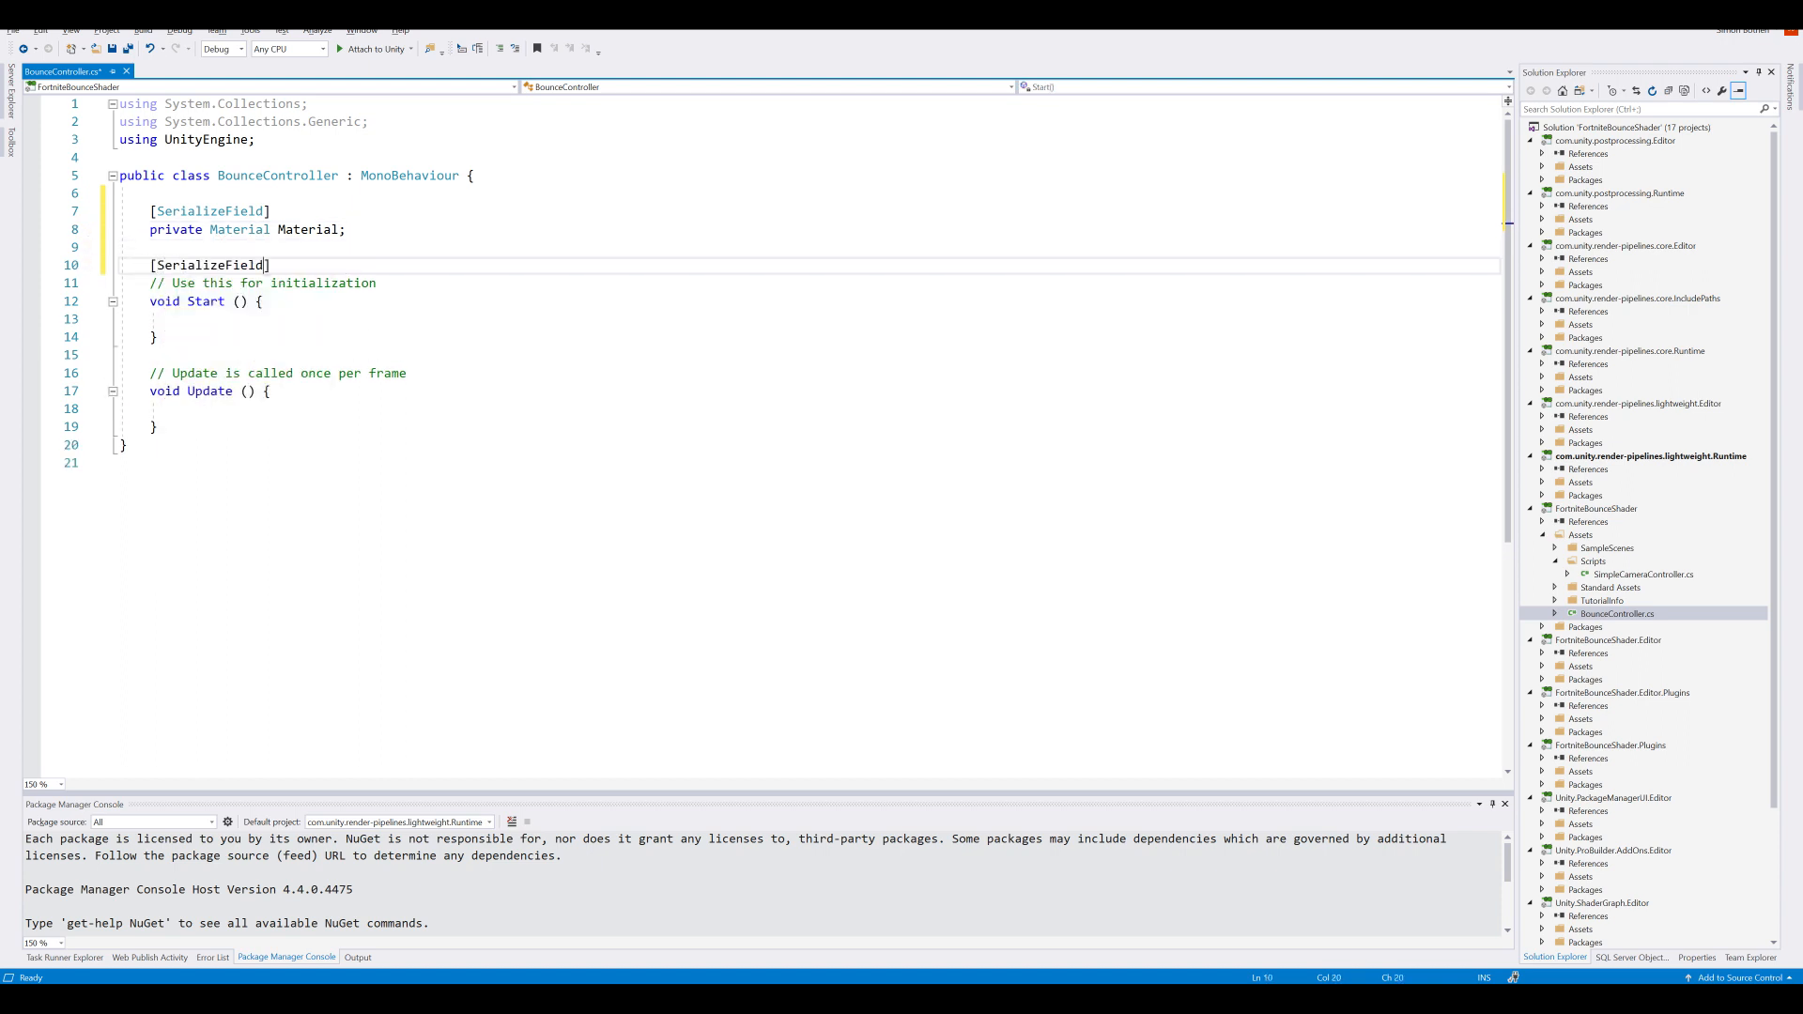
{"action": "type", "text": "private AnimationCurve"}
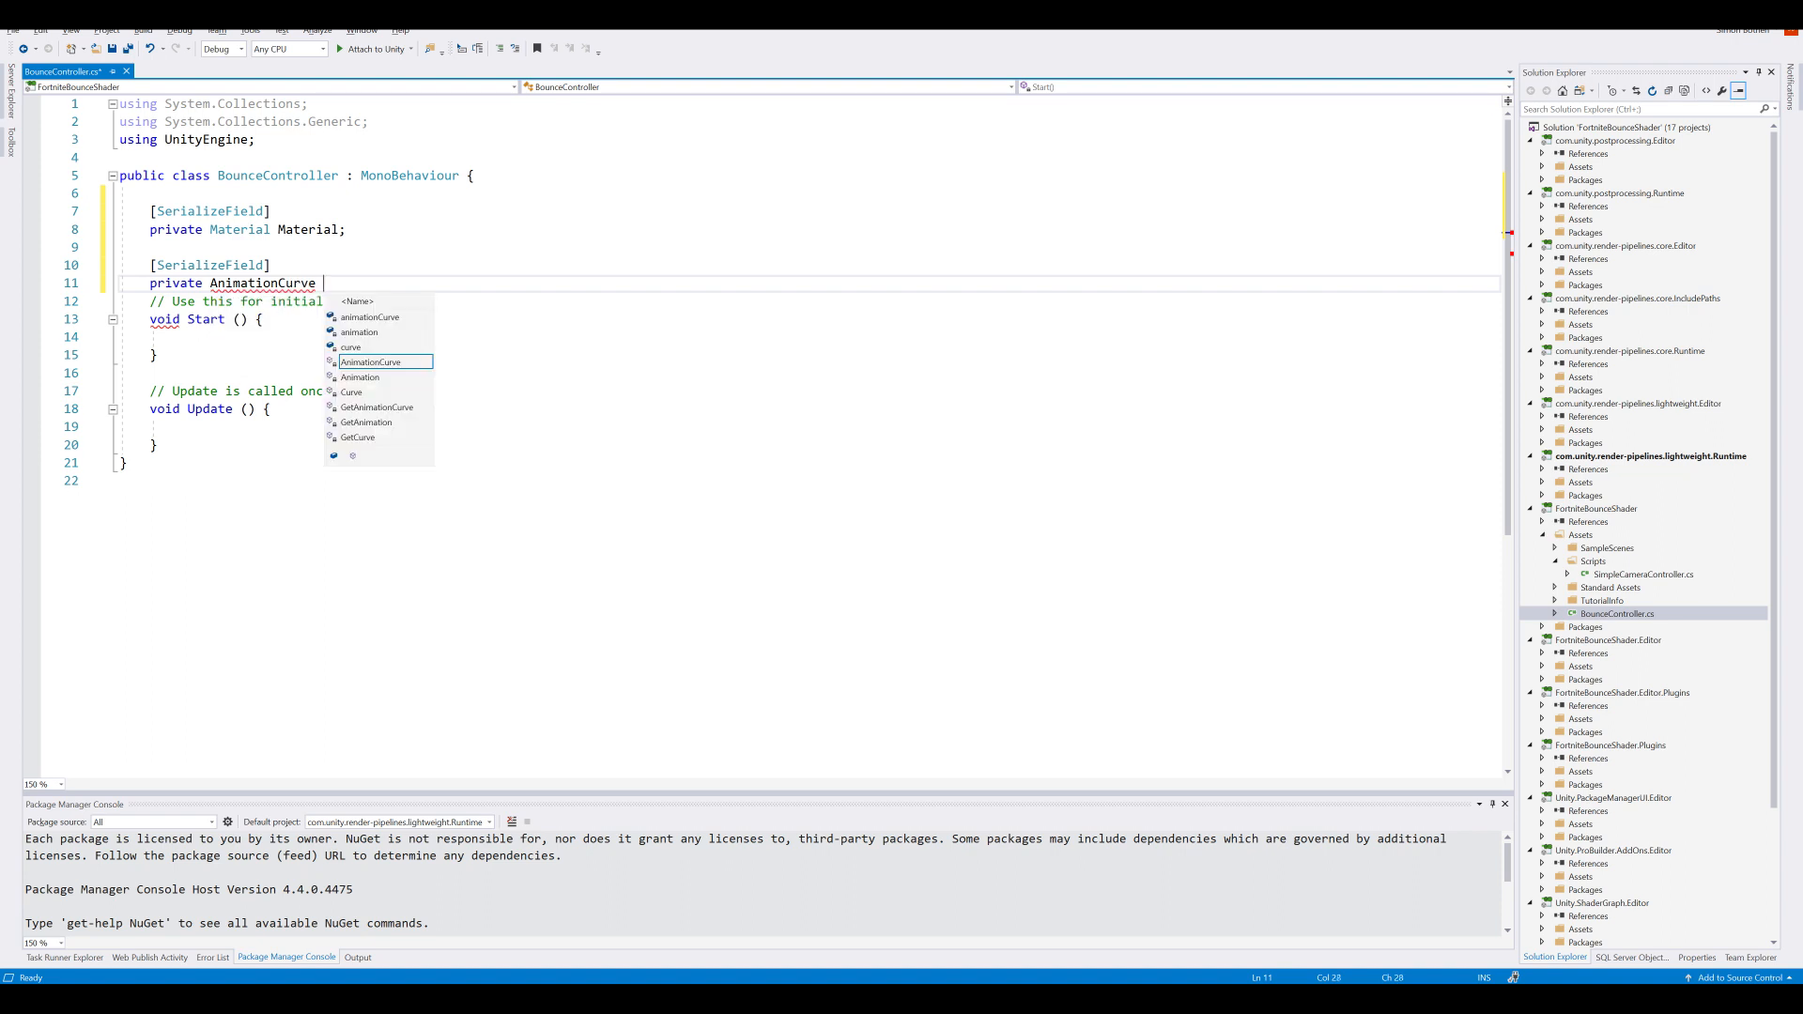
{"action": "type", "text": "BounceAnimation;"}
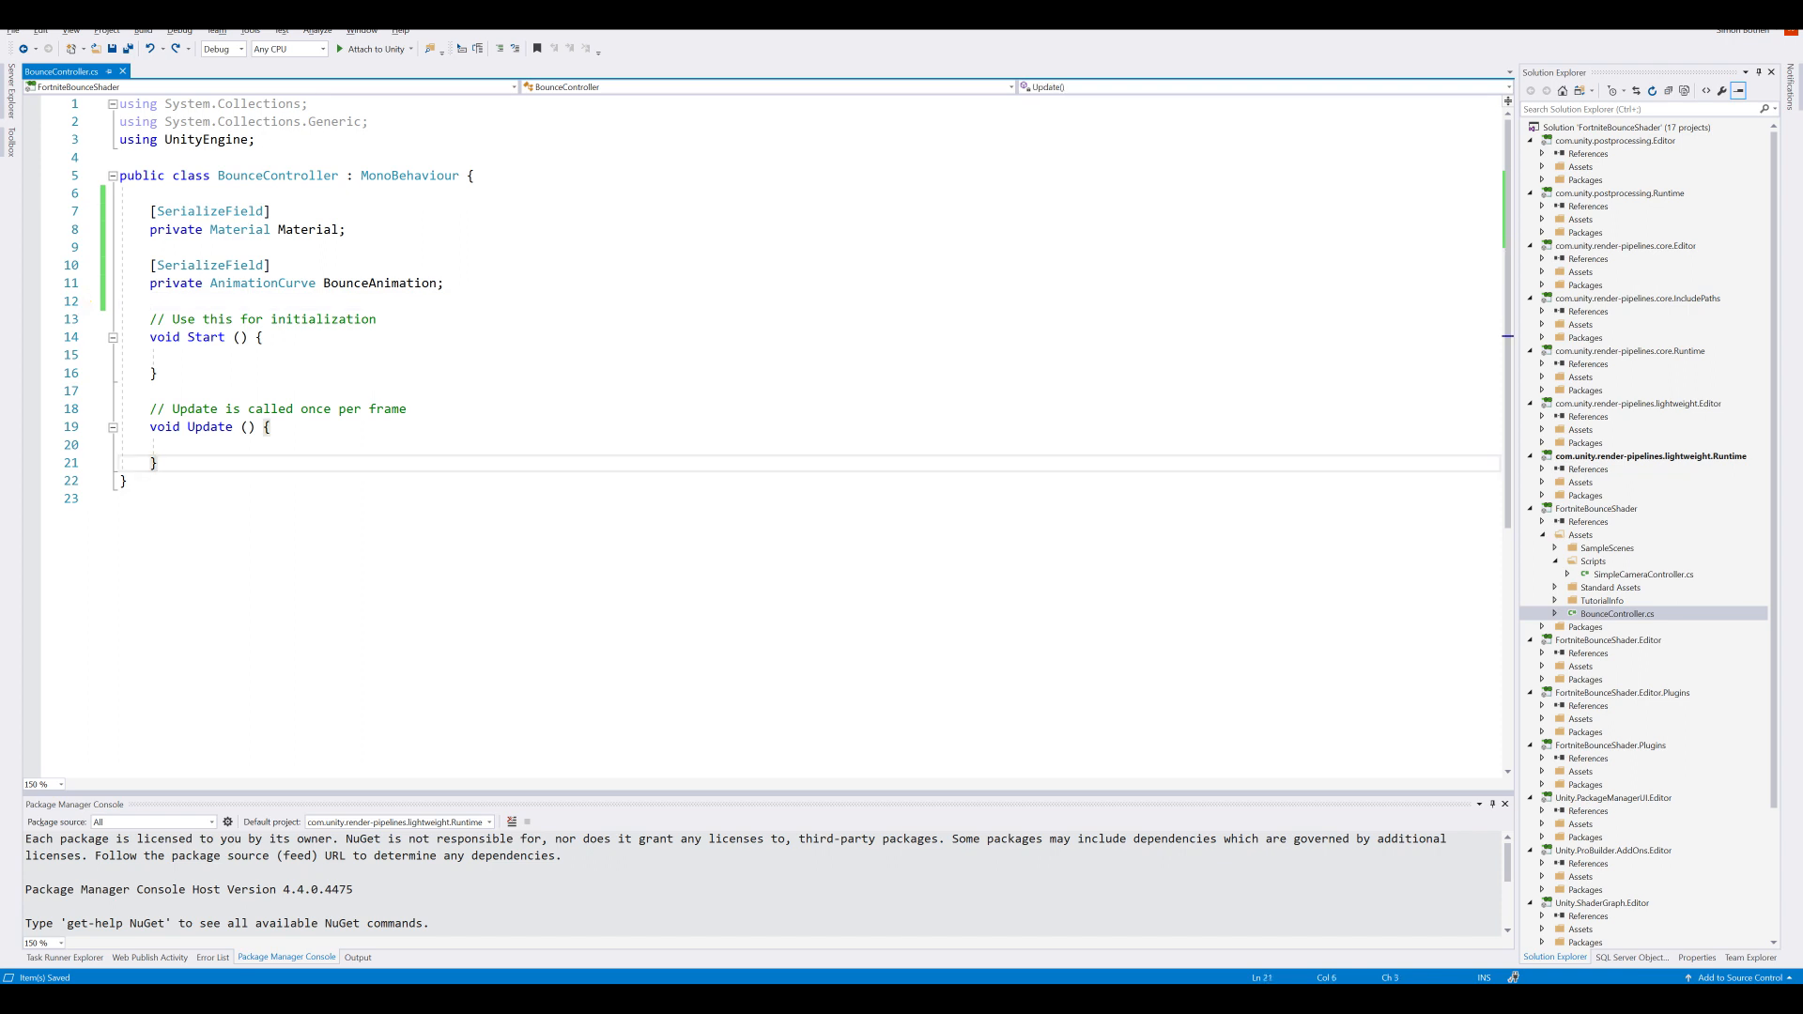
Step: Declare public void Bounce(Vector3 hitPosition, Vector3 hitDirection, float impactScale = 1)
{"action": "type", "text": "public void Bounce("}
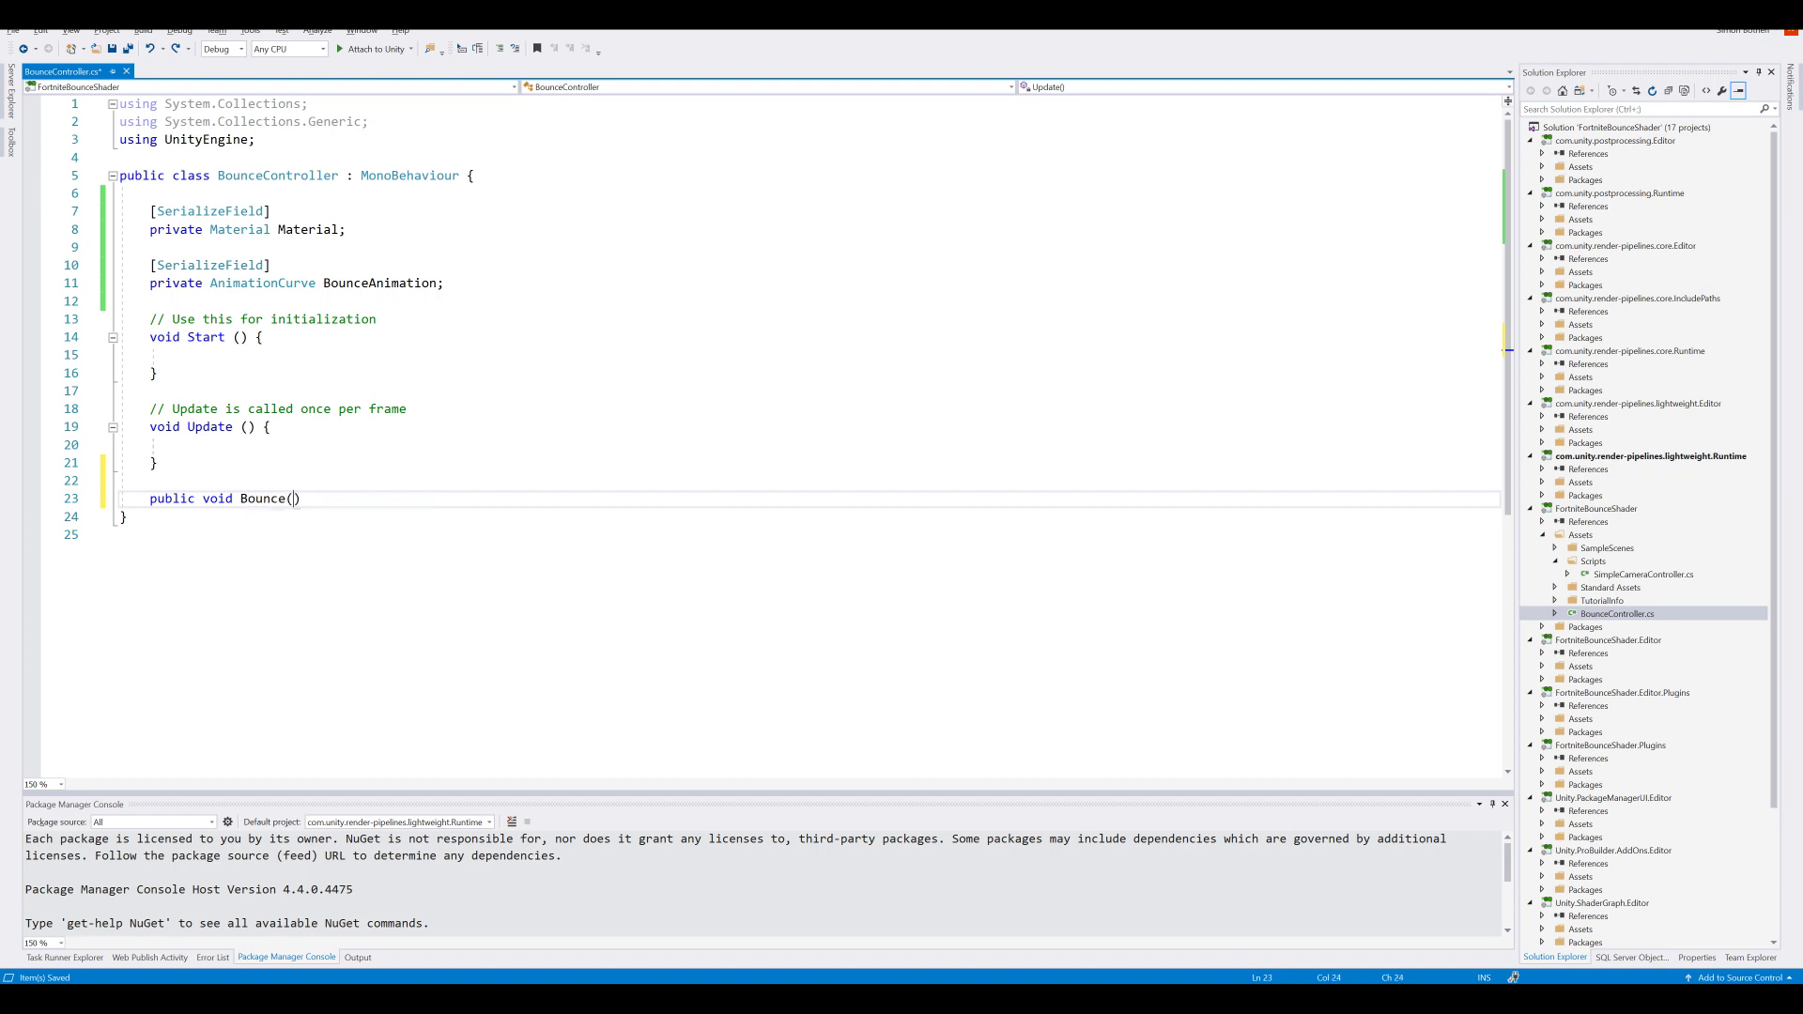
{"action": "type", "text": "Vector3"}
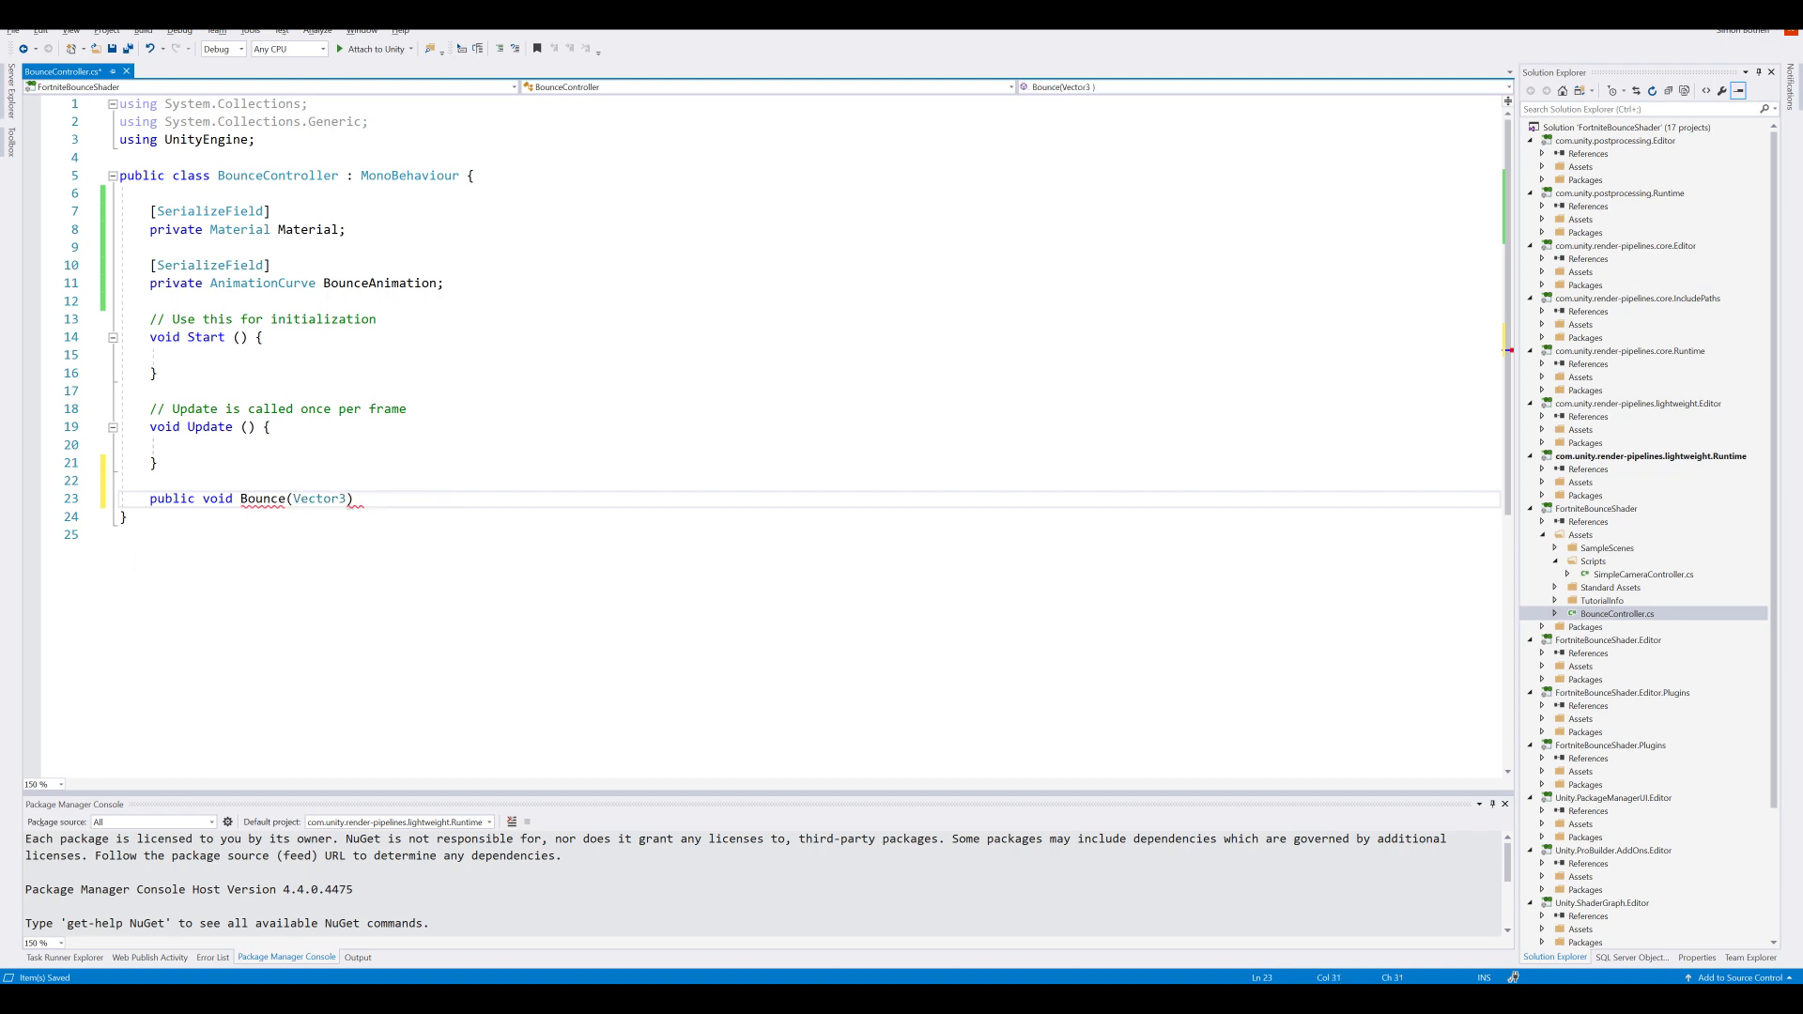
{"action": "type", "text": "hit"}
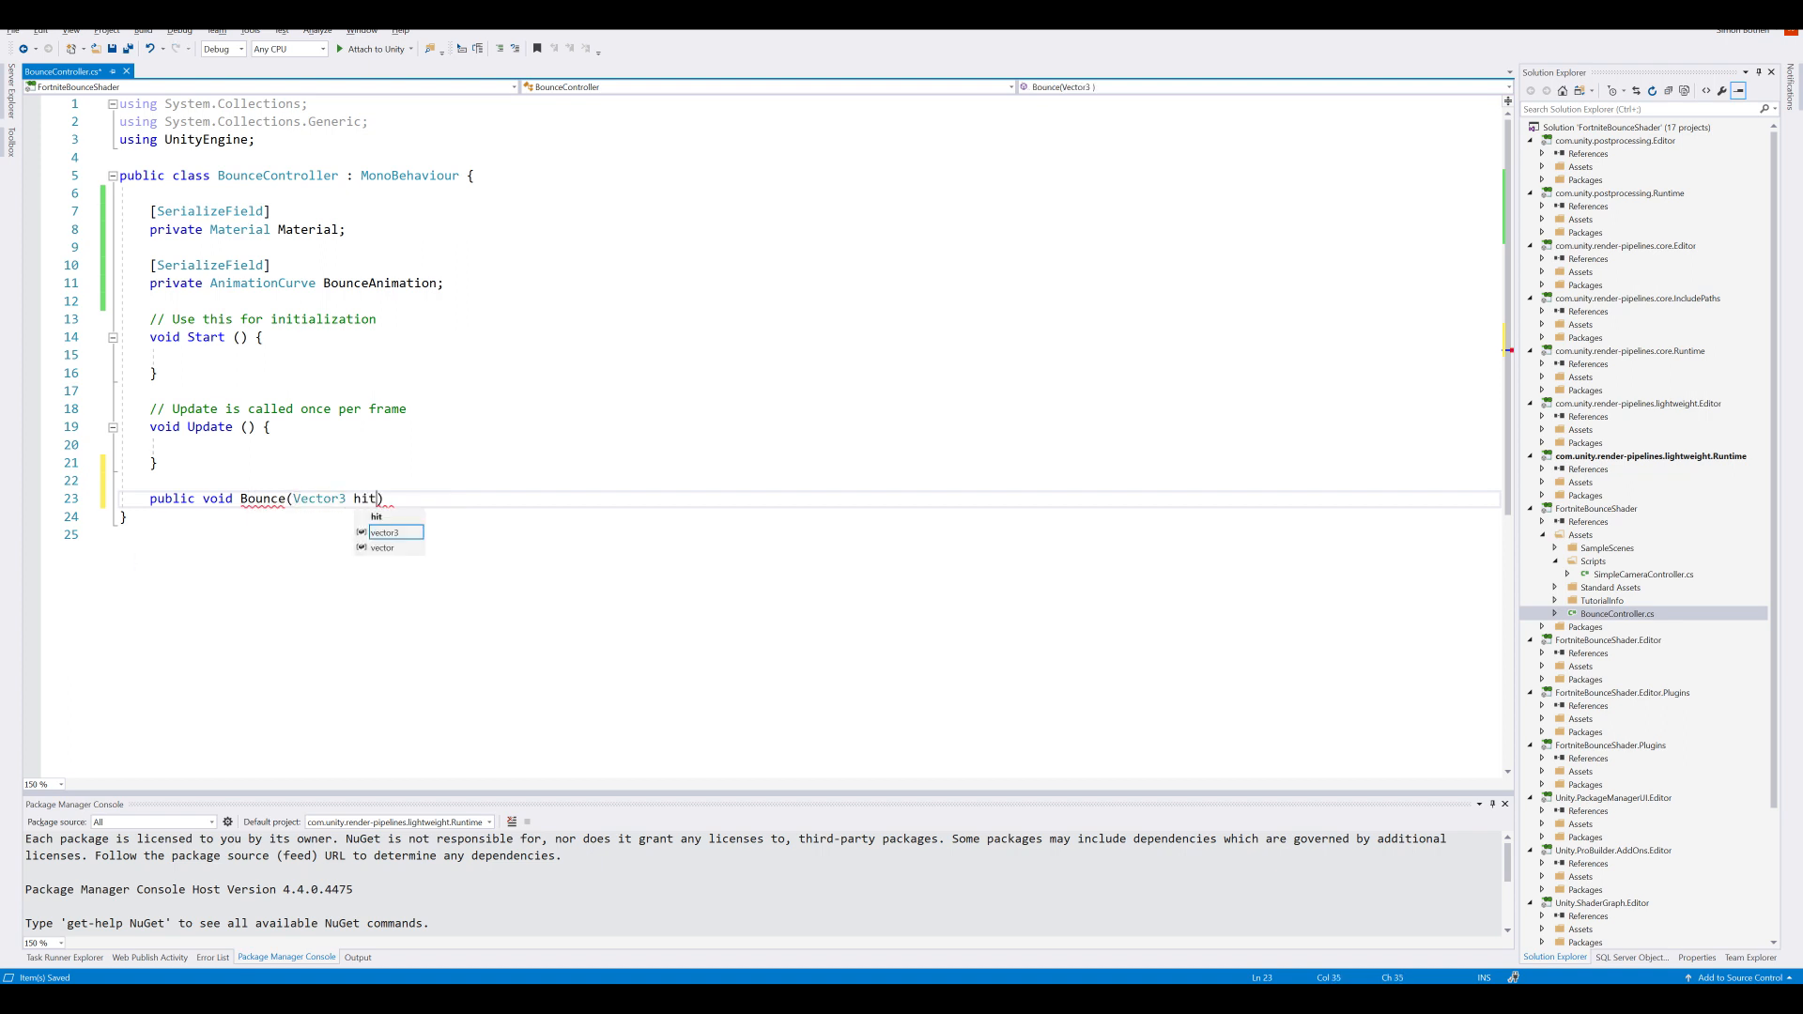
{"action": "type", "text": "Position"}
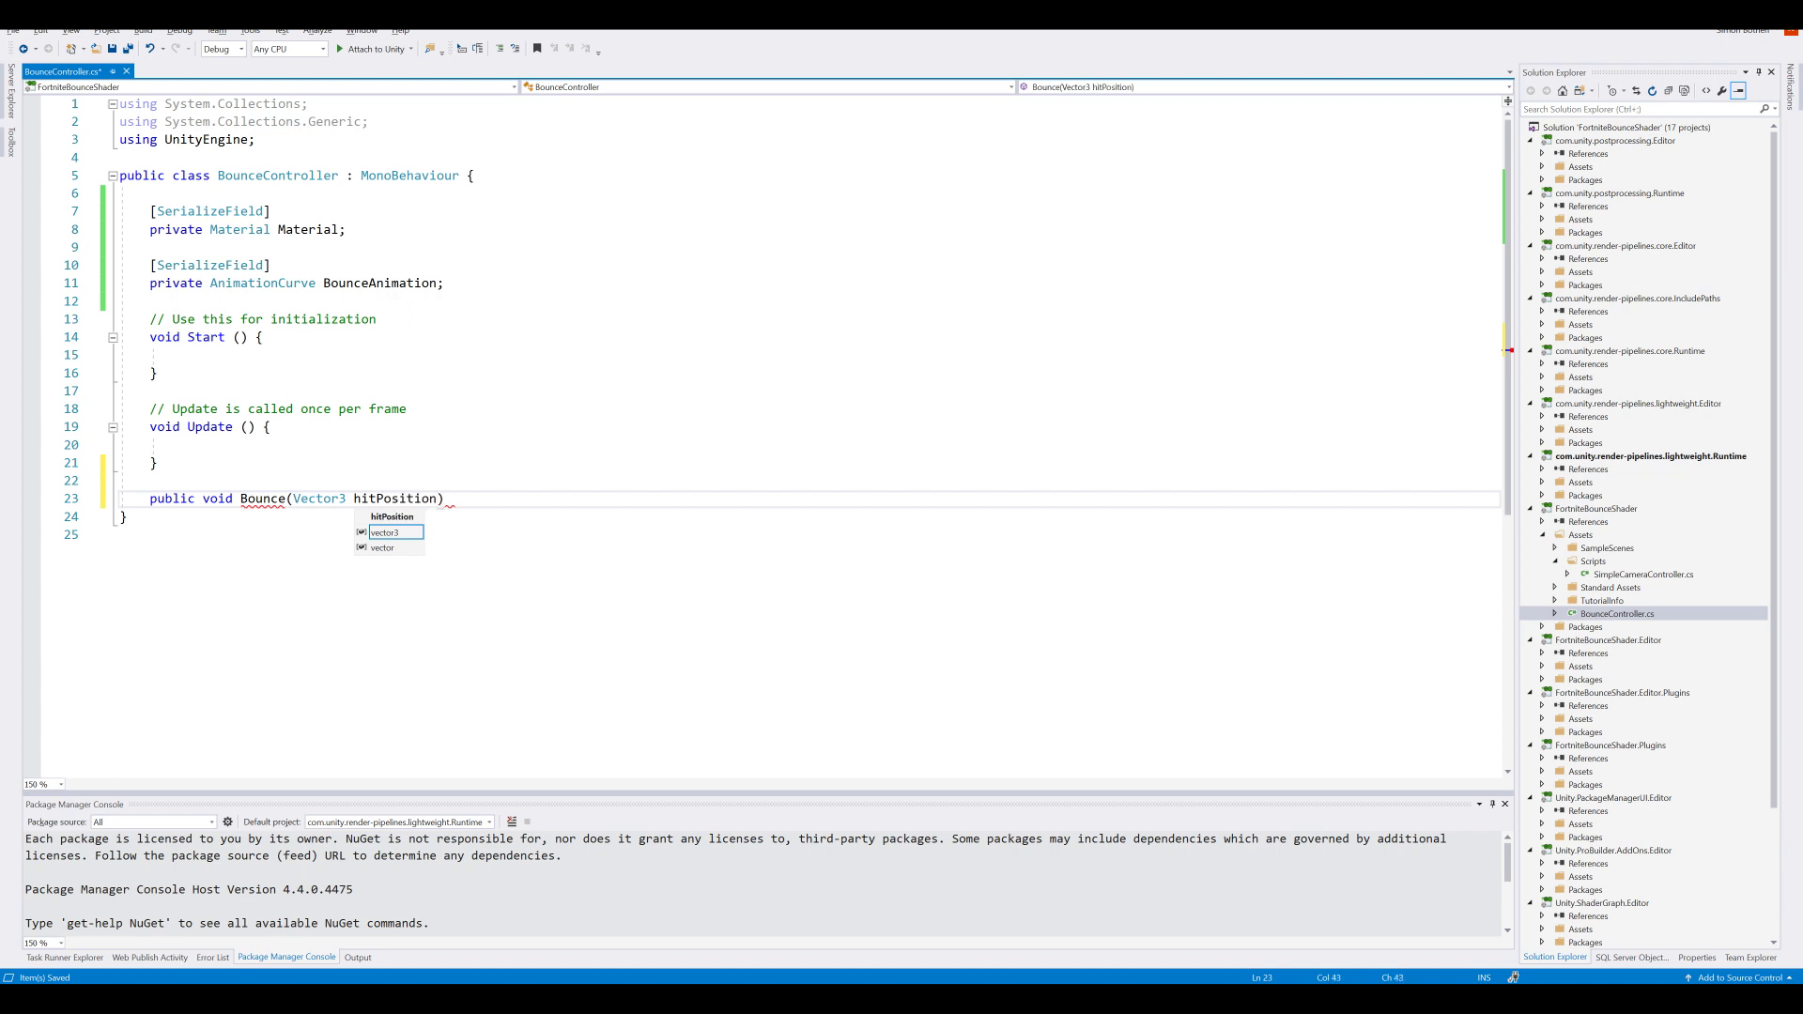
{"action": "type", "text": ", Vector3"}
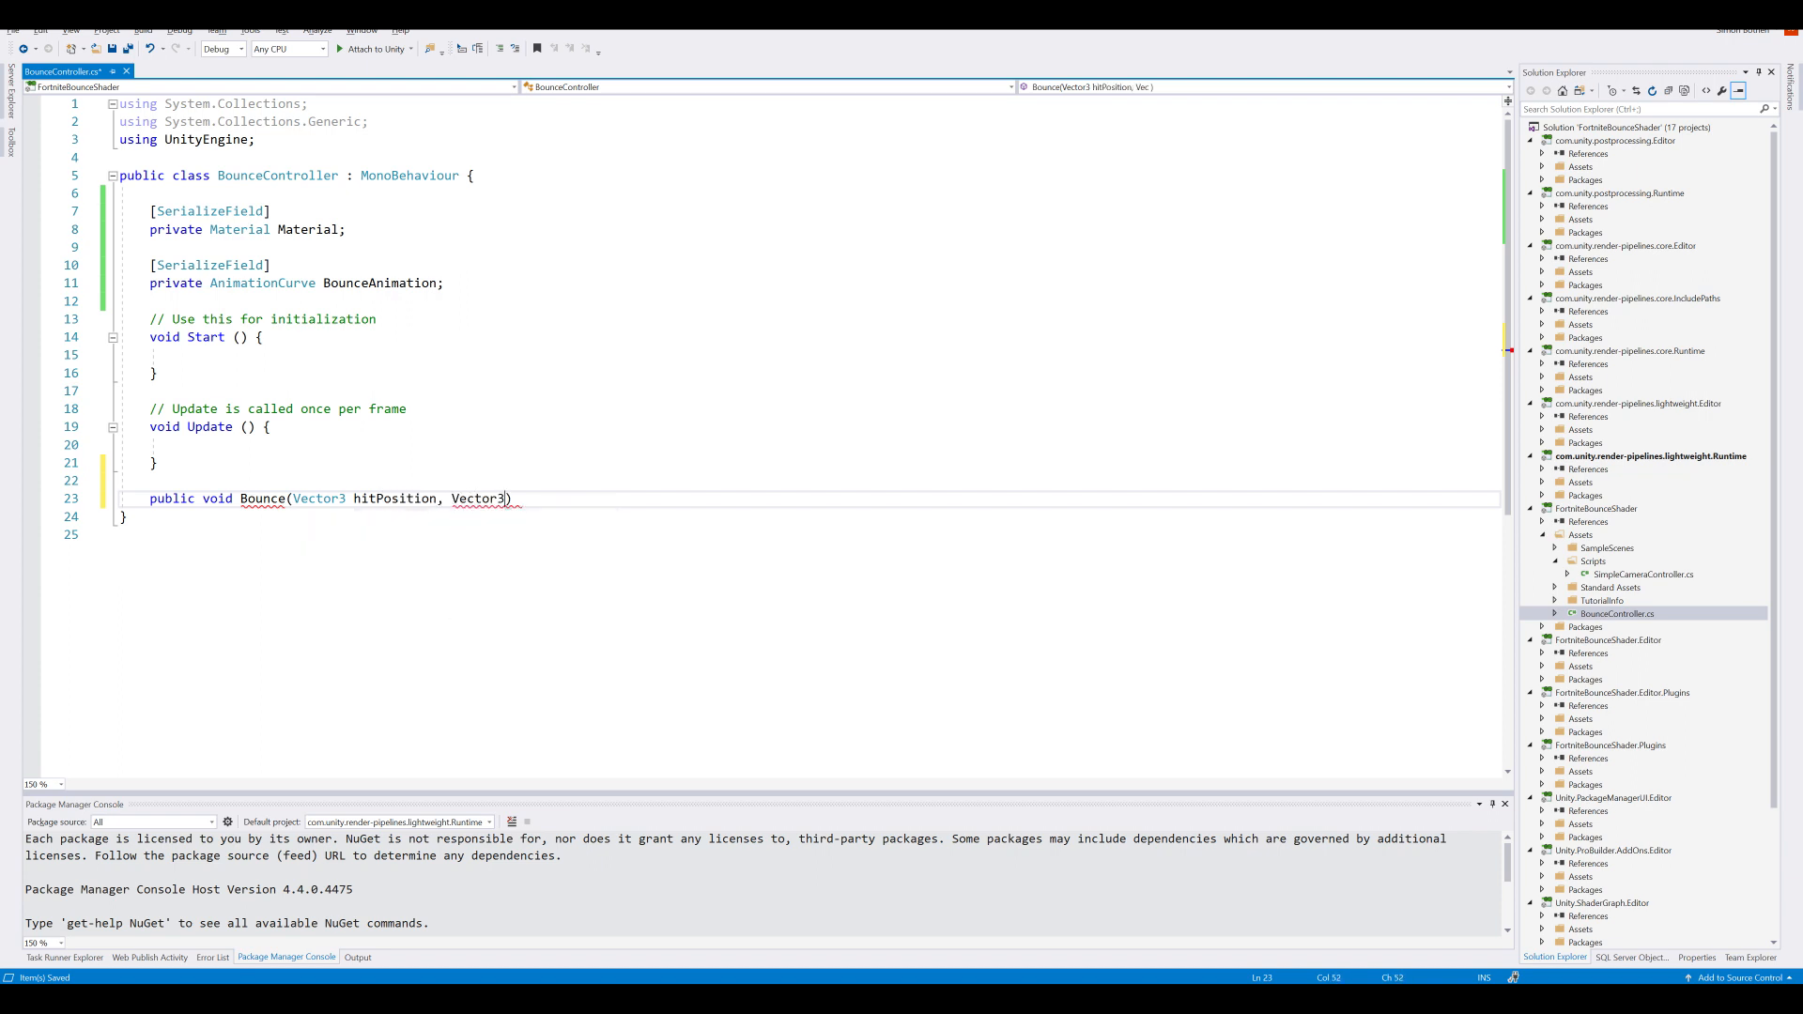
{"action": "type", "text": "hitDirec"}
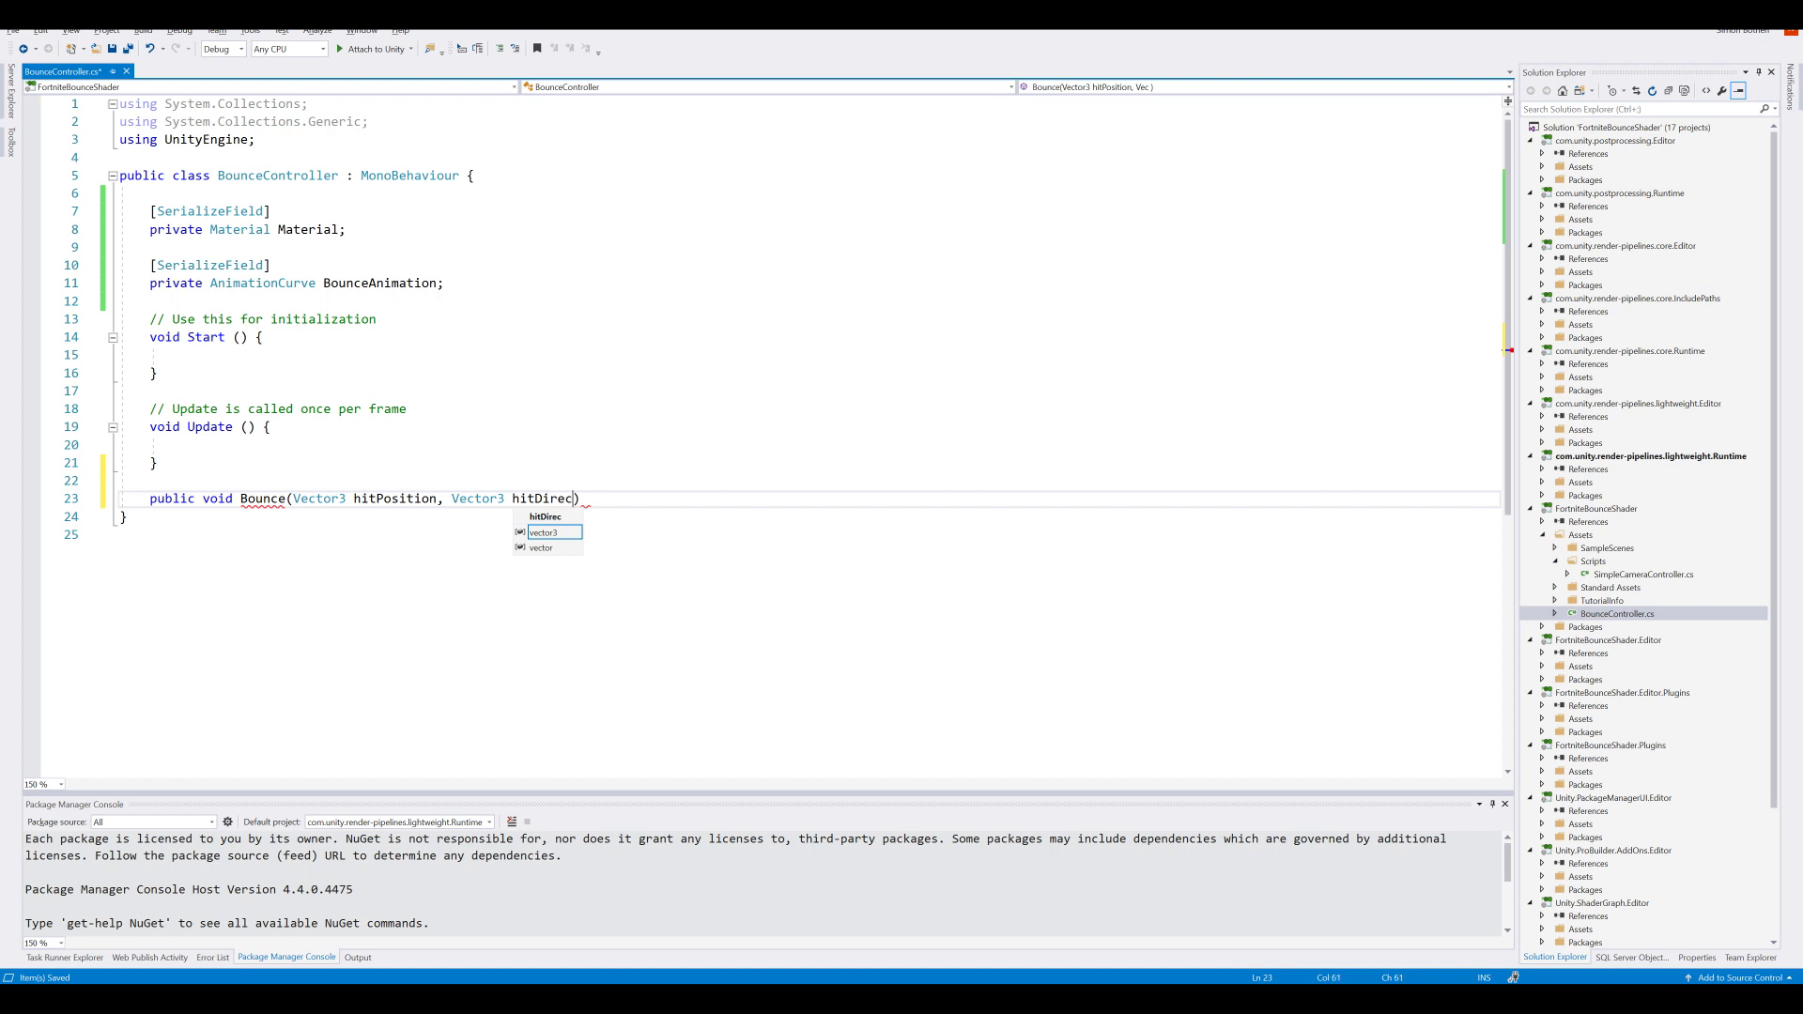
{"action": "type", "text": "tion,"}
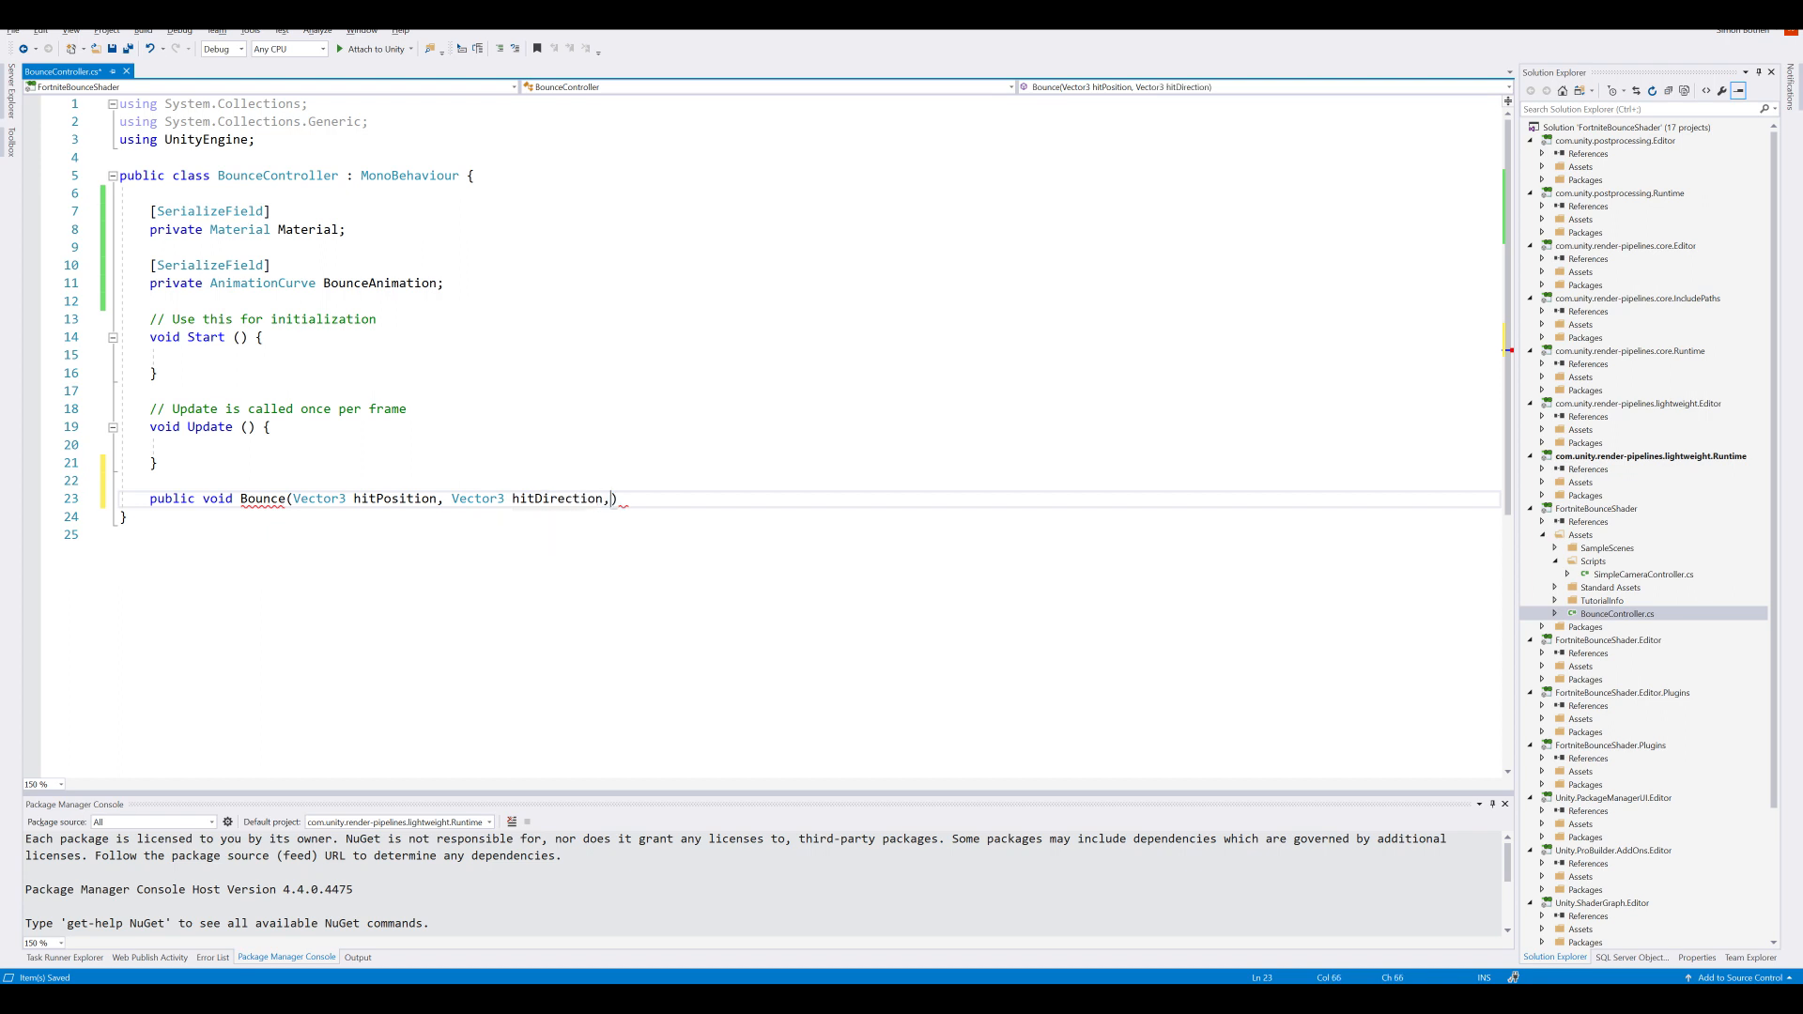
{"action": "type", "text": "float impactScale"}
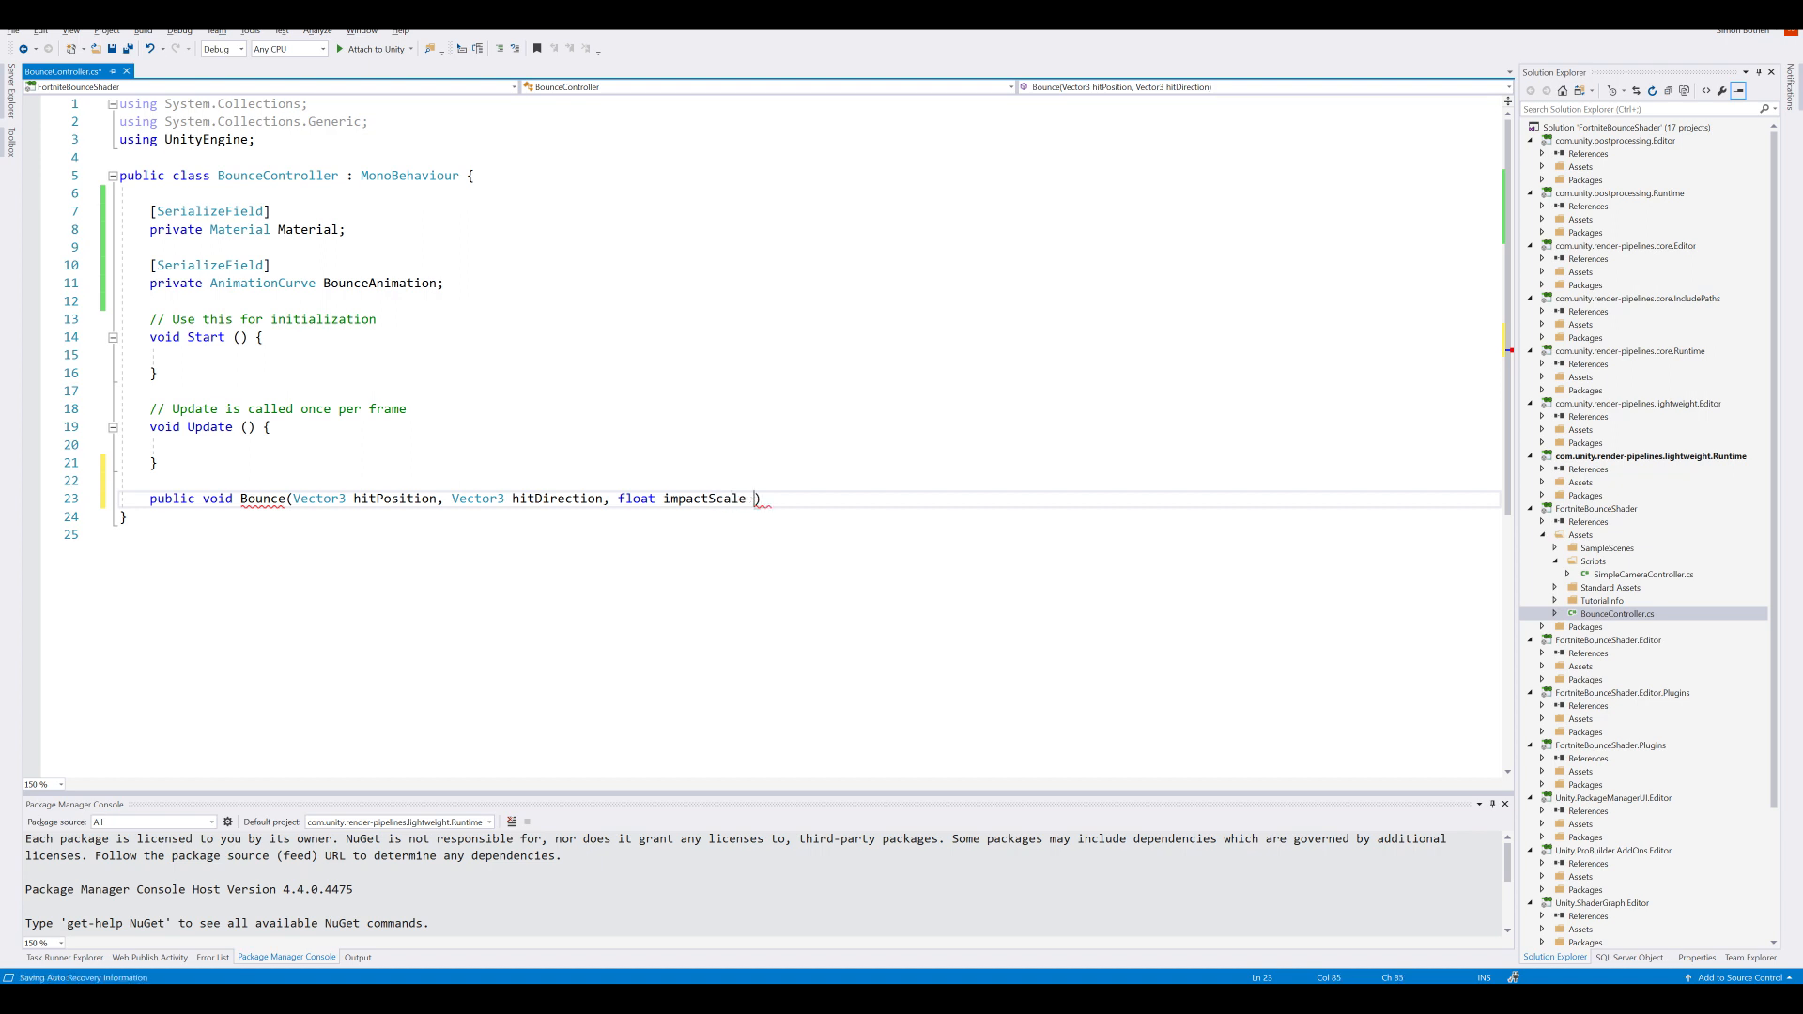
{"action": "type", "text": "= 1) { }"}
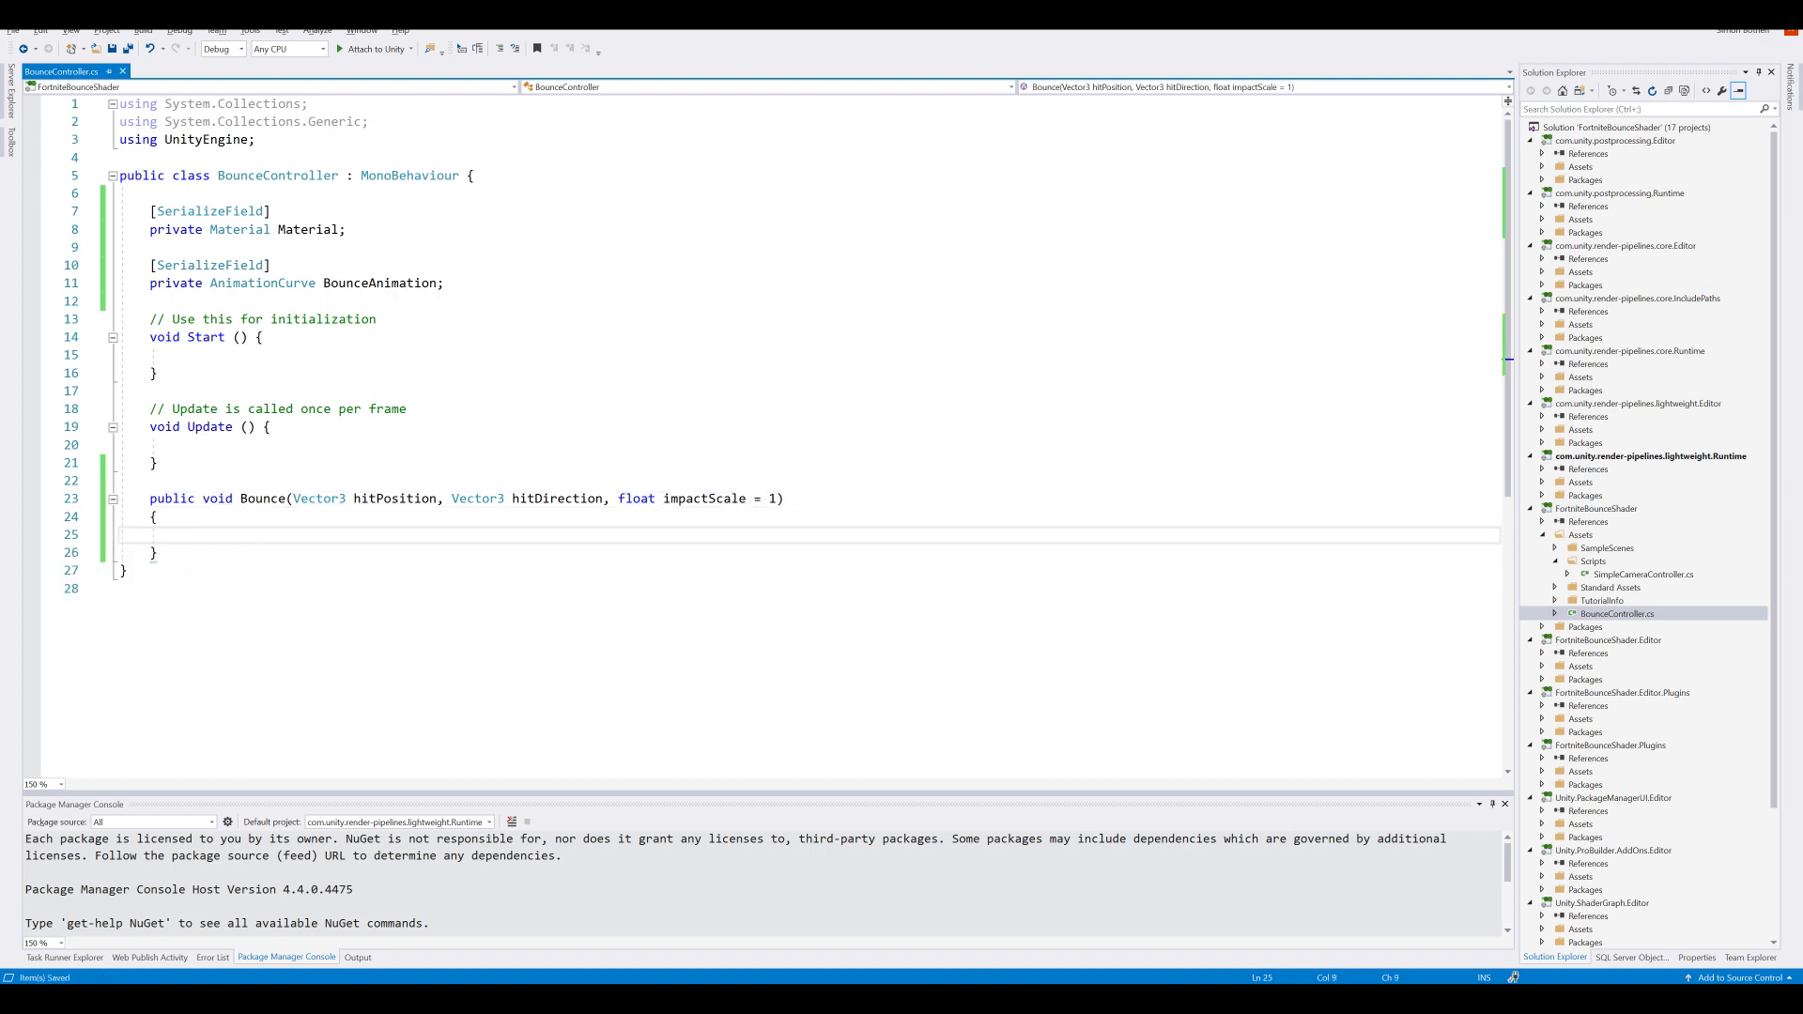
Step: Set _HitPosition on the material, store hitDirection times impactScale, and generate the originalImpact field
{"action": "type", "text": "Material.SetVector(\"\")"}
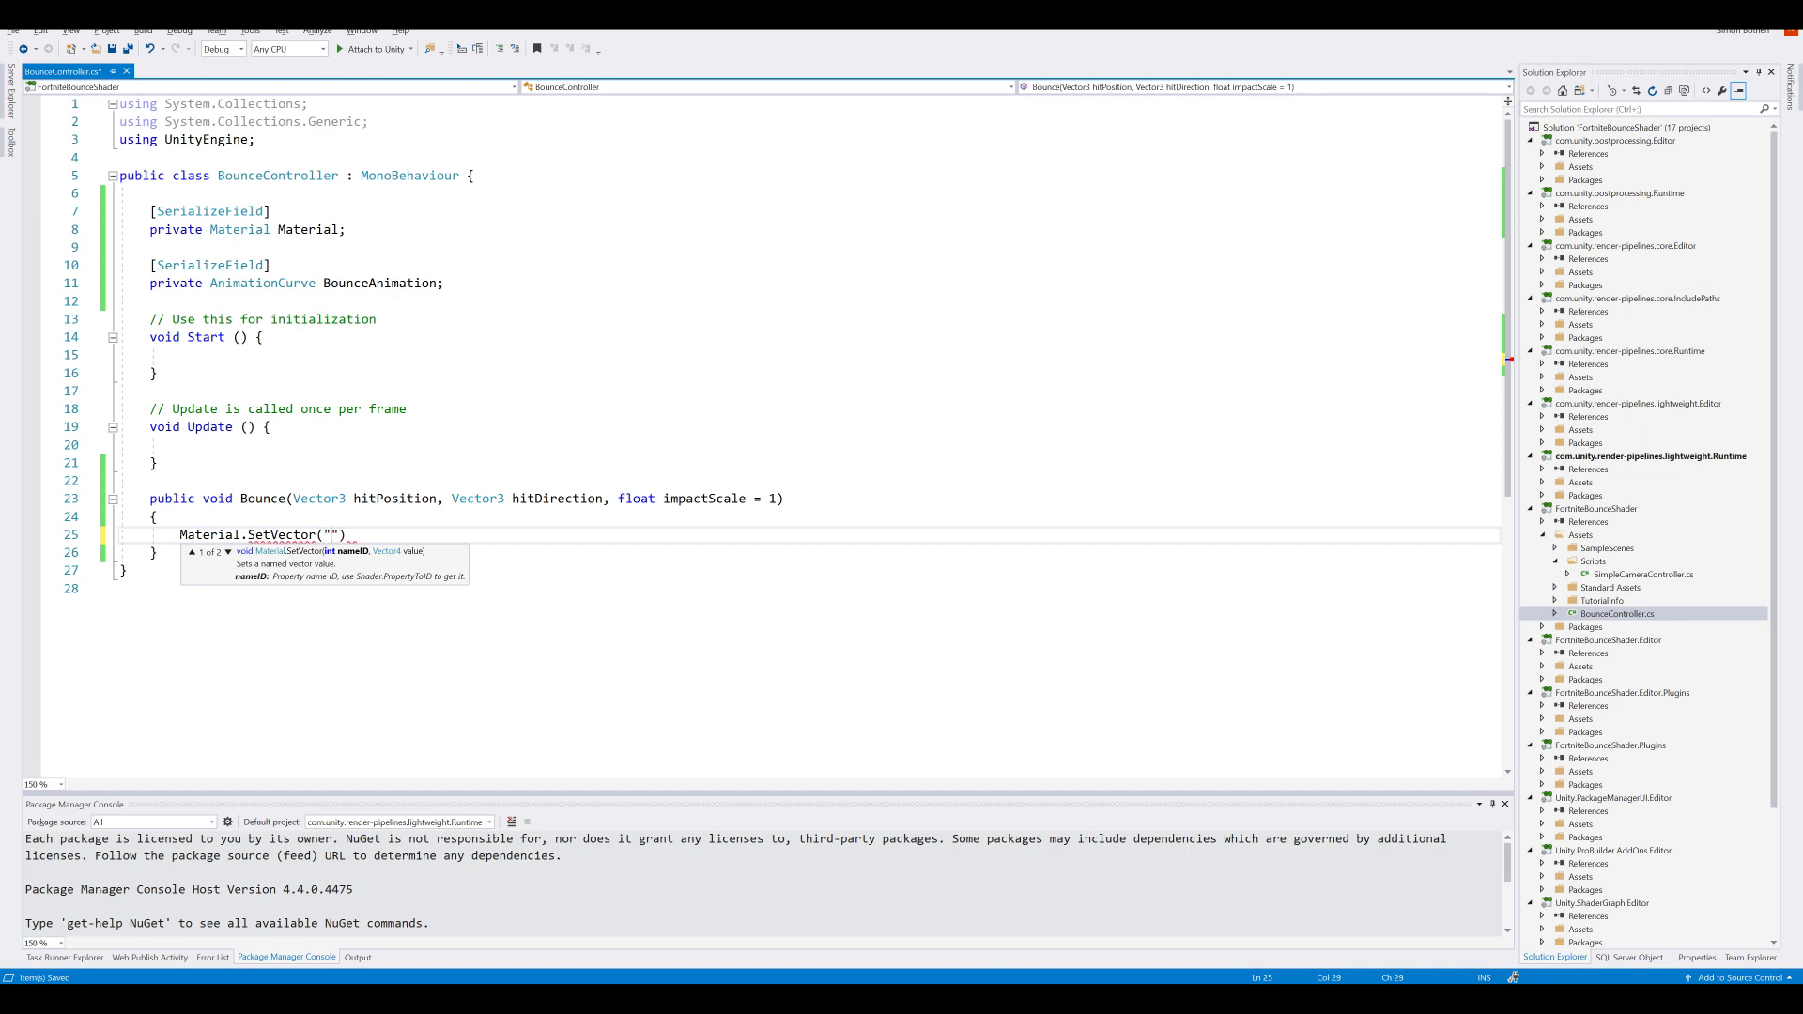
{"action": "type", "text": "_"}
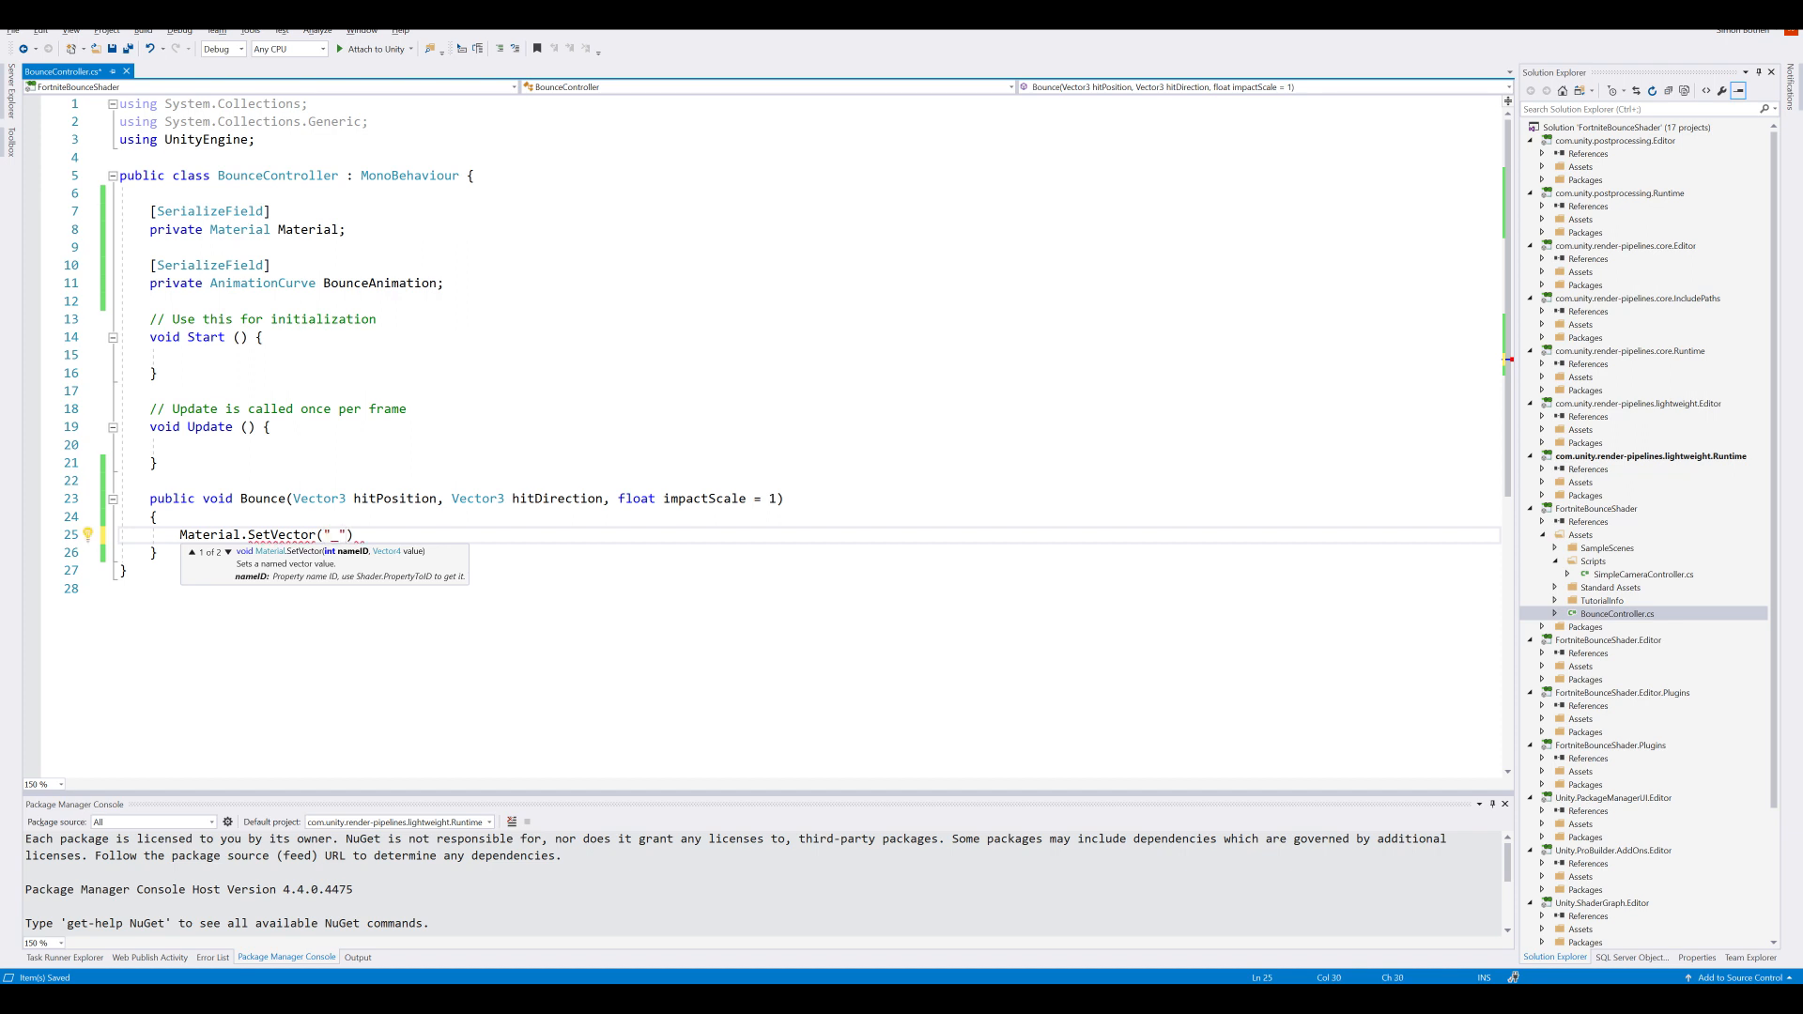
{"action": "type", "text": "HitPosition"}
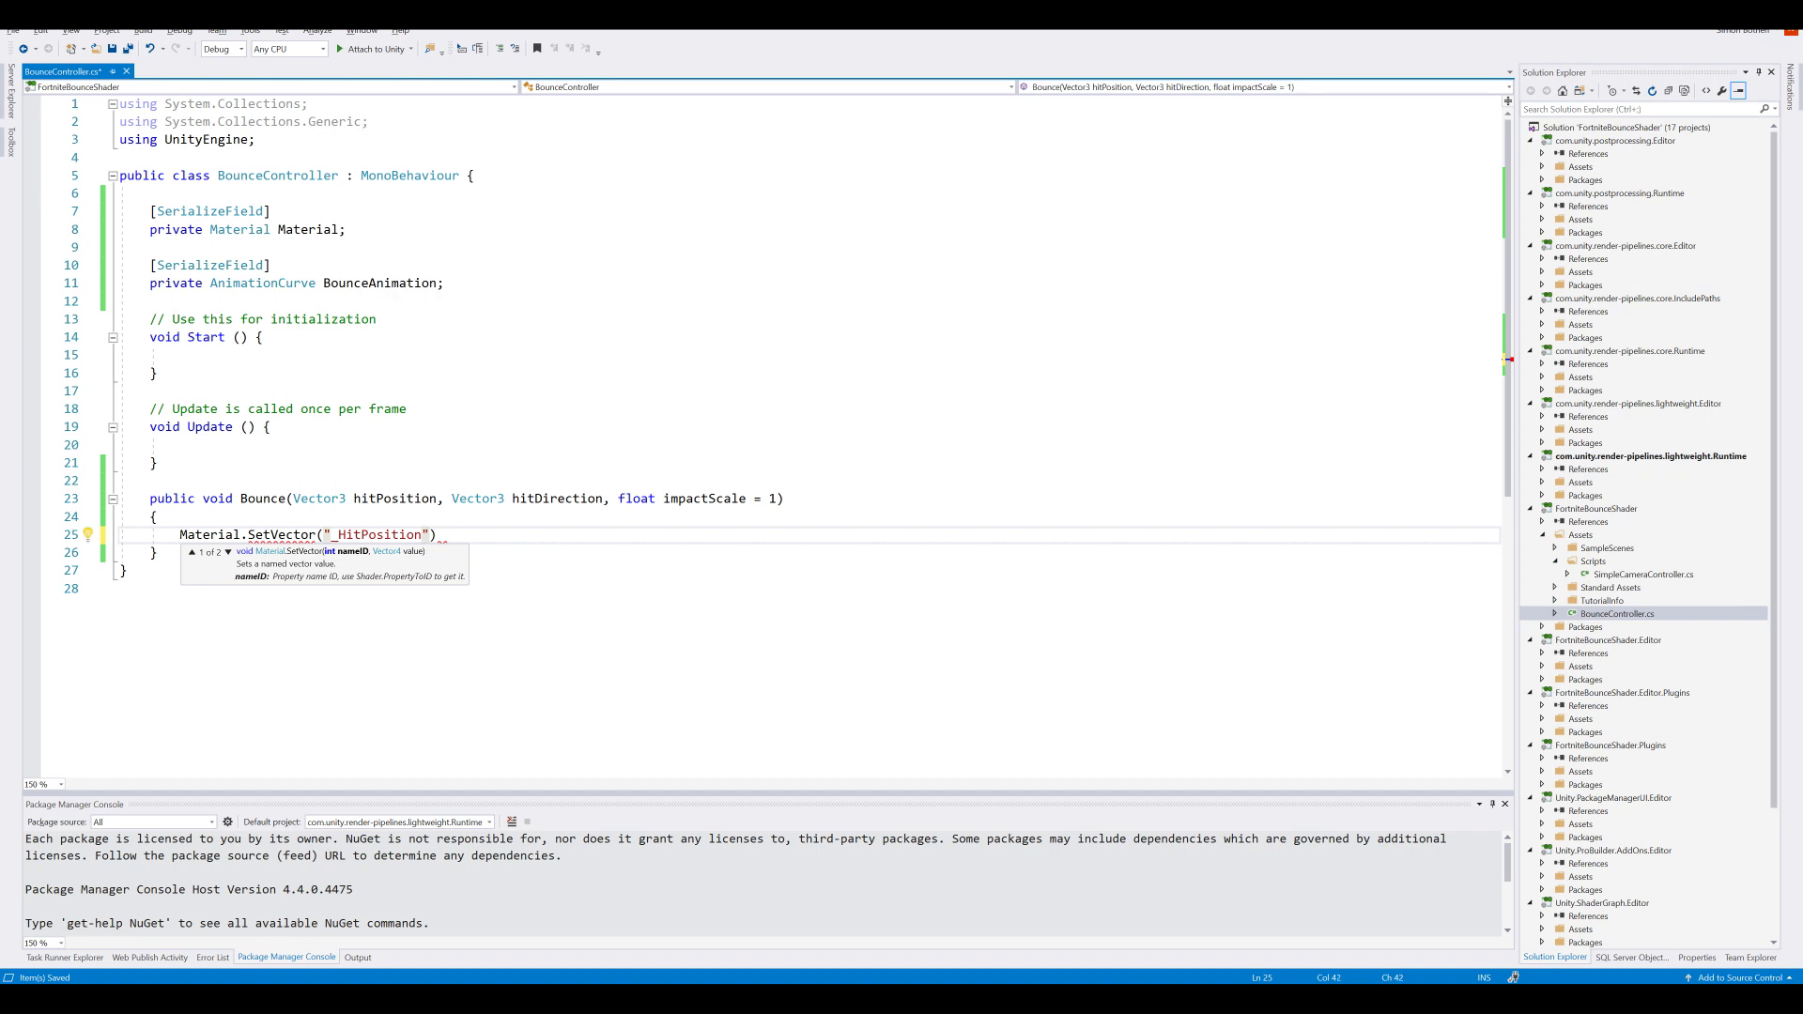
{"action": "type", "text": ", hitPosition"}
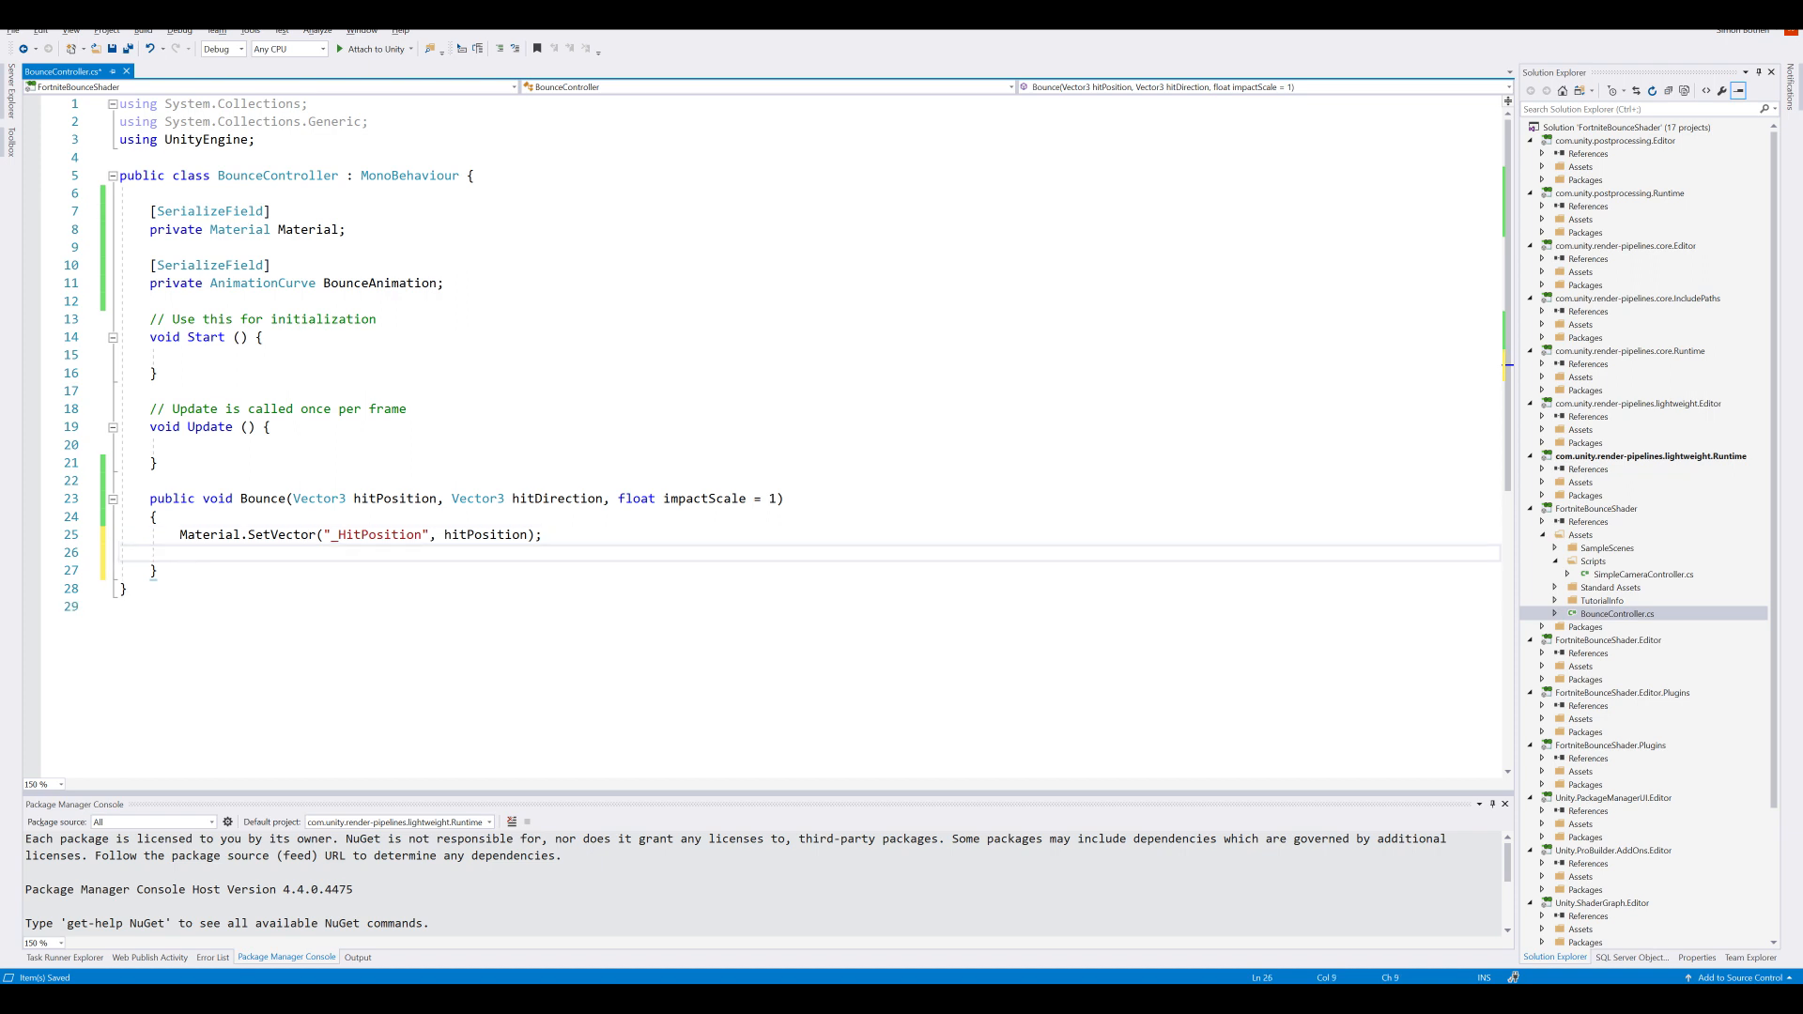
{"action": "type", "text": "originalI"}
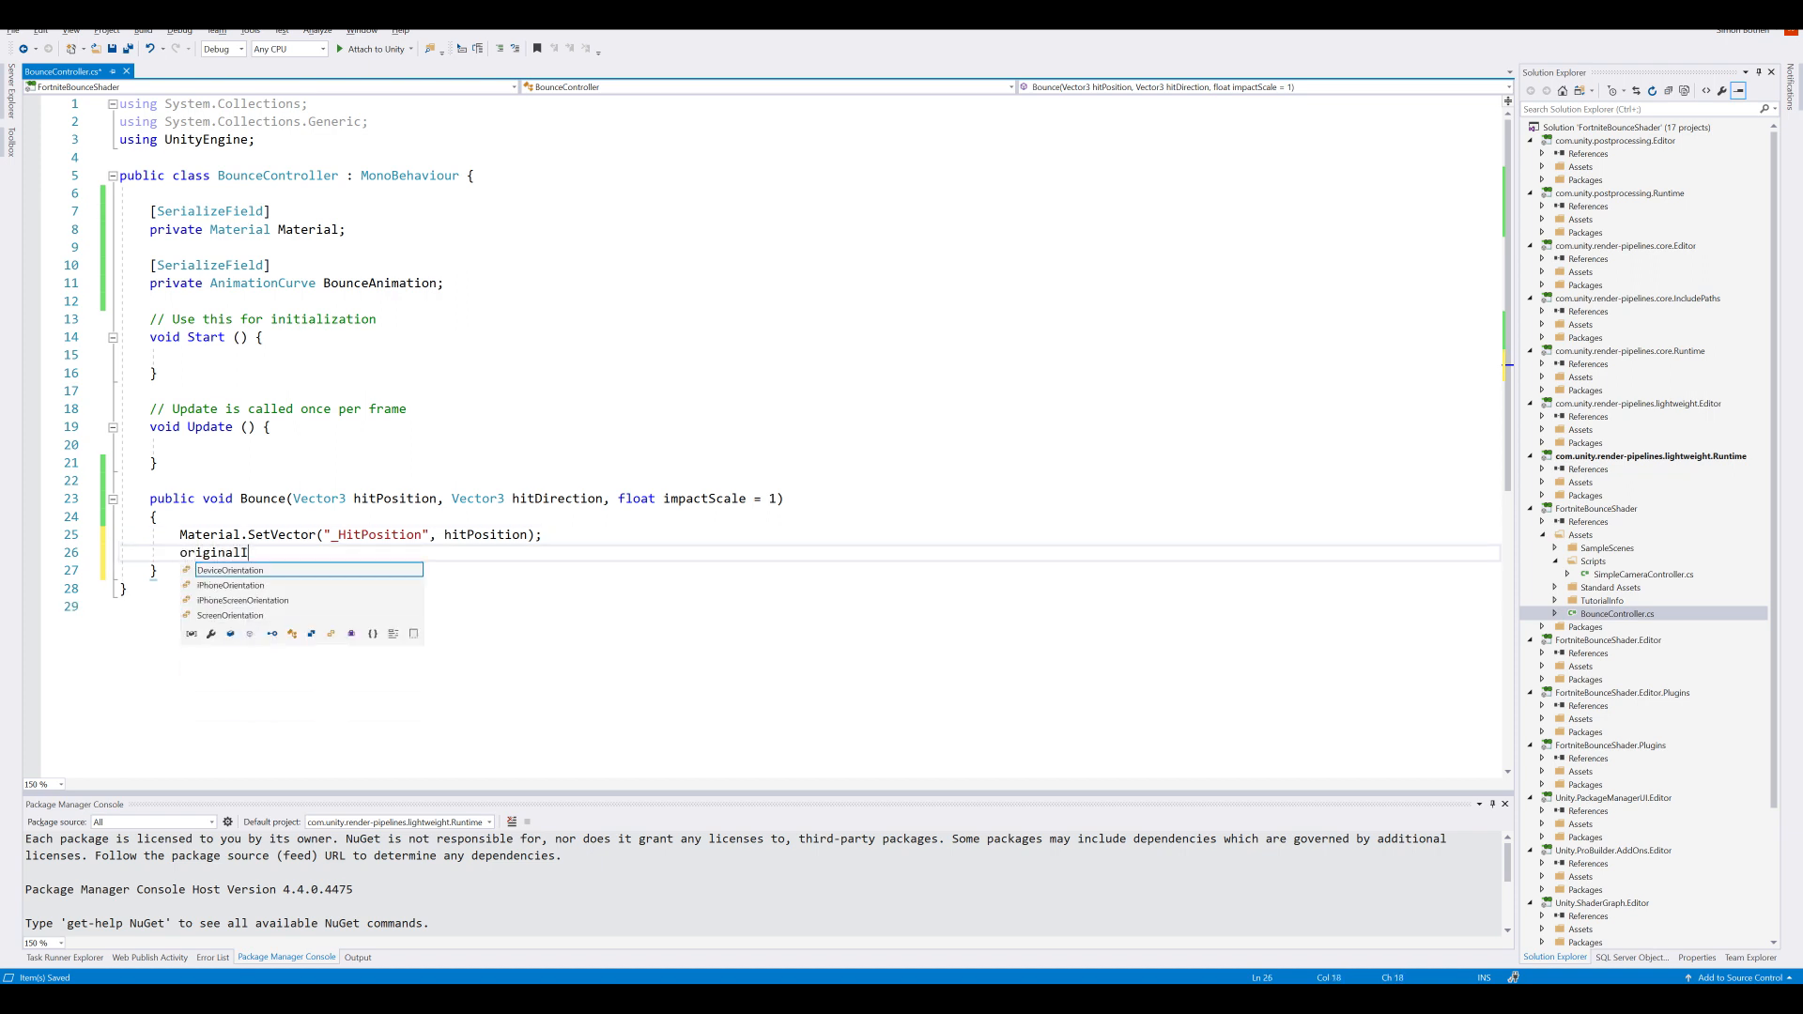
{"action": "type", "text": "mpact = hitDirection *"}
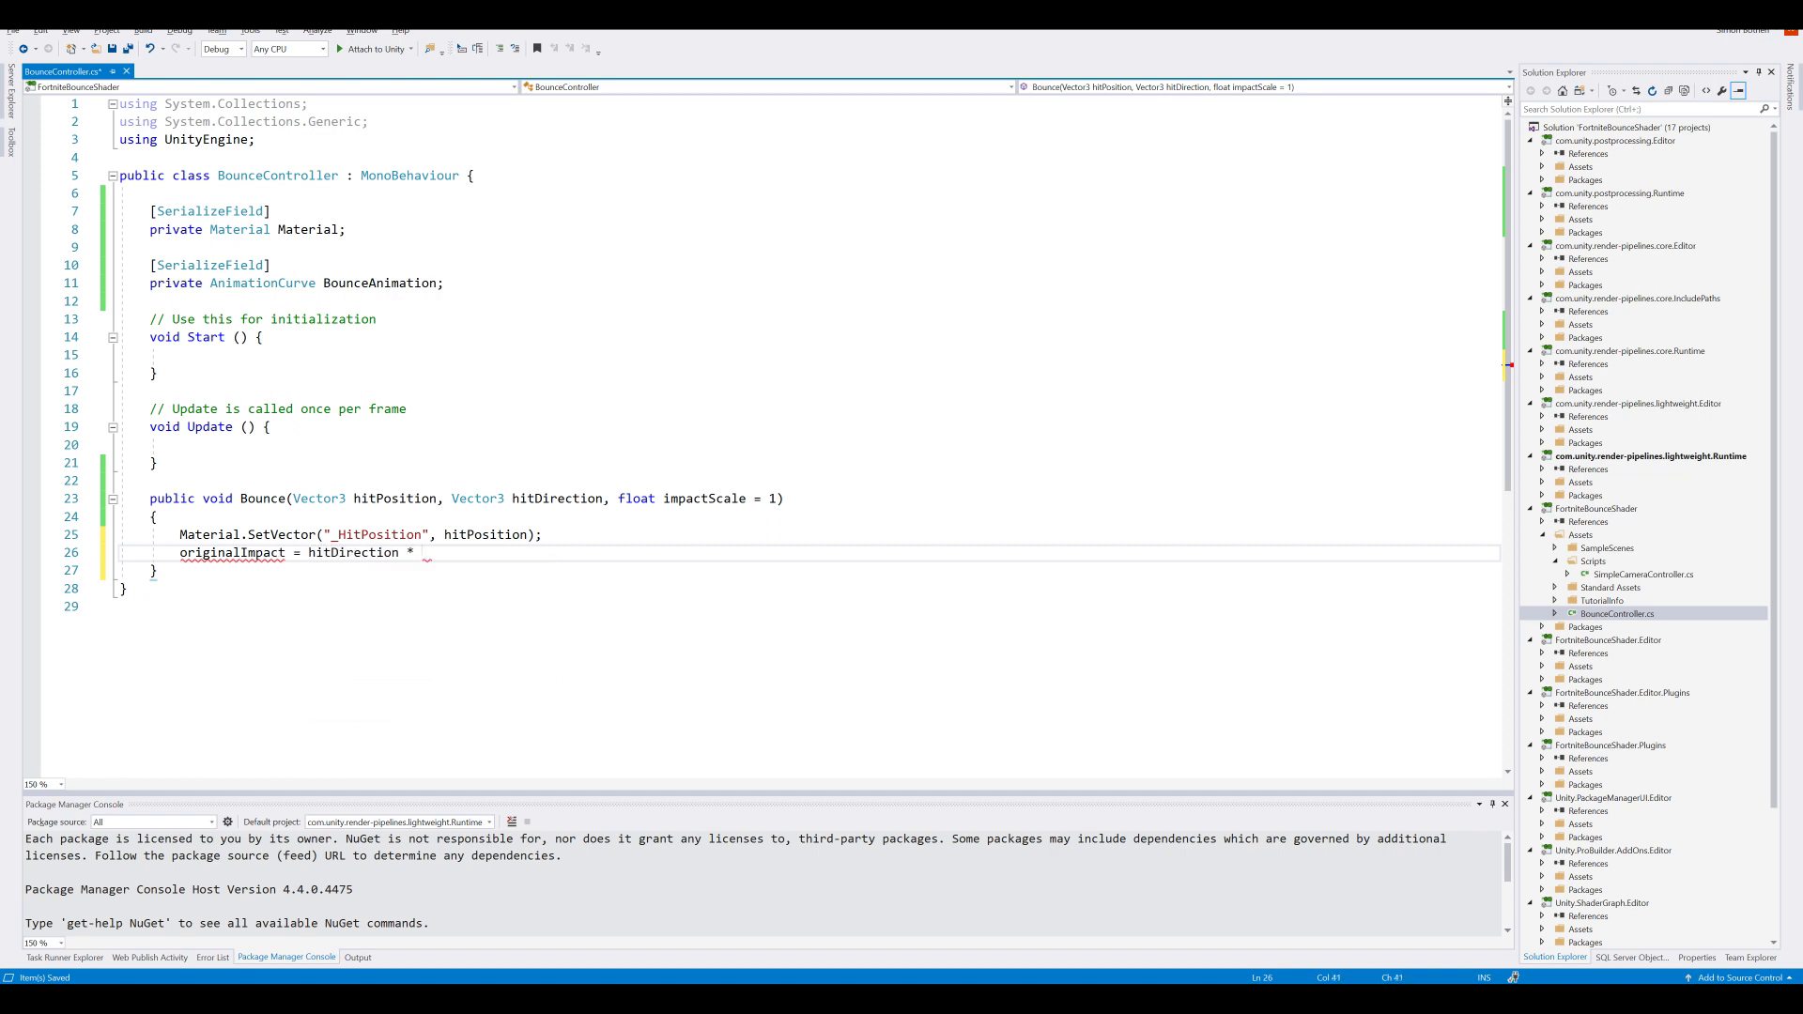
{"action": "type", "text": "impactScale;"}
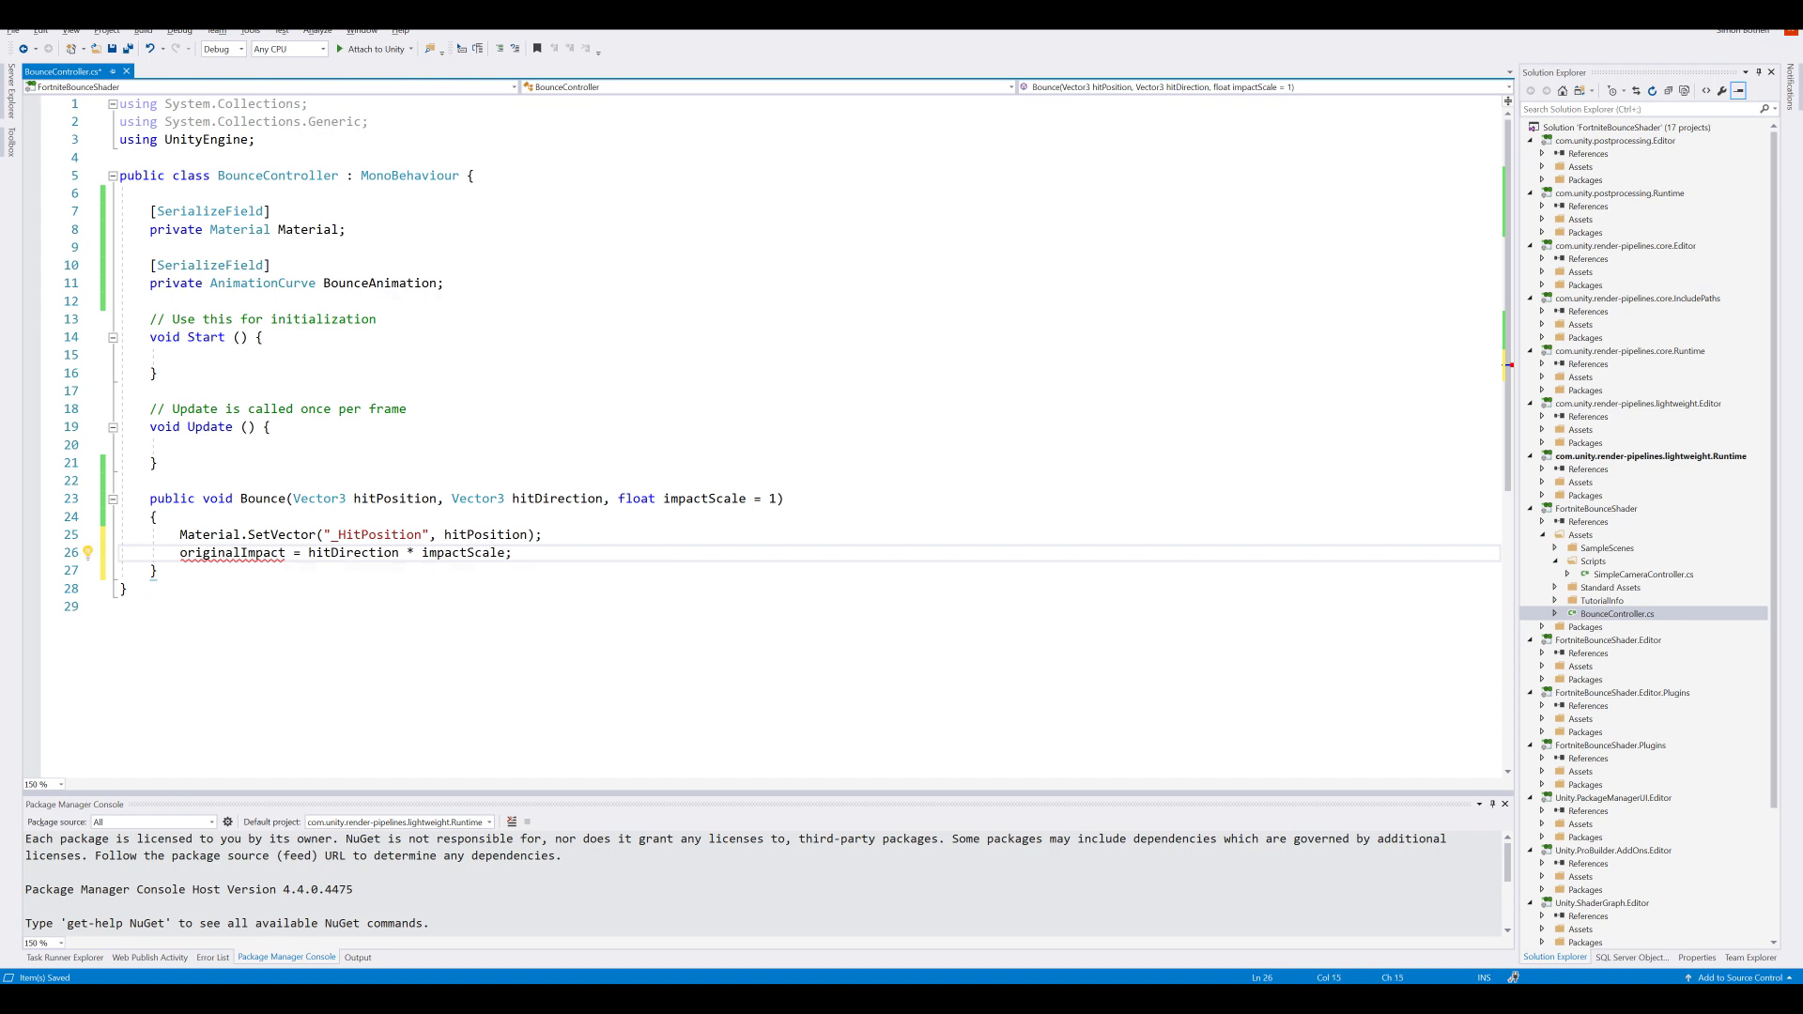
{"action": "left_click", "coordinate": [88, 552]}
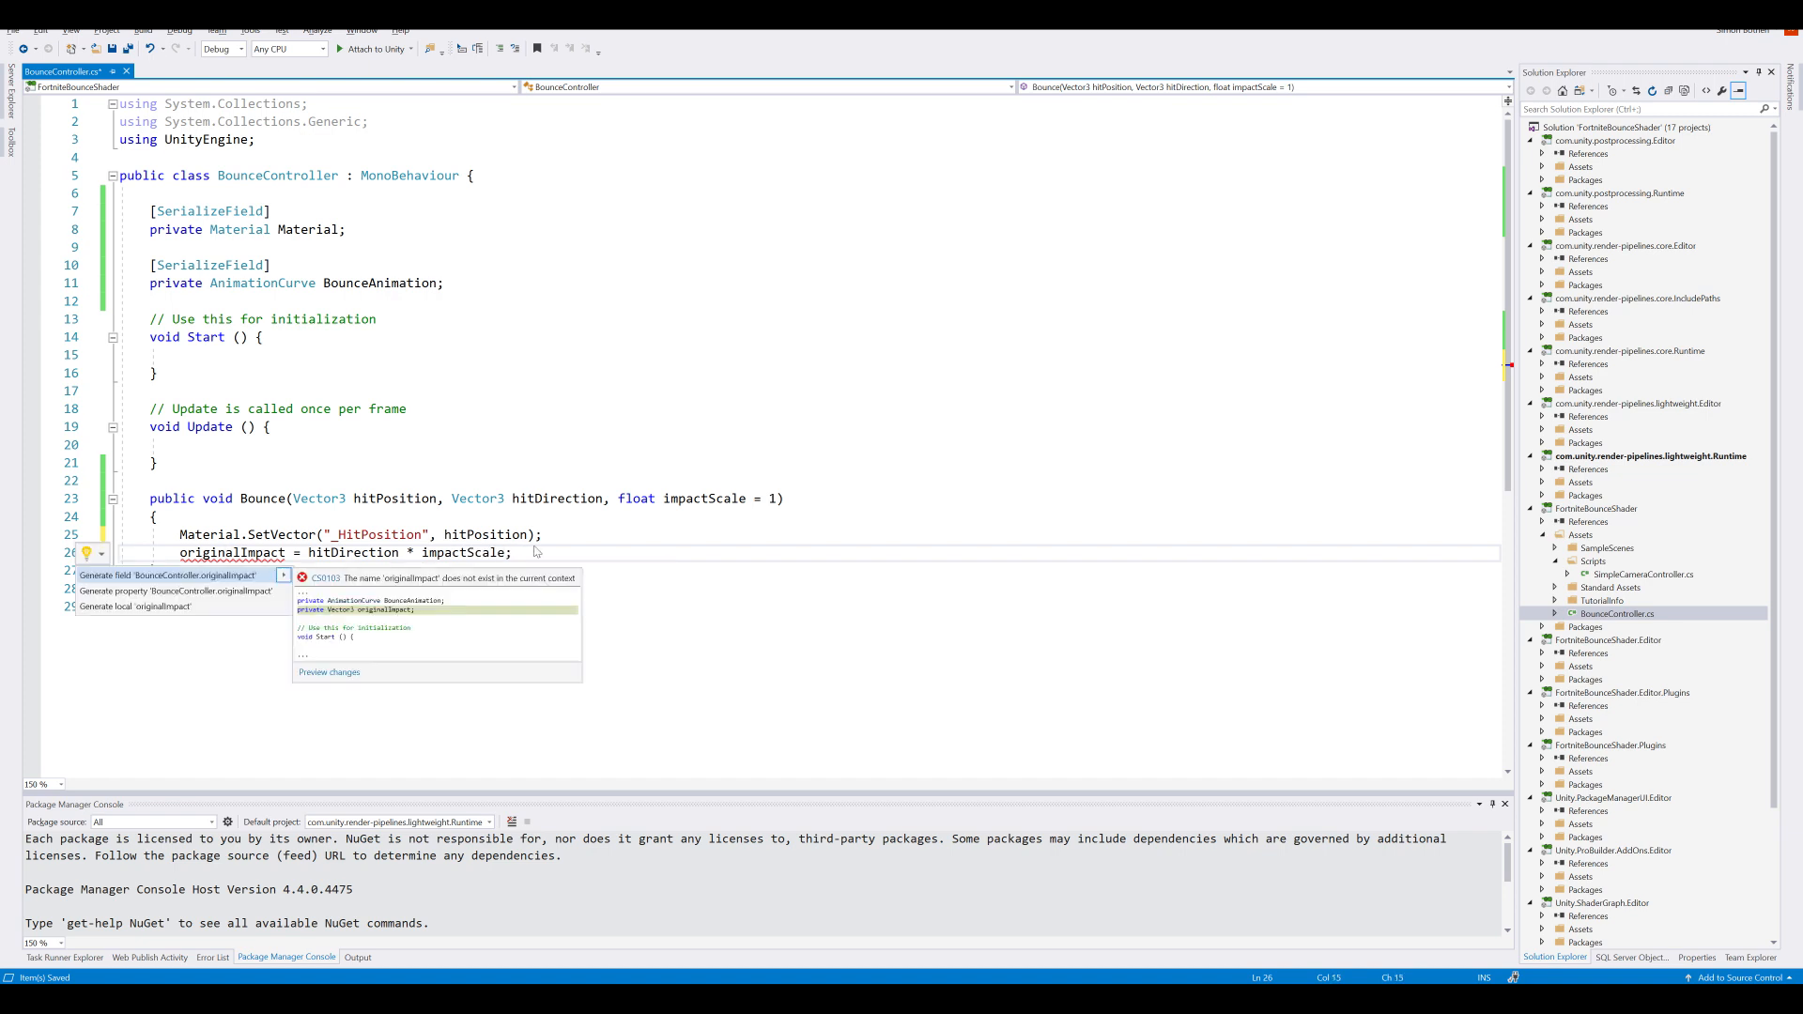
{"action": "left_click", "coordinate": [152, 574]}
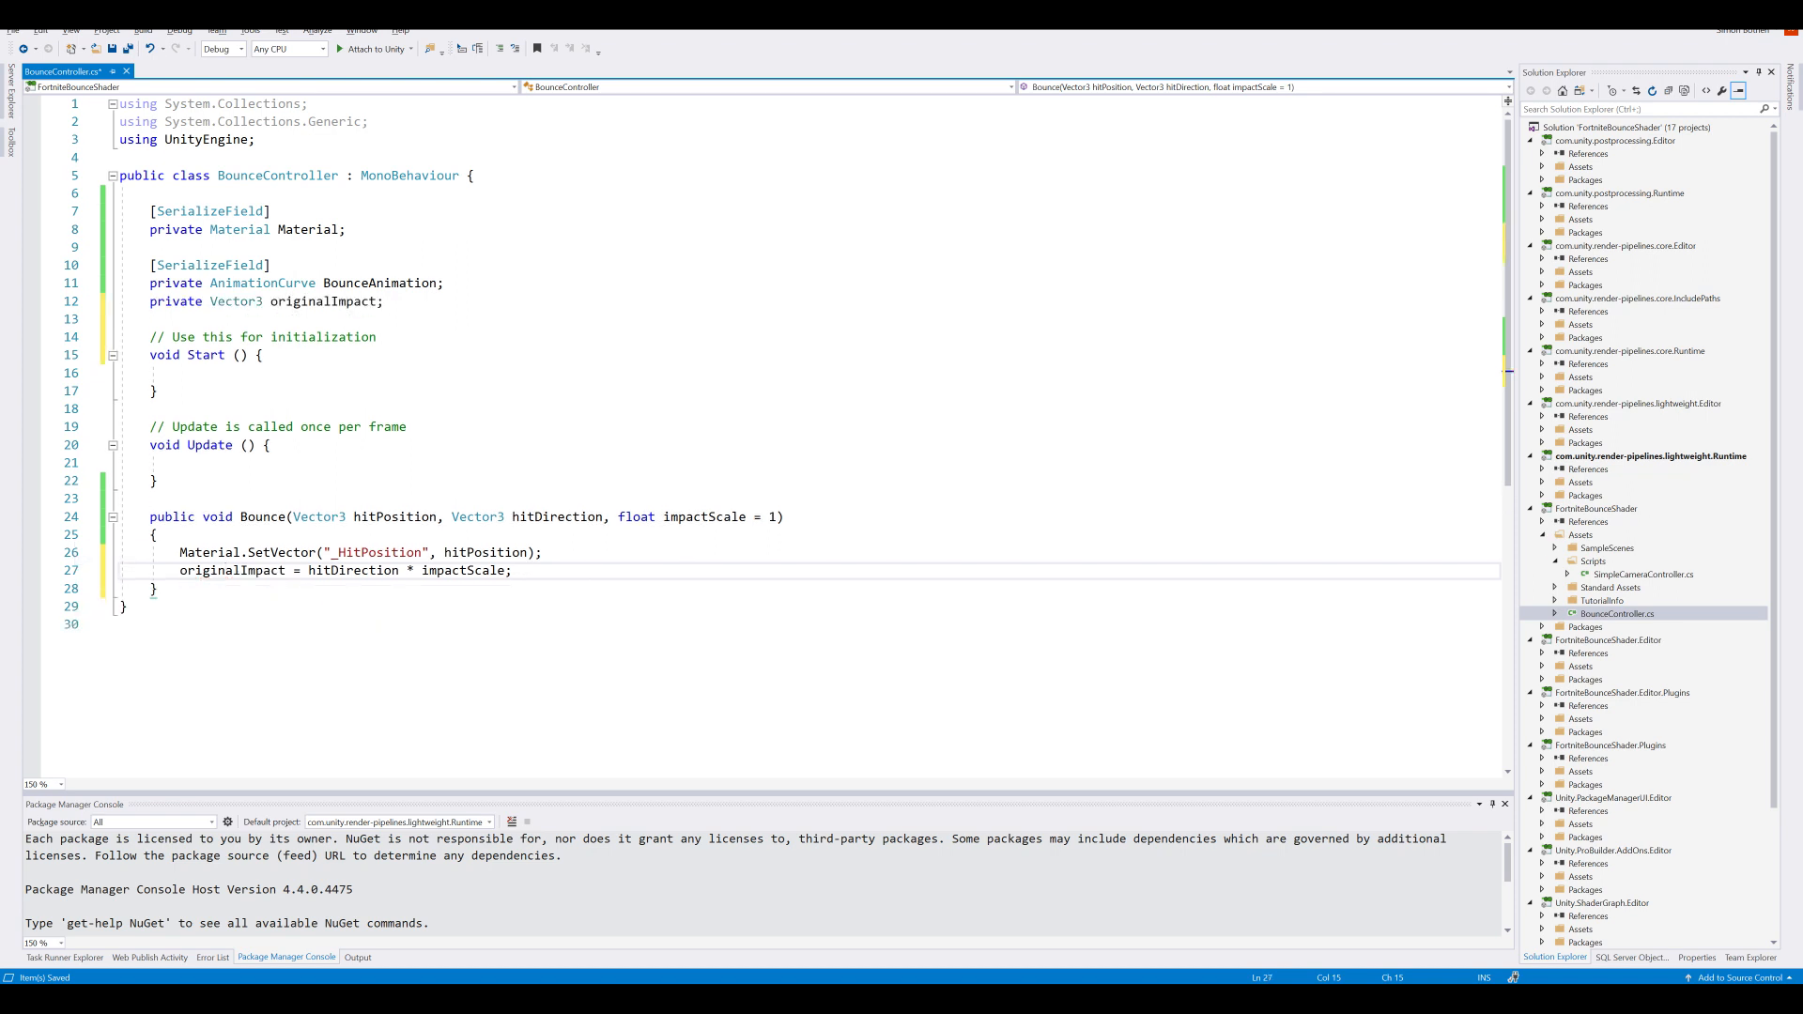
Step: Compute var impact = originalImpact * BounceAnimation.Evaluate(currentTime) and generate the currentTime field
{"action": "key", "text": "Enter"}
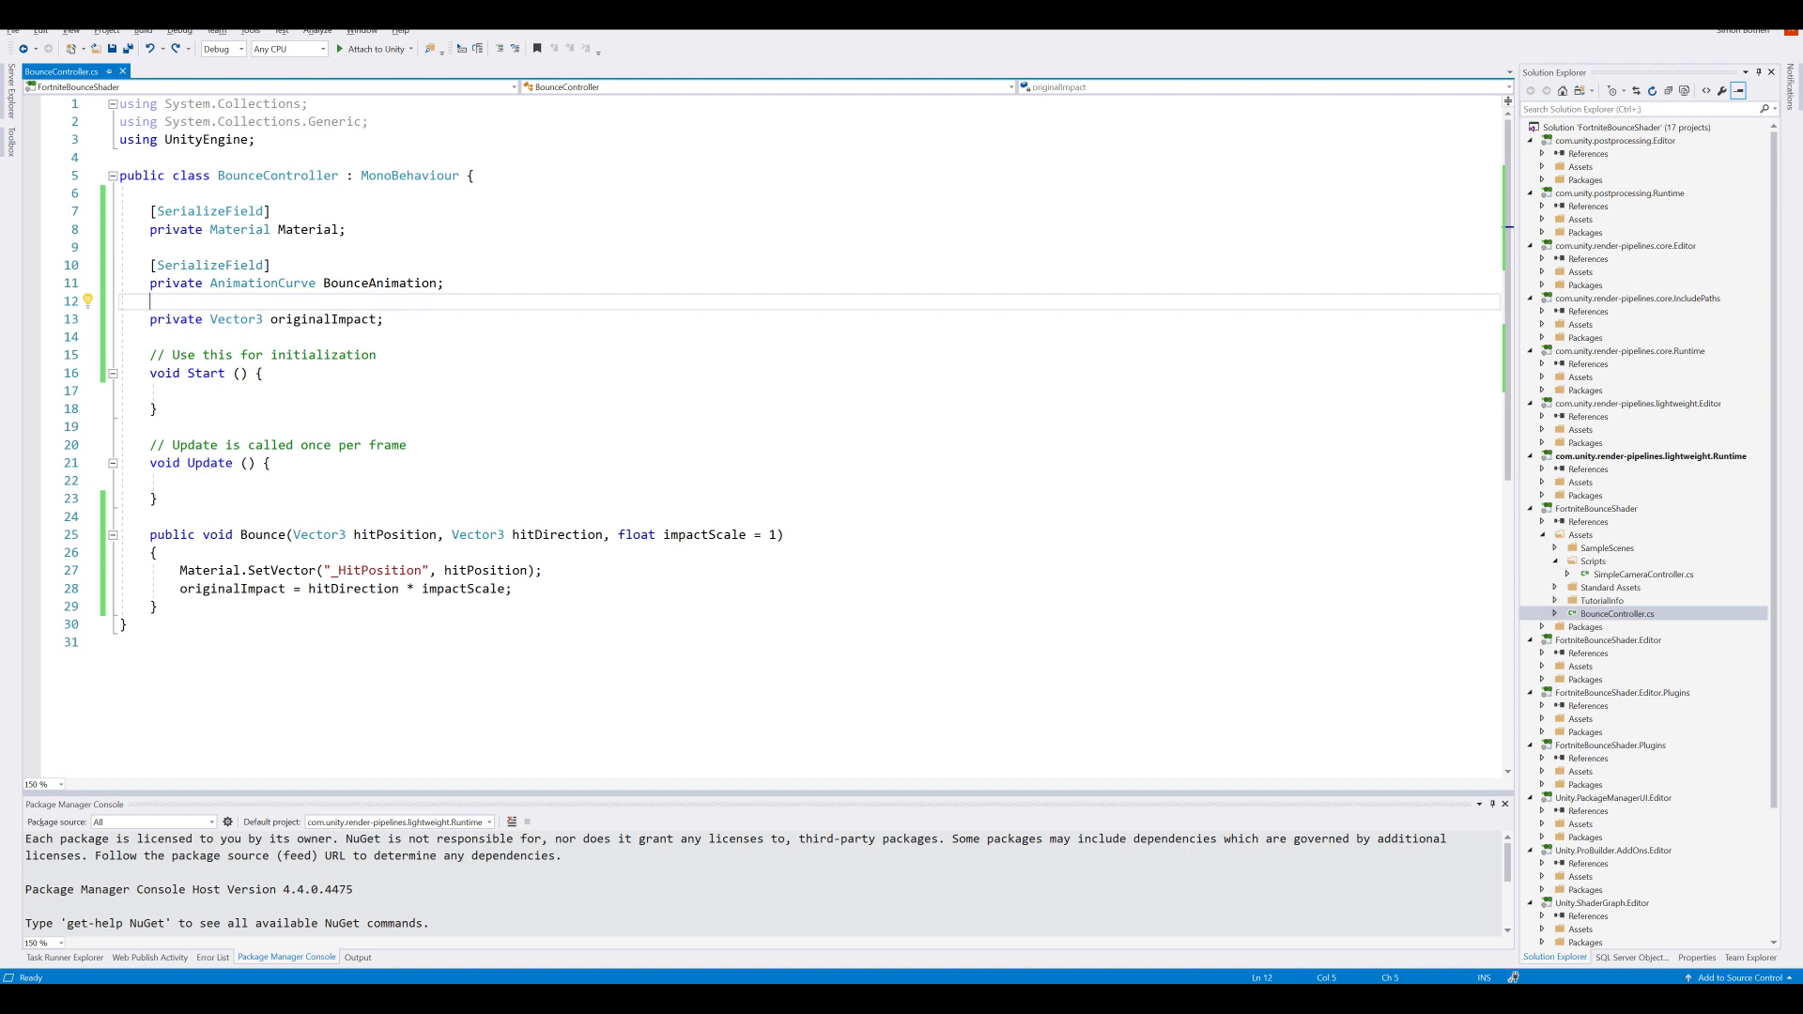
{"action": "type", "text": "var impact ="}
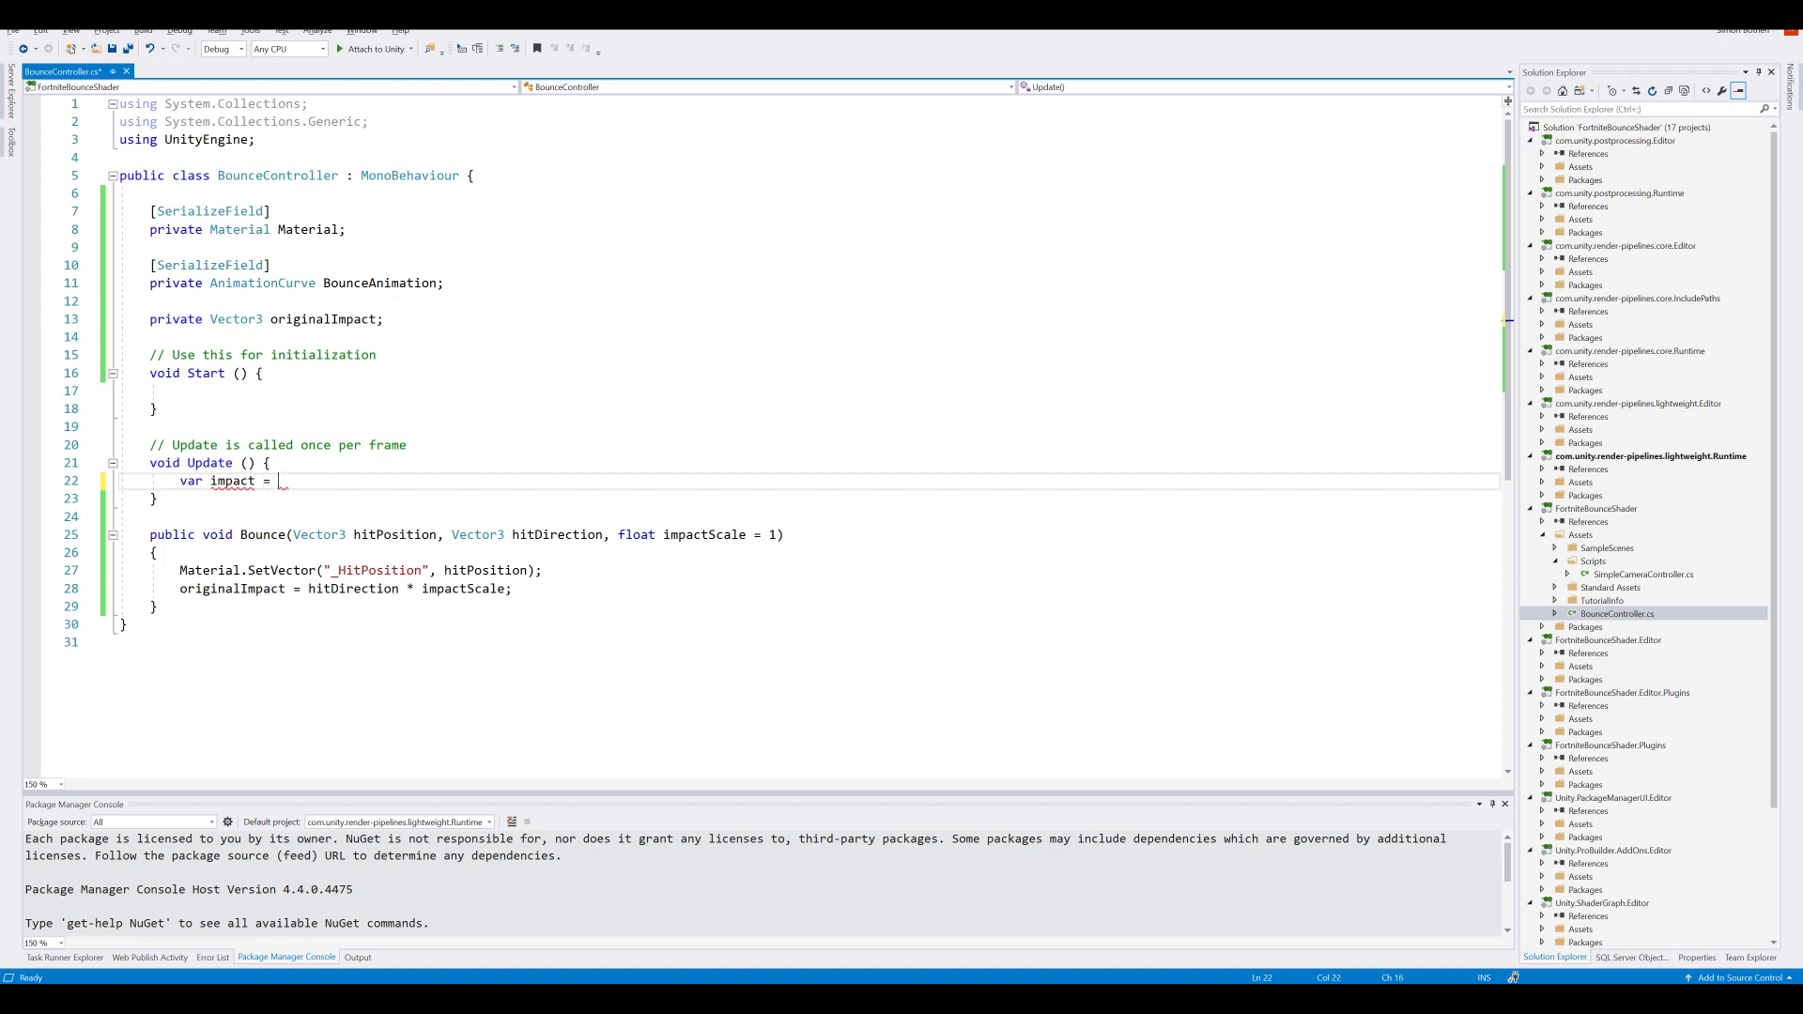
{"action": "type", "text": "originalImpact *"}
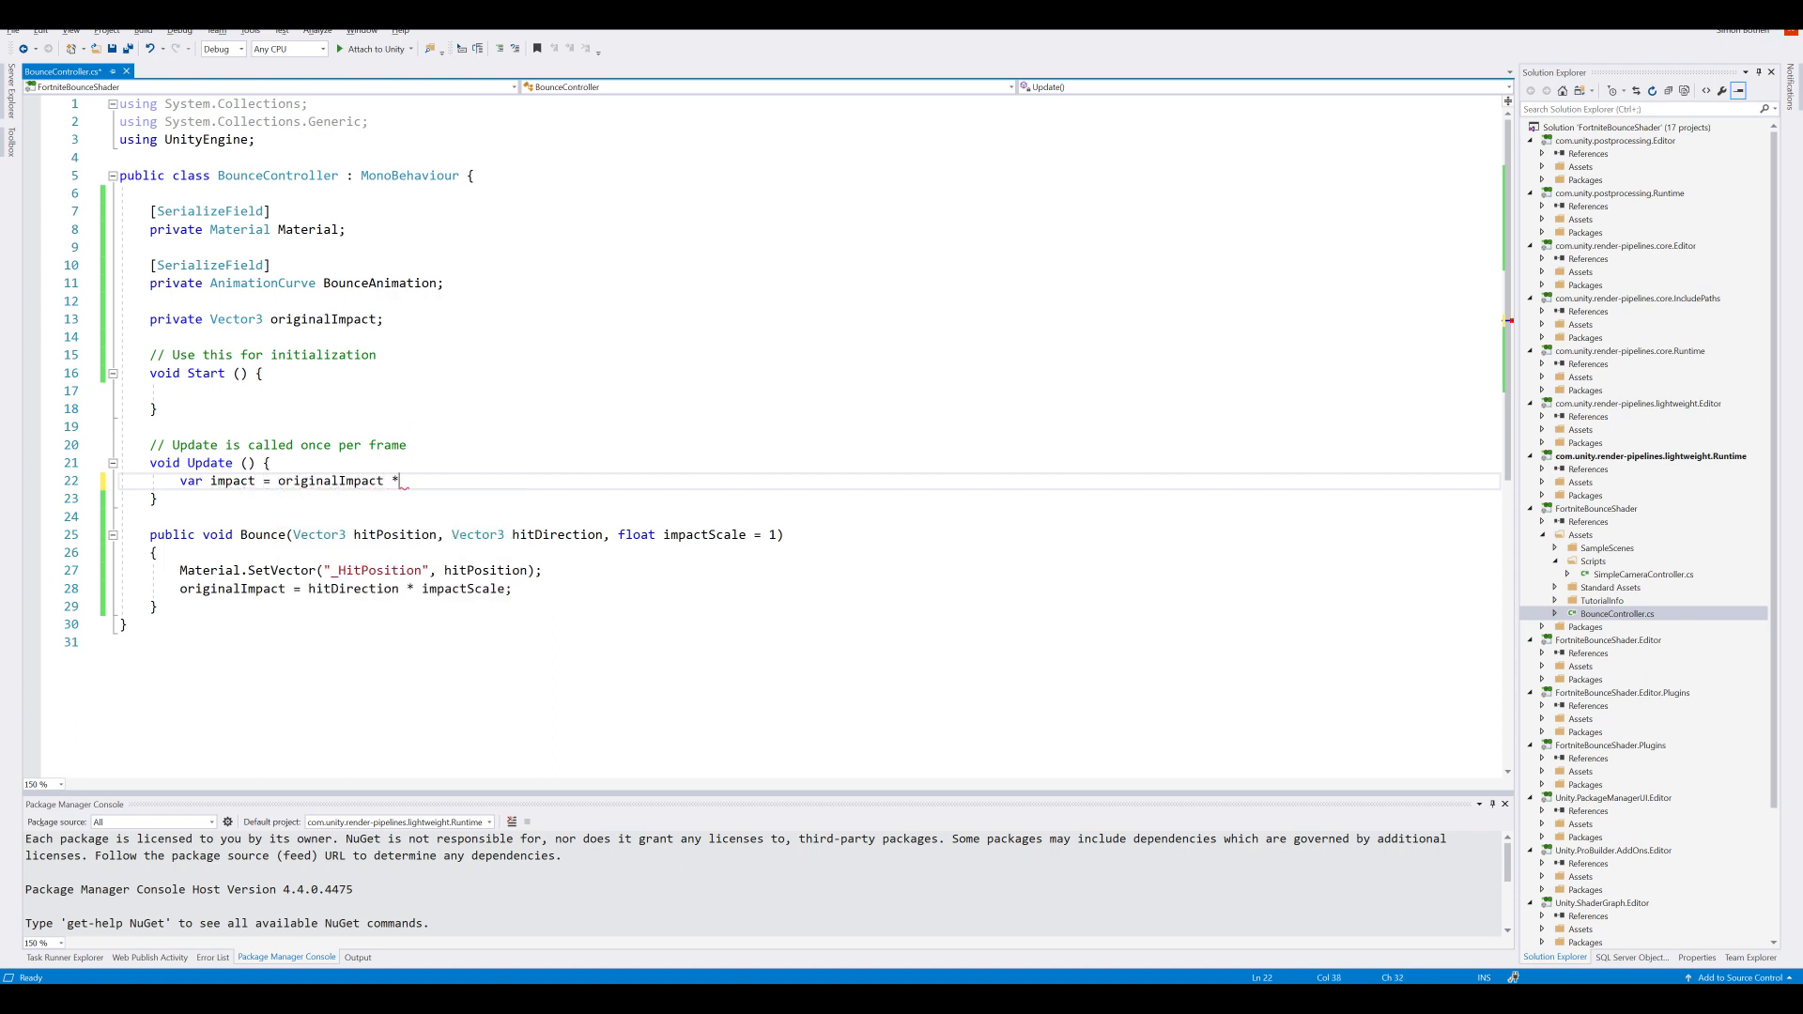
{"action": "type", "text": "BounceAnimation.Evaluate"}
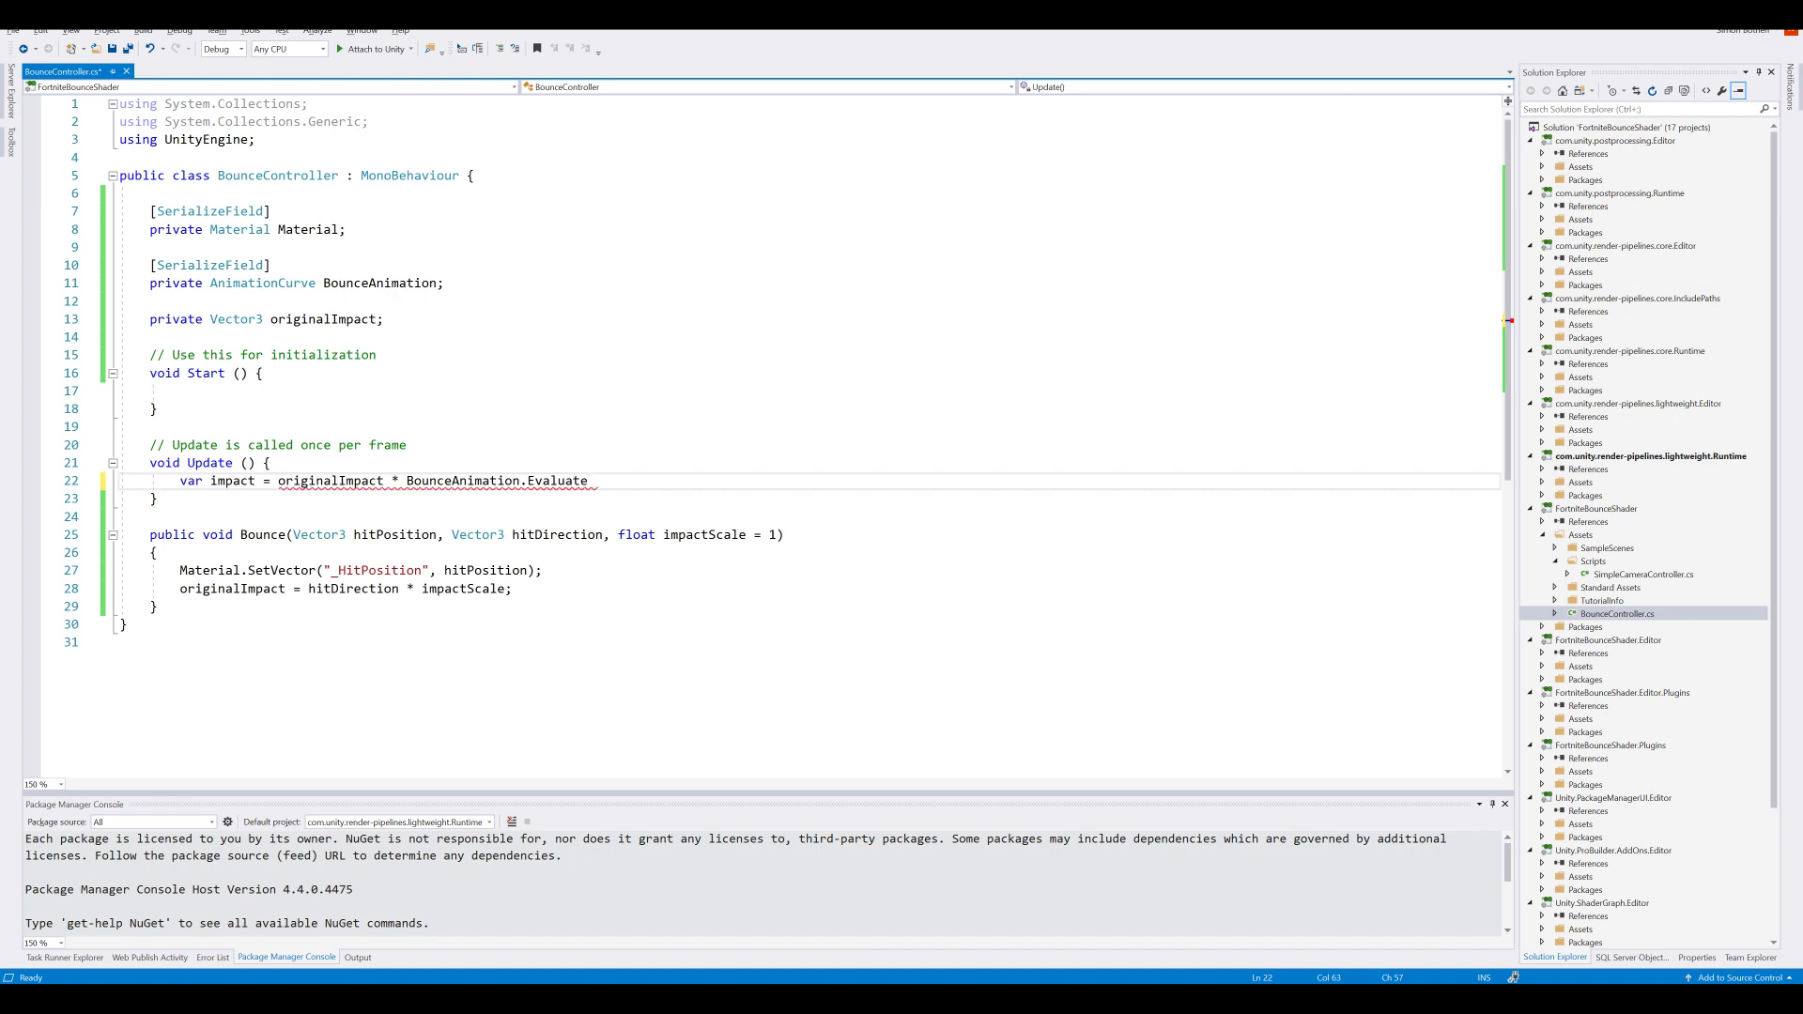
{"action": "type", "text": "()"}
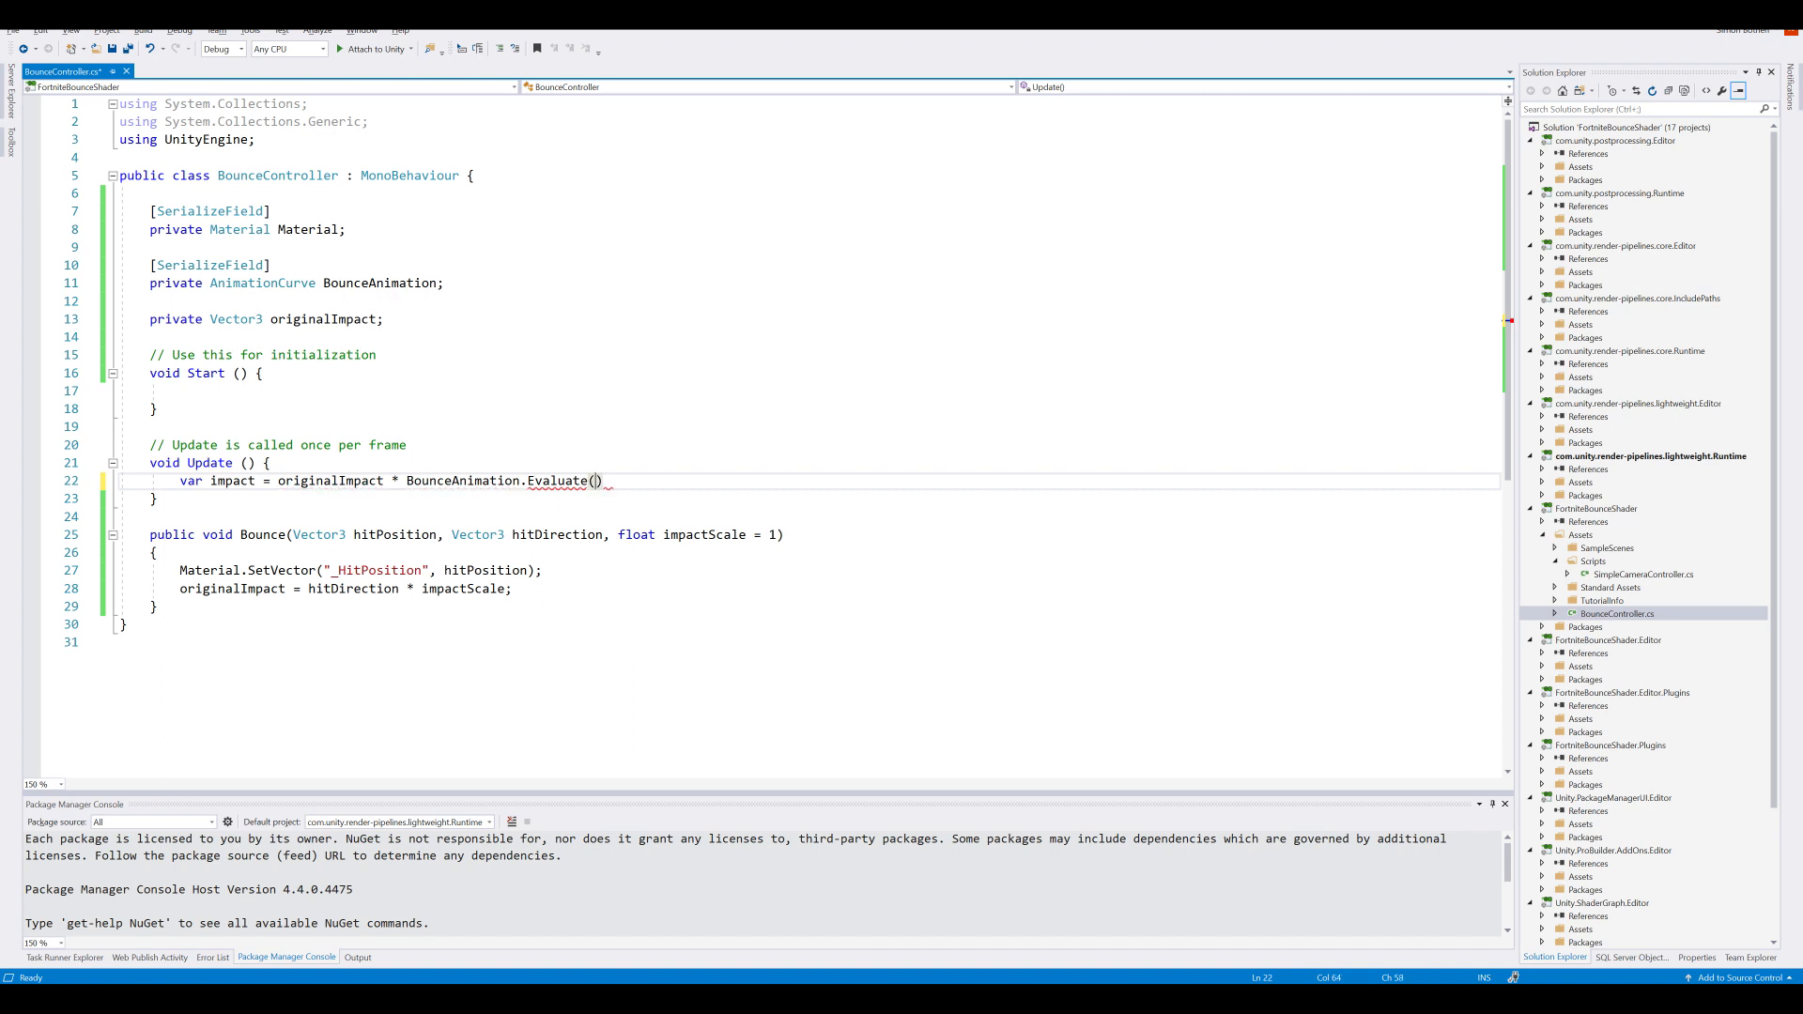
{"action": "type", "text": "c"}
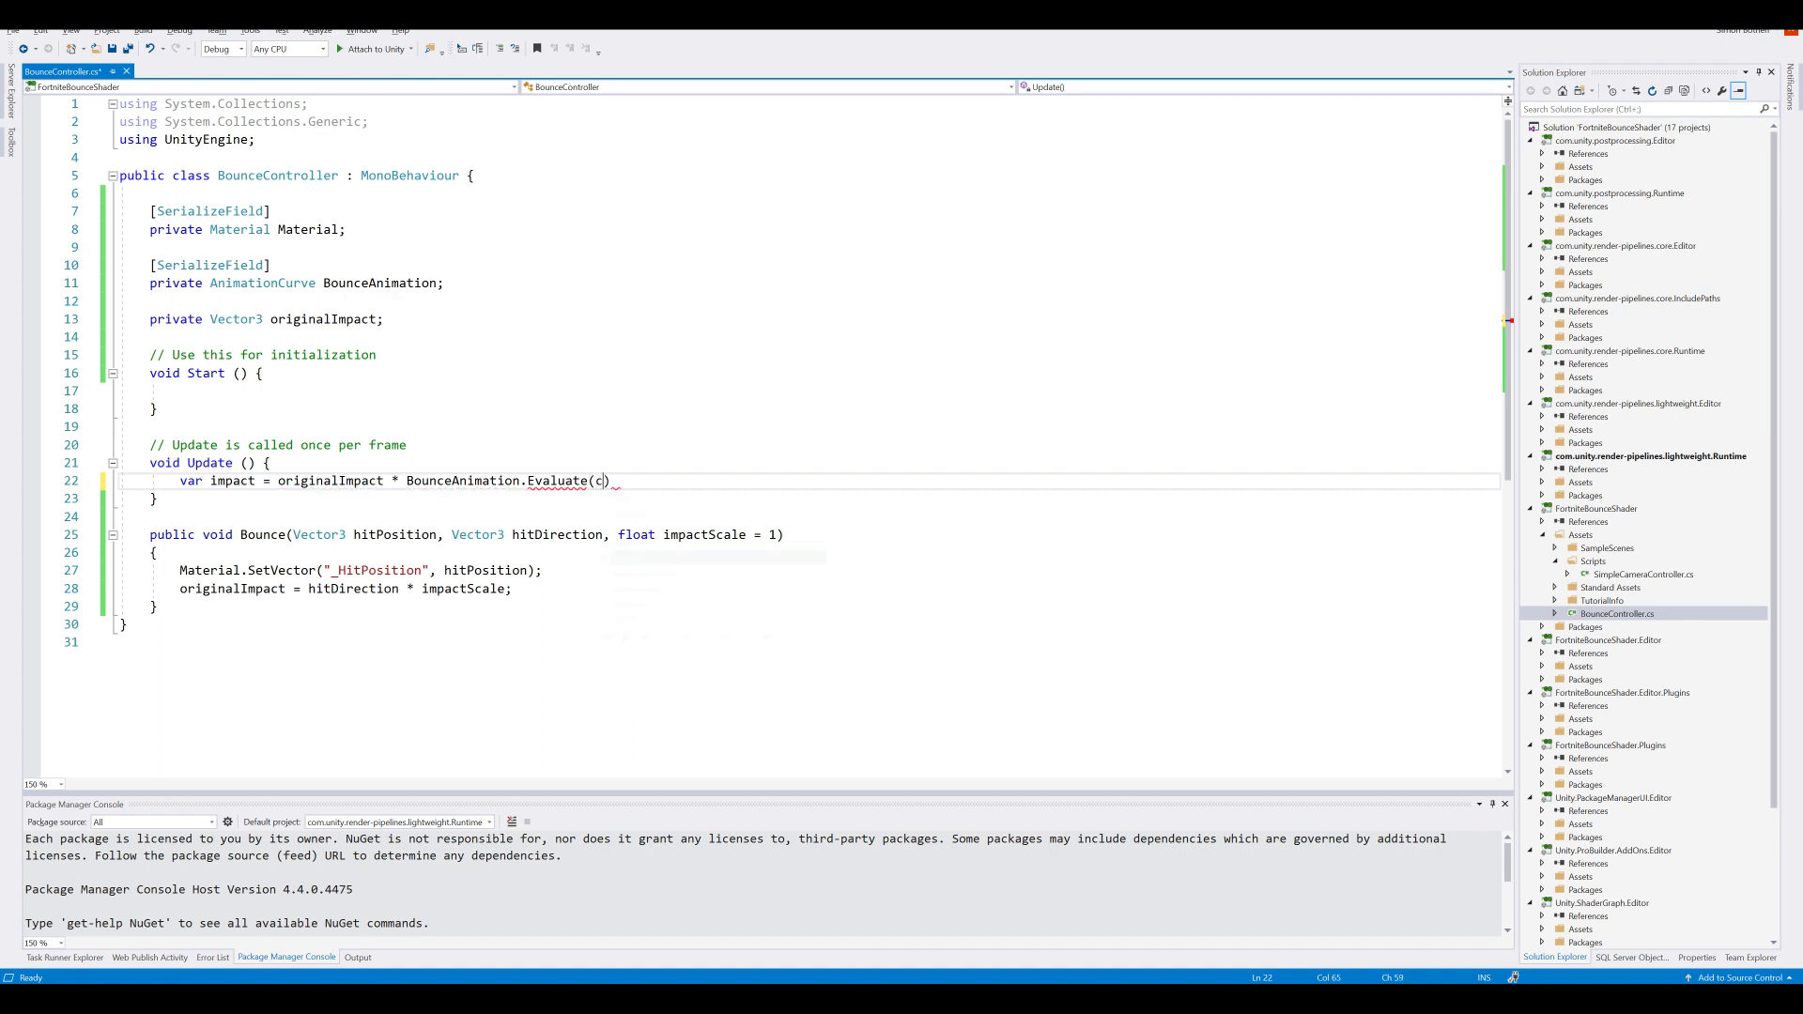
{"action": "type", "text": "urrentTime"}
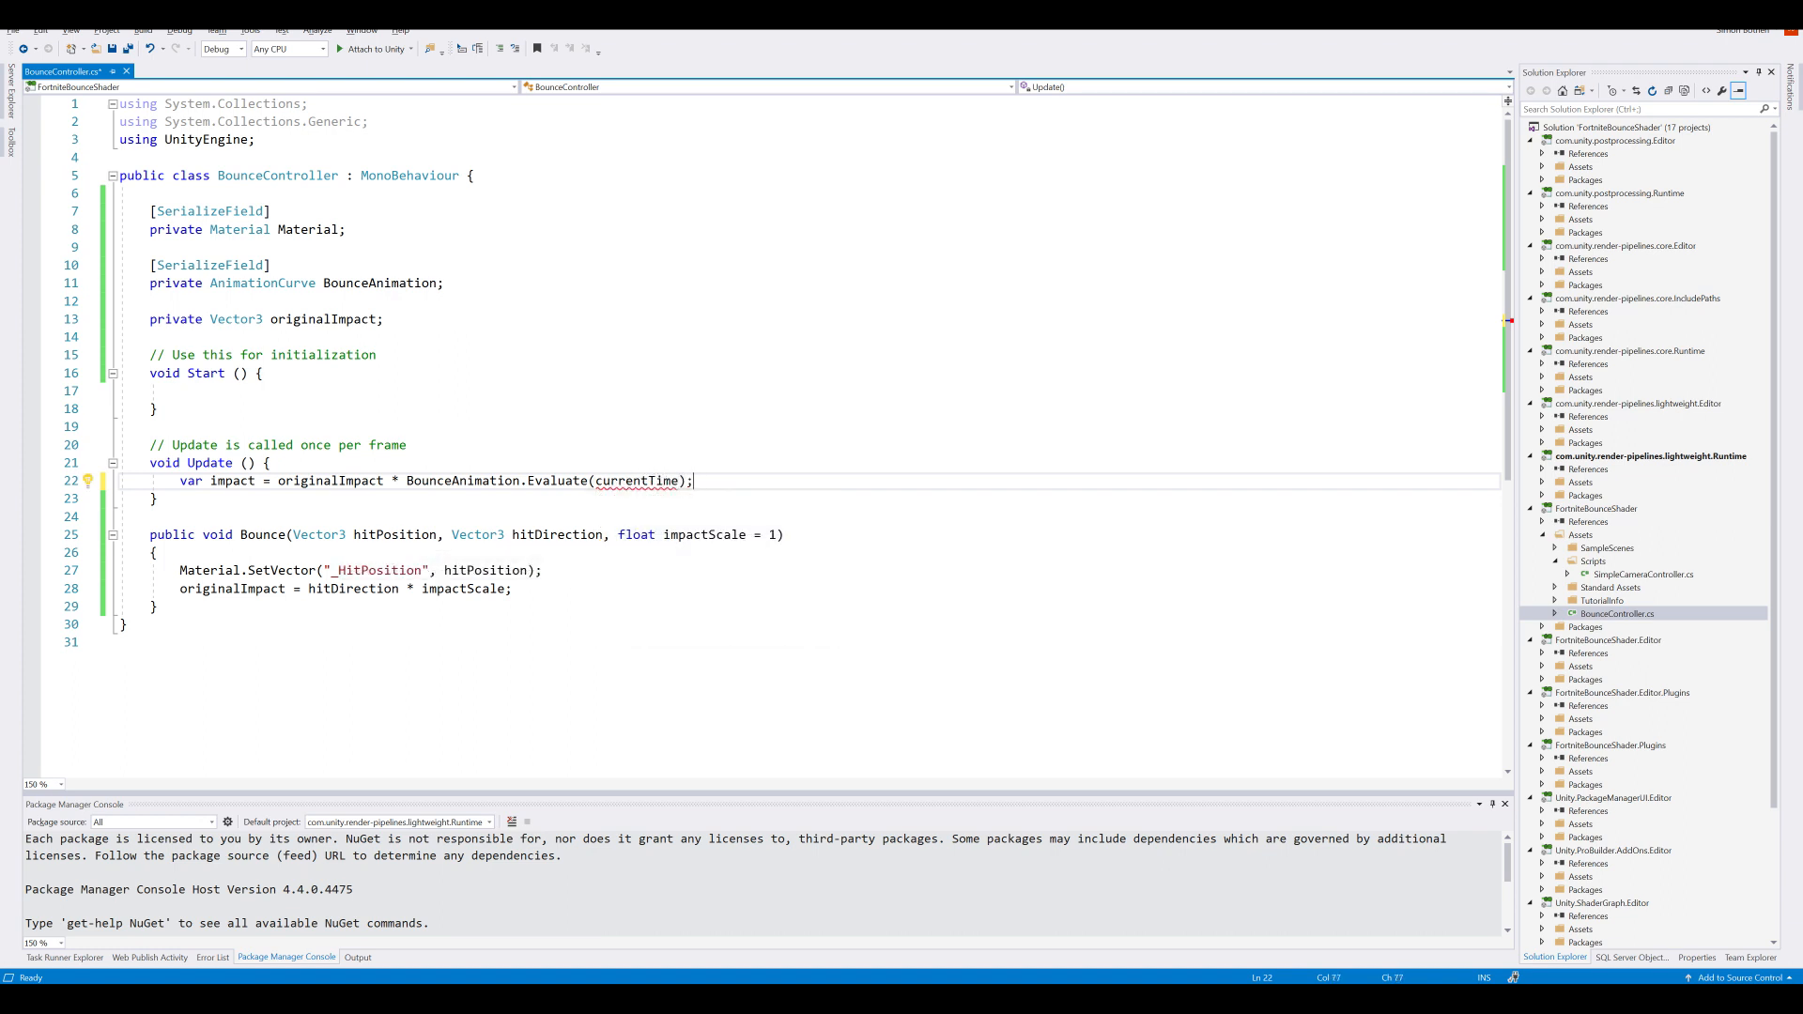
{"action": "left_click", "coordinate": [84, 481]}
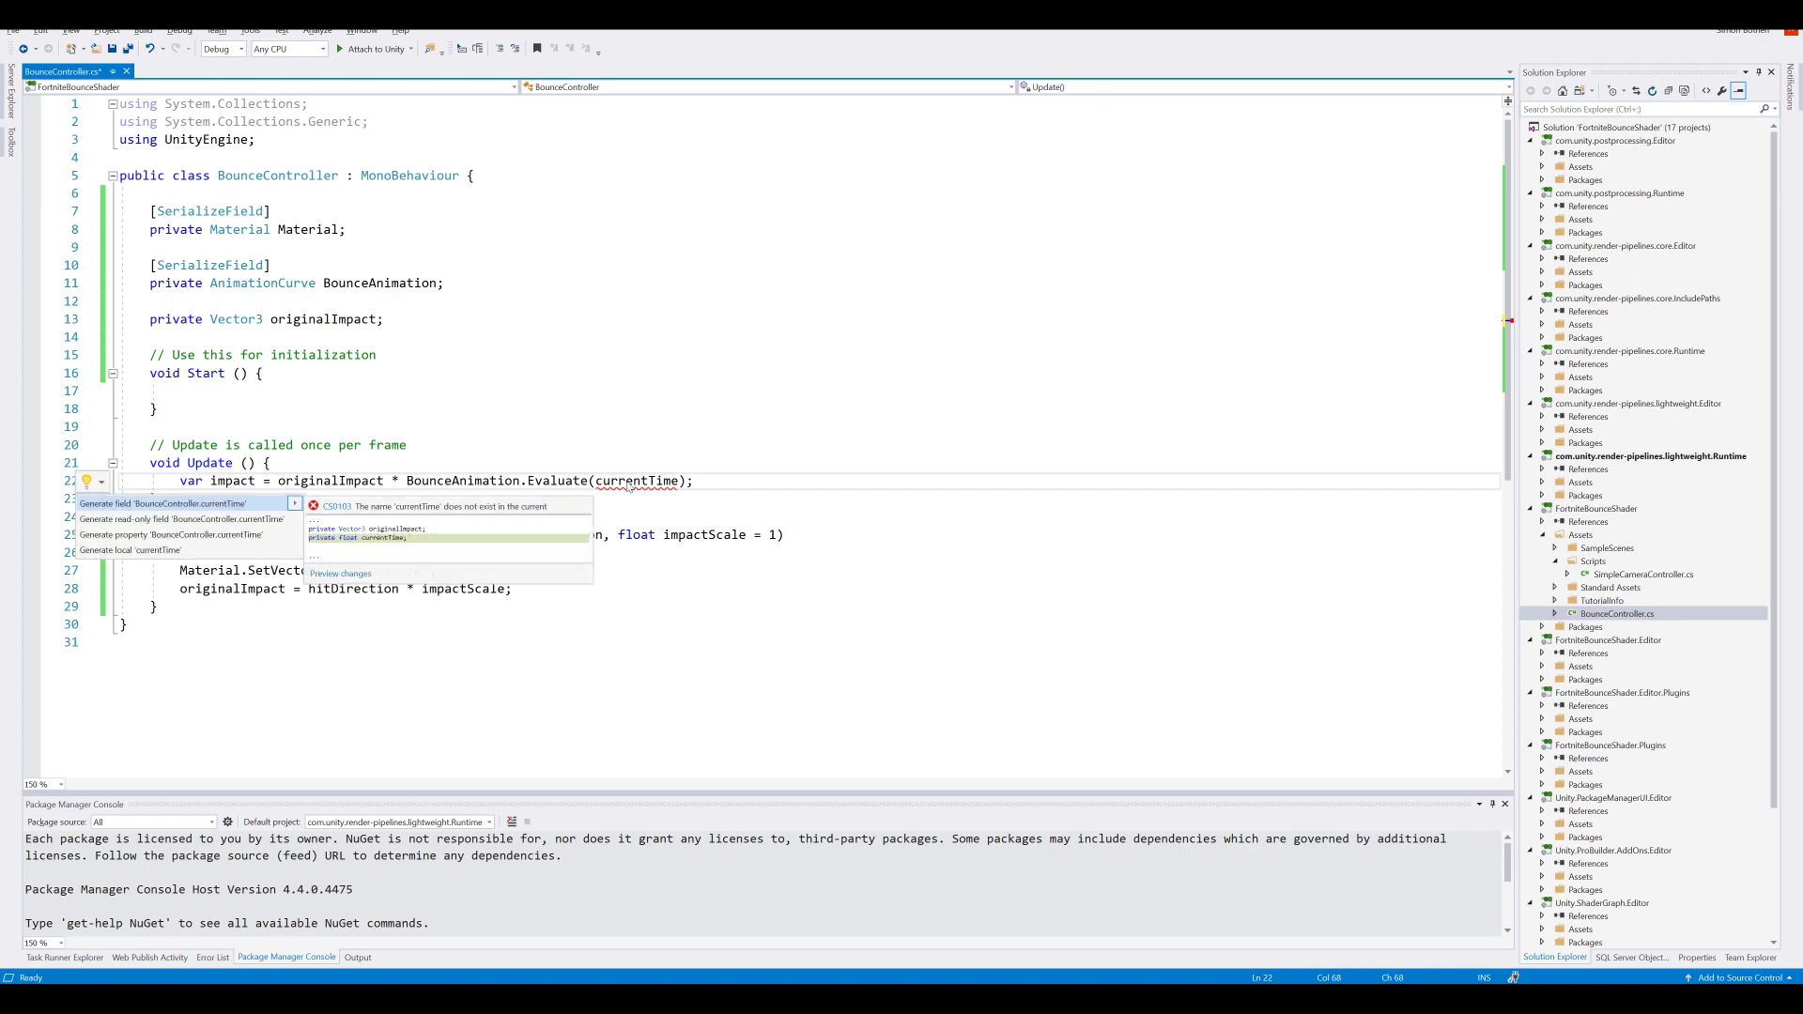
{"action": "left_click", "coordinate": [161, 504]}
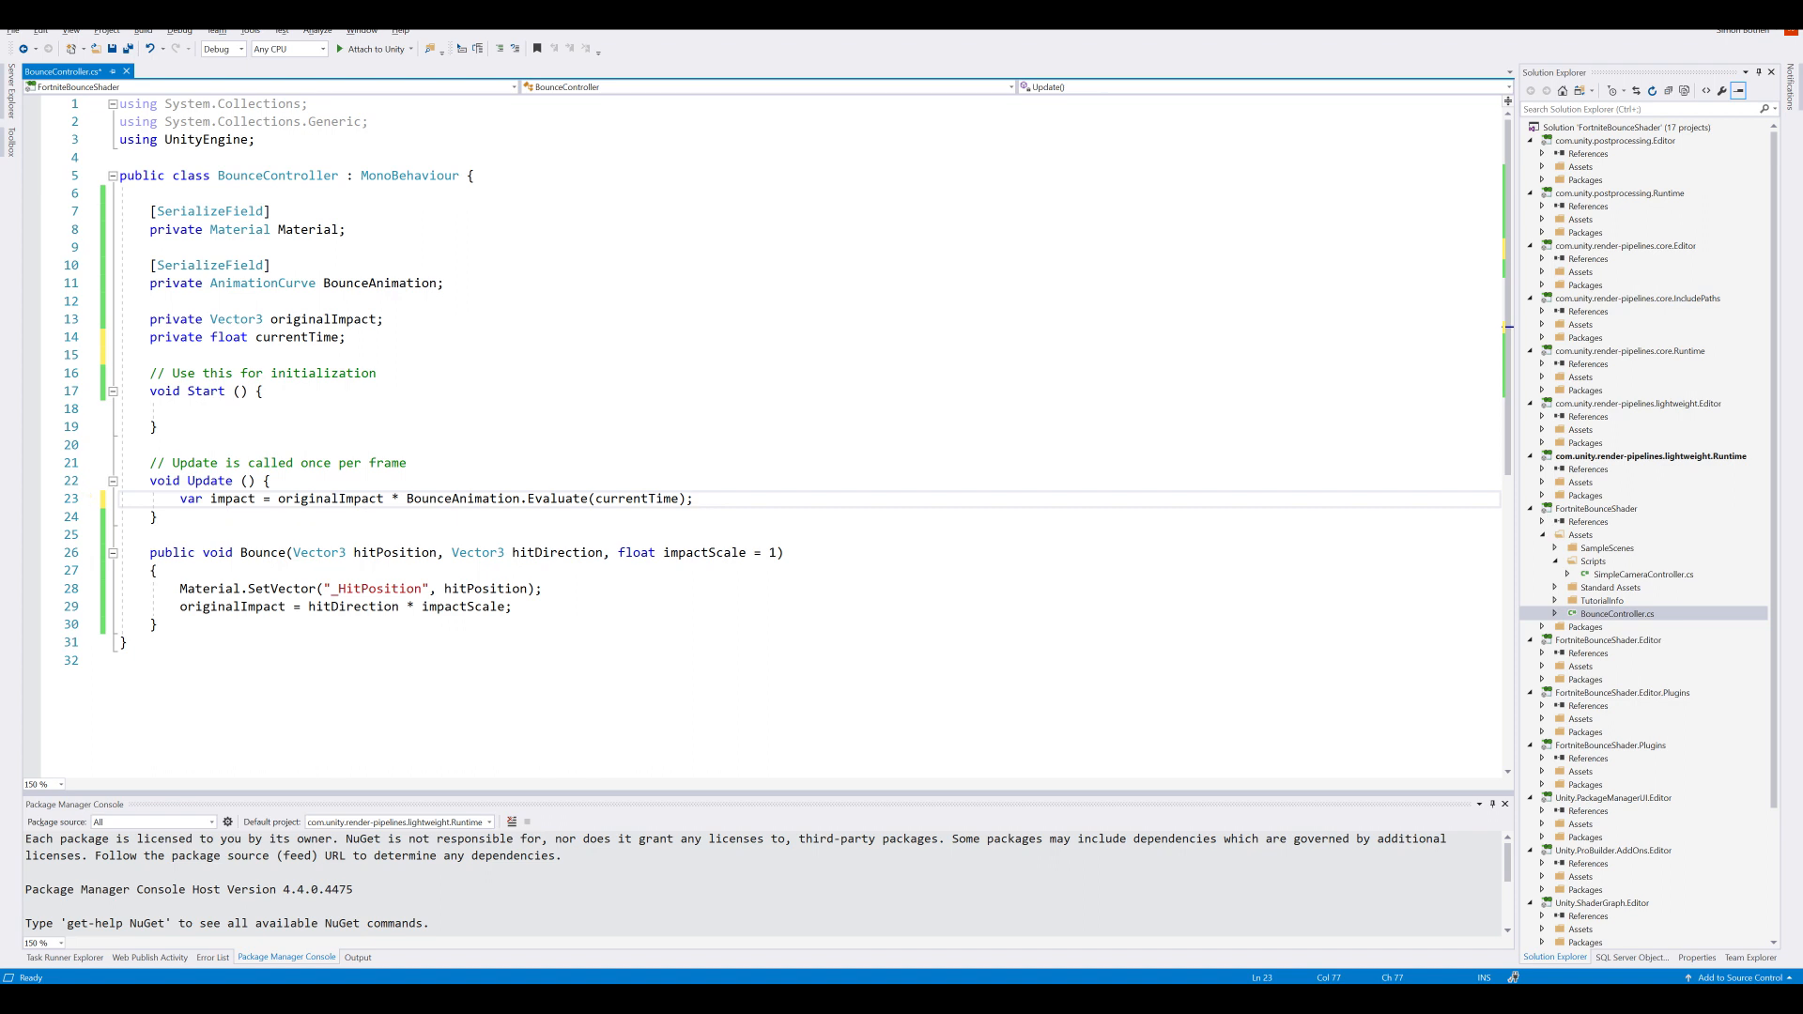
{"action": "left_click", "coordinate": [693, 498]}
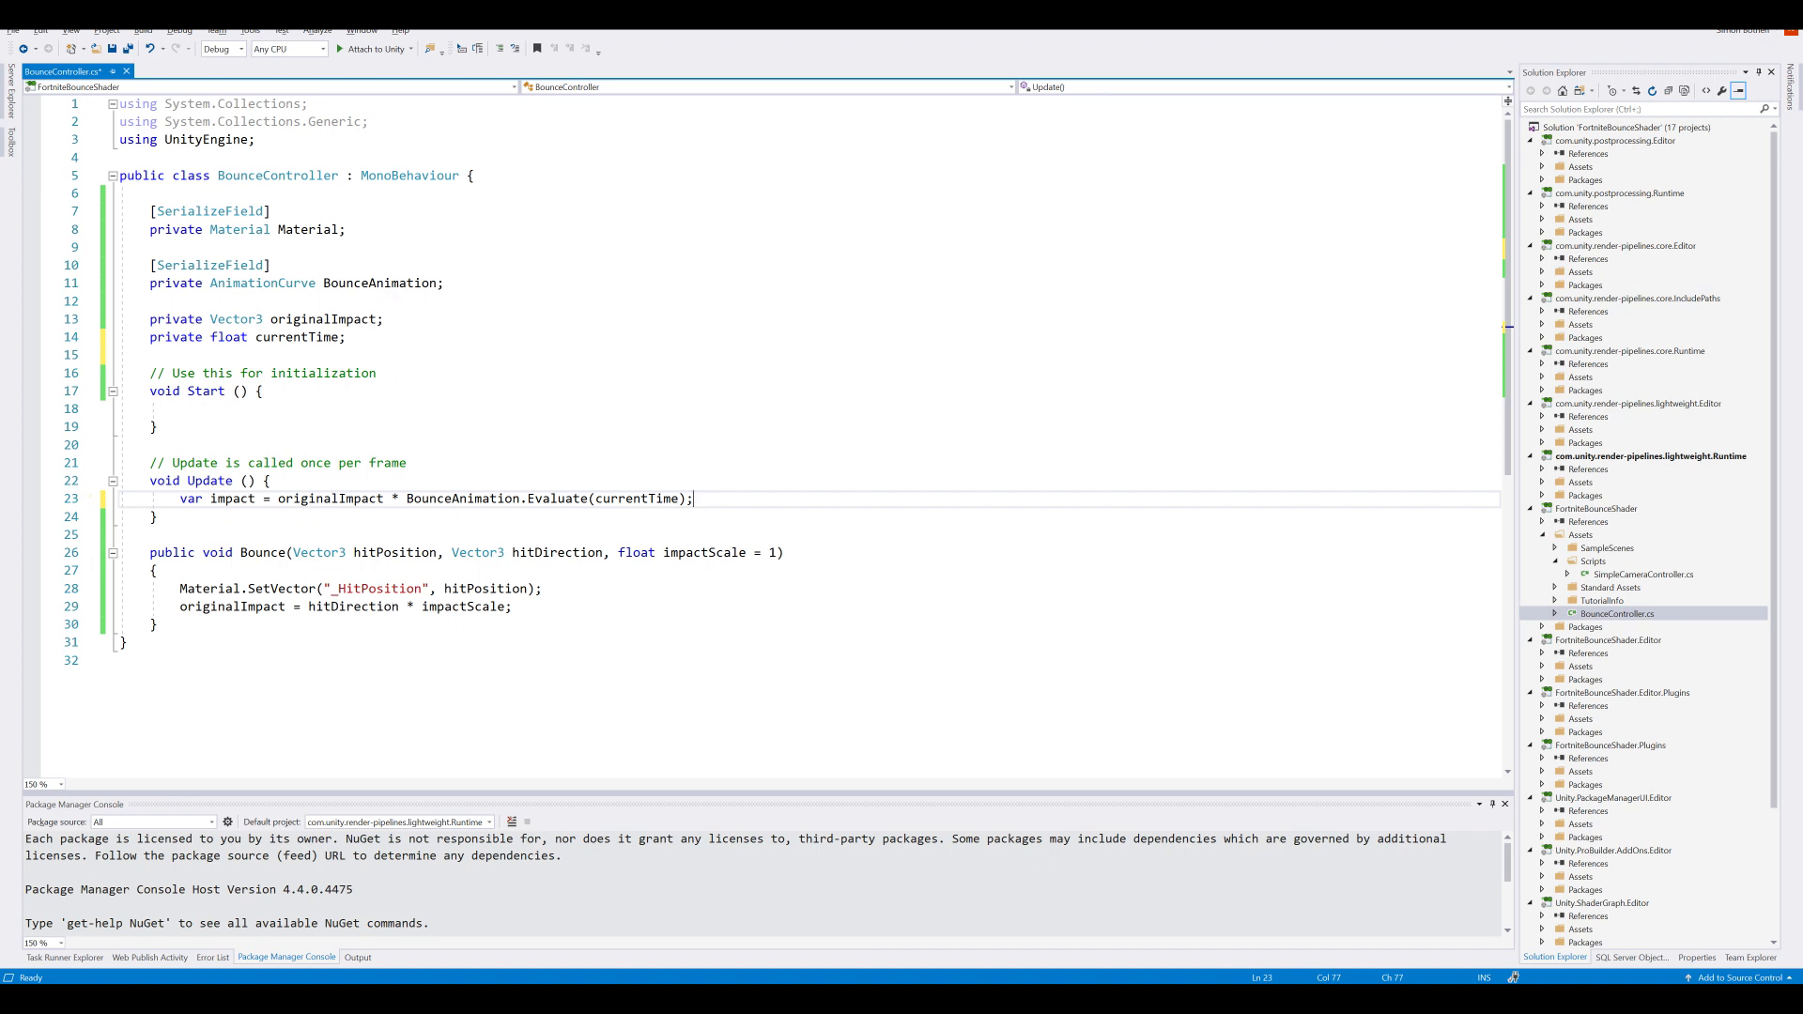
Step: In Update, set _HitImpact to impact and add currentTime += Time.deltaTime
{"action": "type", "text": "Material.SetVector("}
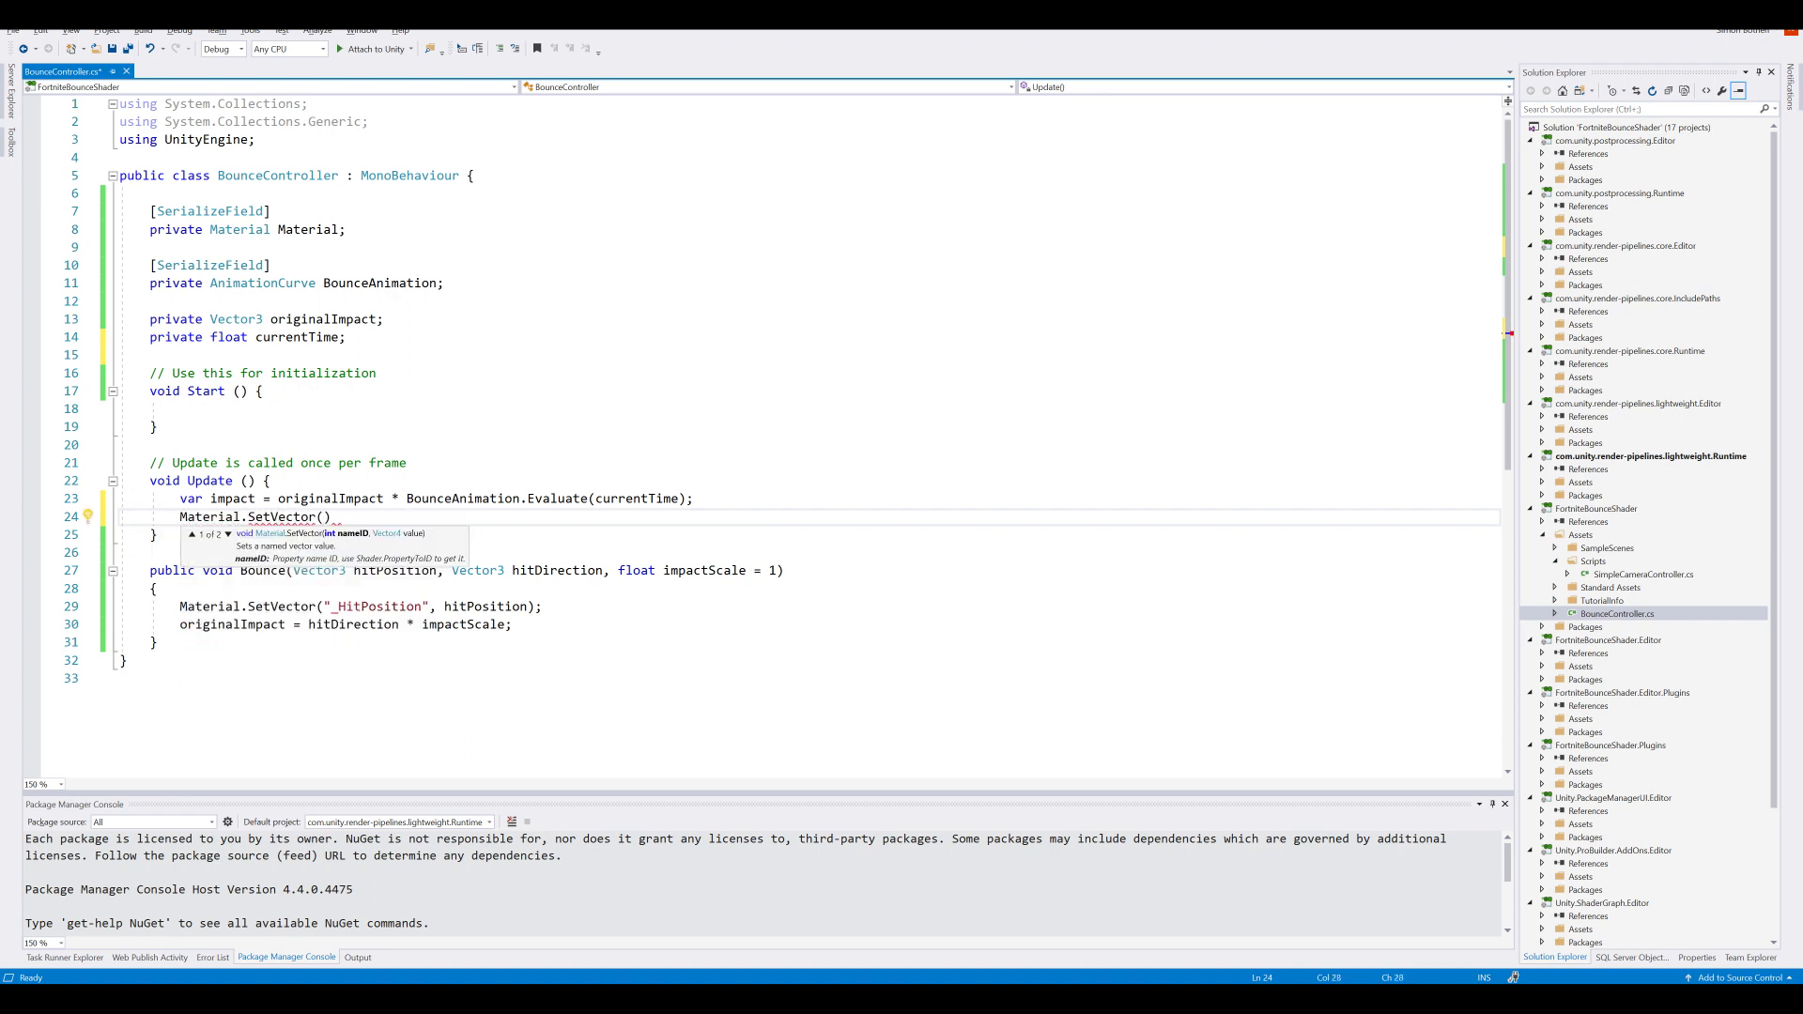
{"action": "type", "text": "\"_\""}
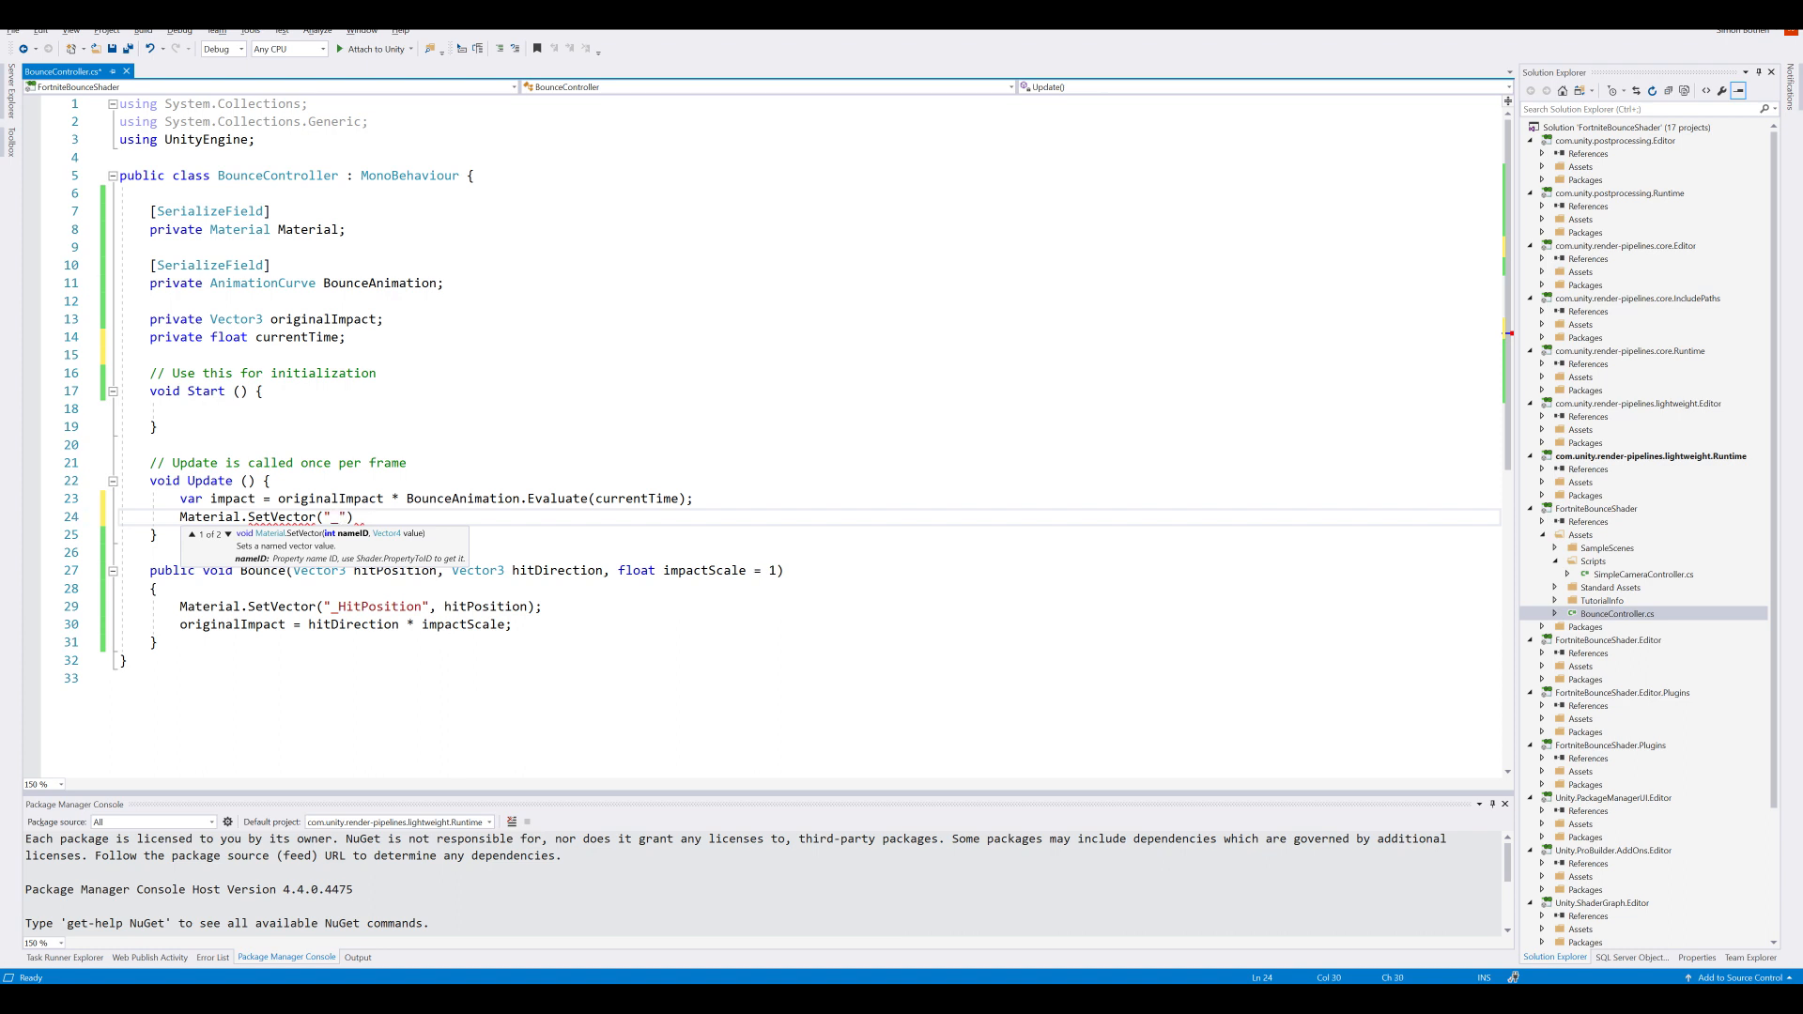
{"action": "type", "text": "HitImpact"}
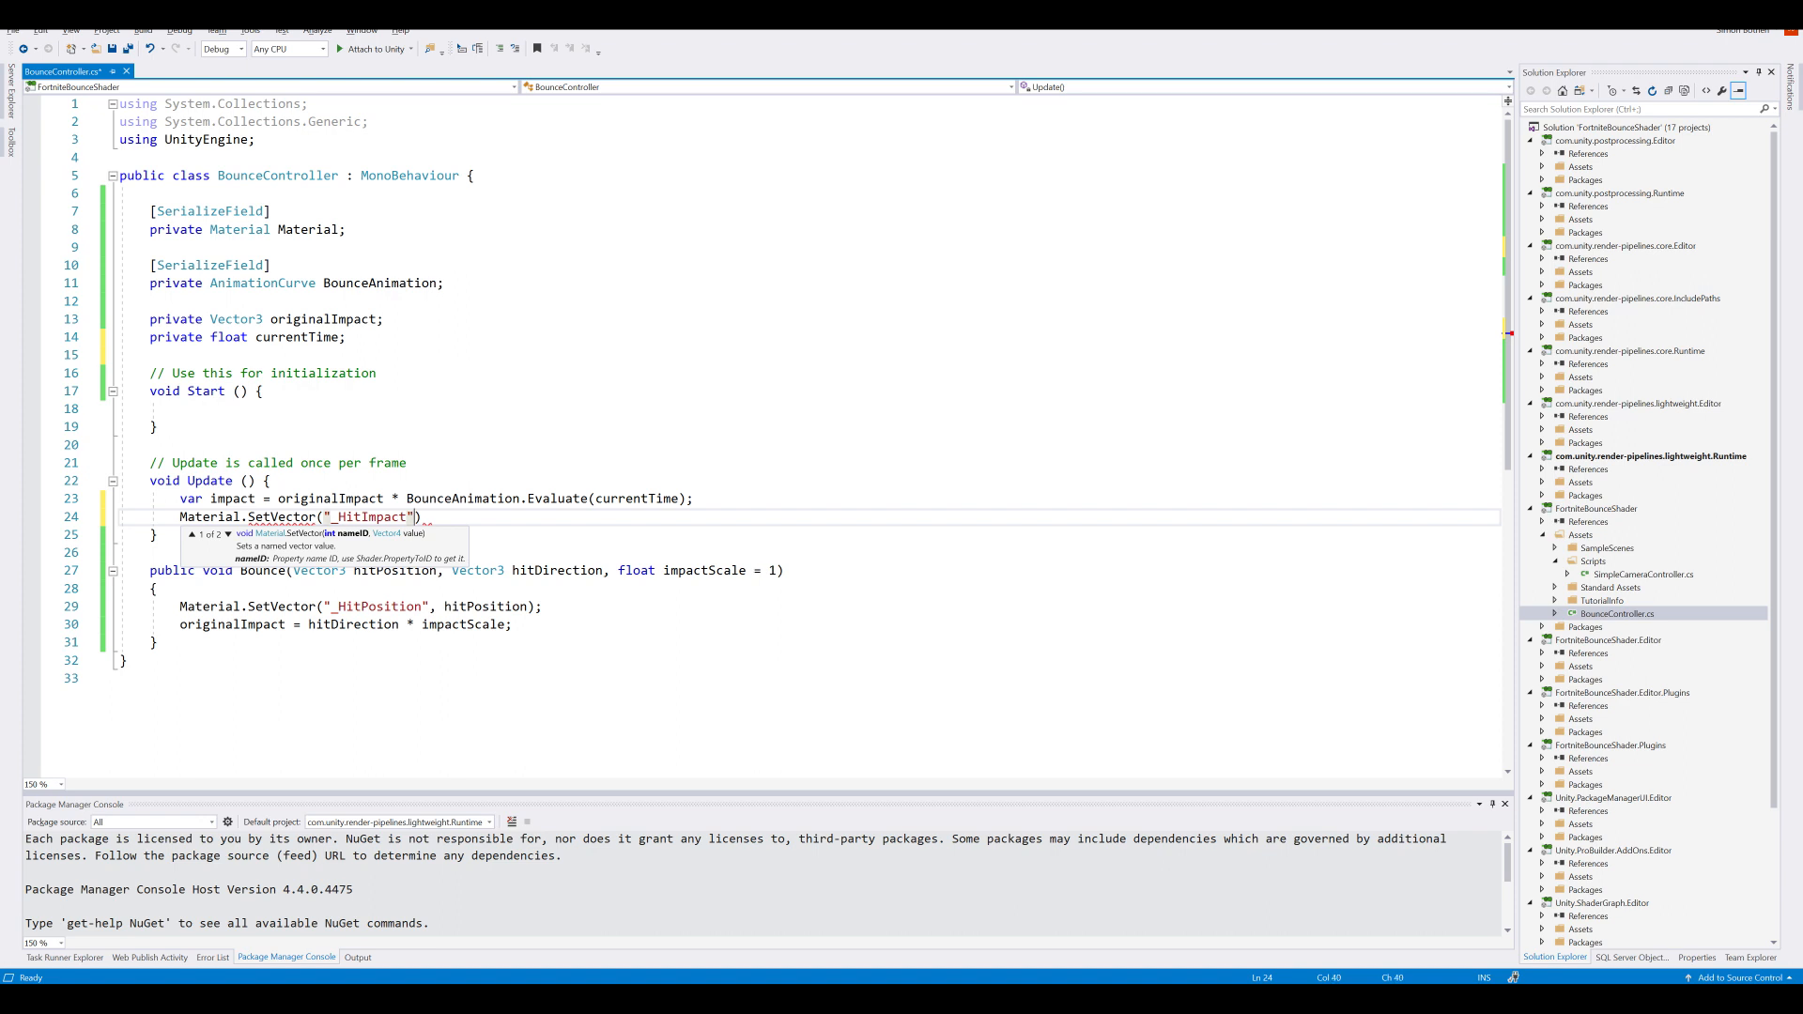
{"action": "type", "text": ", impact"}
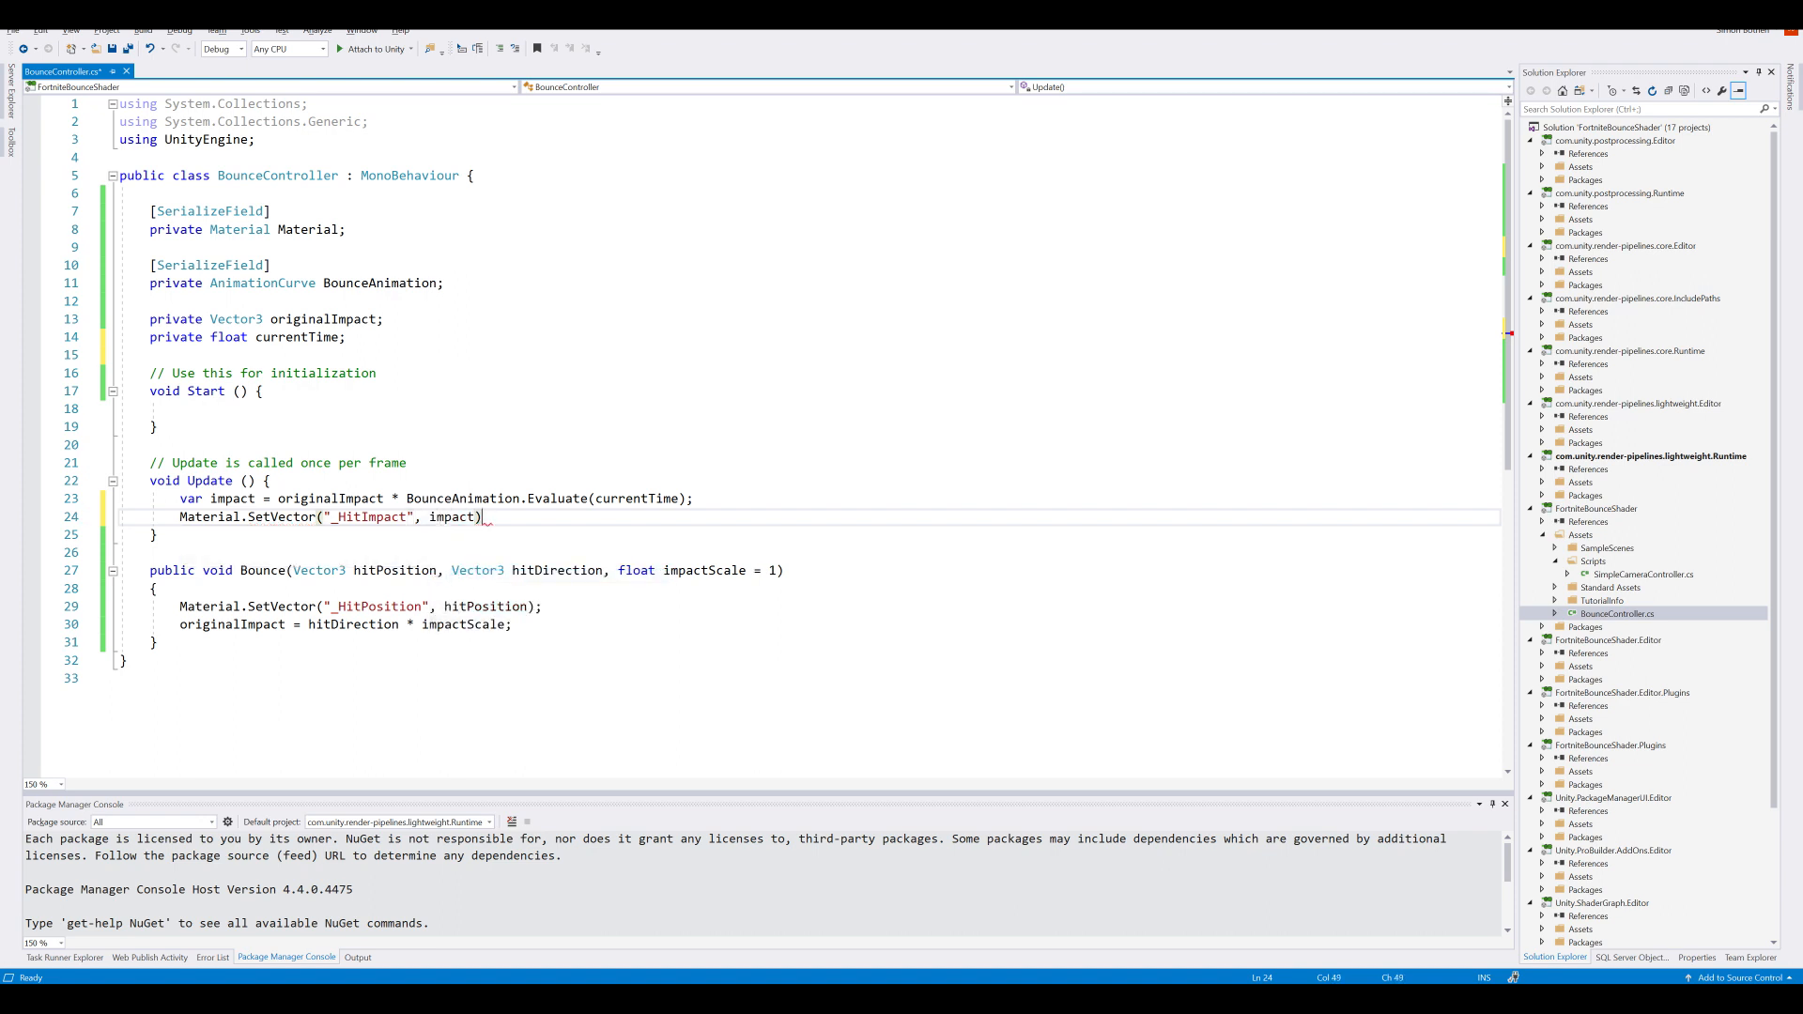
{"action": "type", "text": ";"}
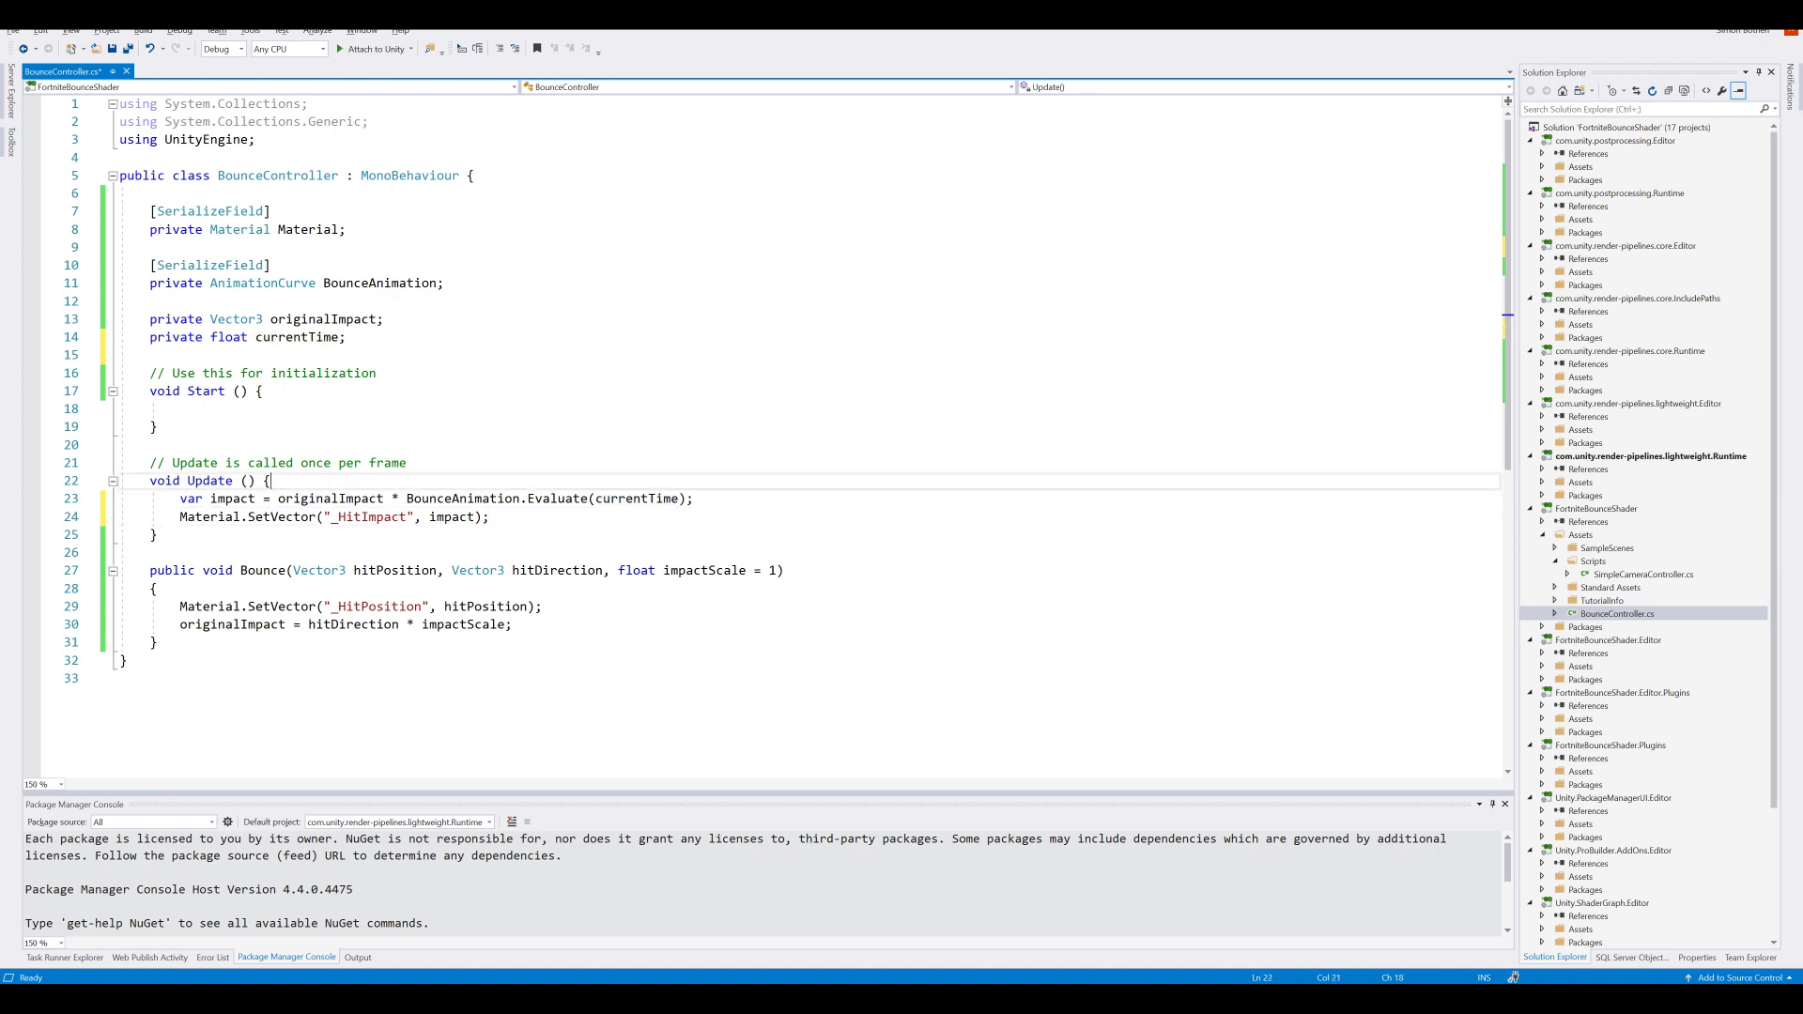
{"action": "type", "text": "currentTime"}
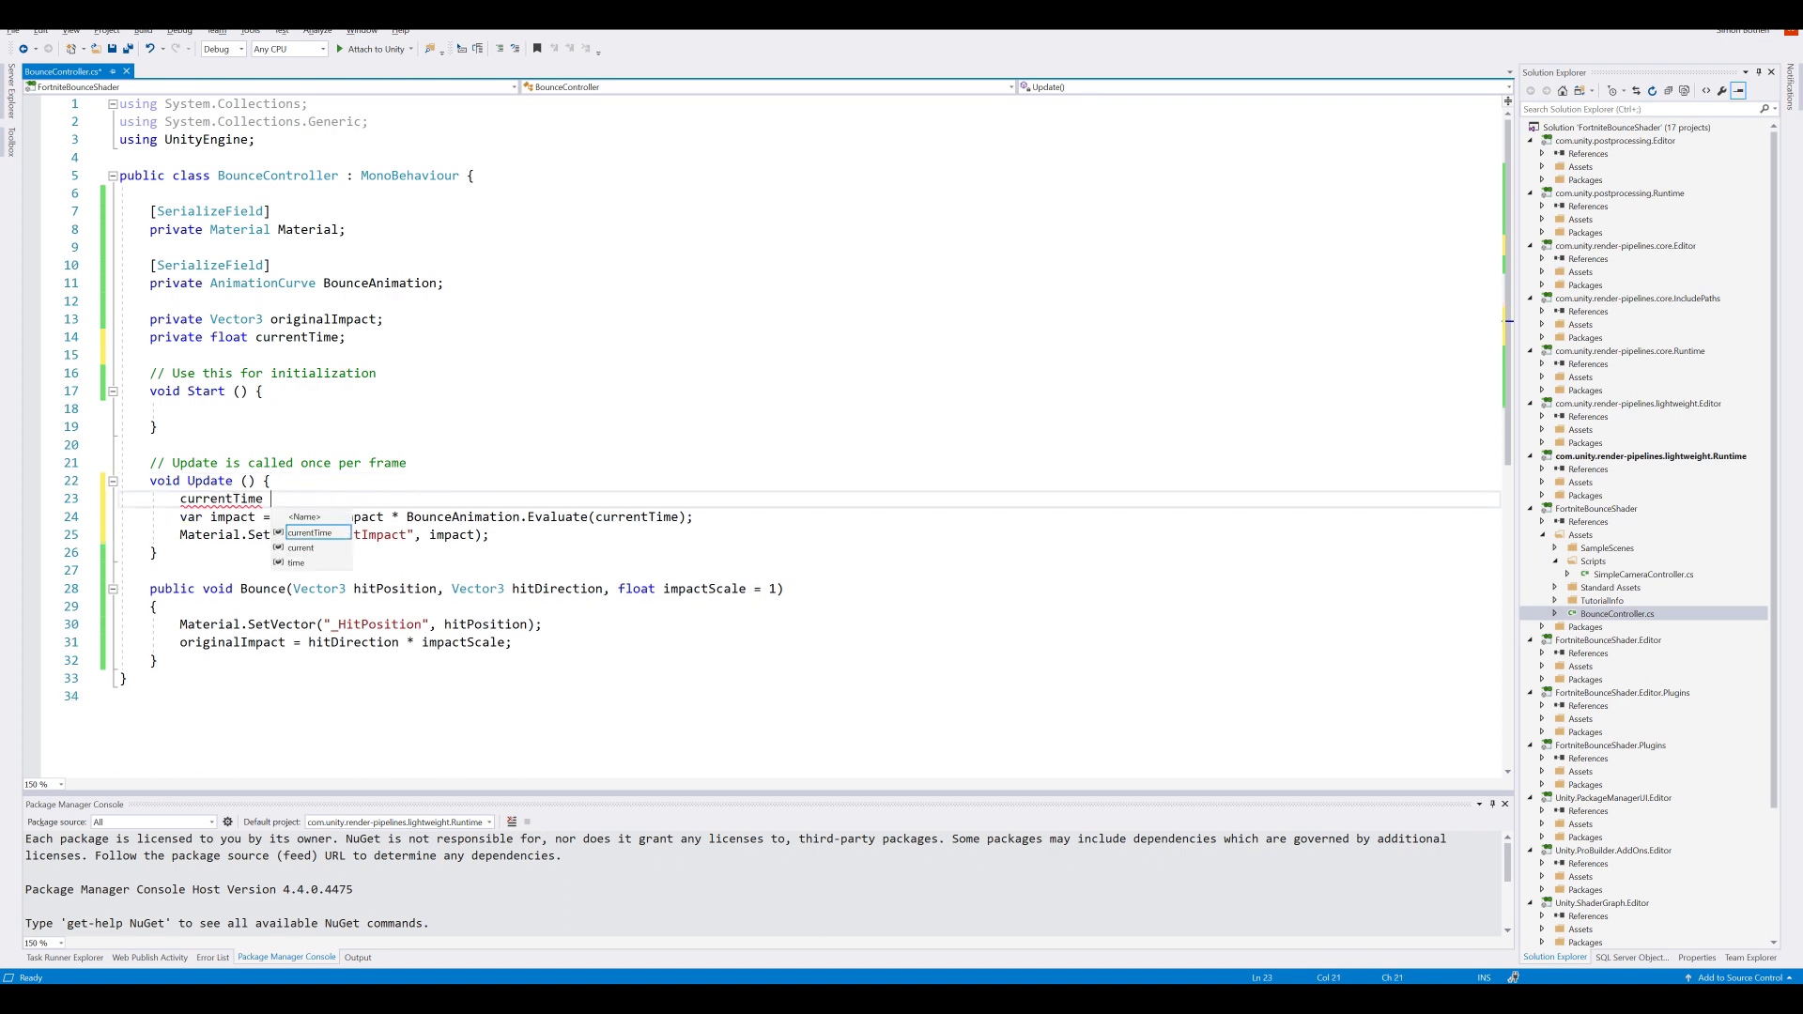
{"action": "type", "text": "+="}
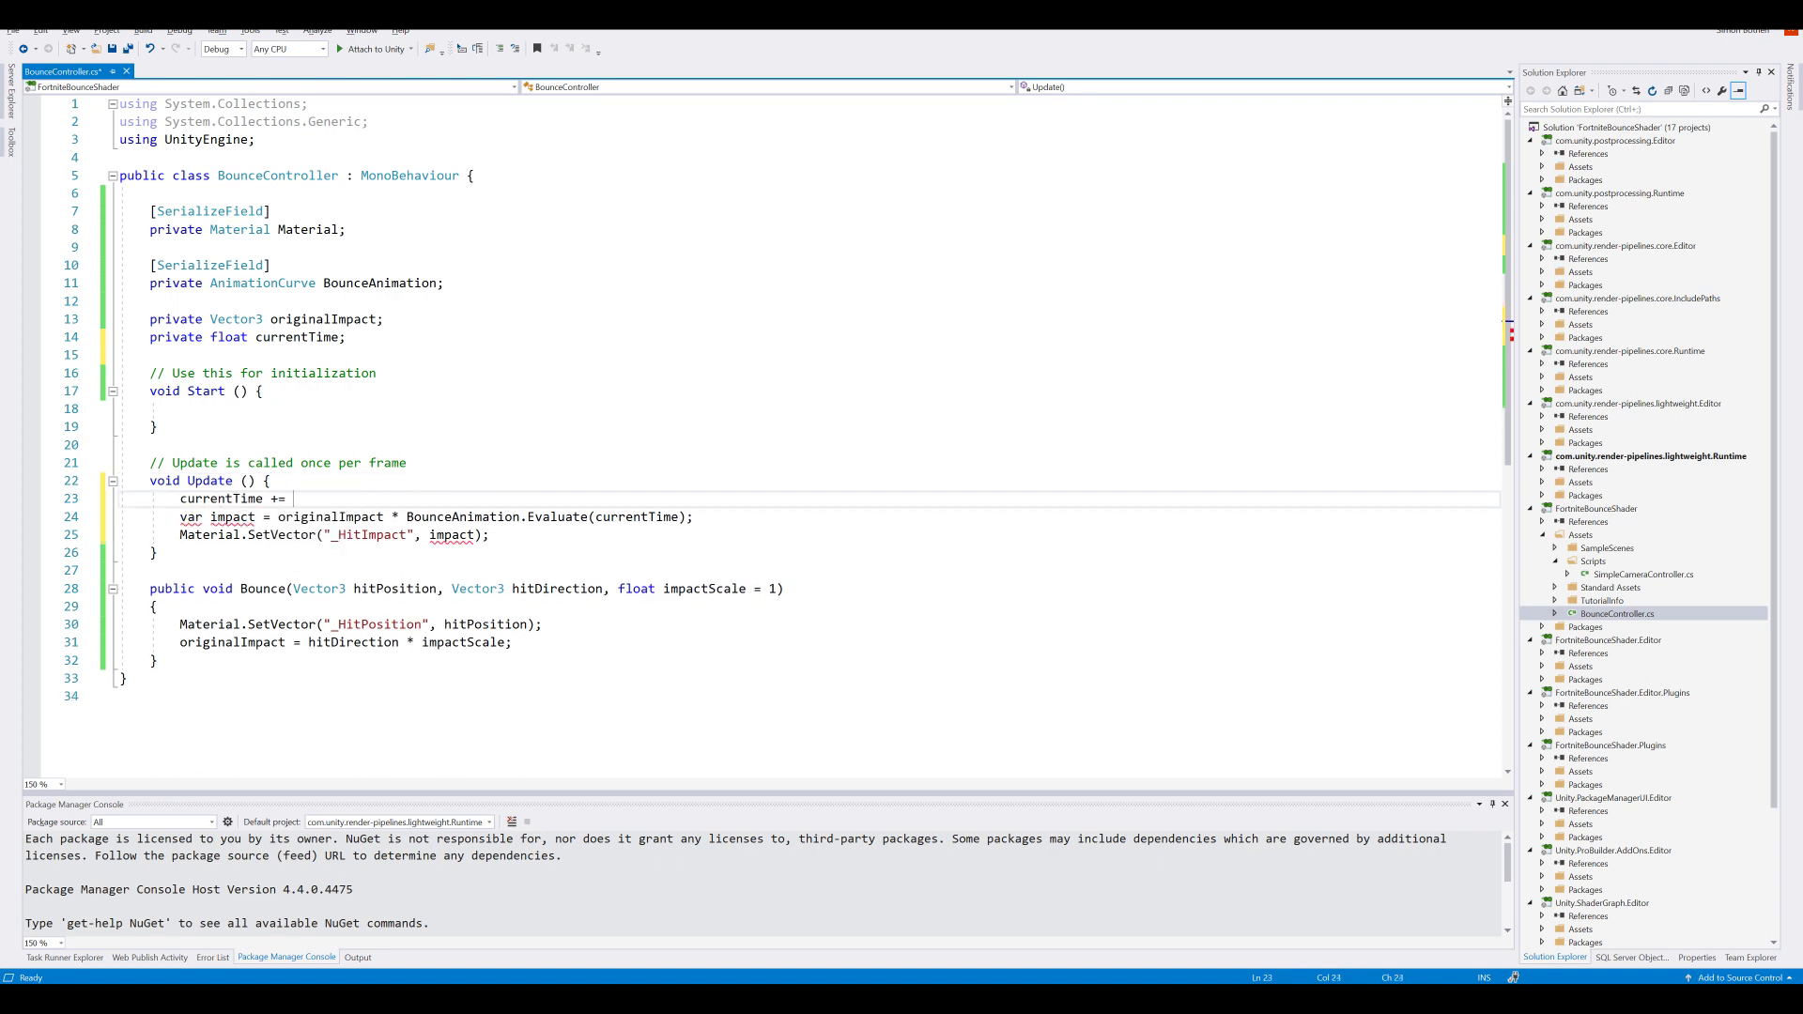
{"action": "type", "text": "Time.de"}
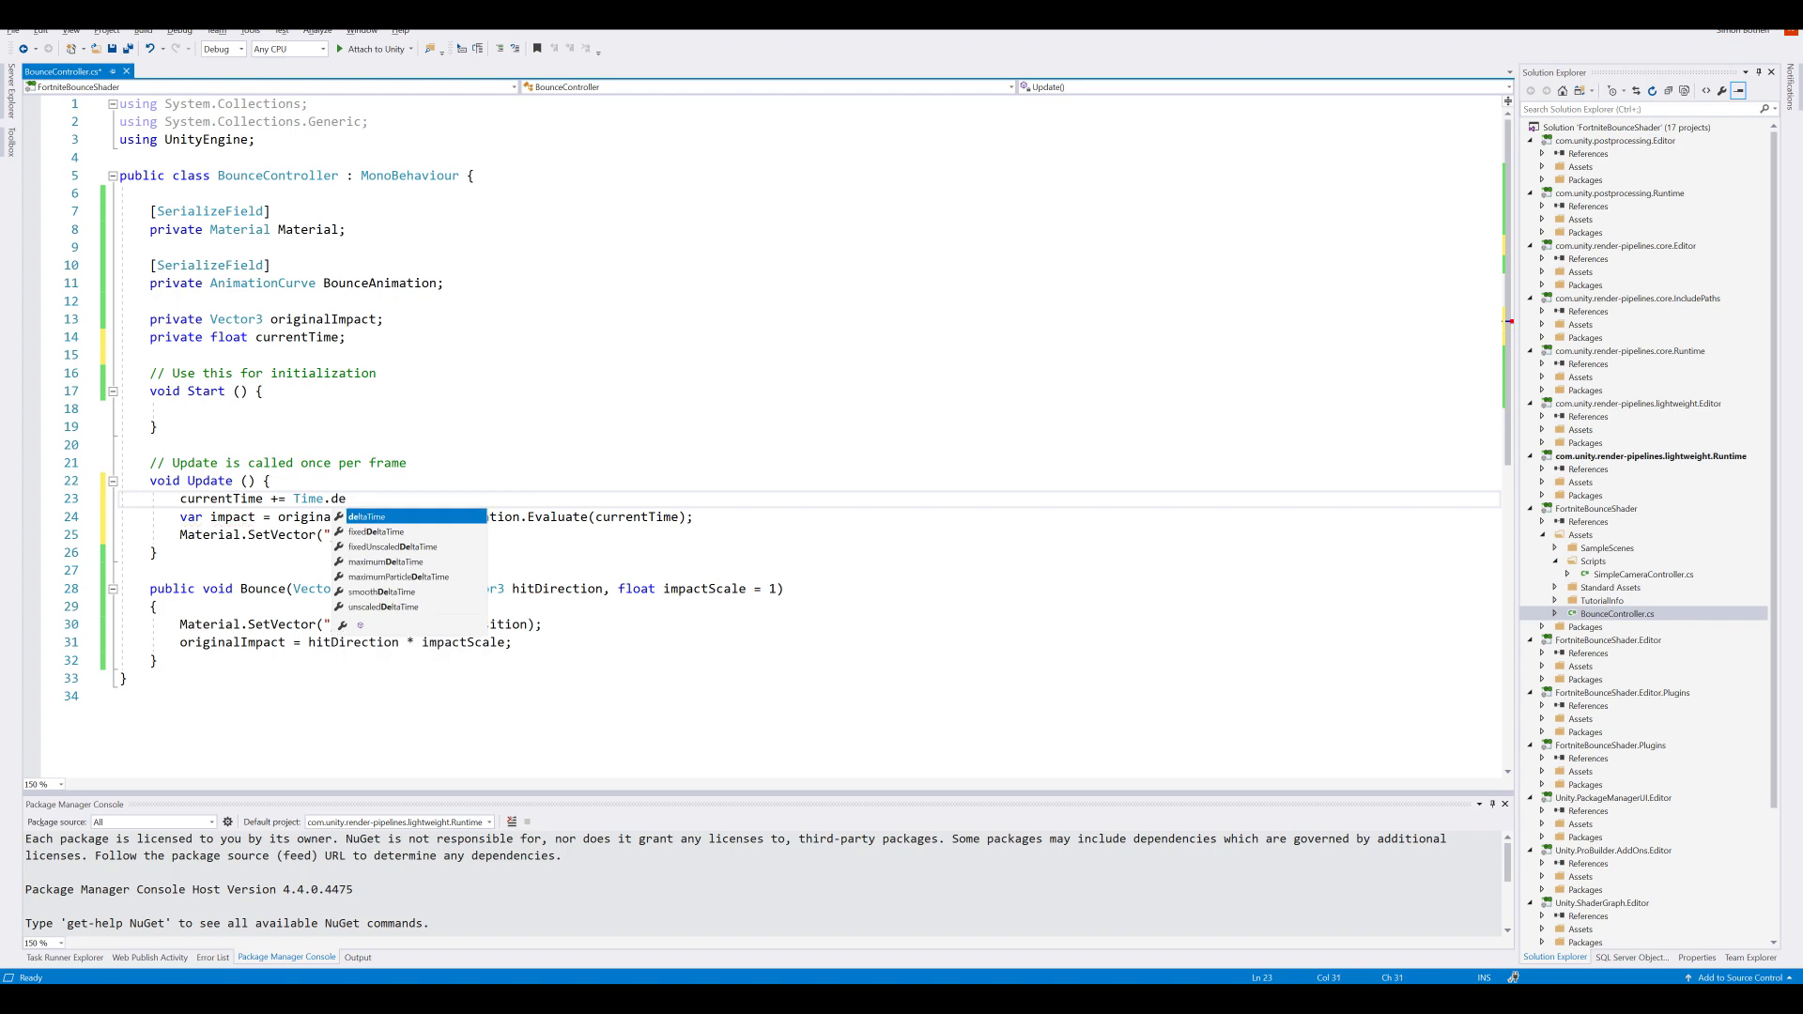
{"action": "key", "text": "Enter"}
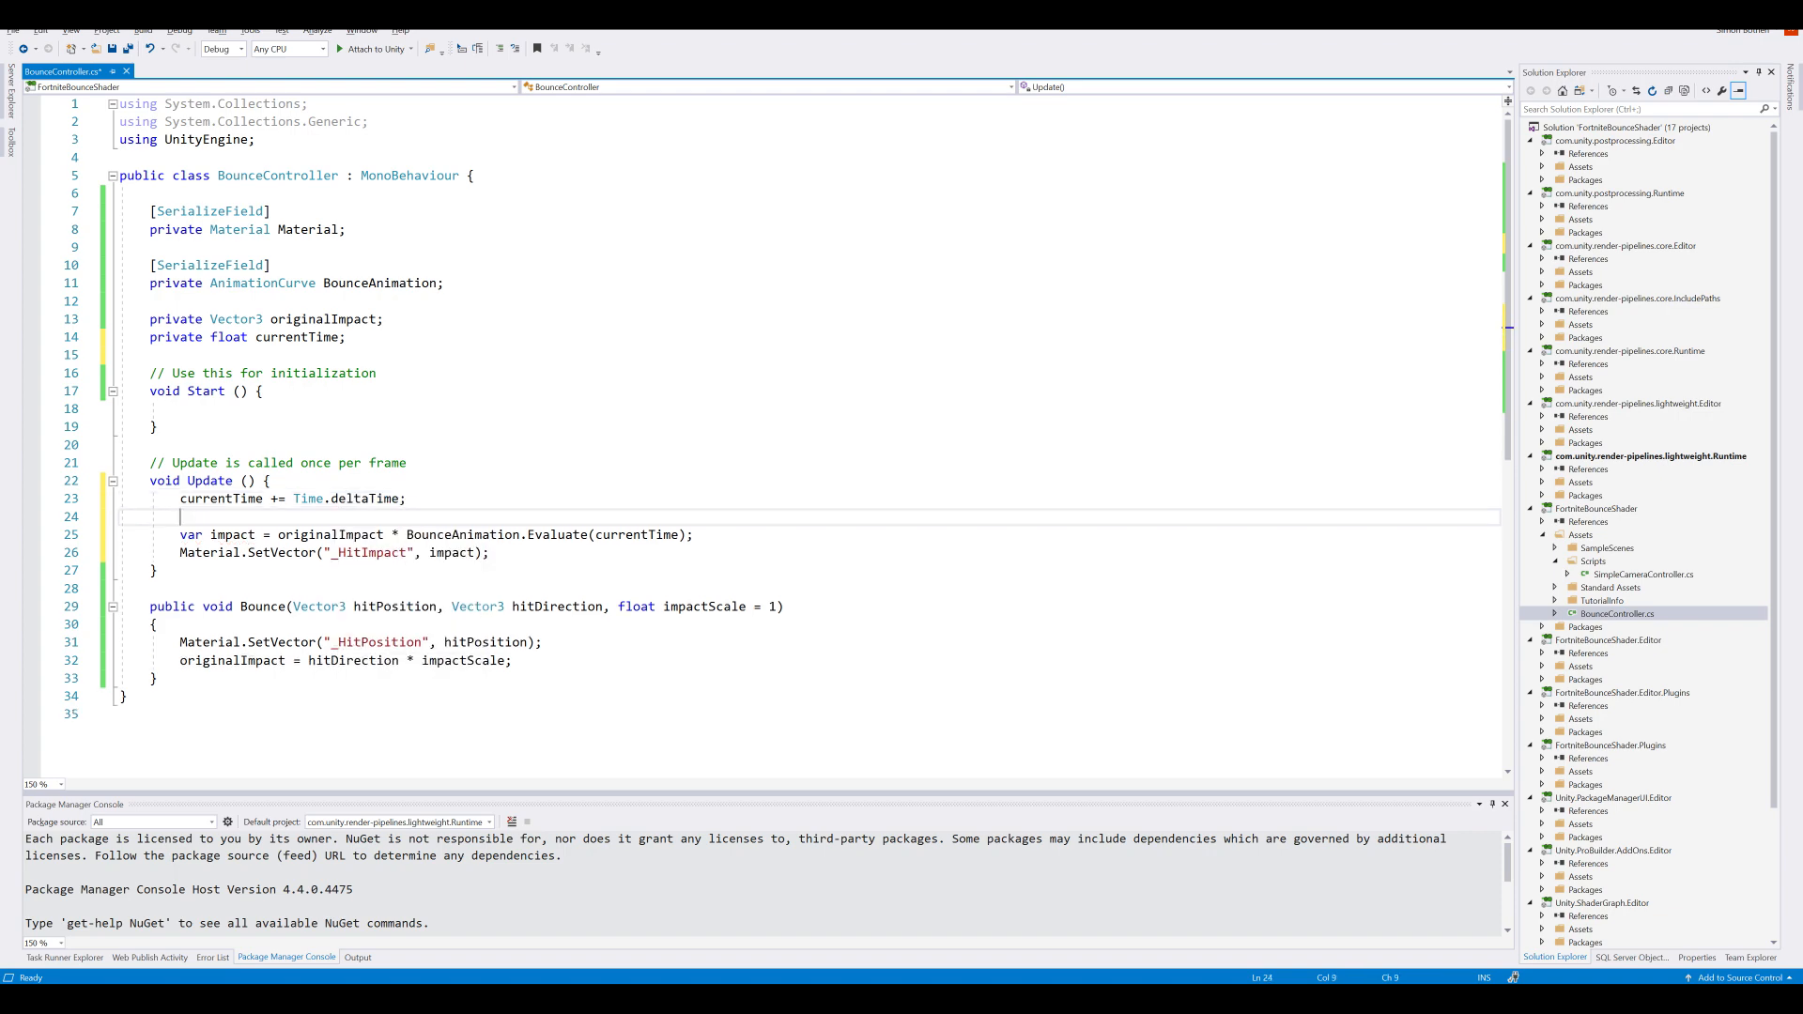
Step: In Bounce, reset currentTime = 0
{"action": "scroll", "scroll_direction": "down", "scroll_amount": 3}
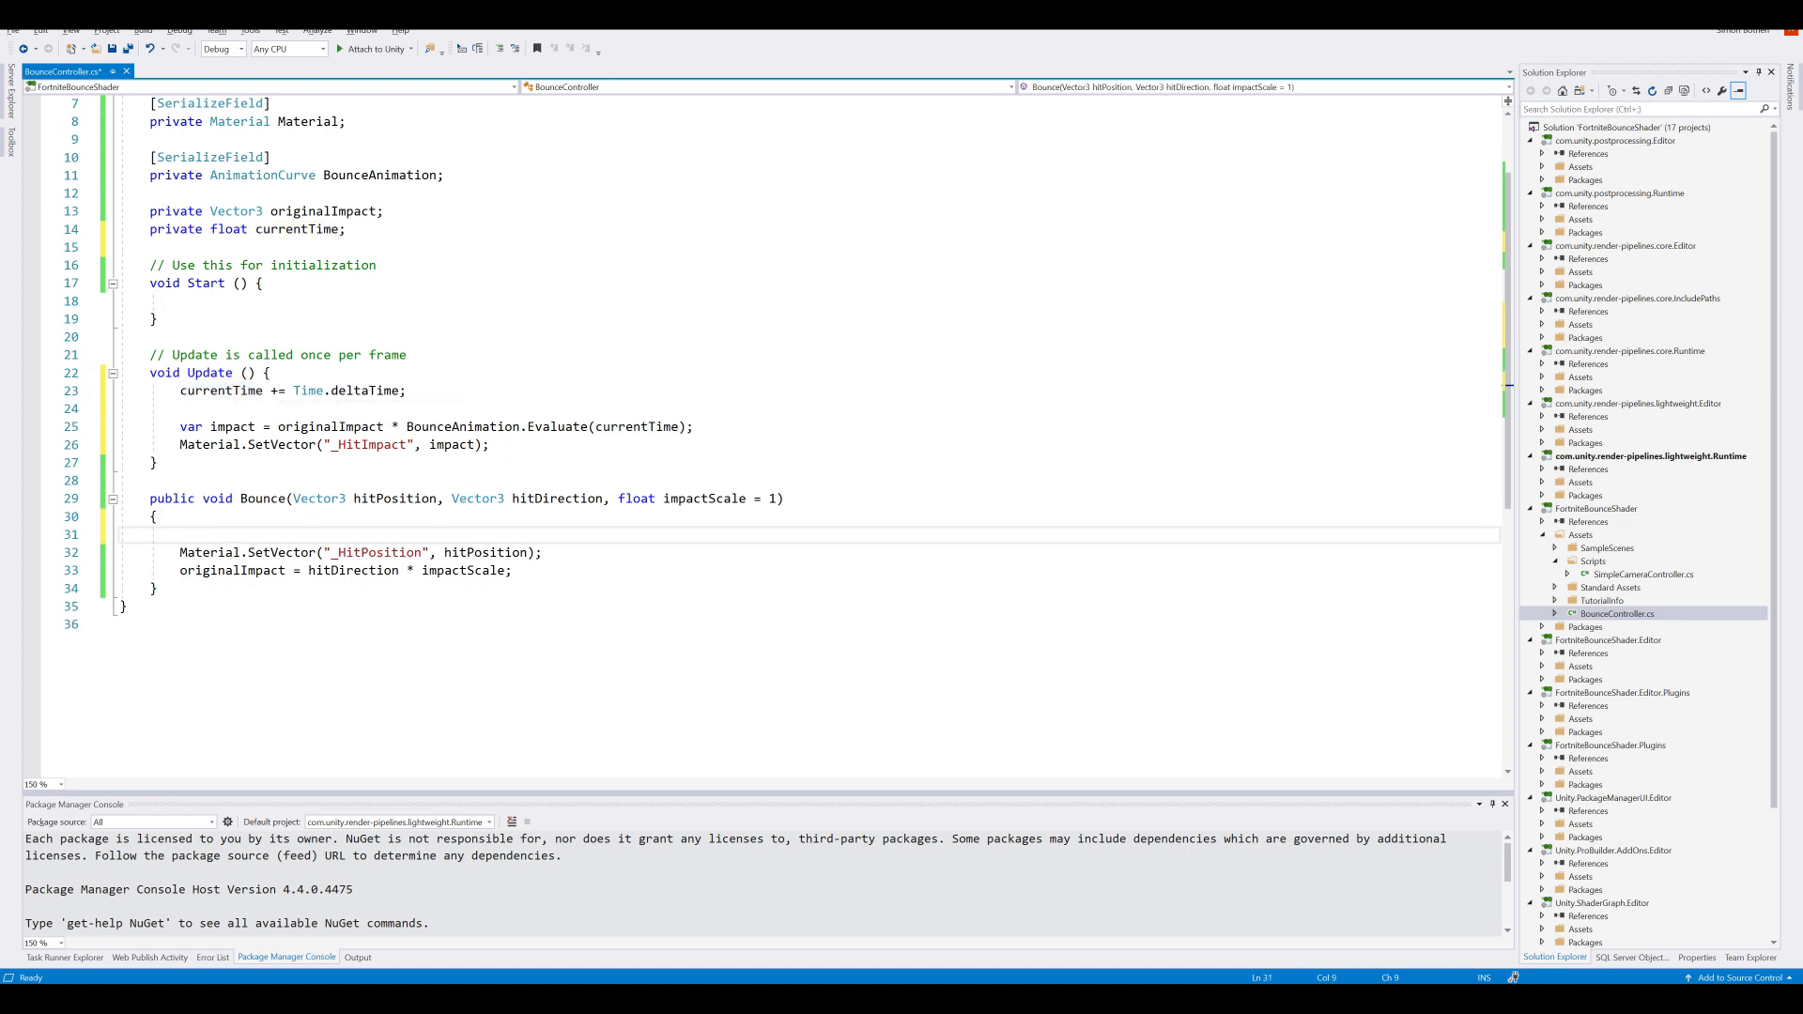
{"action": "type", "text": "currentTime ="}
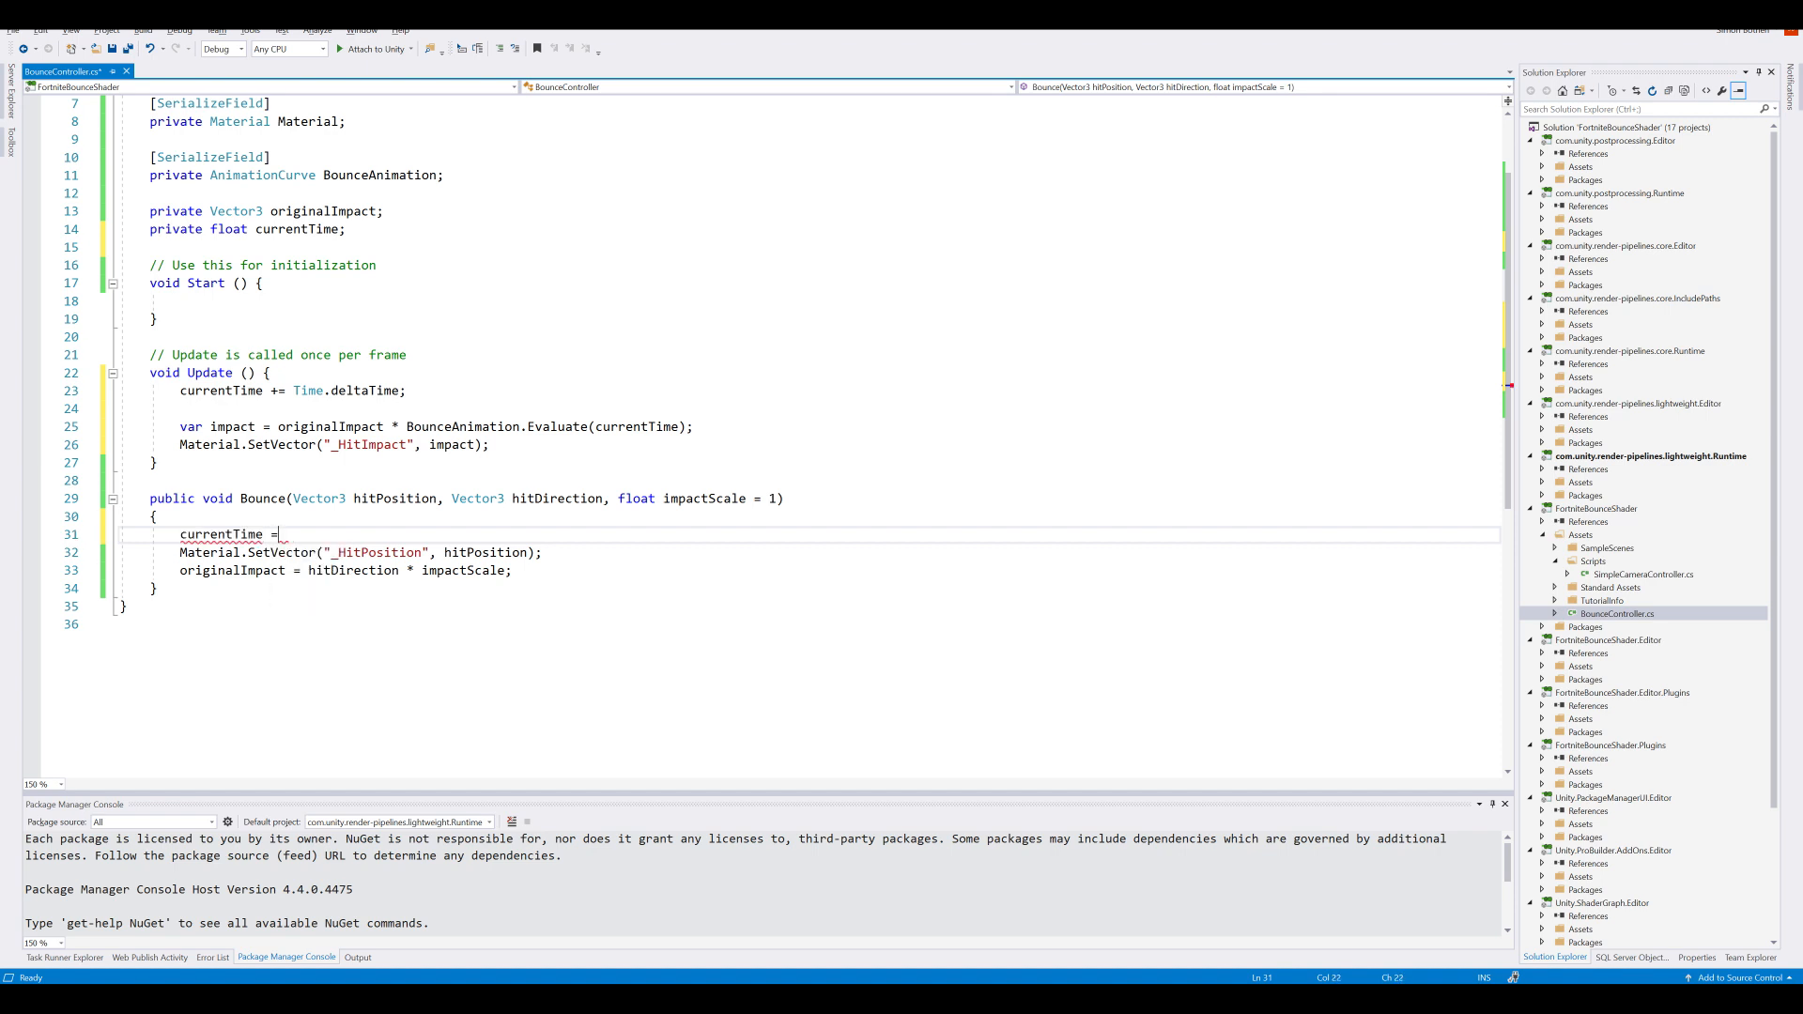
{"action": "type", "text": "0;"}
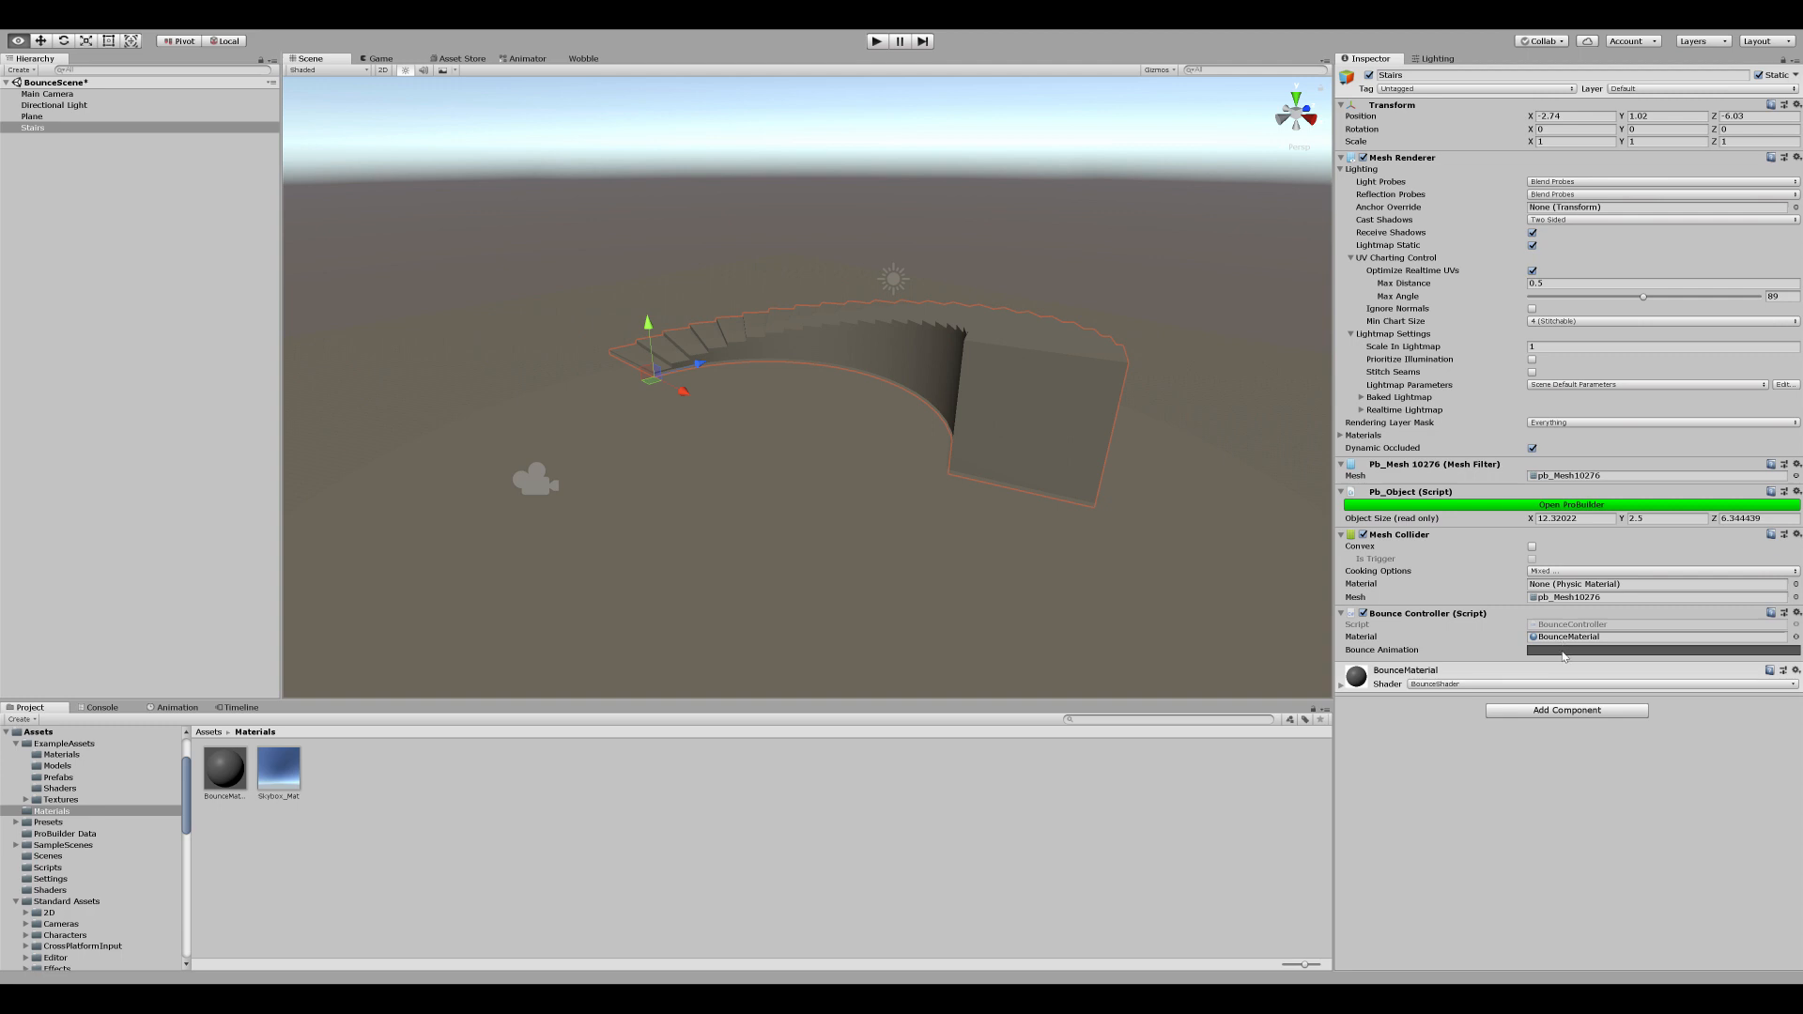
Step: Shape the stairs' Bounce Animation into a decaying oscillation in the Curve editor
{"action": "left_click", "coordinate": [1663, 650]}
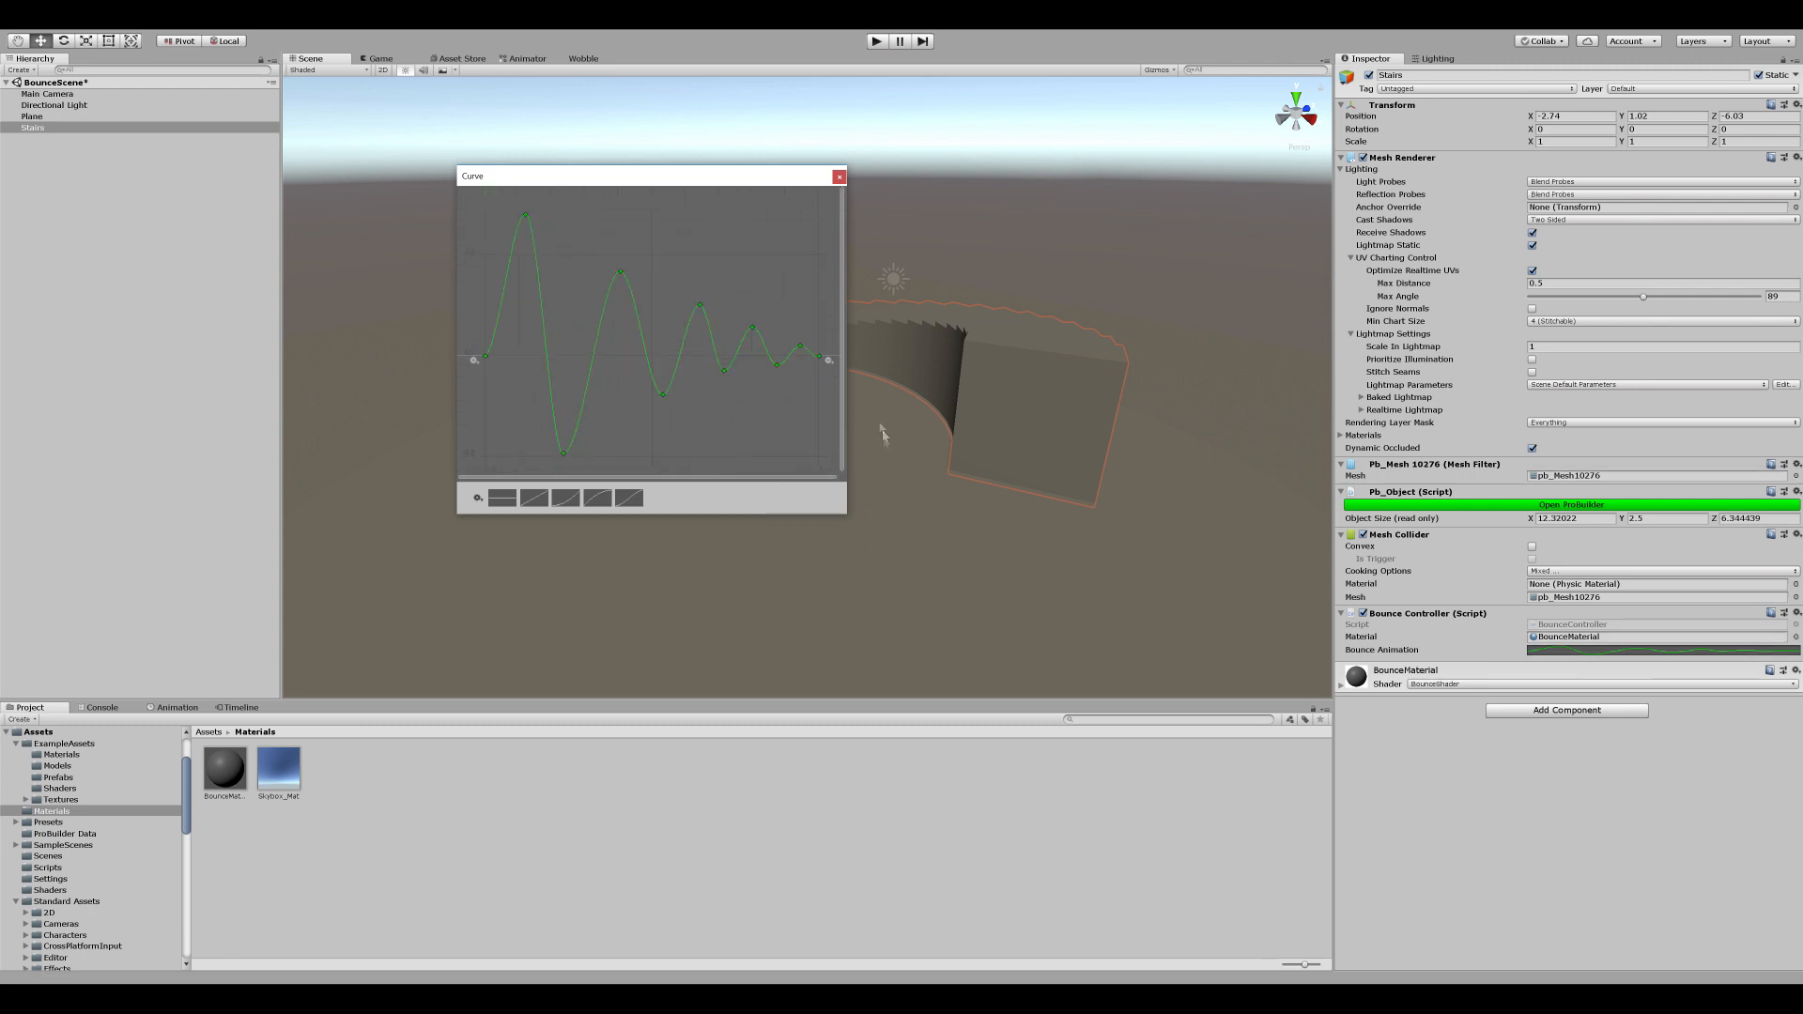
{"action": "mouse_move", "coordinate": [877, 503]}
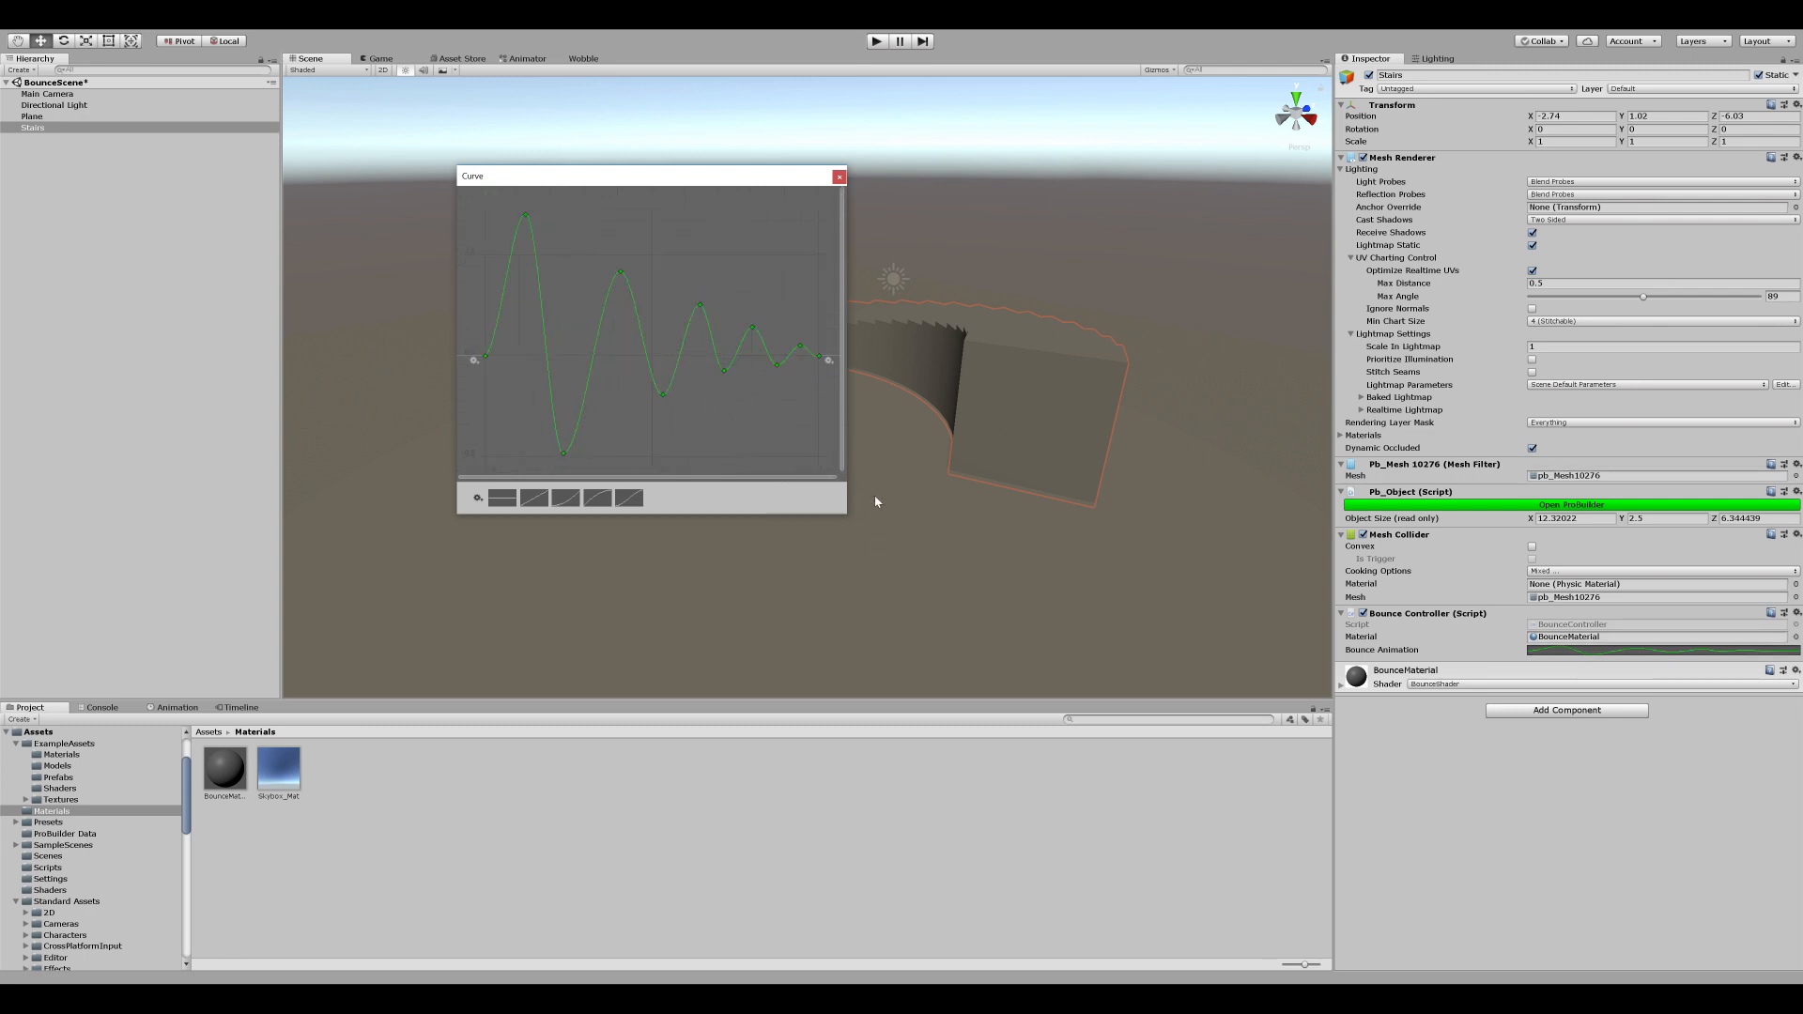
{"action": "left_click", "coordinate": [837, 175]}
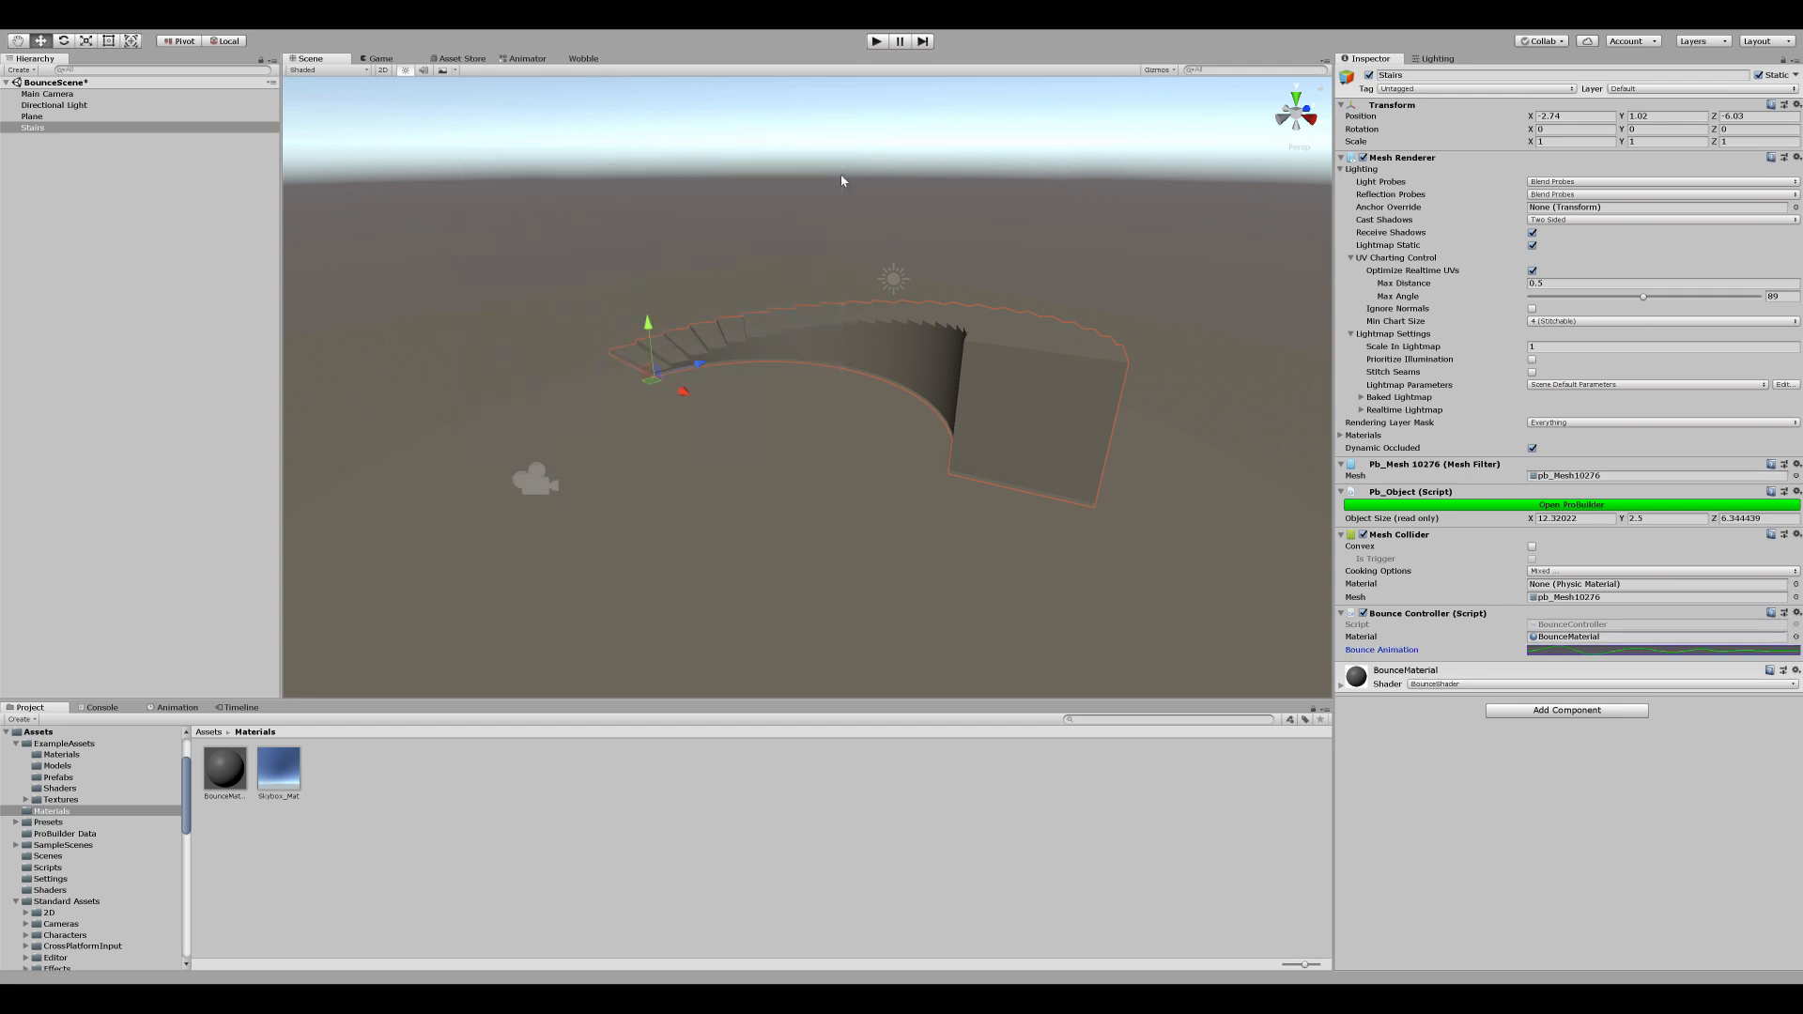
Step: Create a new PickAxeController script on the Main Camera and open it for editing
{"action": "left_click", "coordinate": [49, 94]}
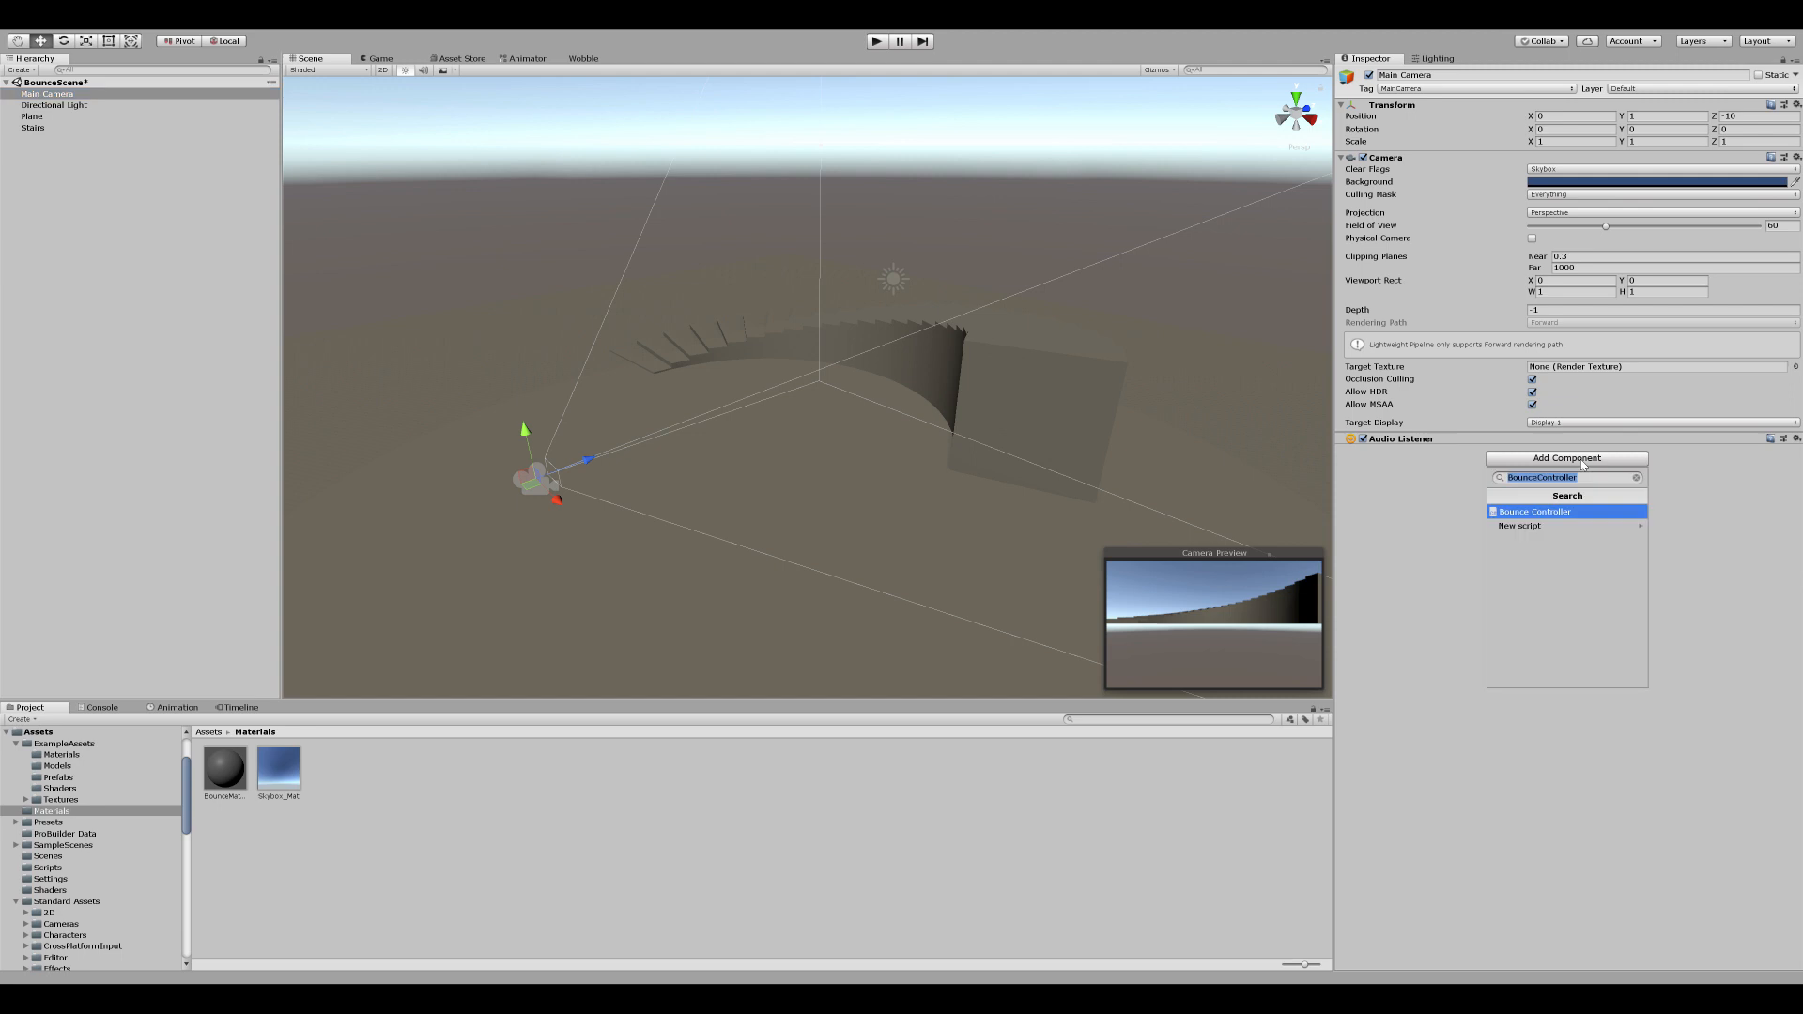
{"action": "type", "text": "PickAxeCo"}
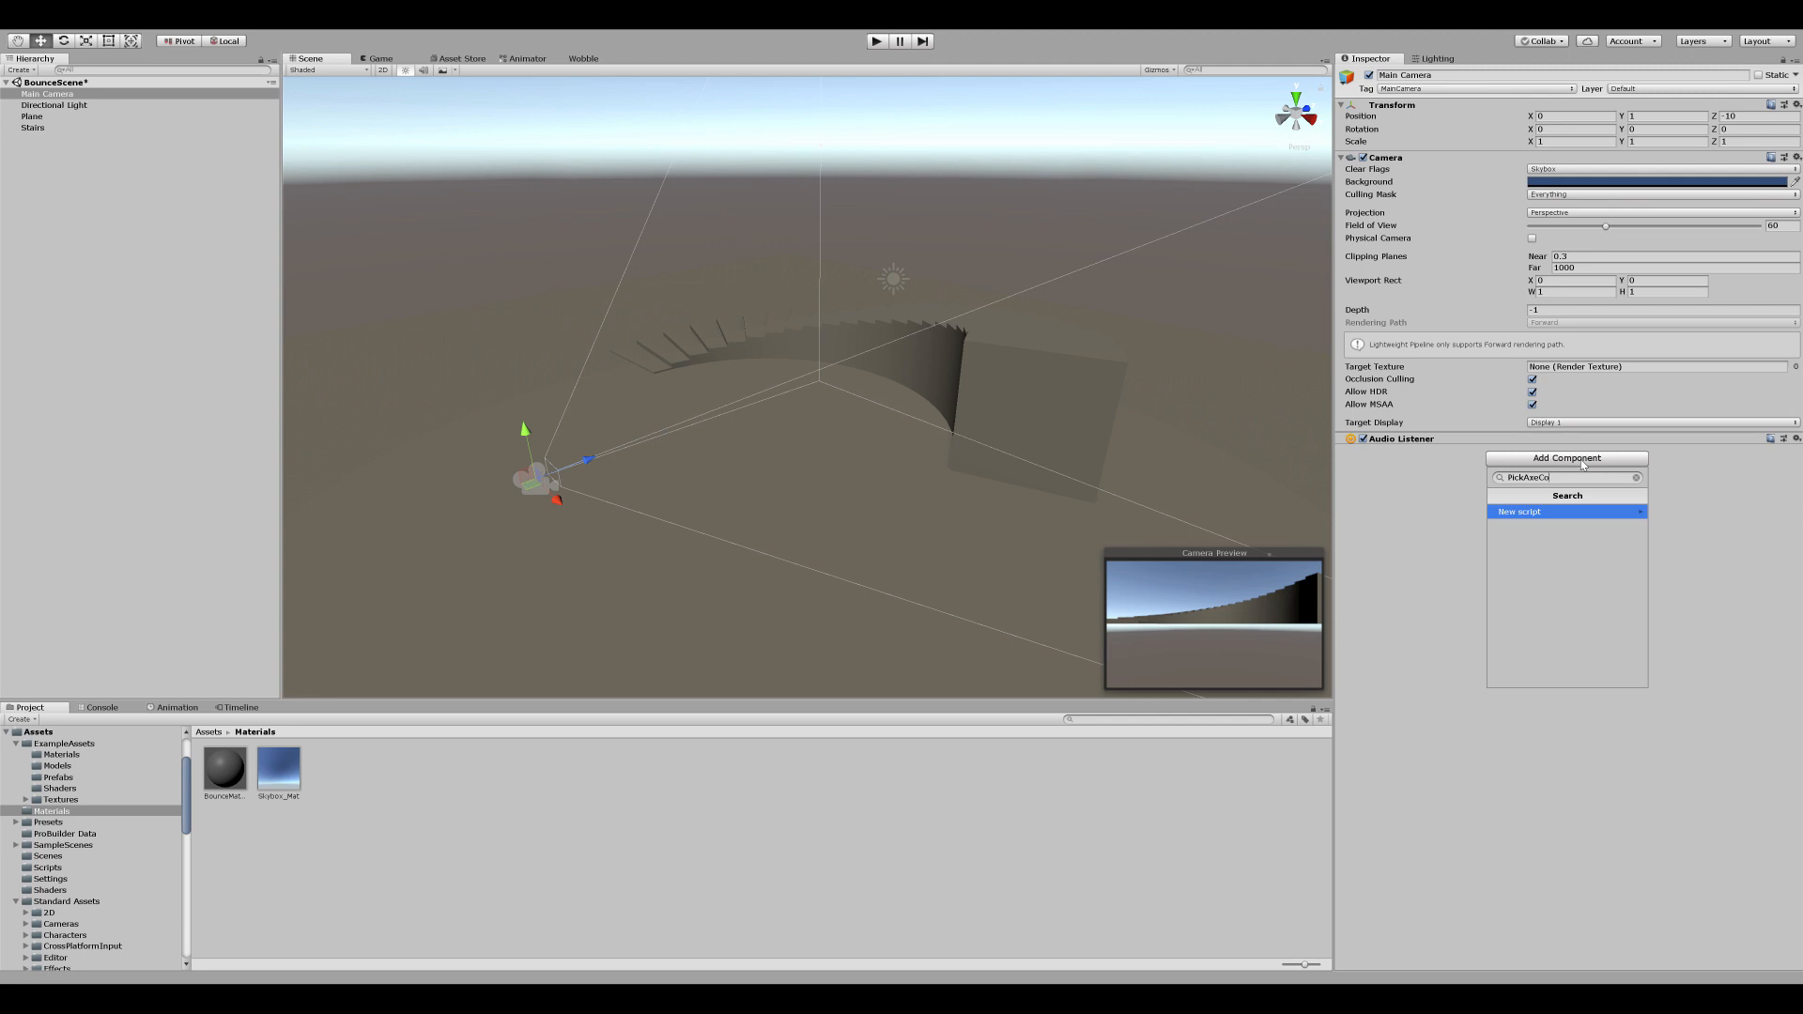
{"action": "left_click", "coordinate": [1520, 511]}
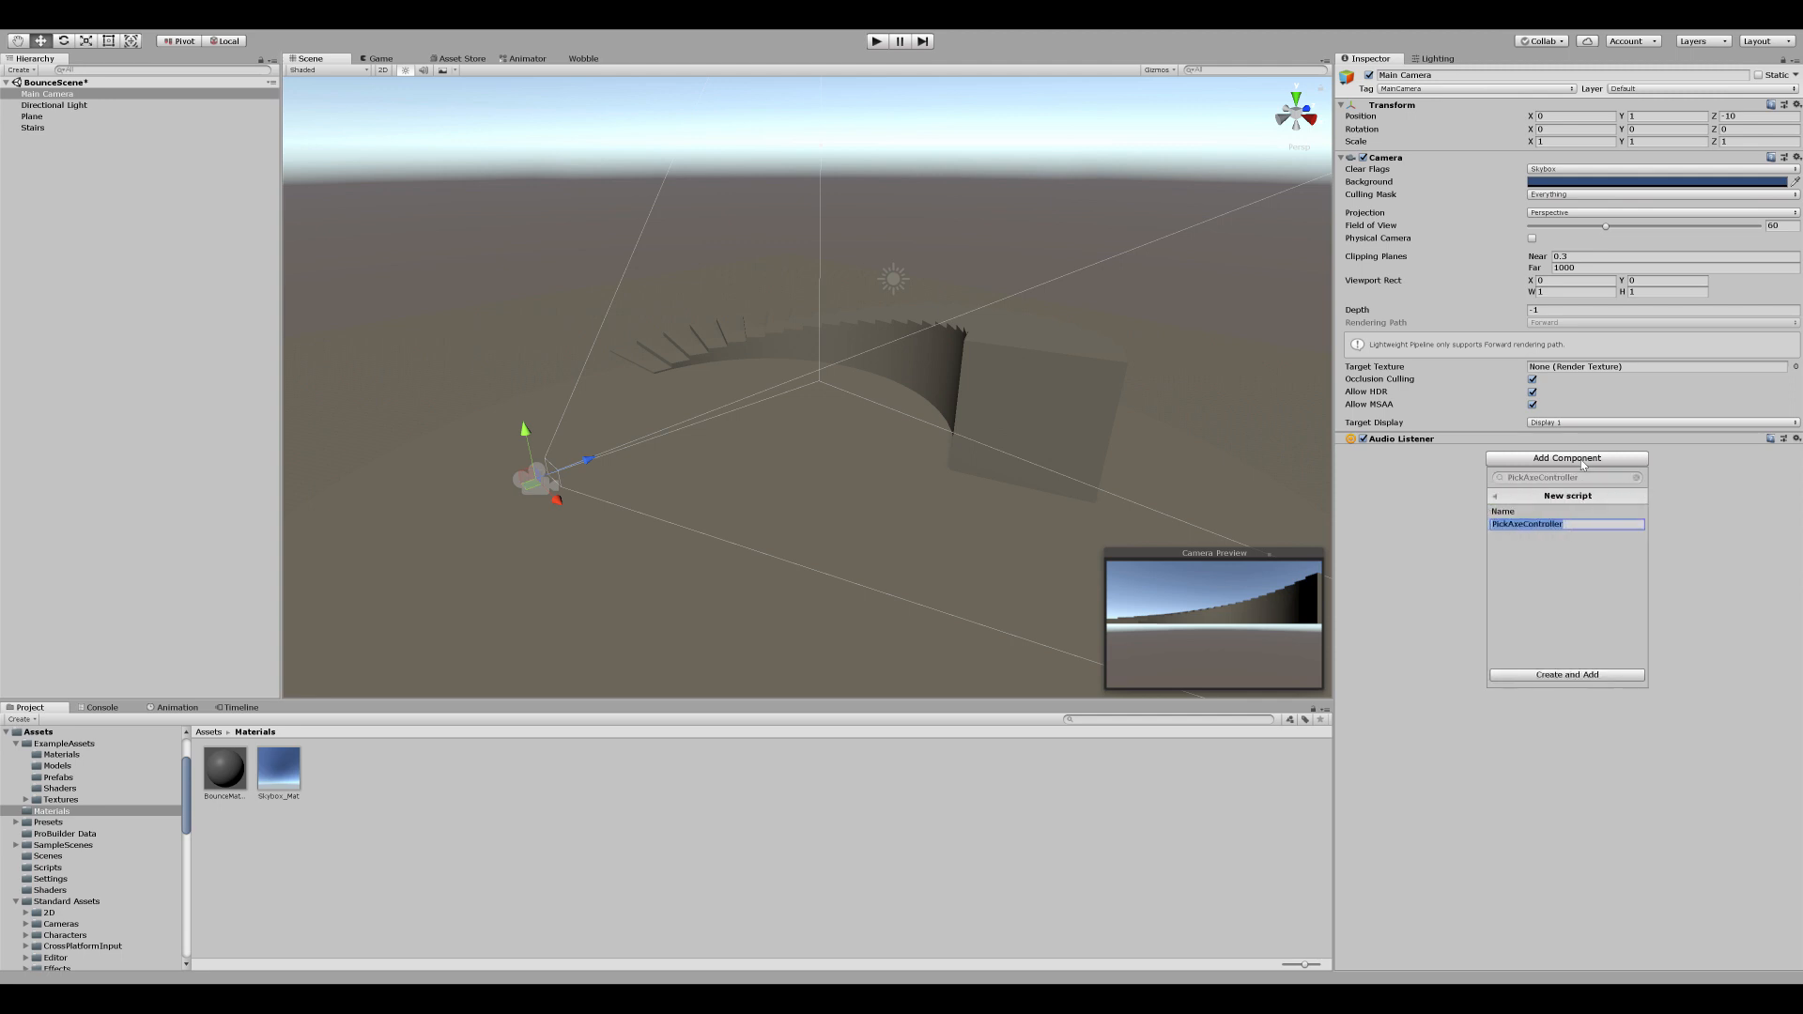
{"action": "left_click", "coordinate": [1565, 458]}
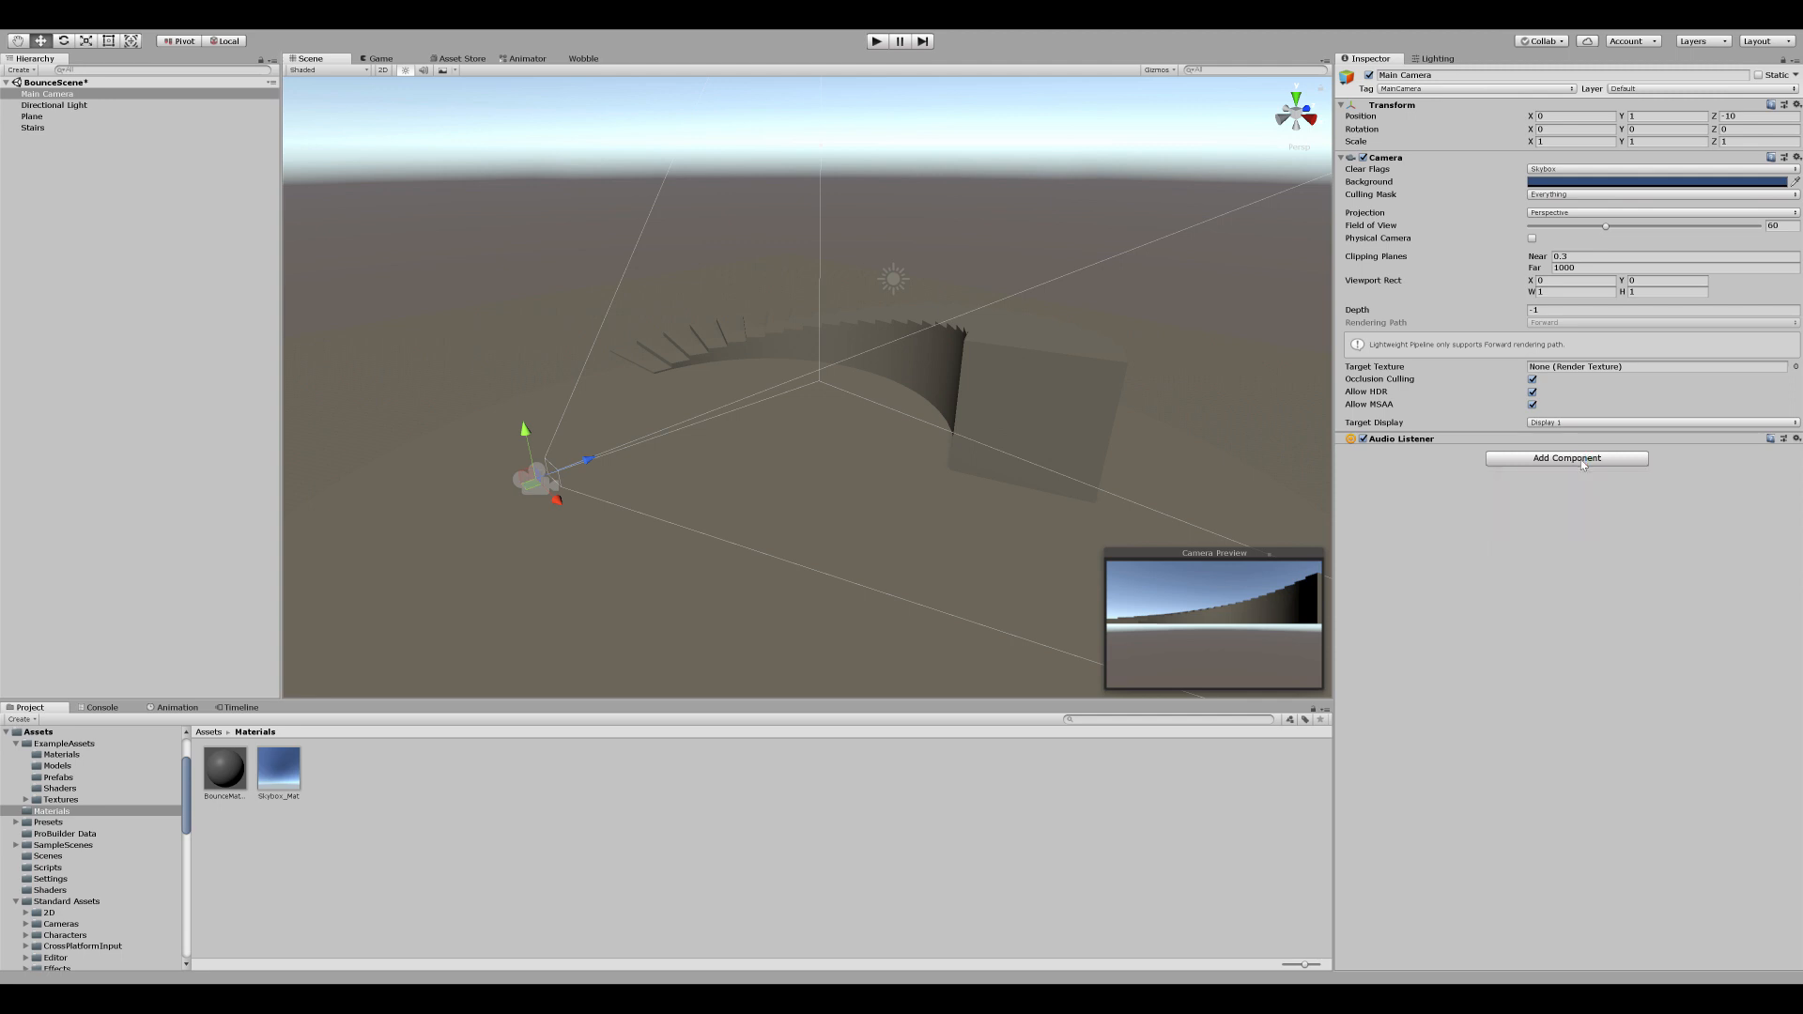
{"action": "left_click", "coordinate": [1567, 459]}
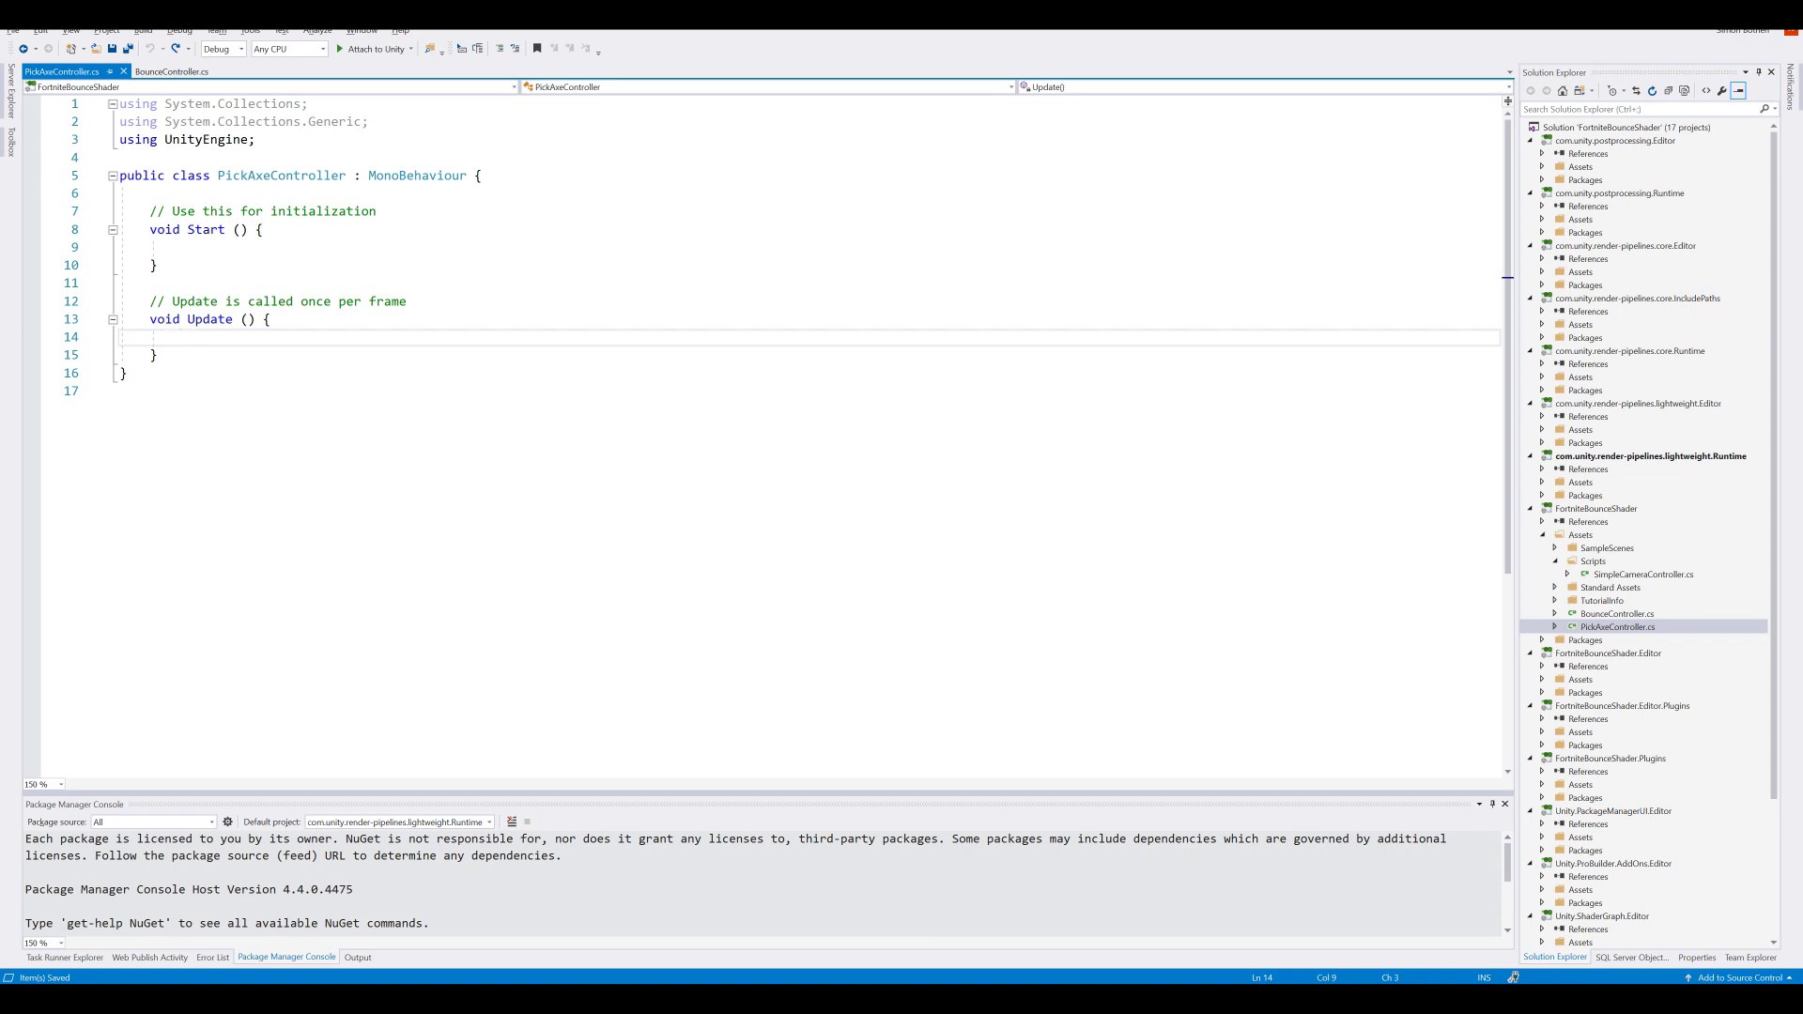
Step: In Update add if (Input.GetMouseButtonDown(0)) { SwingPickAxe(); } and generate the SwingPickAxe method
{"action": "type", "text": "if ("}
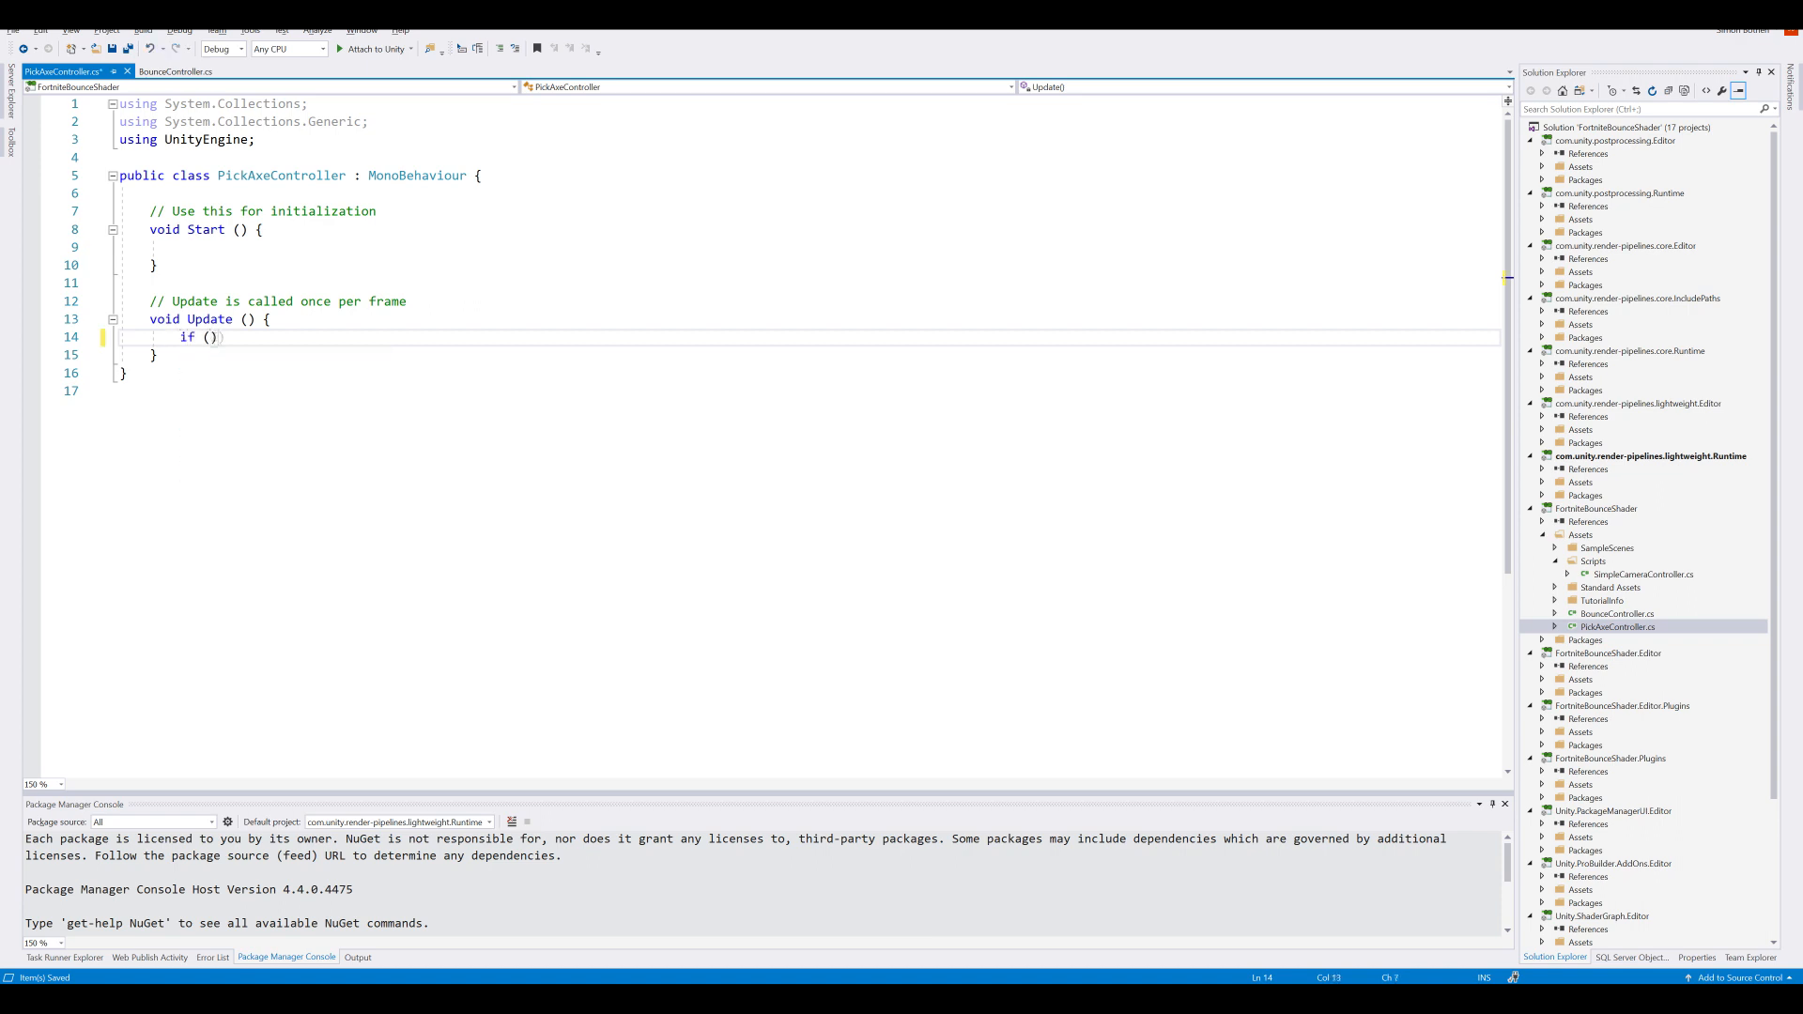
{"action": "type", "text": "Input.g"}
{"action": "type", "text": "S"}
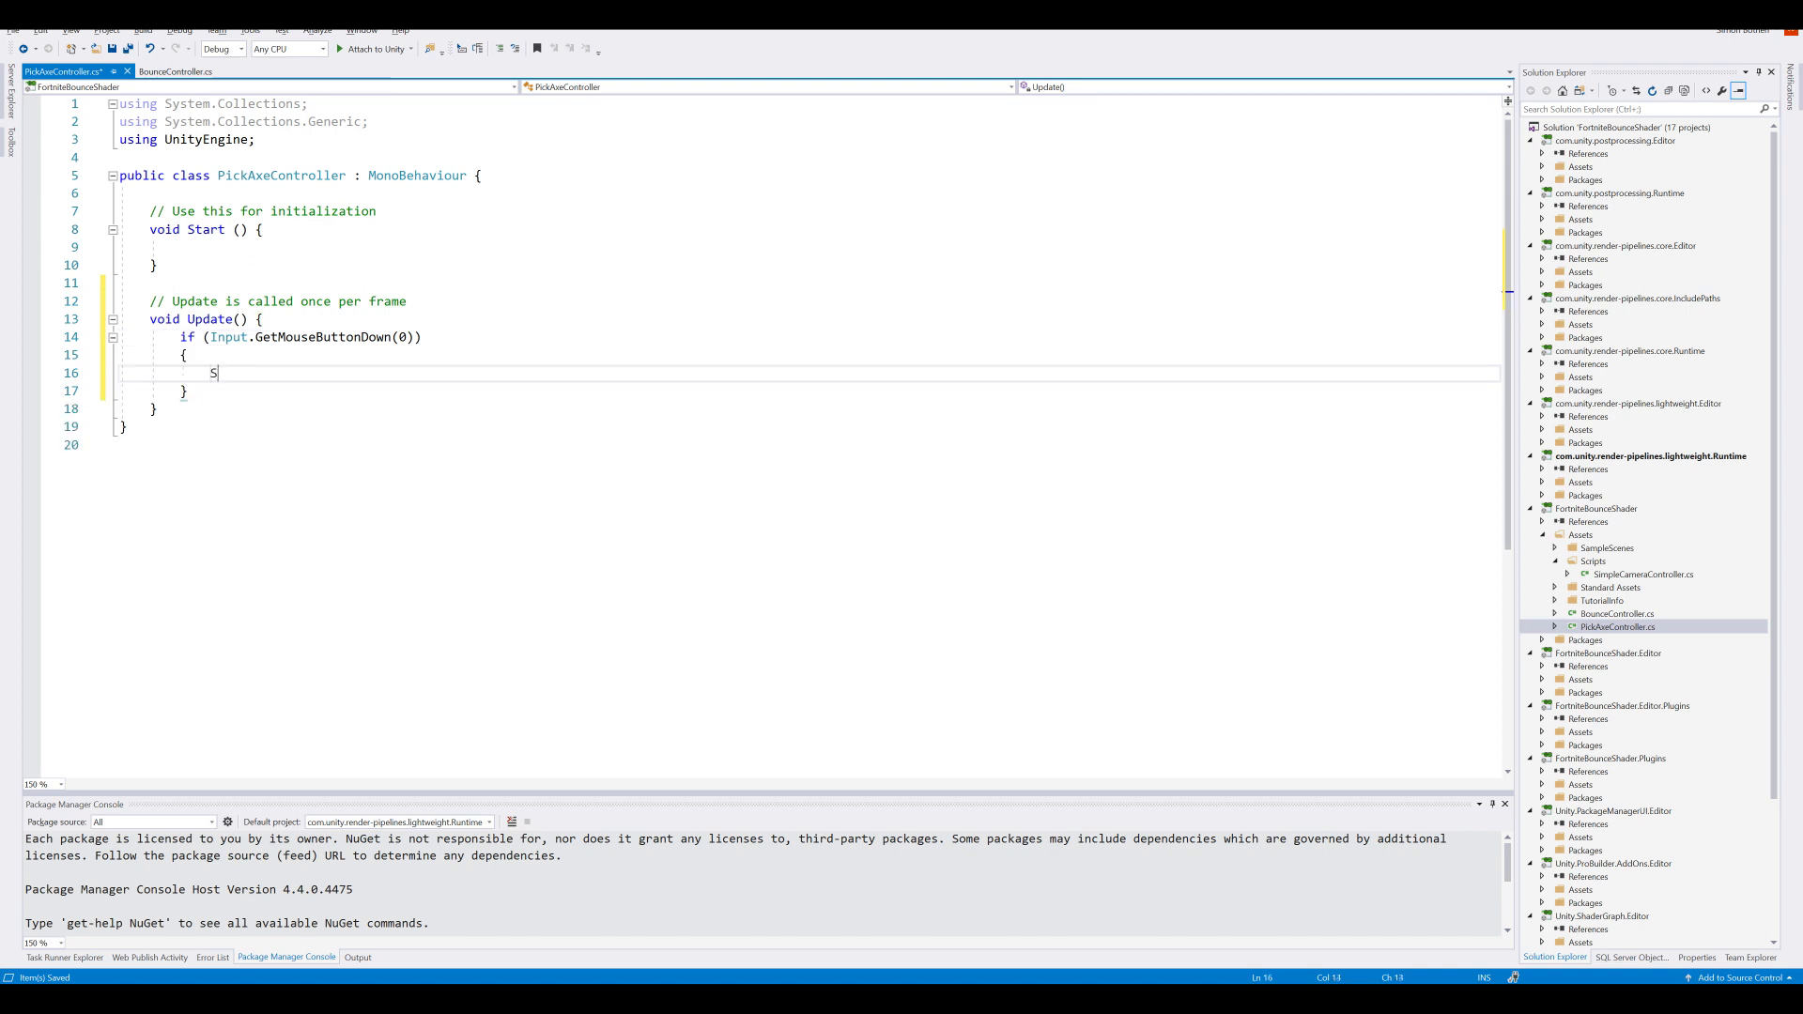
{"action": "type", "text": "wingPick"}
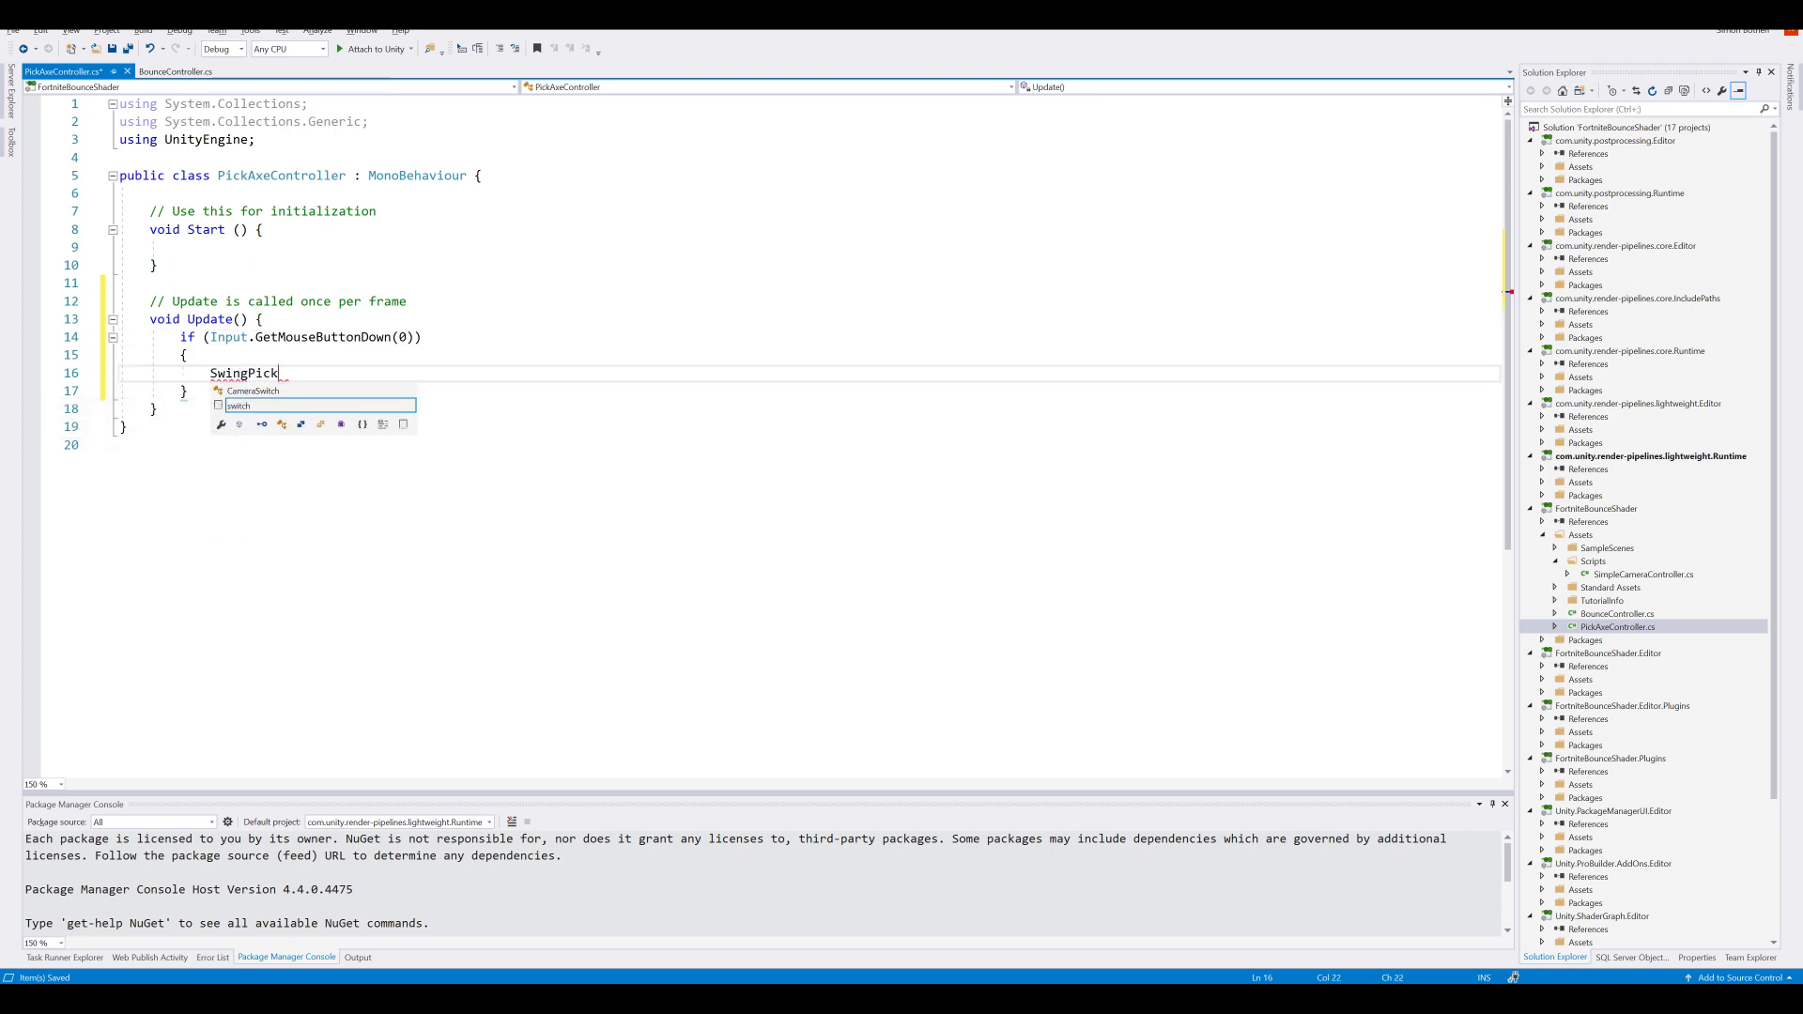
{"action": "type", "text": "Axe();"}
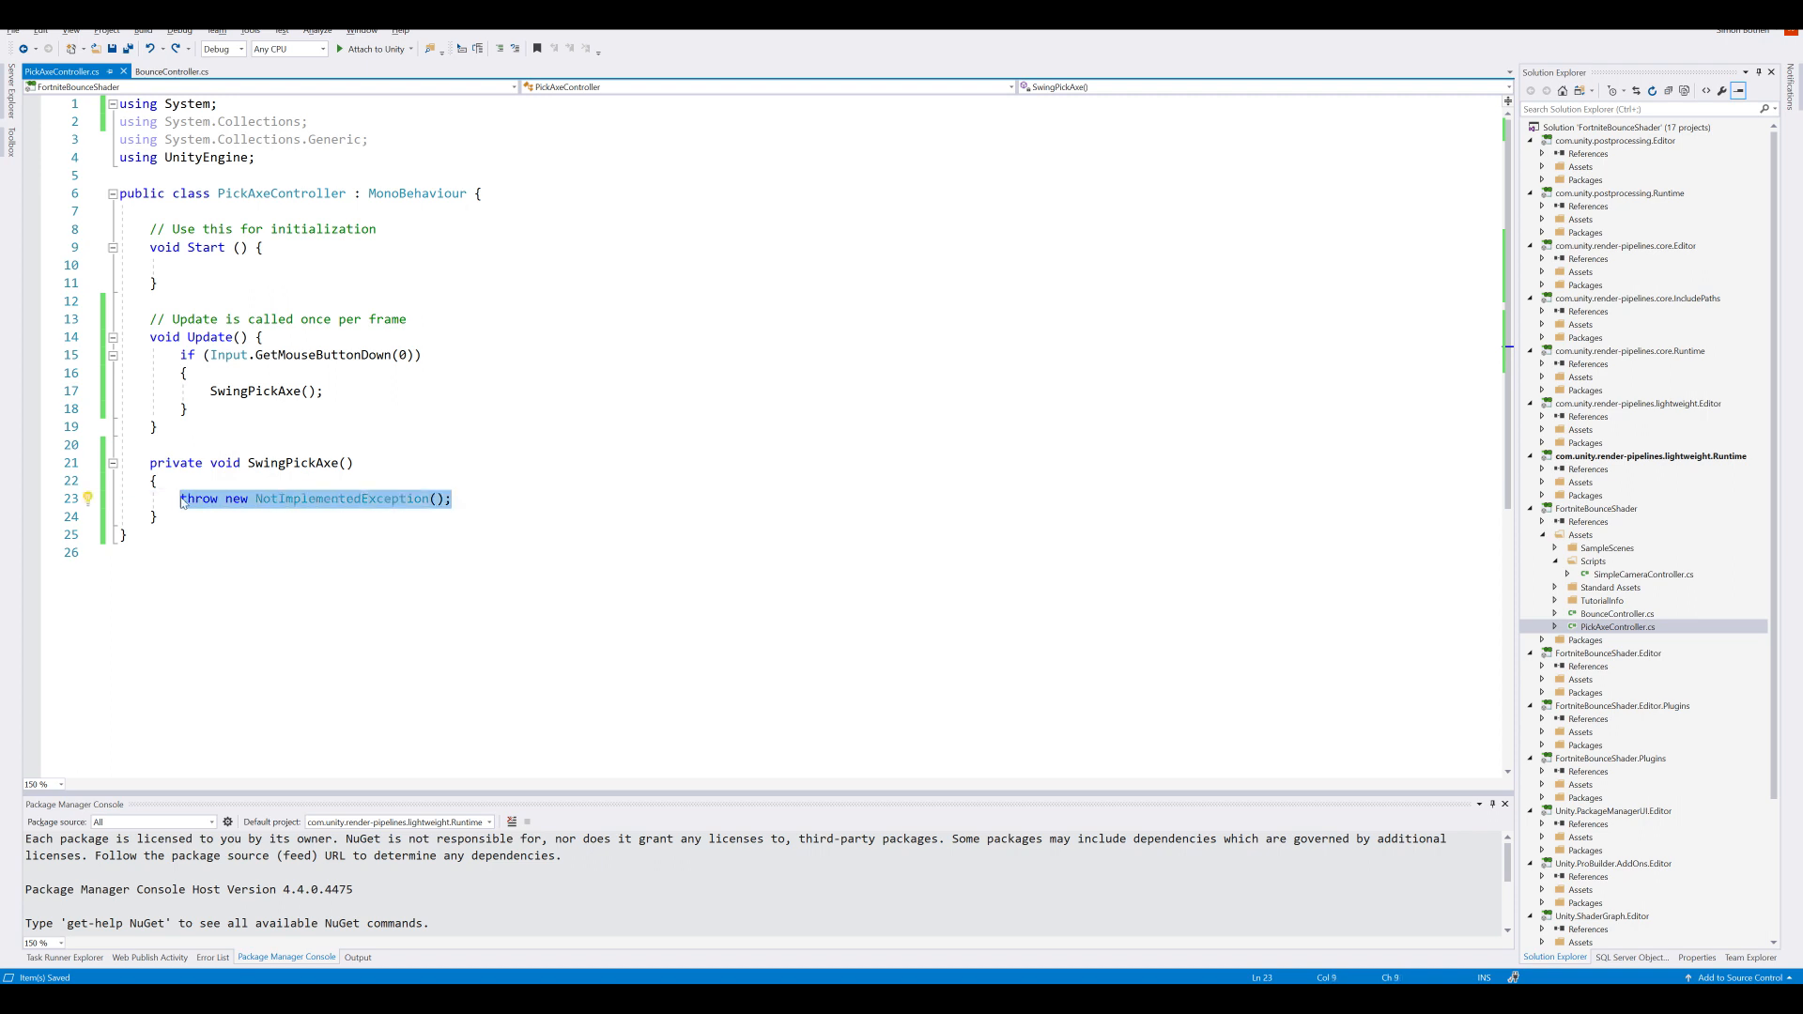
Step: Declare RaycastHit hit and a ray from Camera.main.ScreenPointToRay(Input.mousePosition)
{"action": "type", "text": "RaycastHit"}
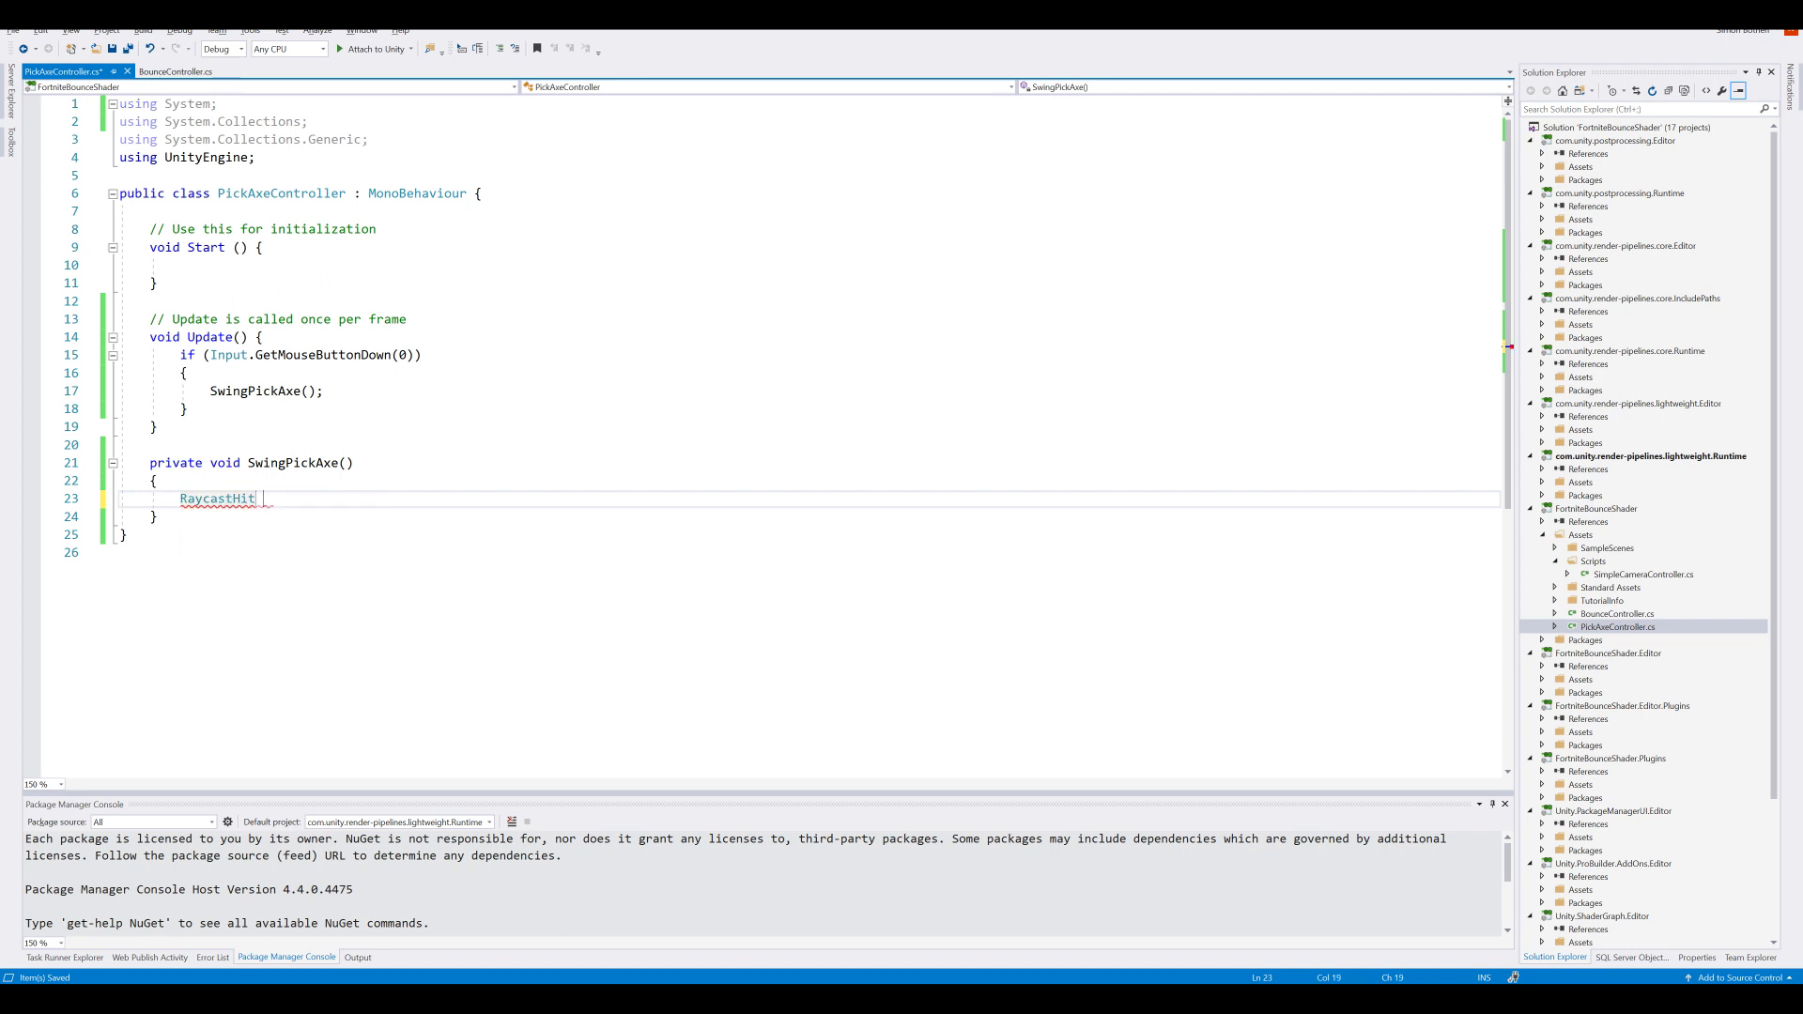
{"action": "type", "text": "hit;"}
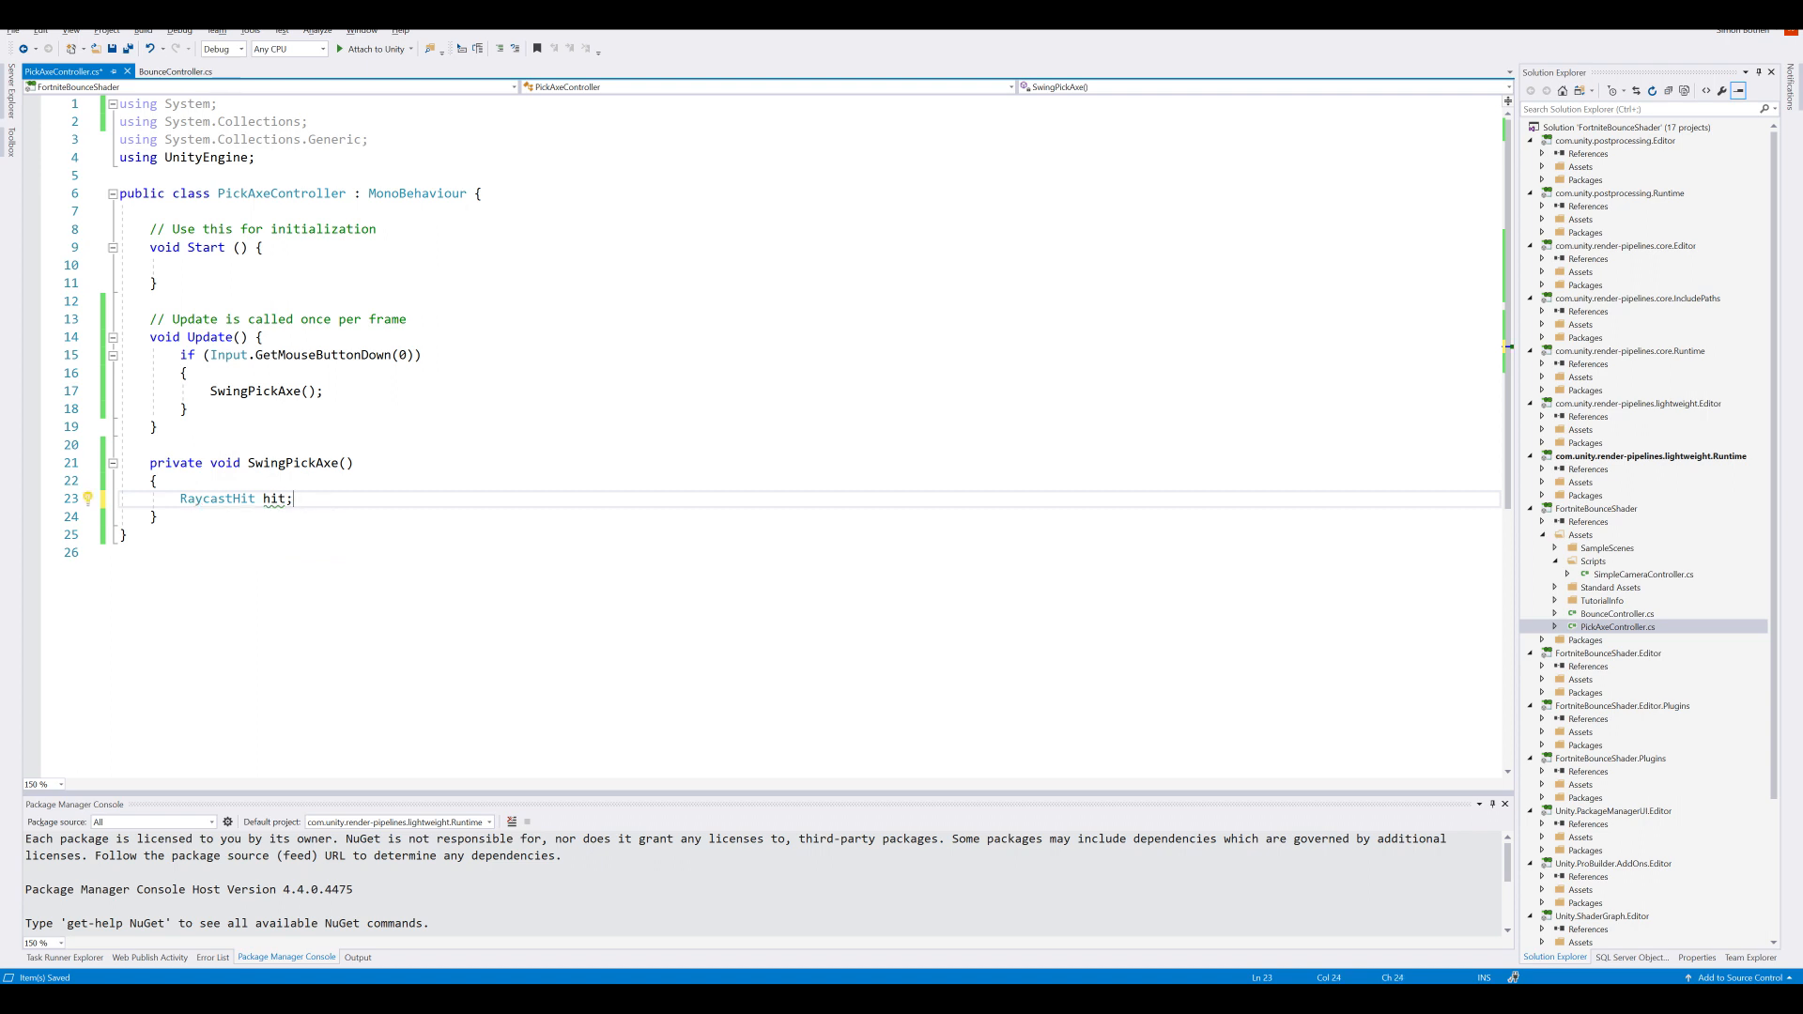
{"action": "type", "text": "Ray ray ="}
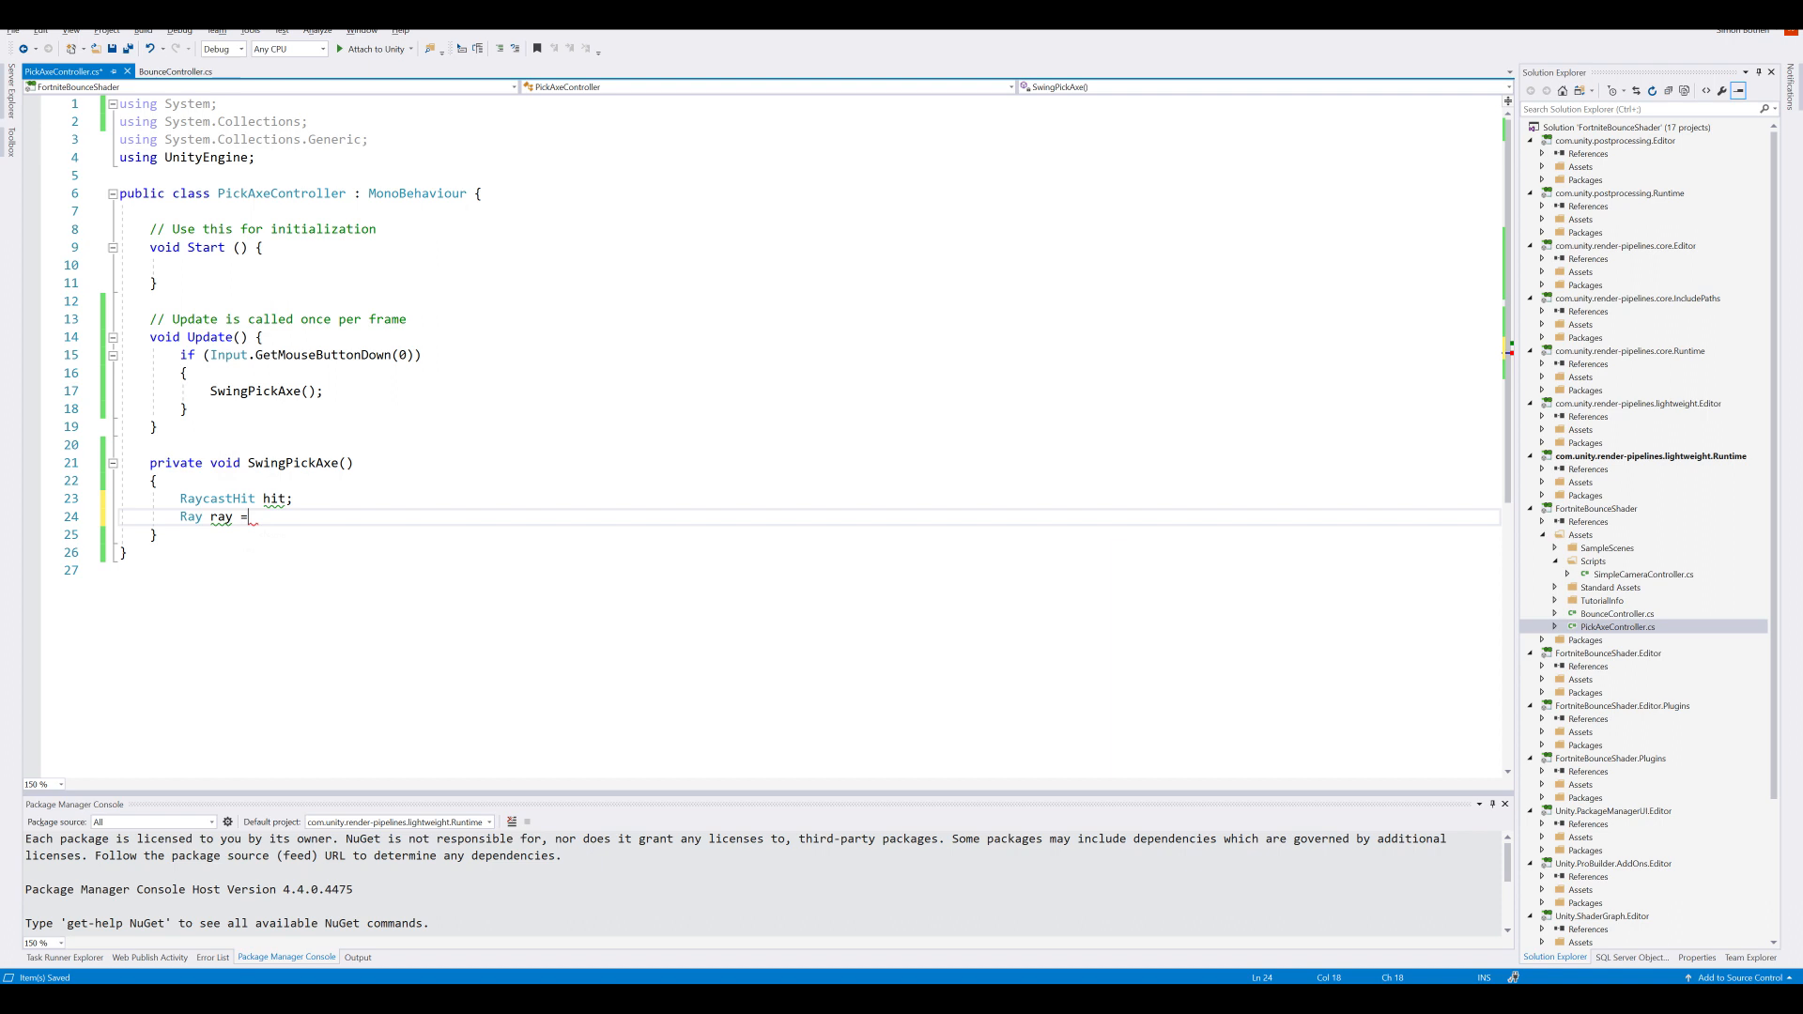
{"action": "type", "text": "Camera.m"}
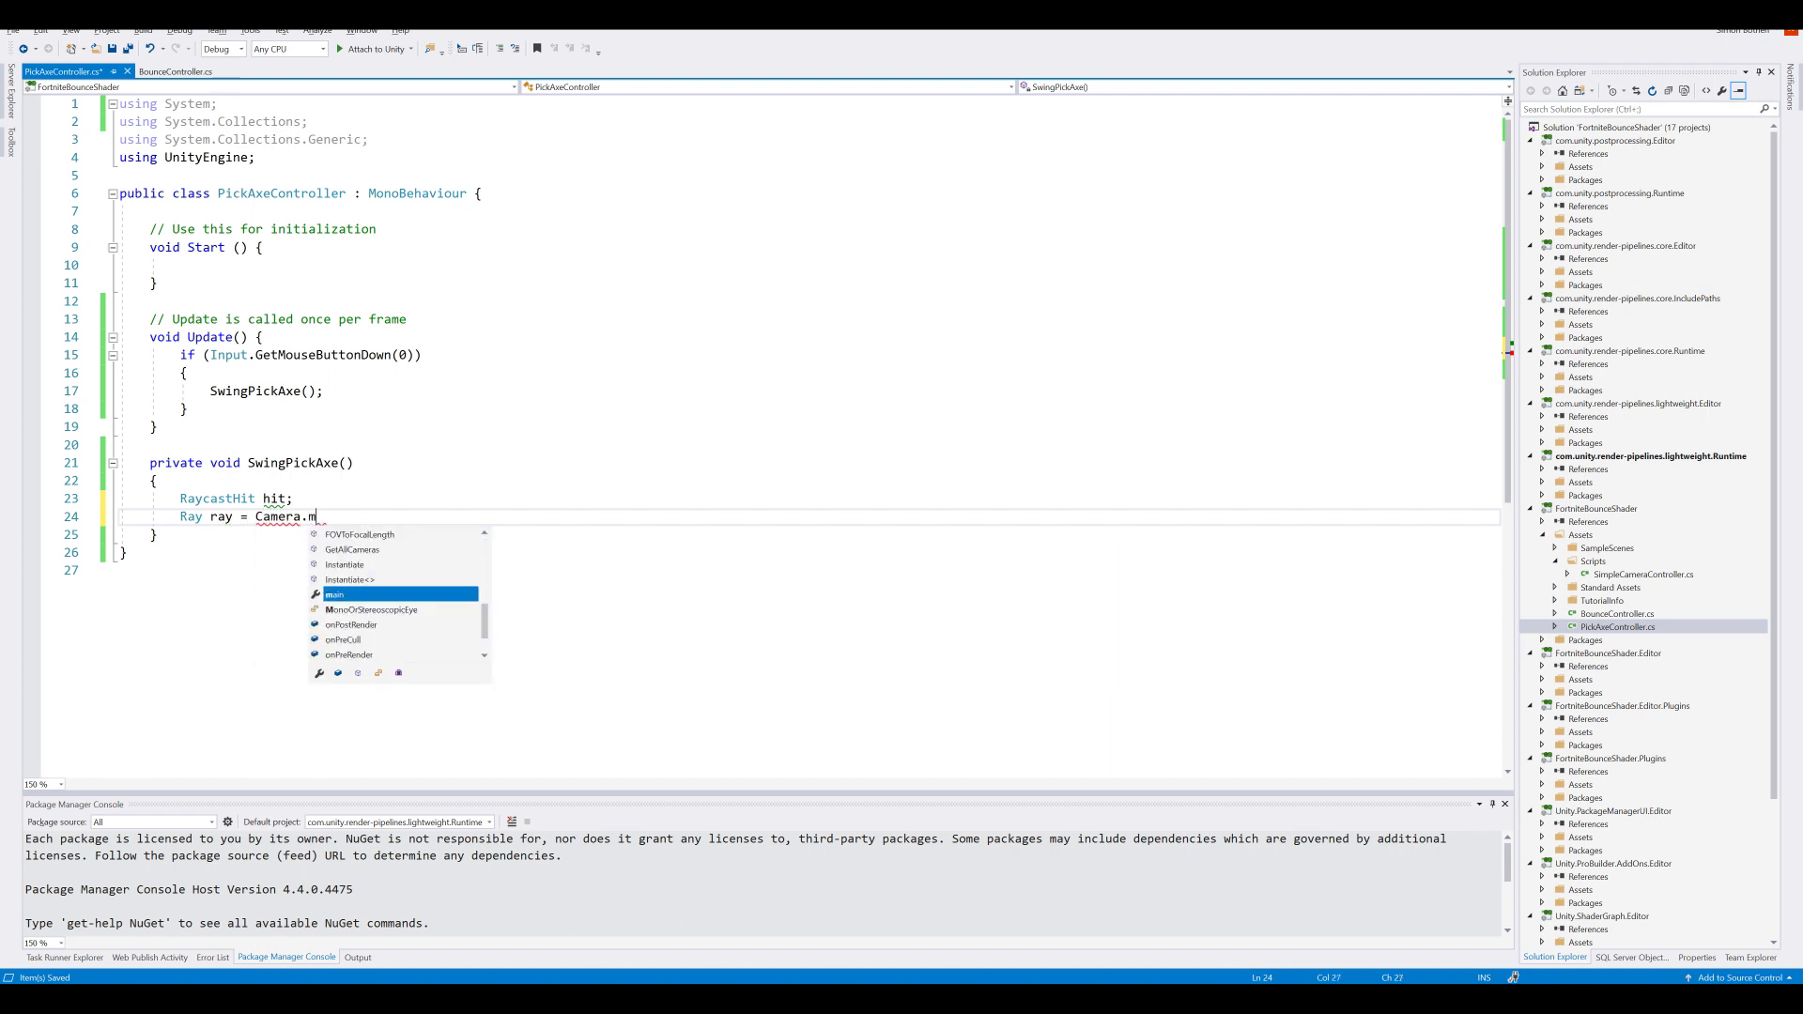
{"action": "type", "text": "ain.Ra"}
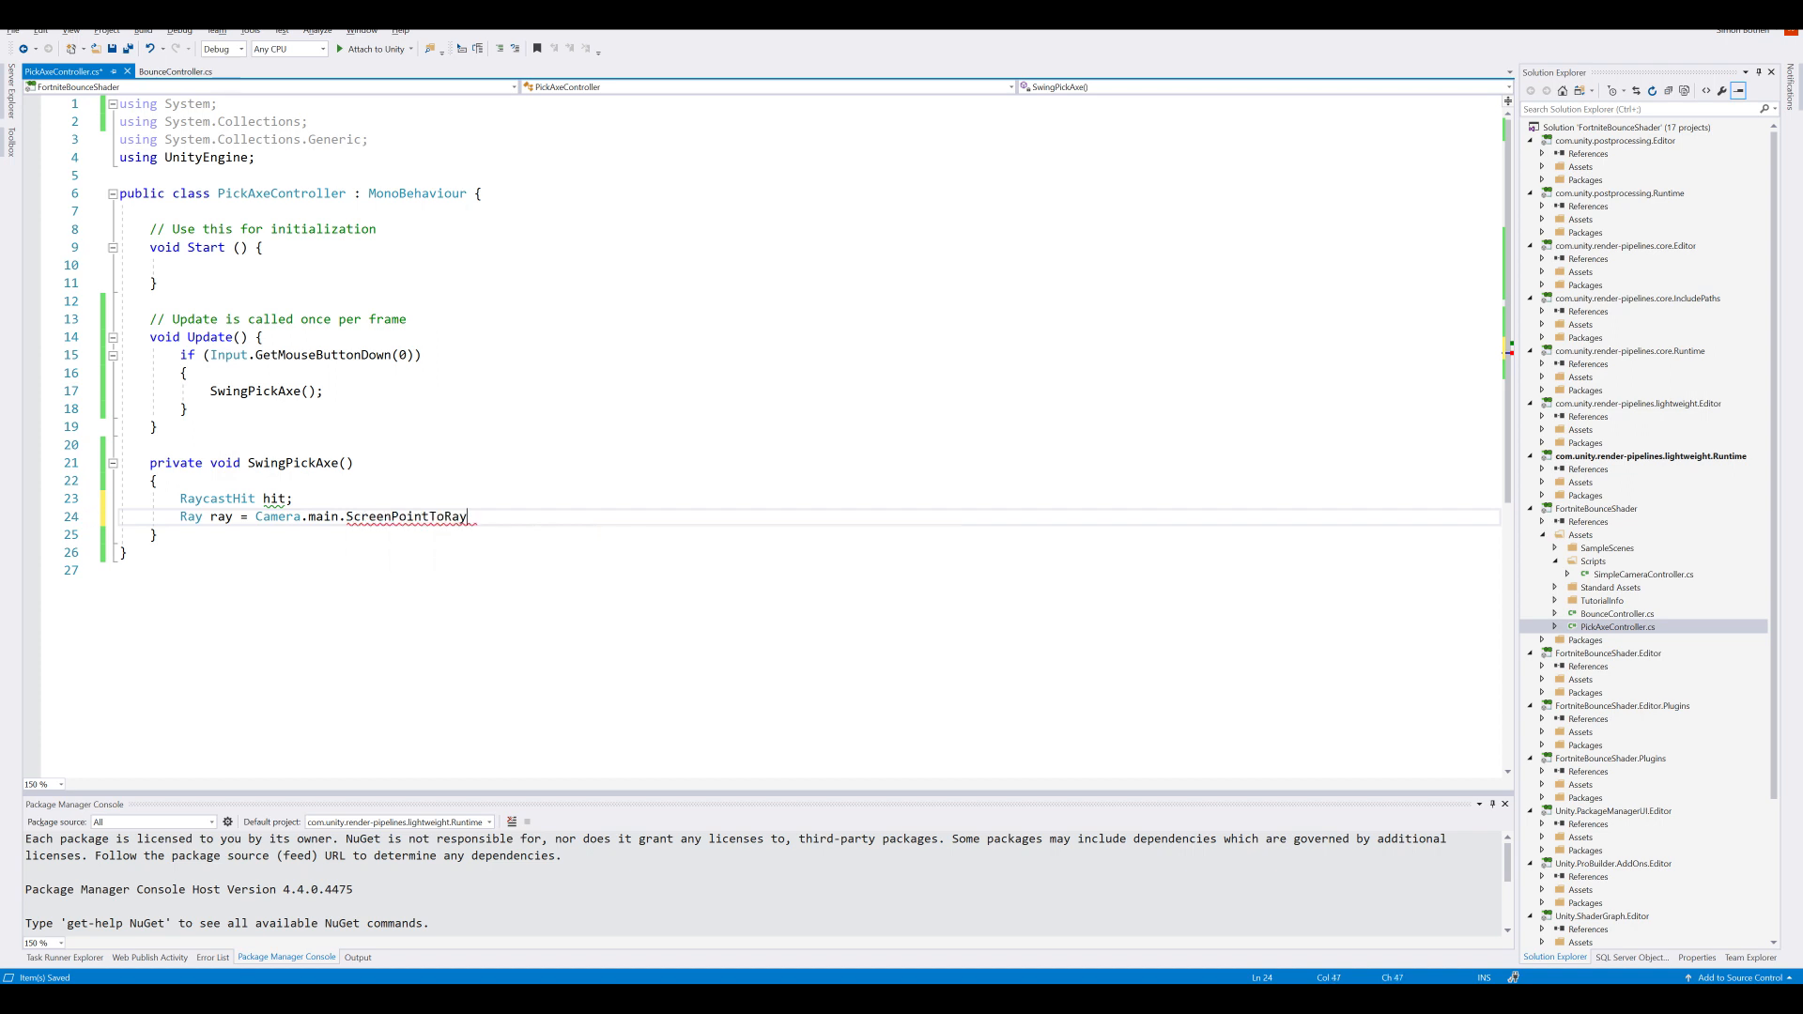
{"action": "type", "text": "(INput.mousePosition);"}
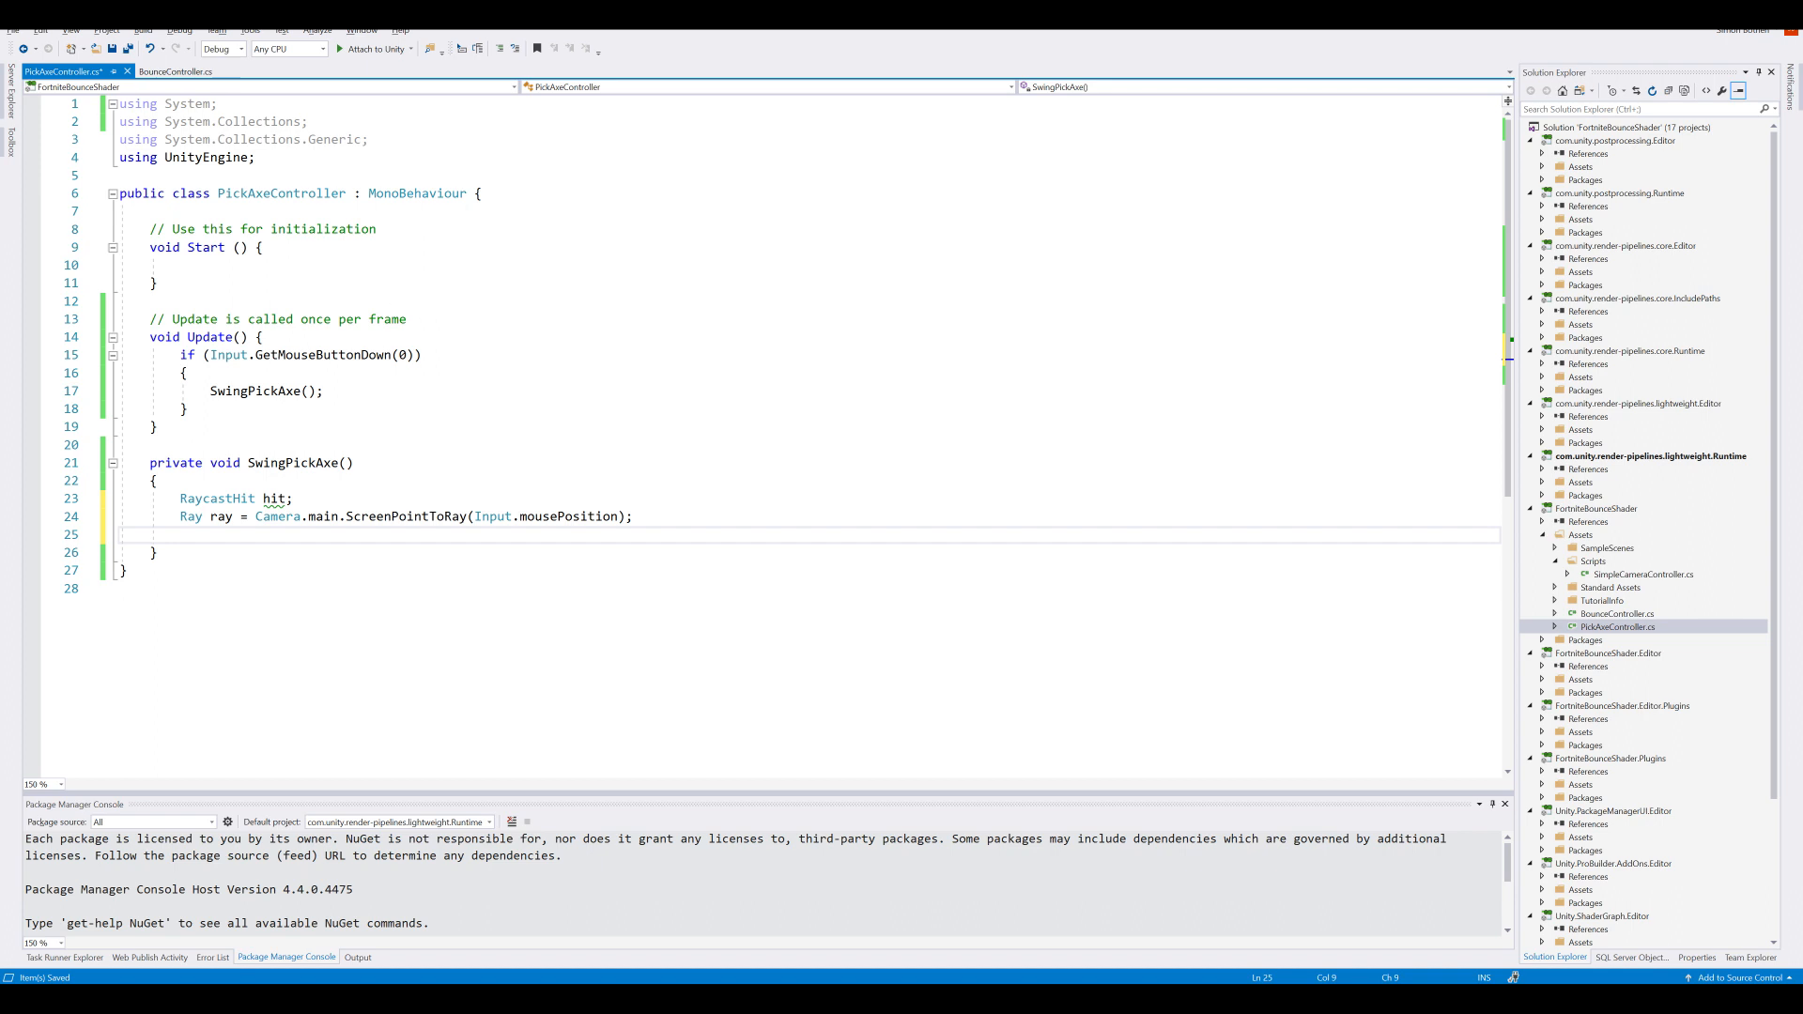
Step: Add if (Physics.Raycast(ray, out hit, 10)) { } to check for a hit within 10 units
{"action": "type", "text": "if ()"}
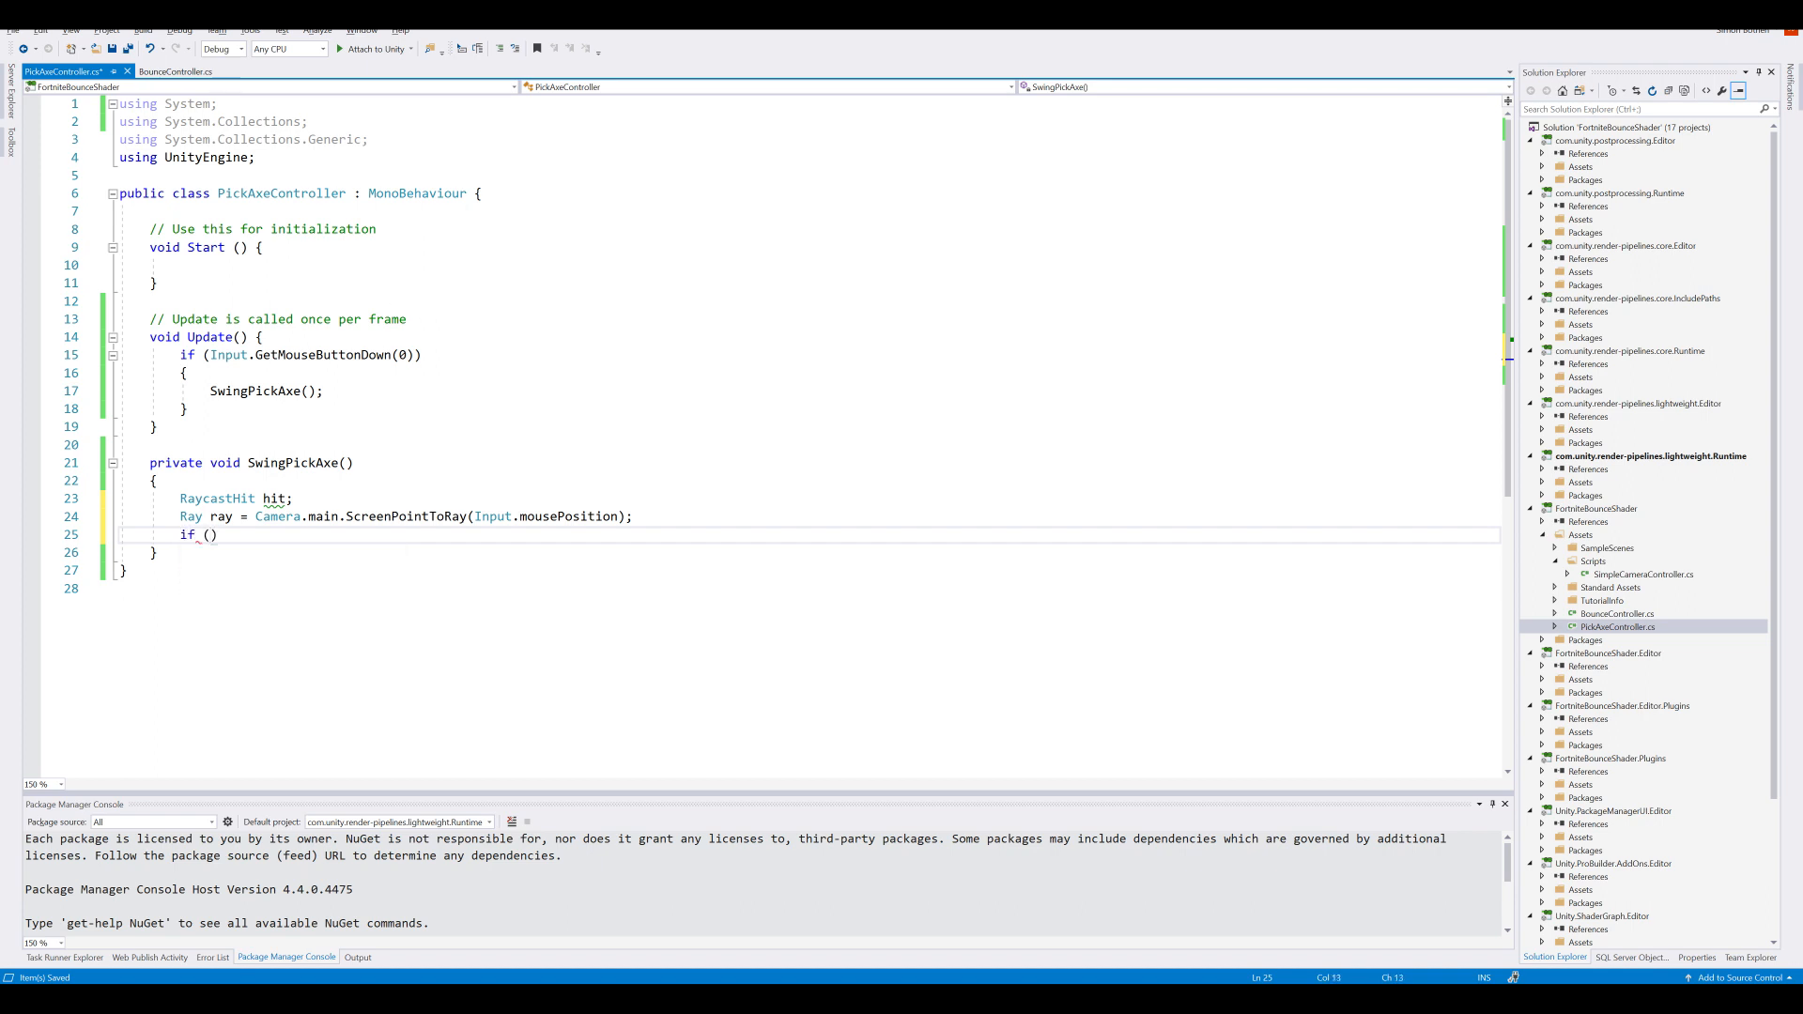
{"action": "type", "text": "Physics"}
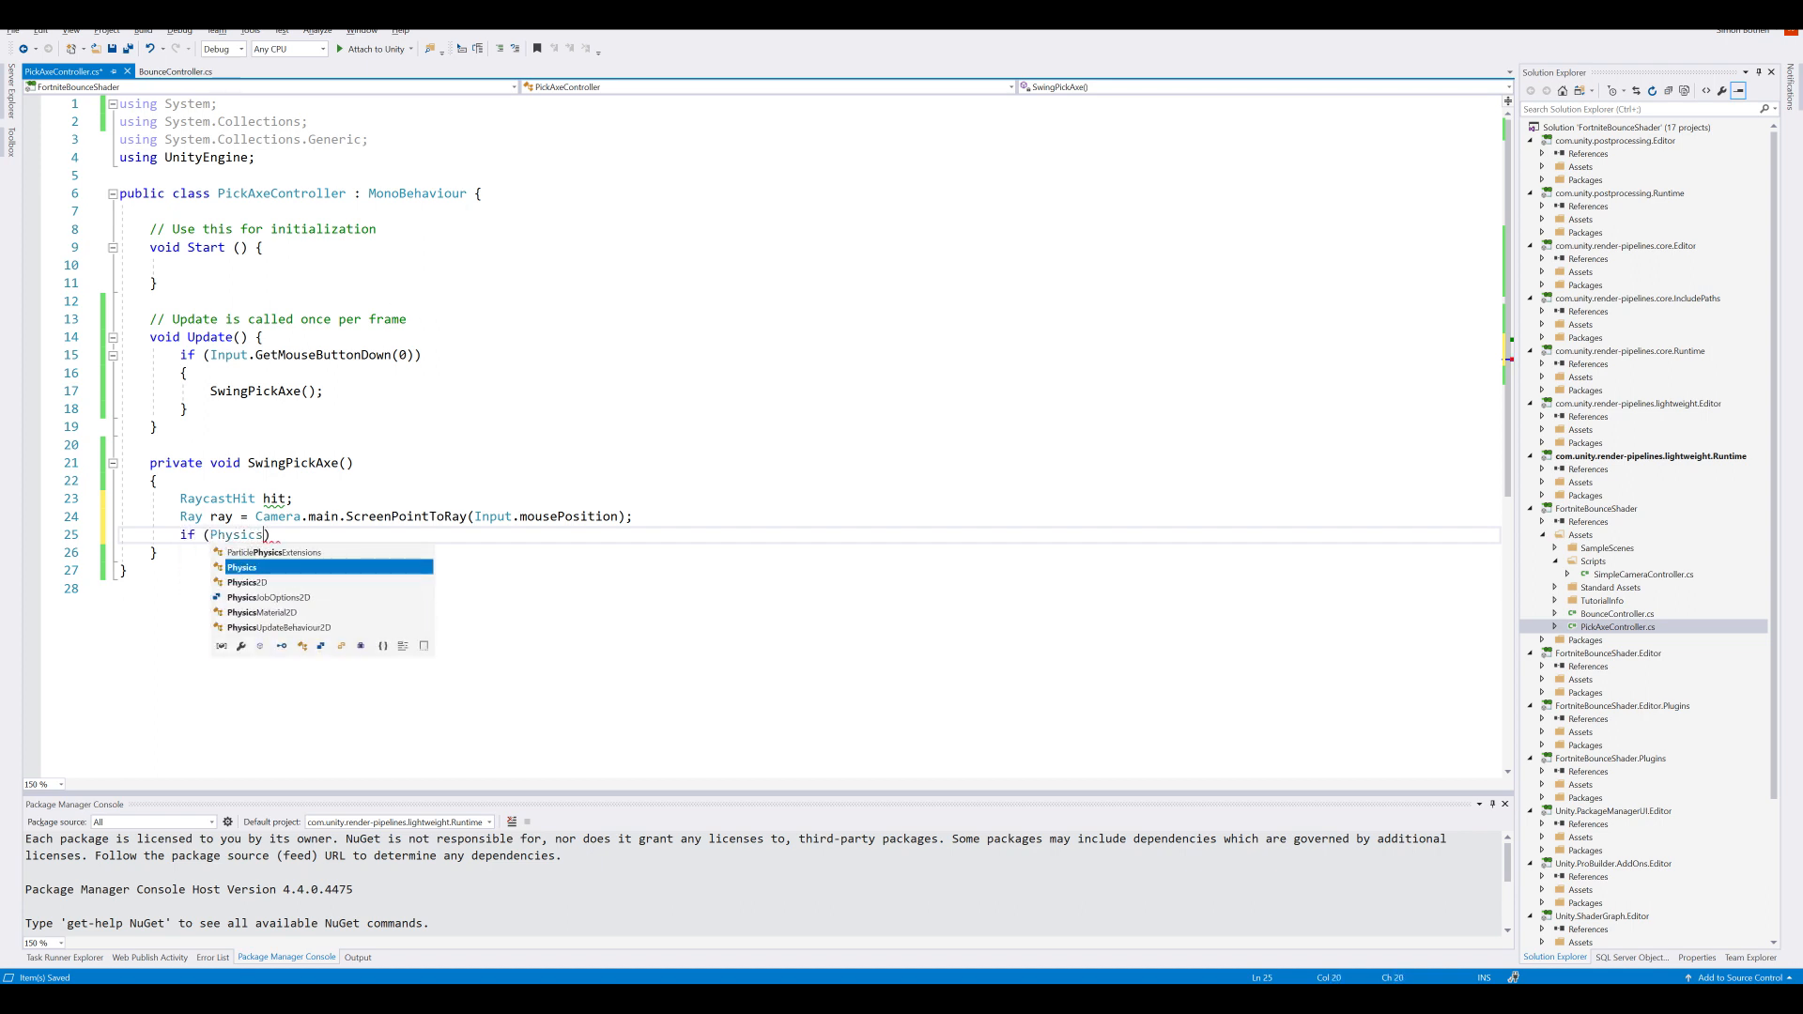
{"action": "type", "text": ".Raycast(ray"}
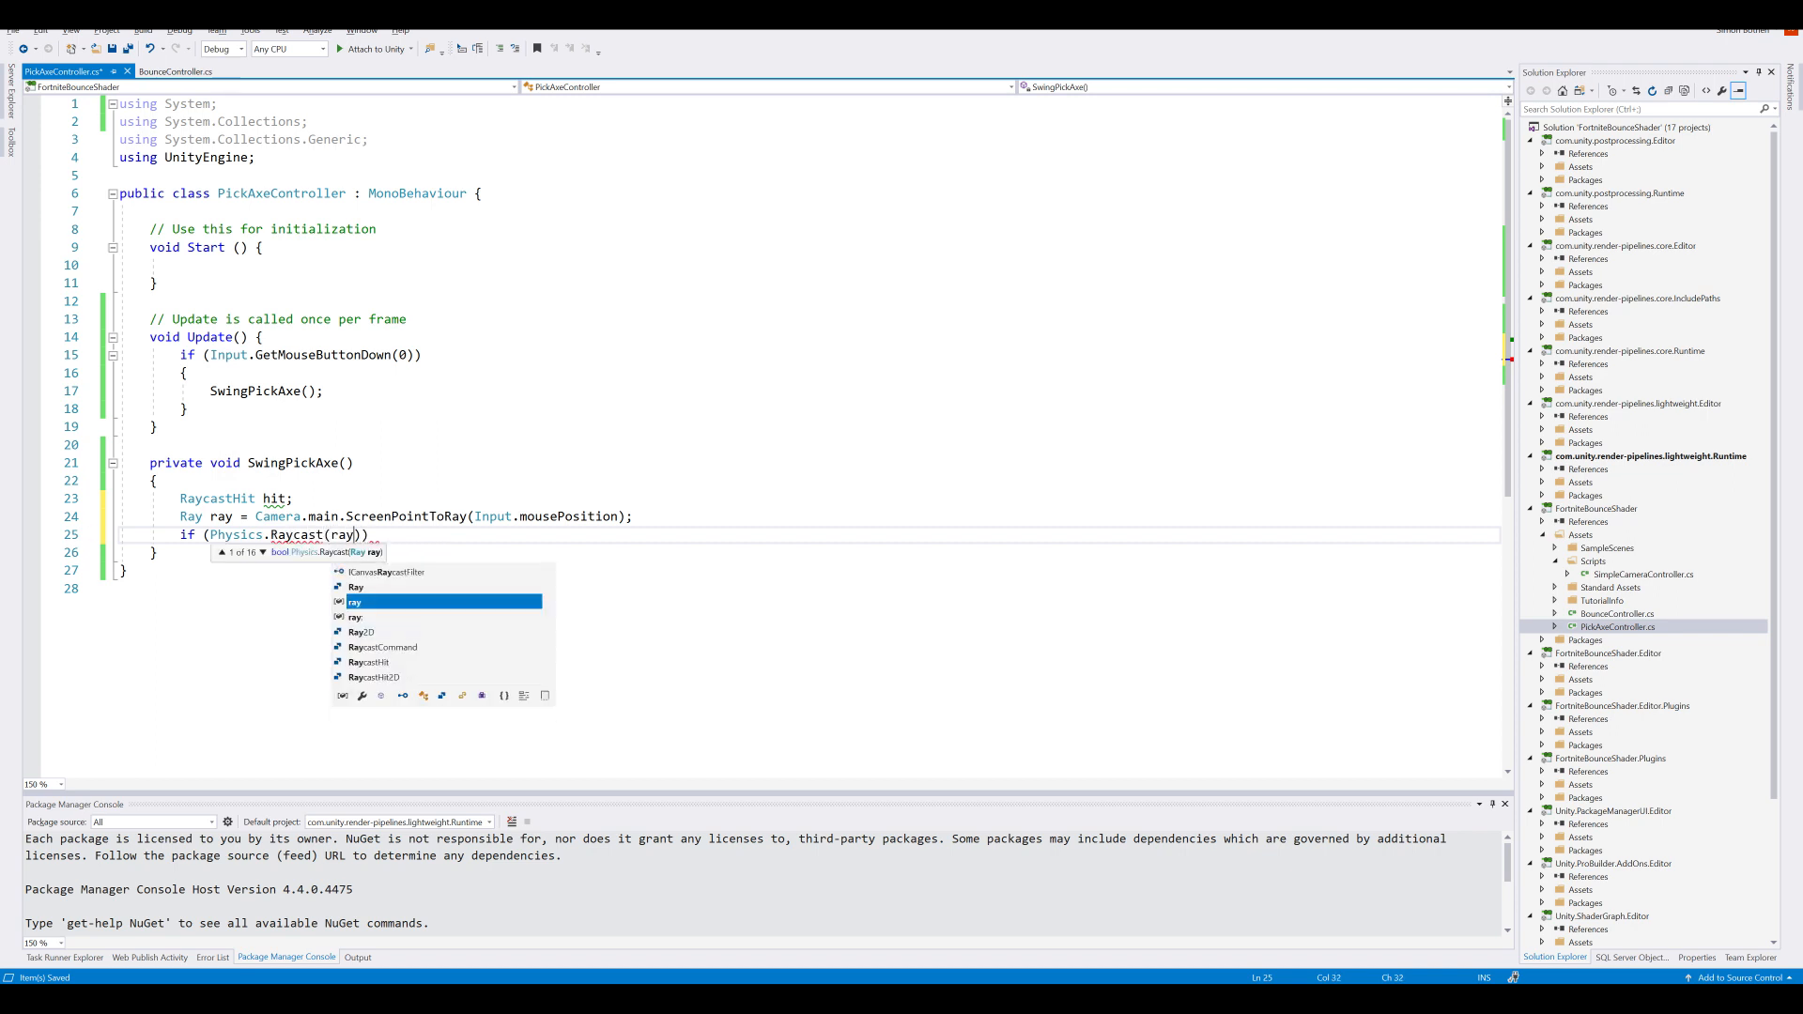
{"action": "type", "text": ", out hit,"}
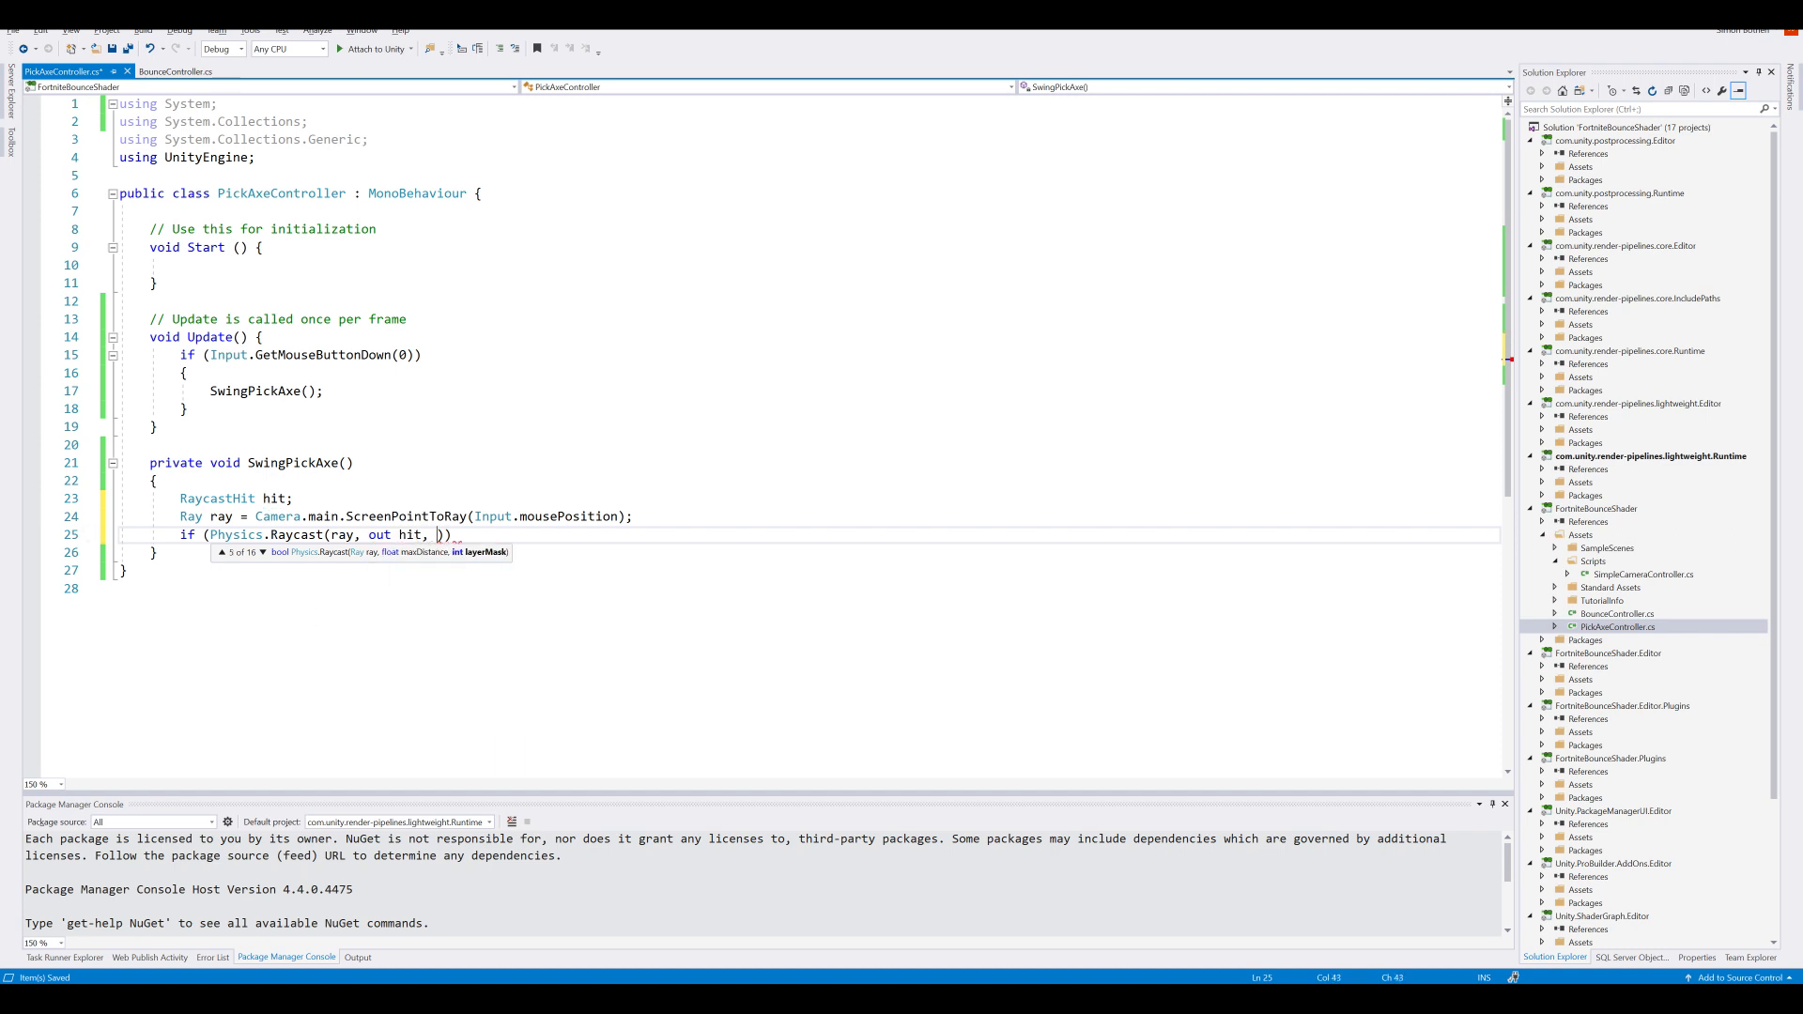
{"action": "type", "text": "10)) { }"}
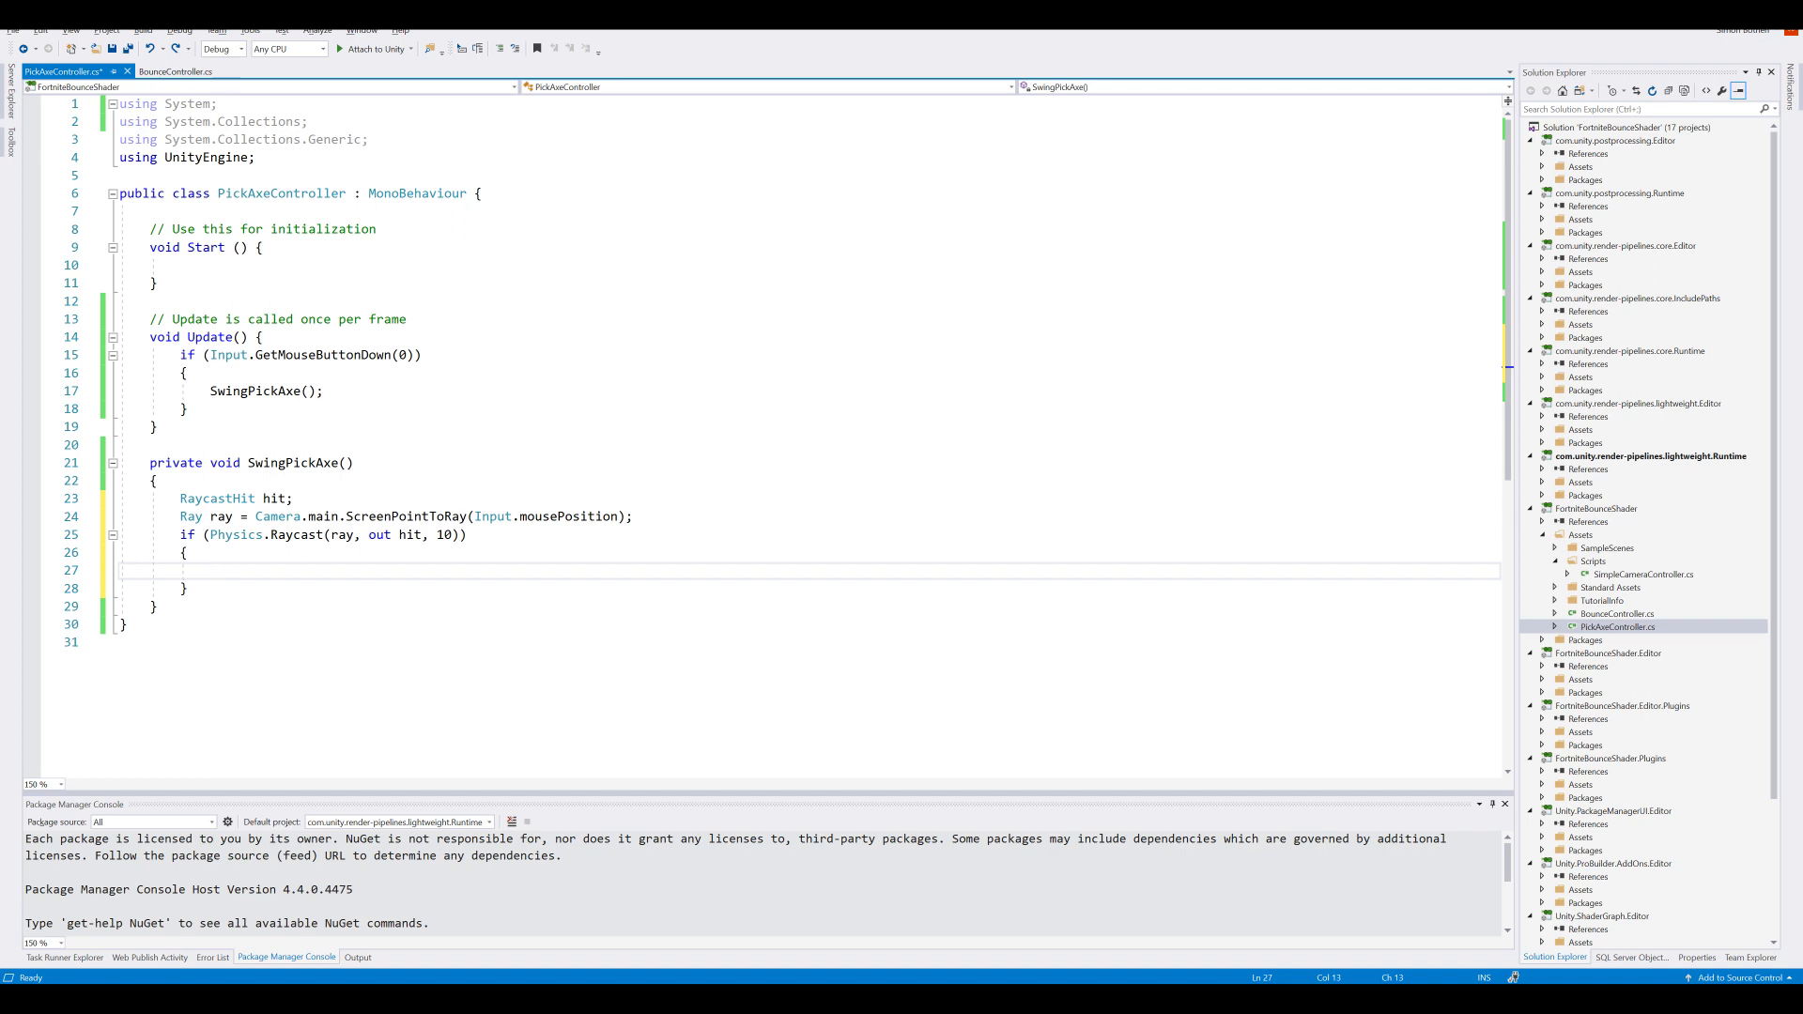
Step: Get the hit collider's BounceController into bounceObject and null-check it
{"action": "type", "text": "var bounceObjec"}
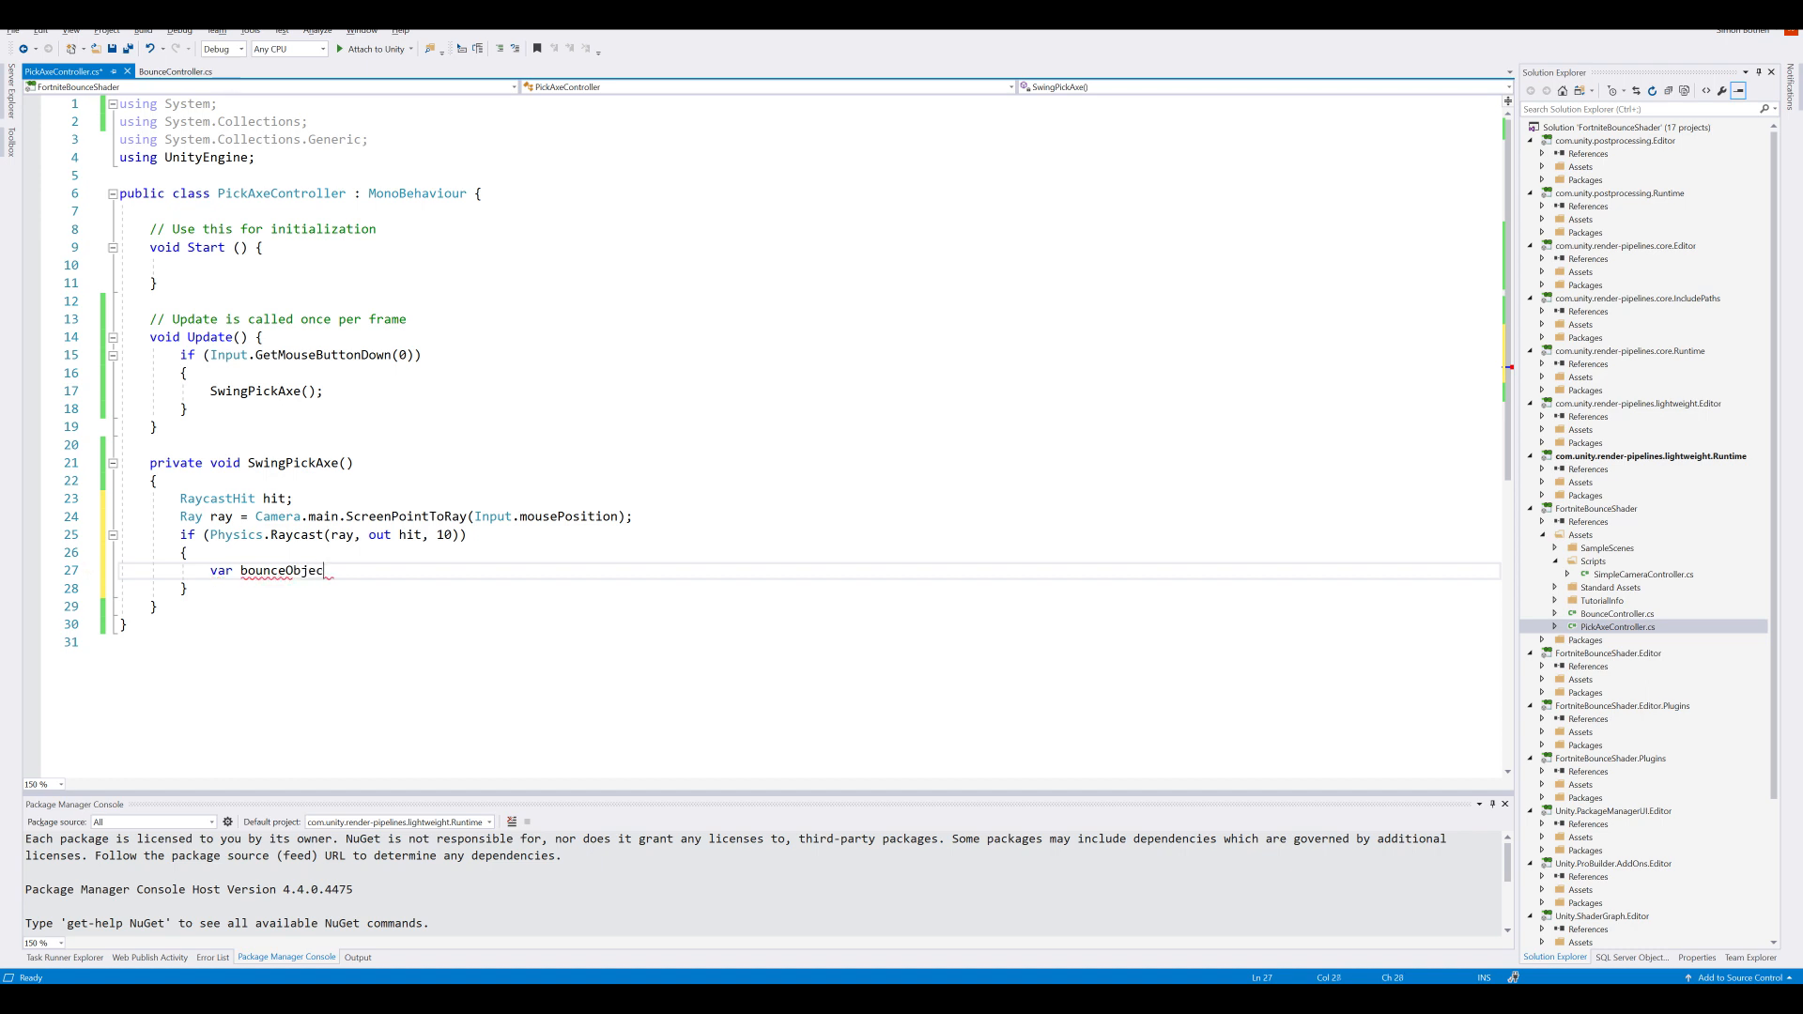
{"action": "type", "text": "= hi"}
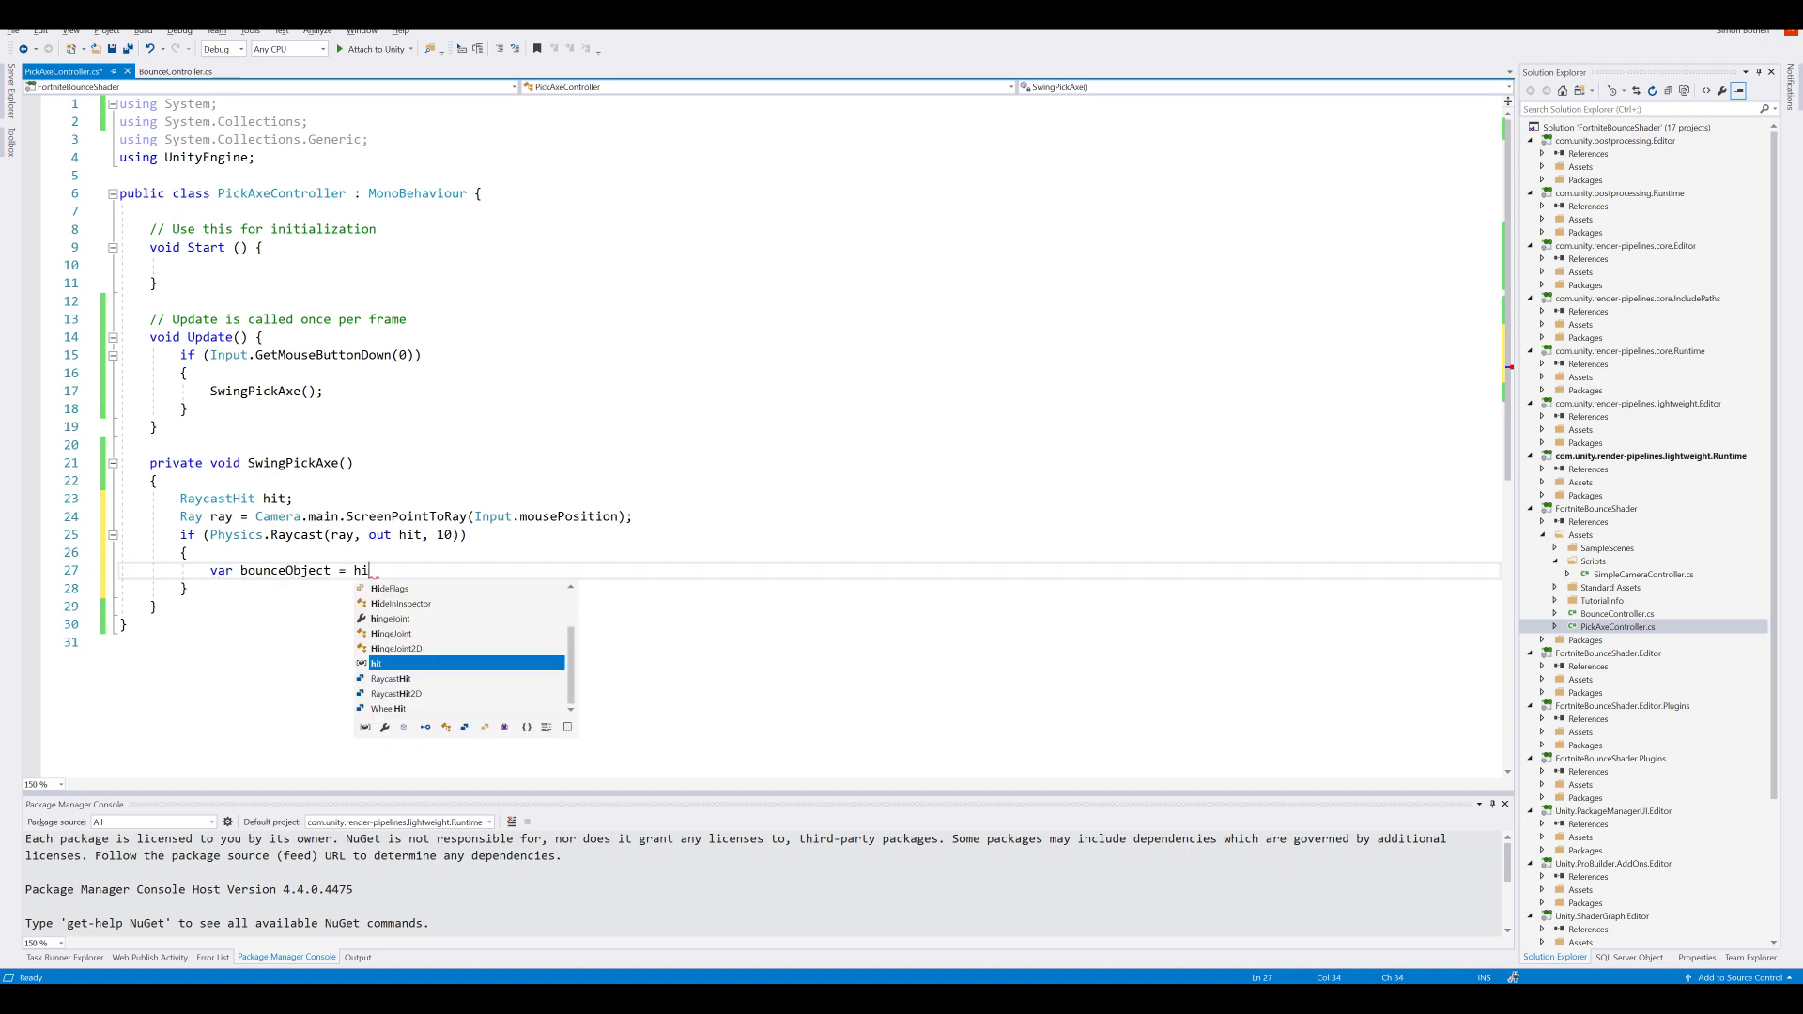
{"action": "type", "text": "t.collider."}
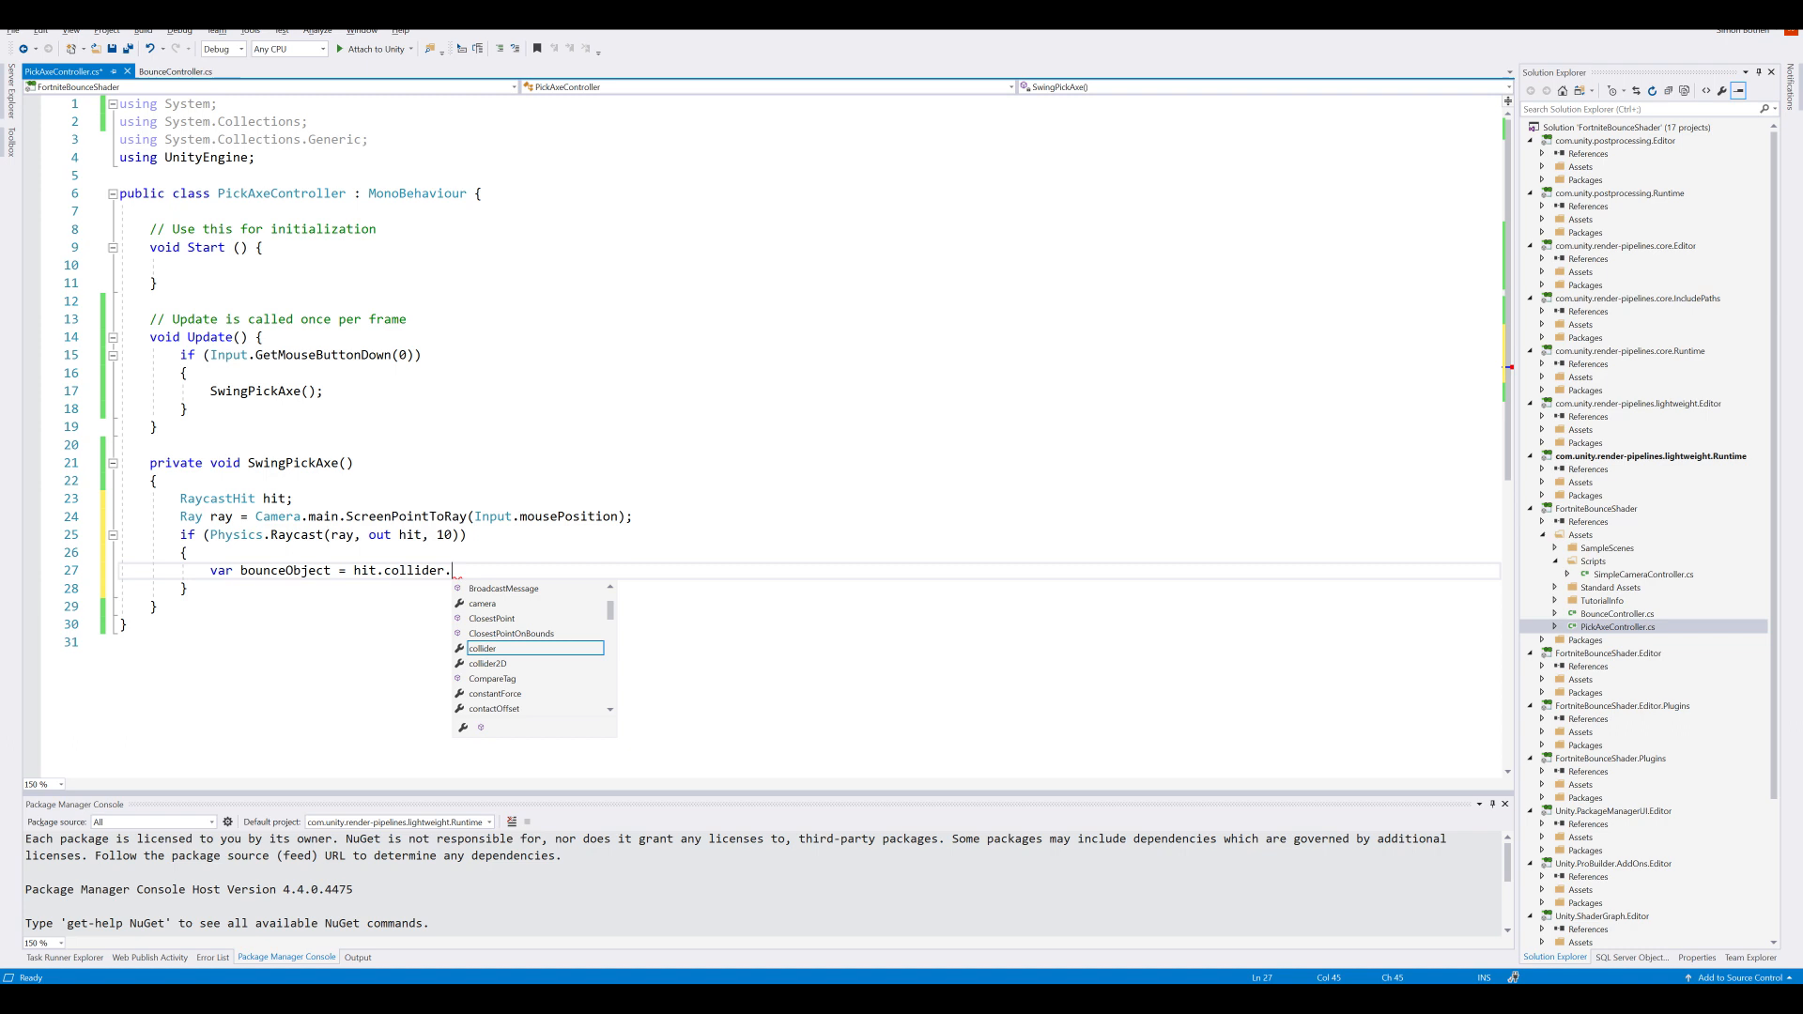
{"action": "type", "text": "get"}
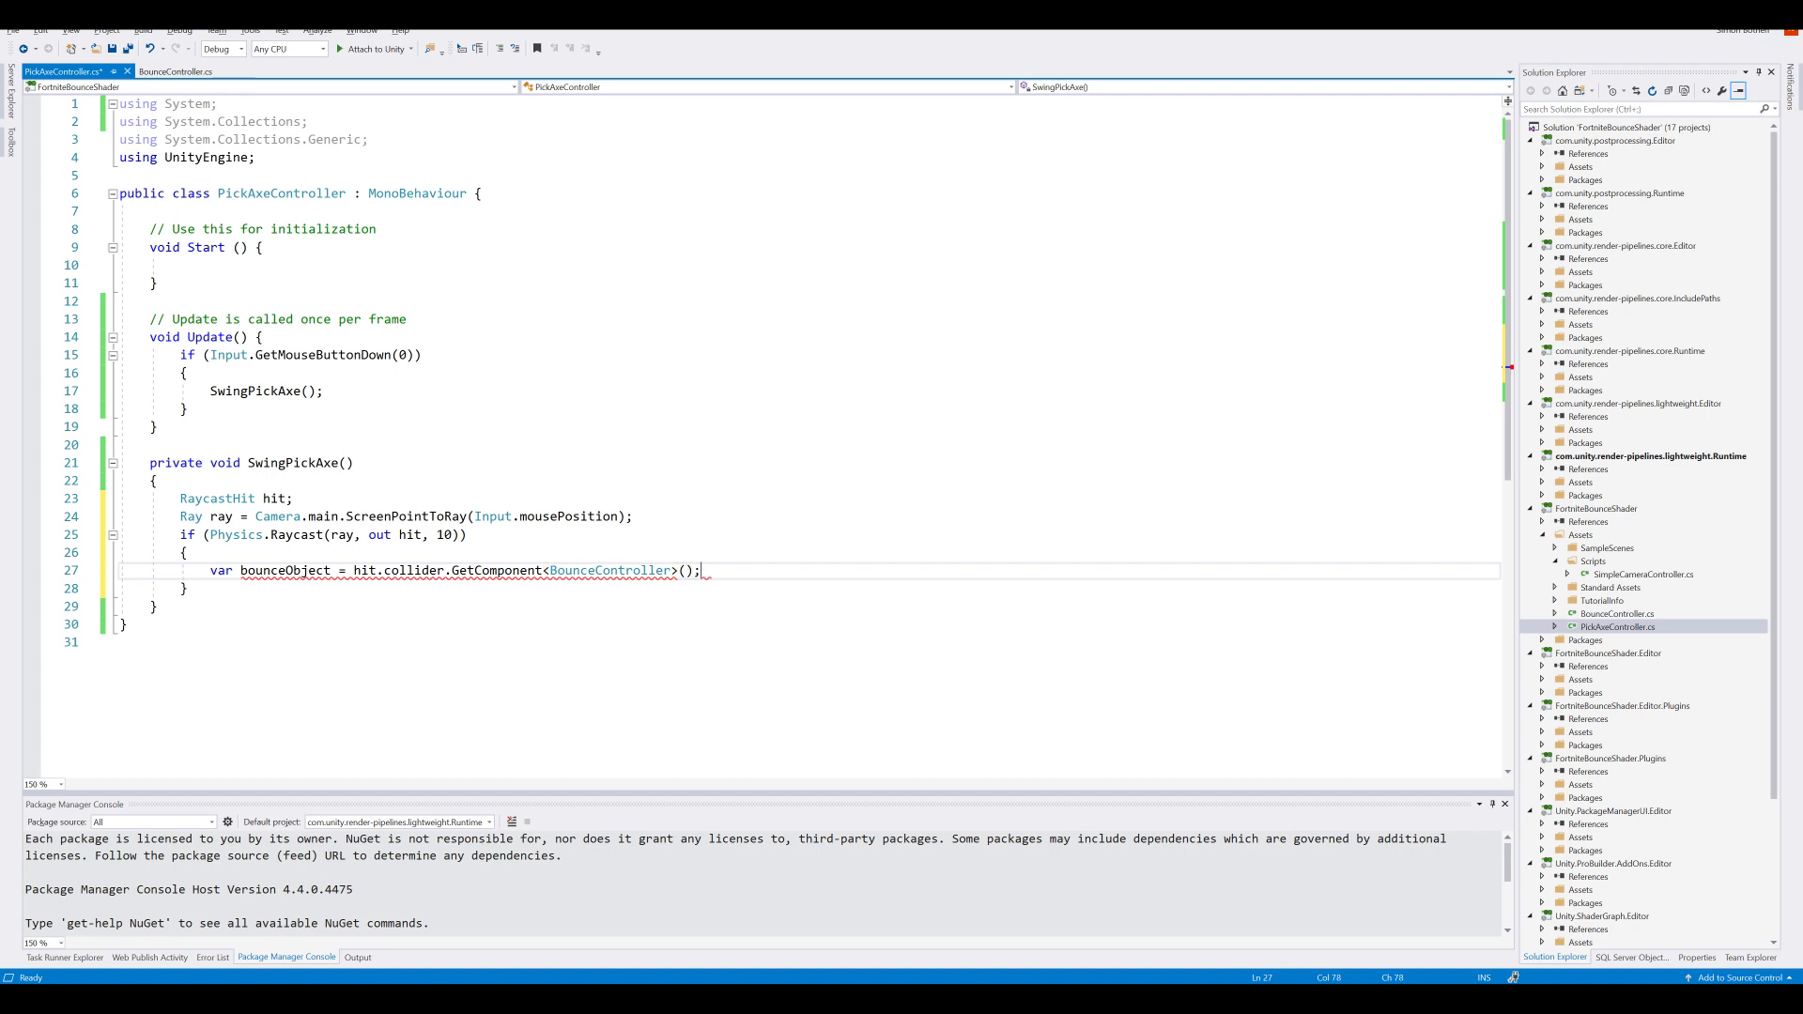
{"action": "key", "text": "enter"}
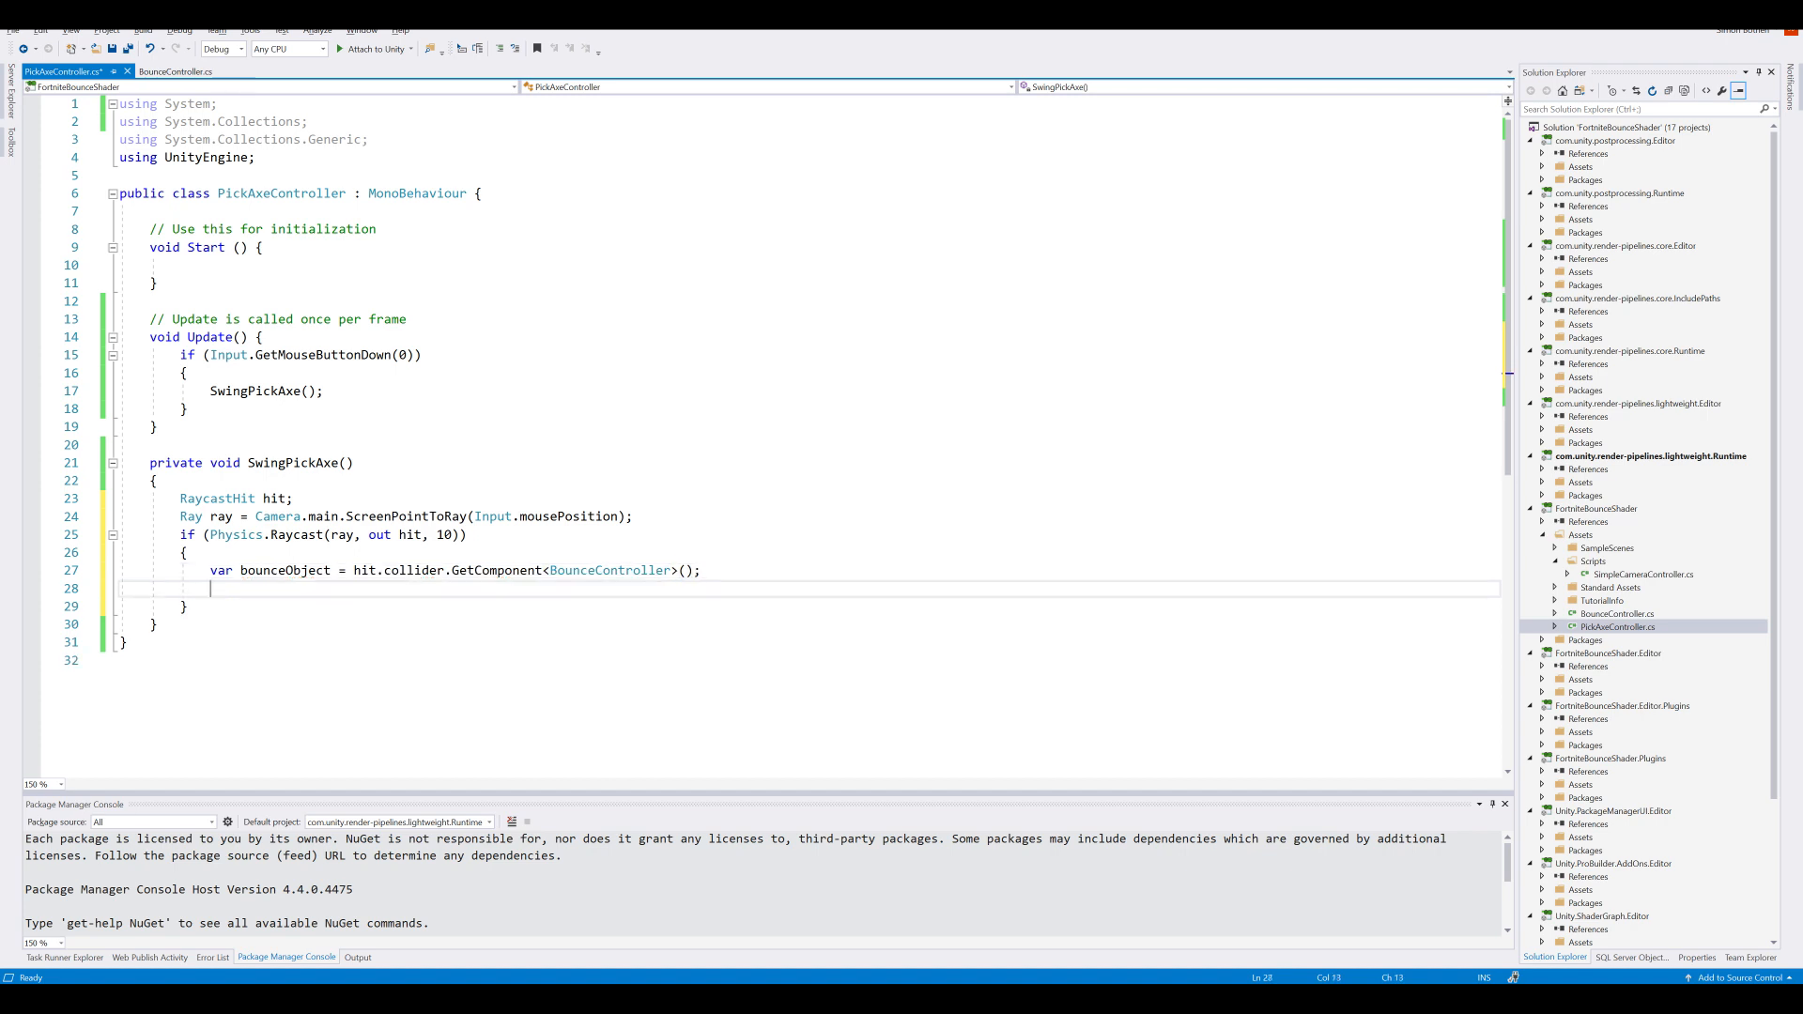
{"action": "type", "text": "if (bounceObject !="}
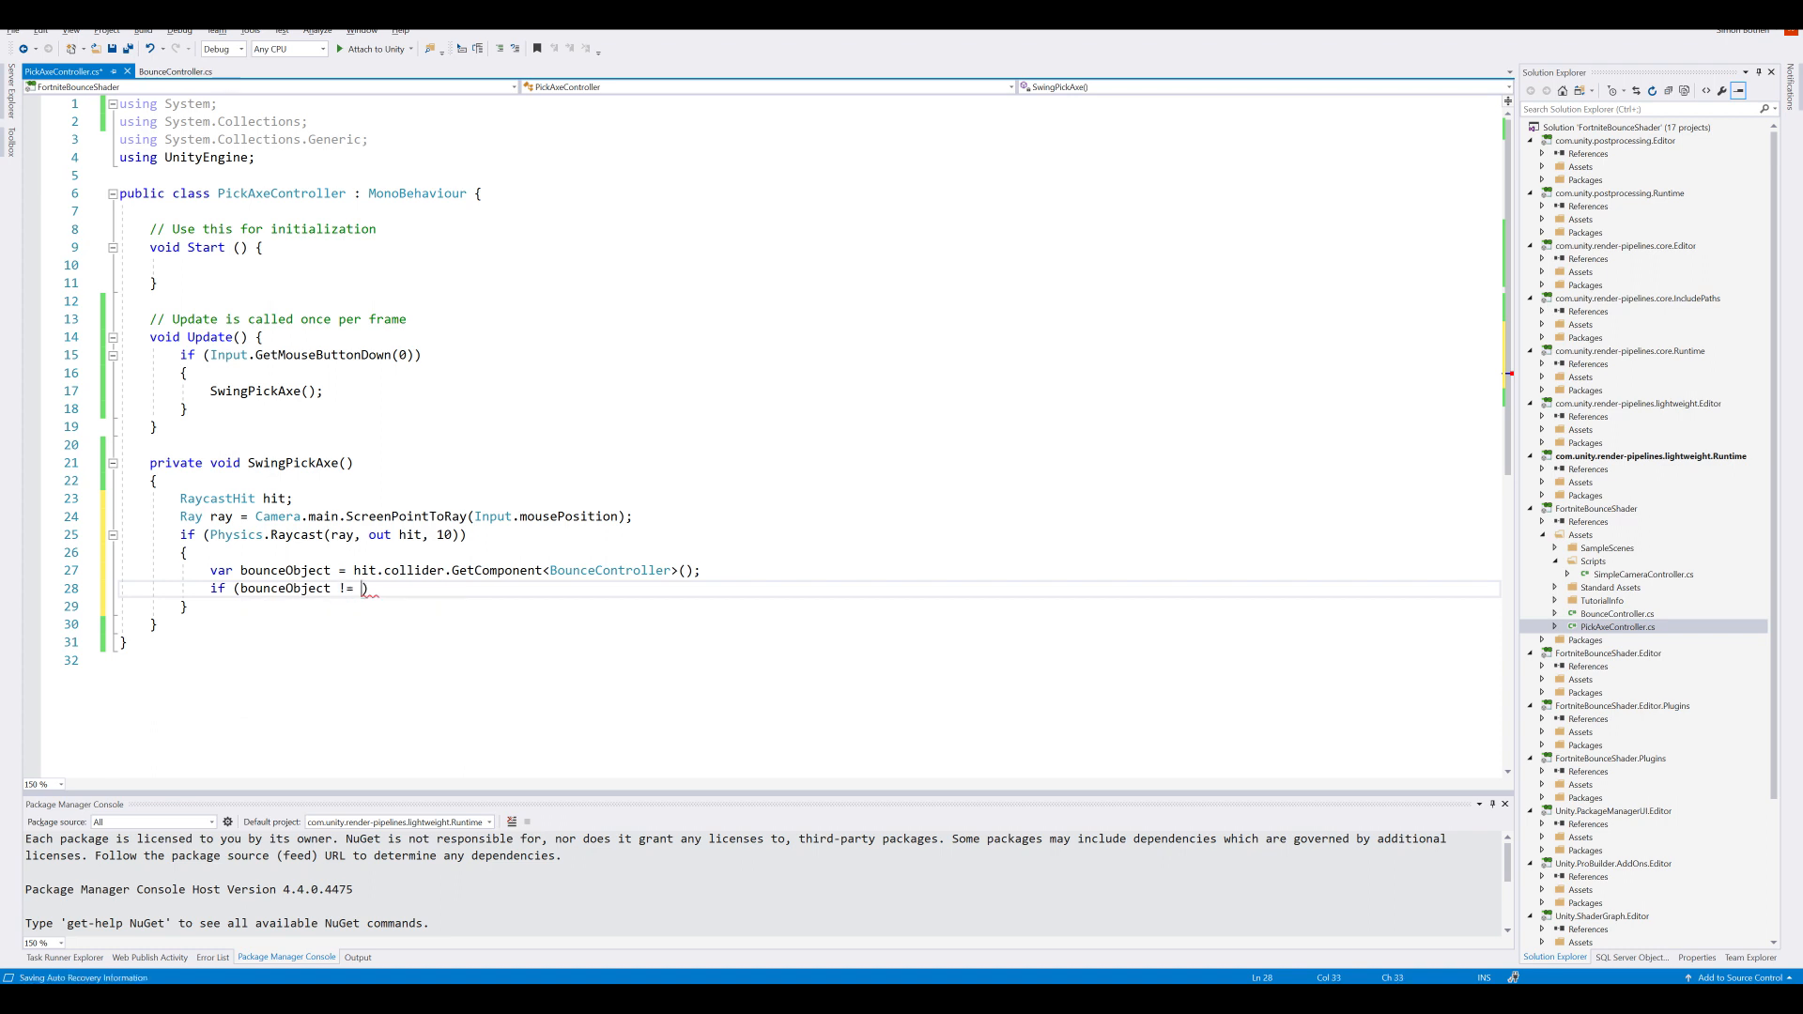
{"action": "type", "text": "null) { }"}
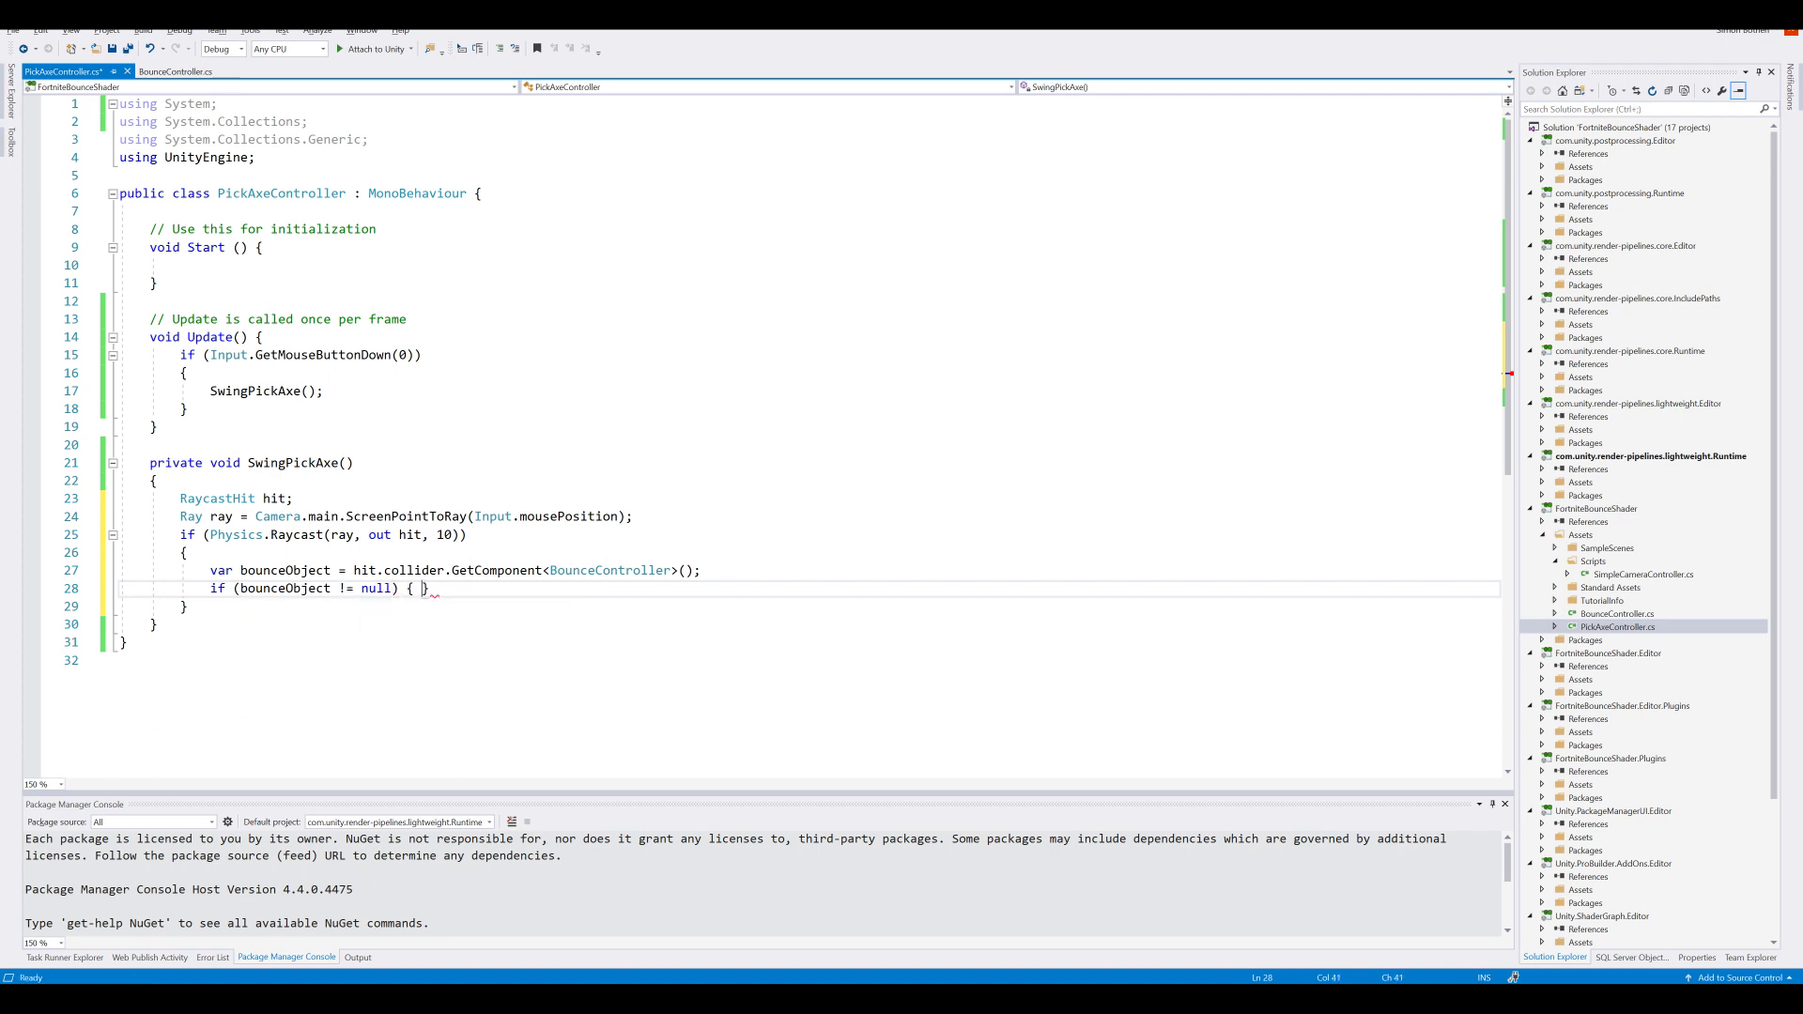
Step: Call bounceObject.Bounce(hit.point, ray.direction, 1) inside the null-check
{"action": "type", "text": "bounce"}
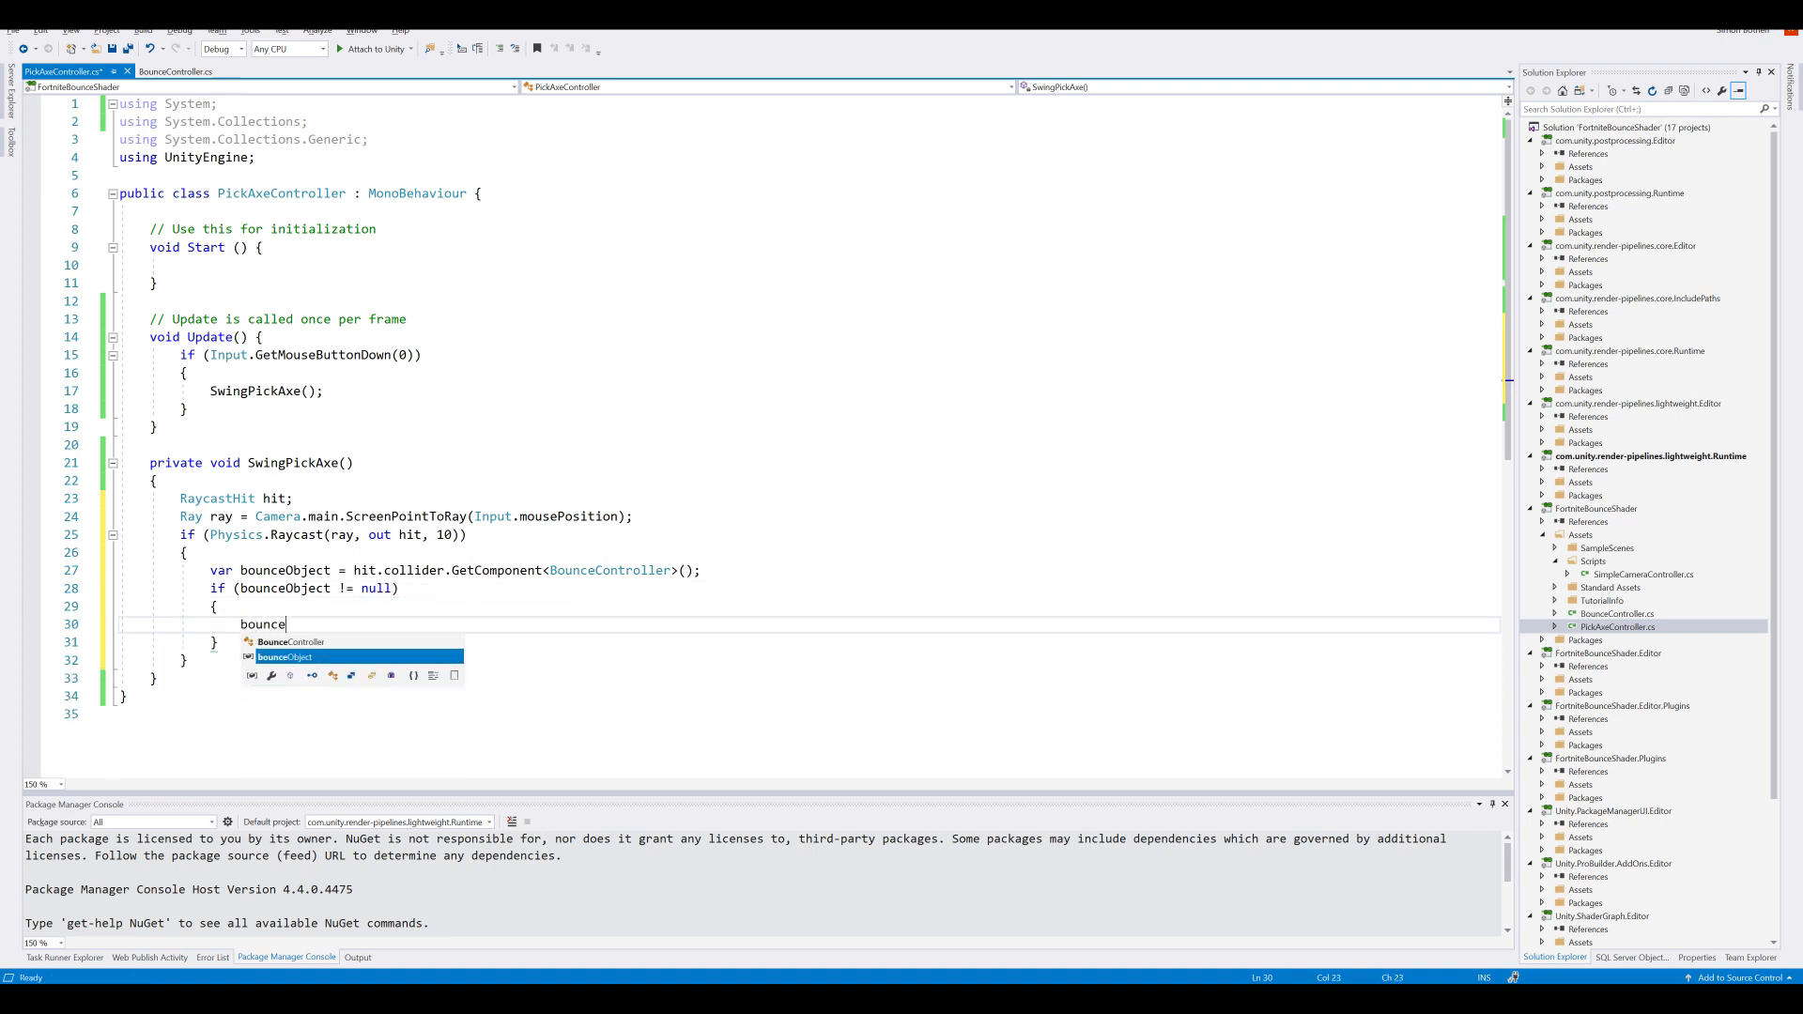
{"action": "type", "text": "."}
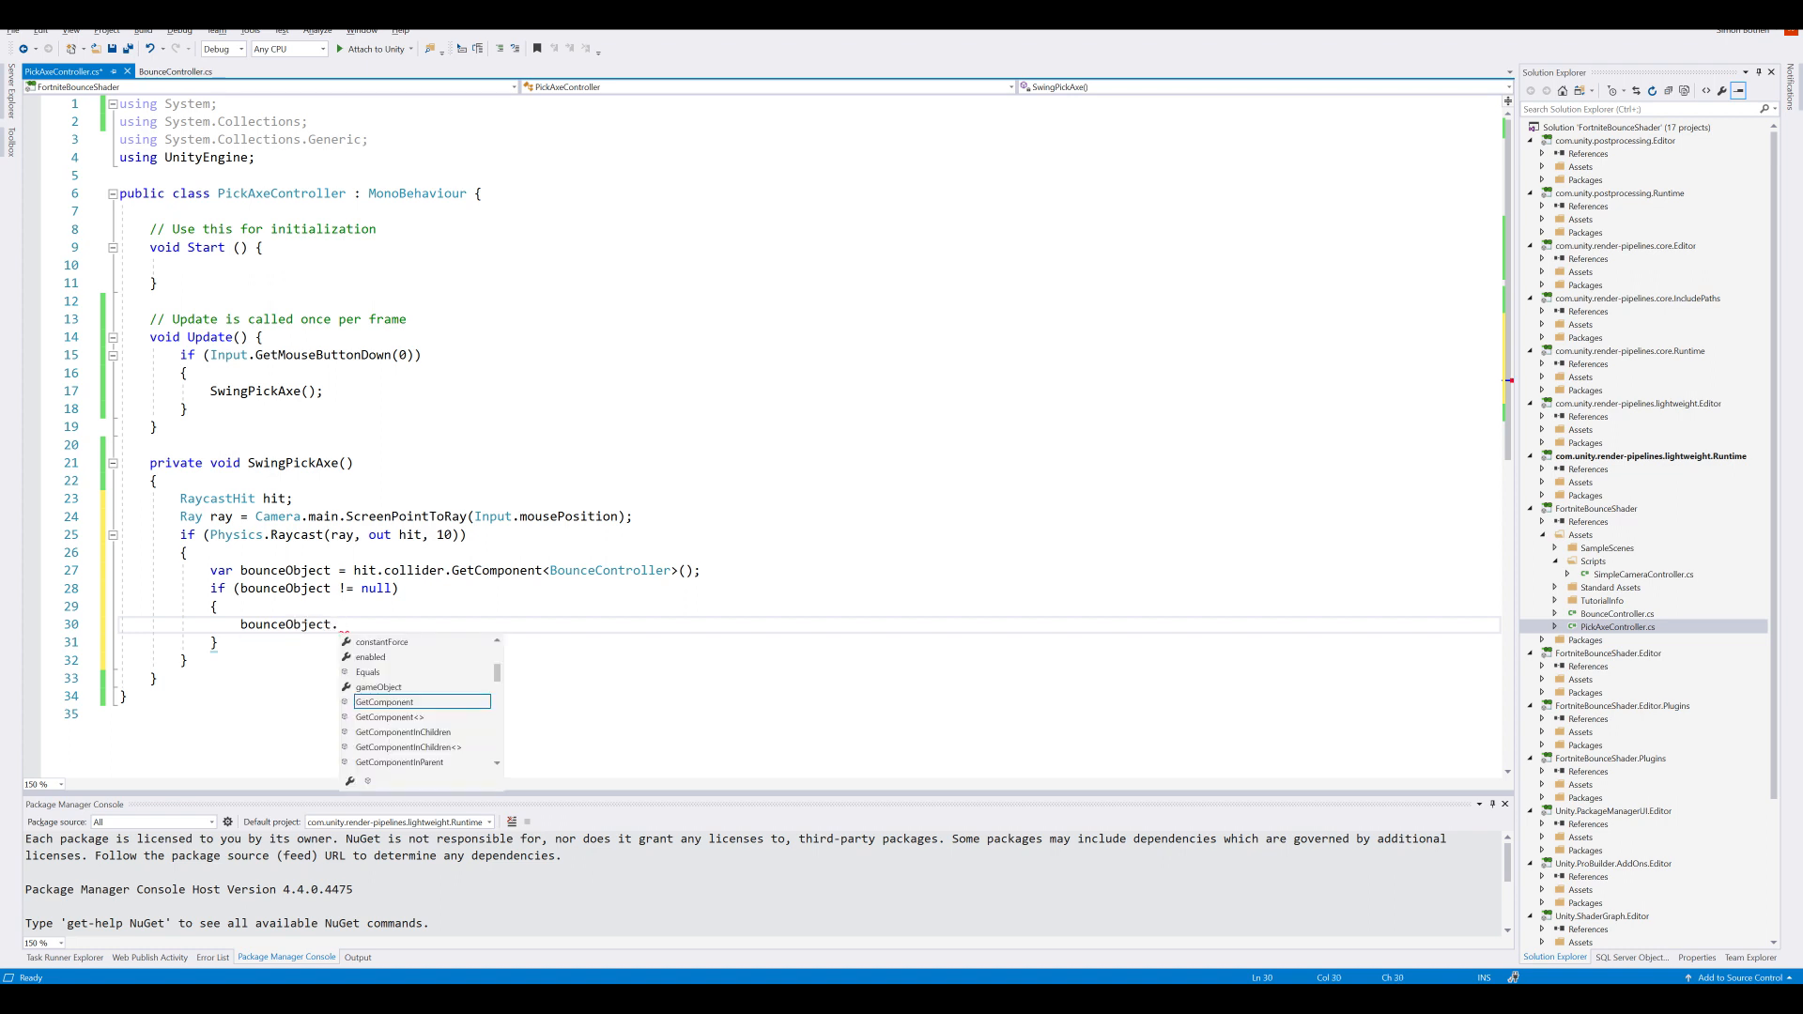
{"action": "type", "text": "Bounce()"}
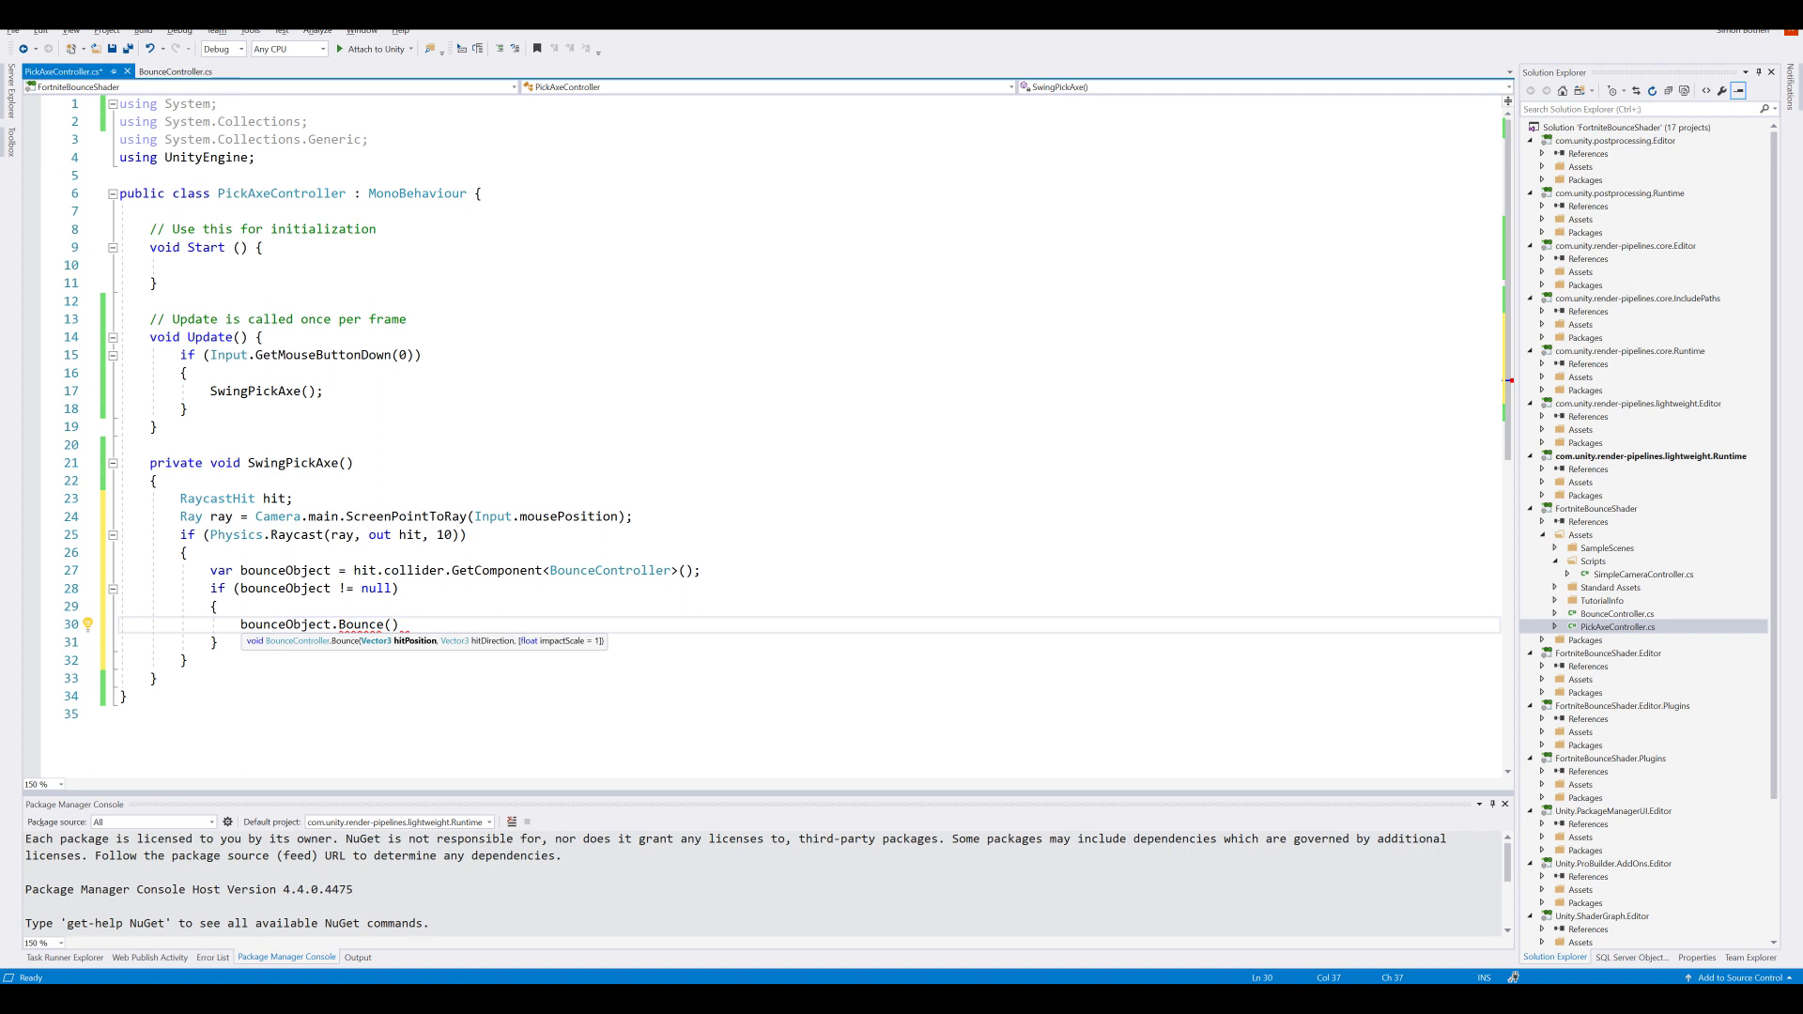
{"action": "type", "text": "hit.point,"}
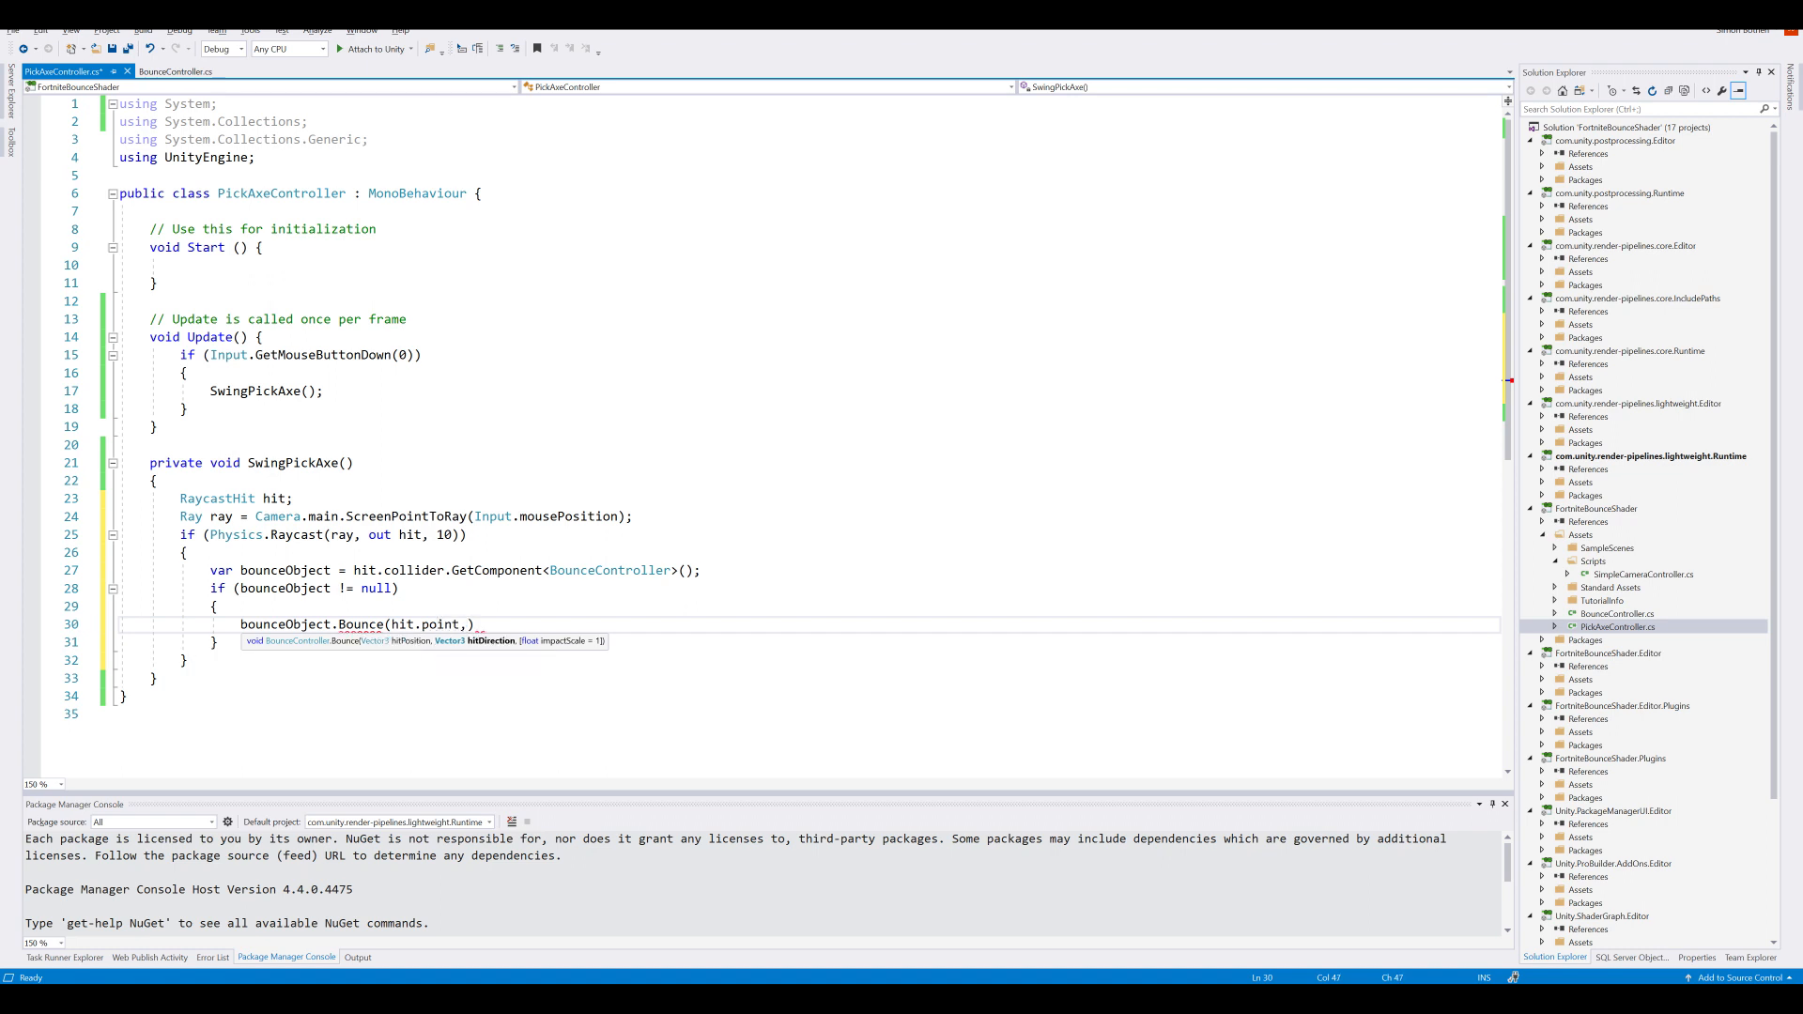
{"action": "type", "text": "ray.direction"}
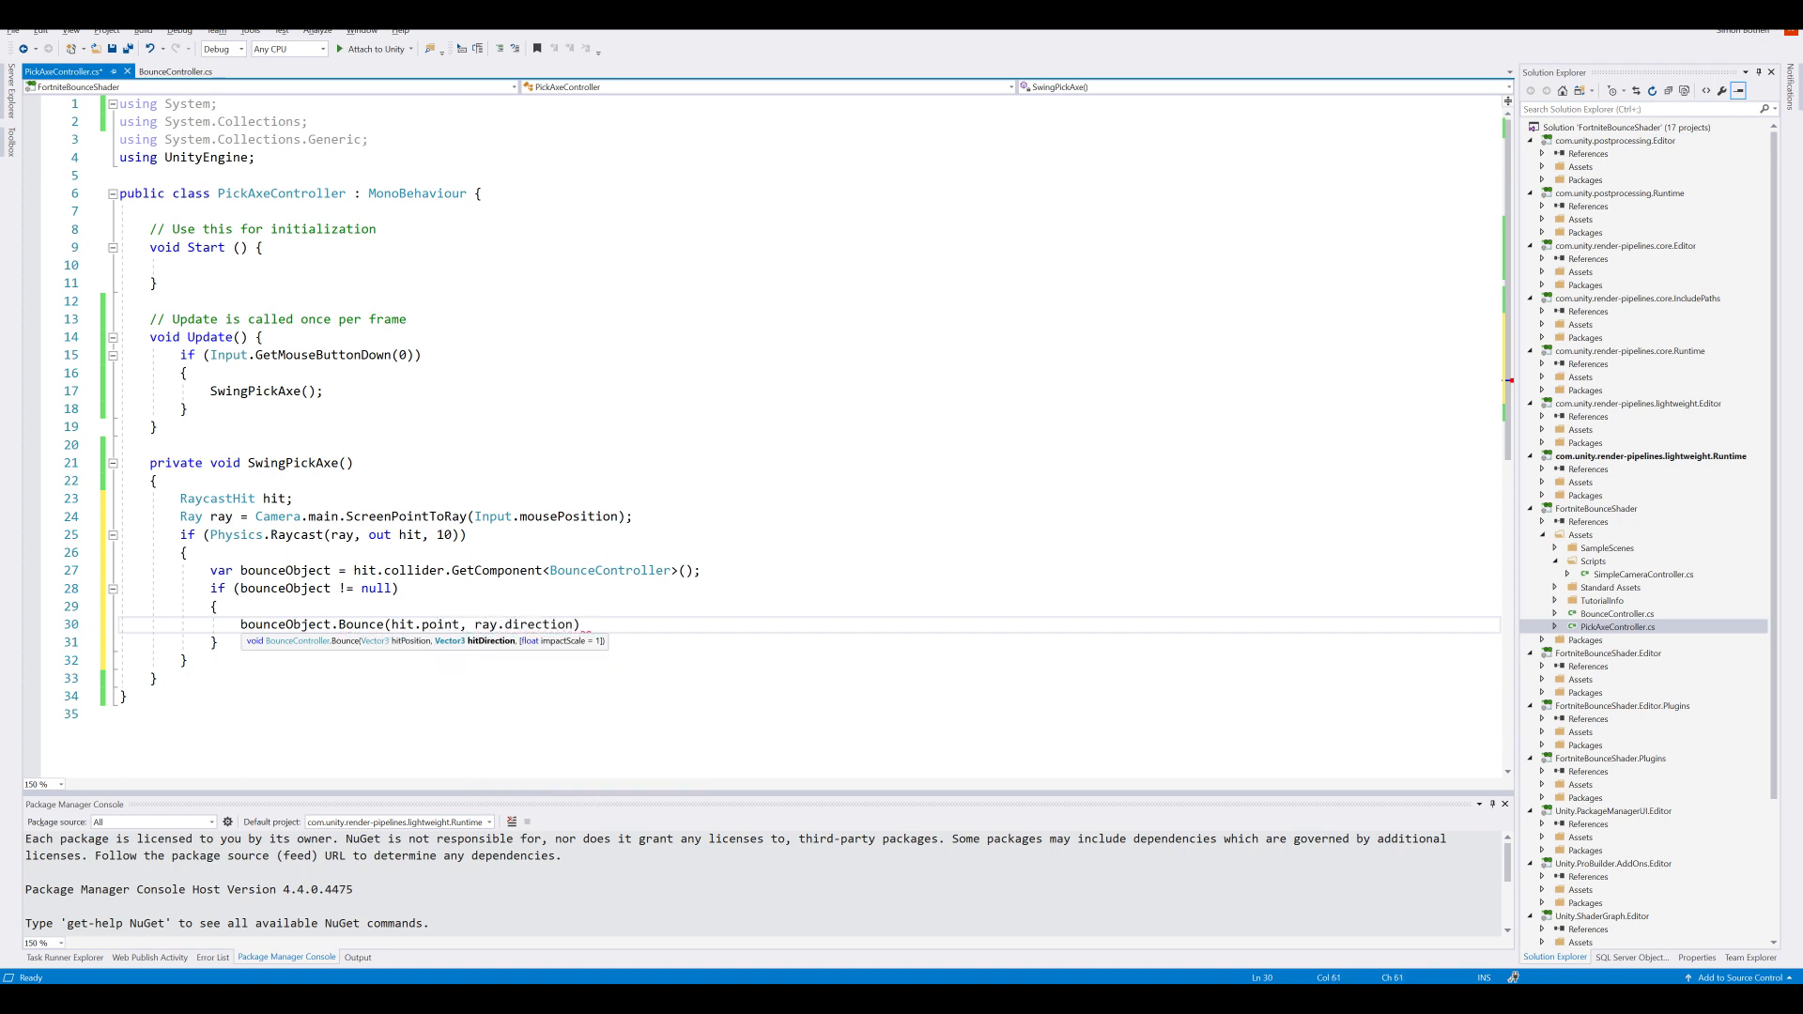
{"action": "type", "text": ","}
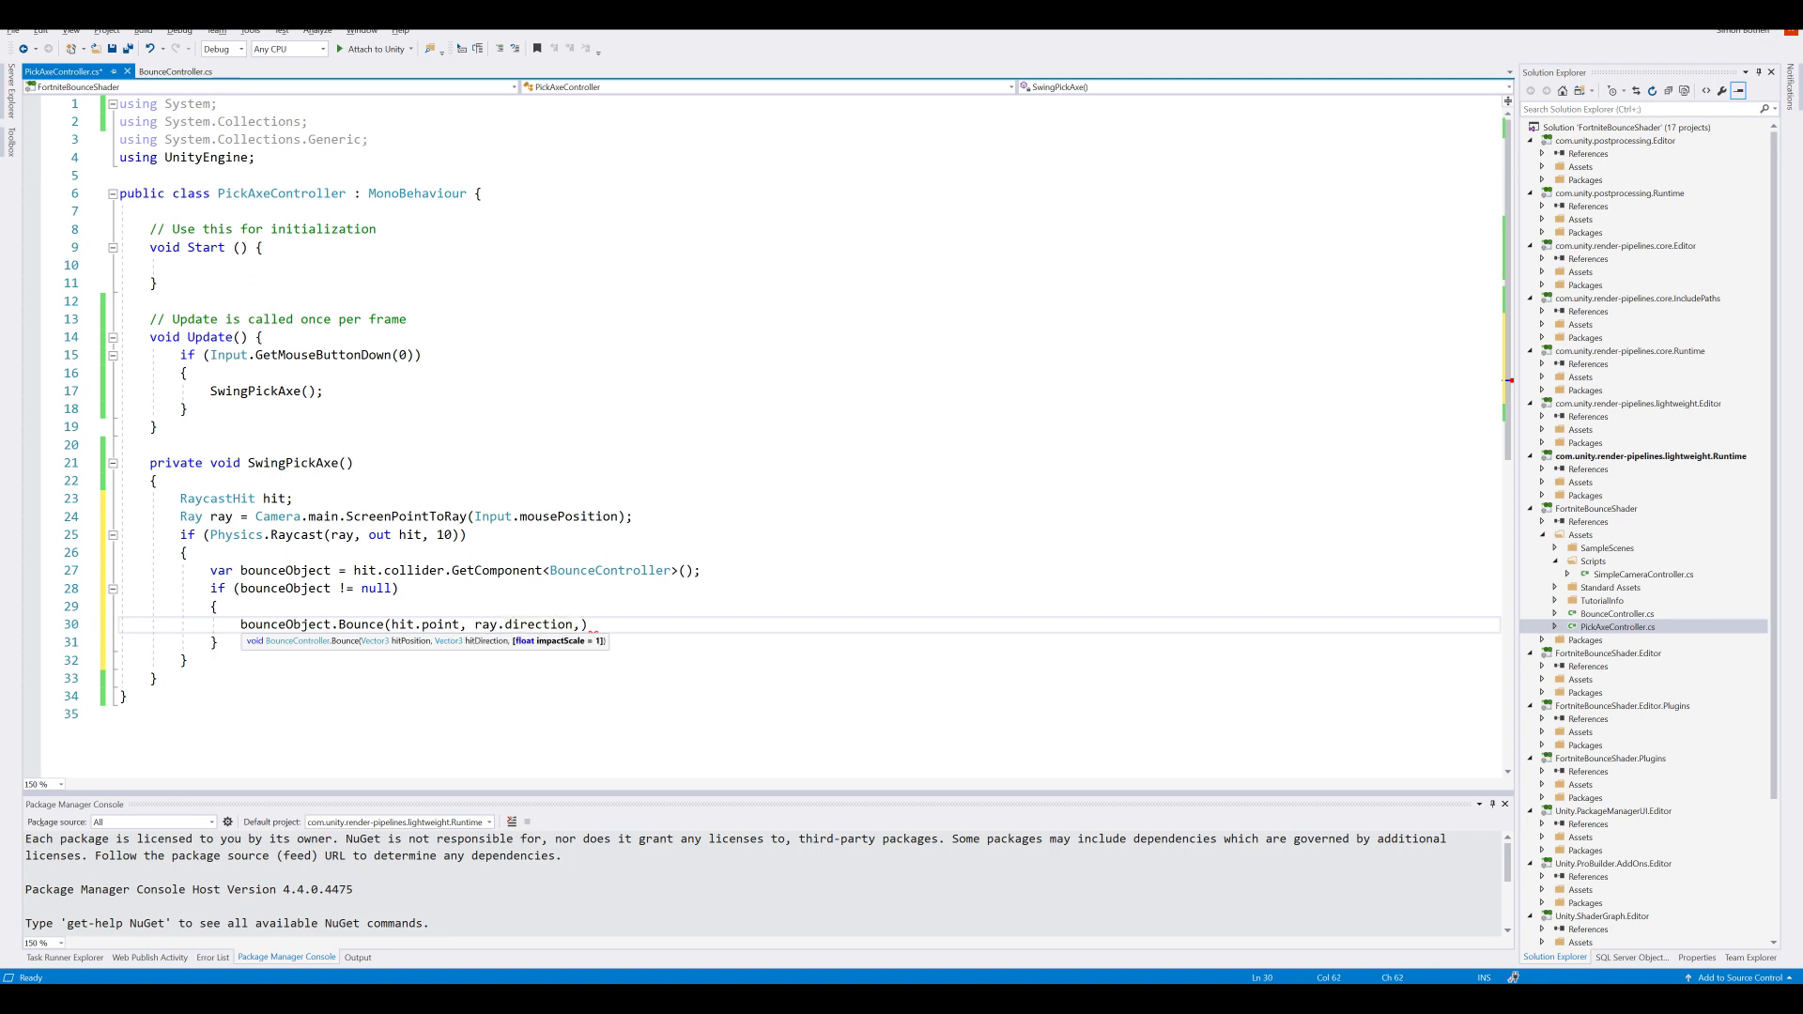
{"action": "type", "text": "1"}
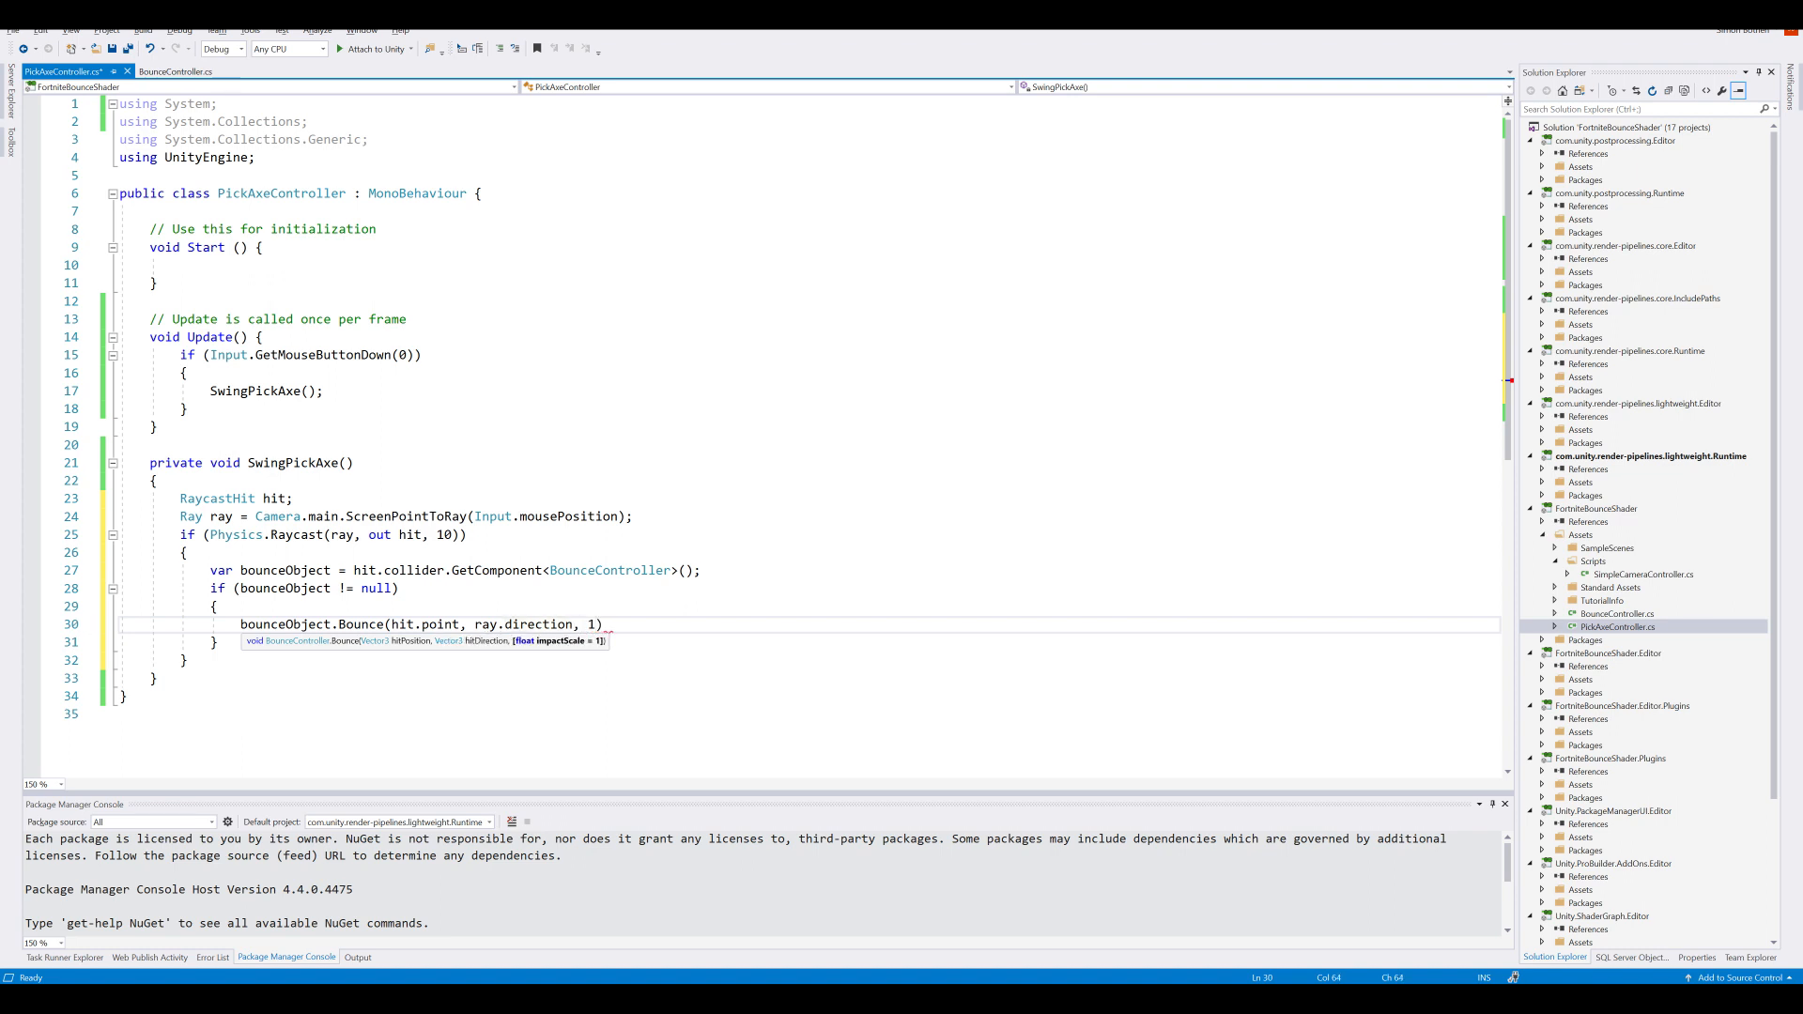
{"action": "type", "text": ";"}
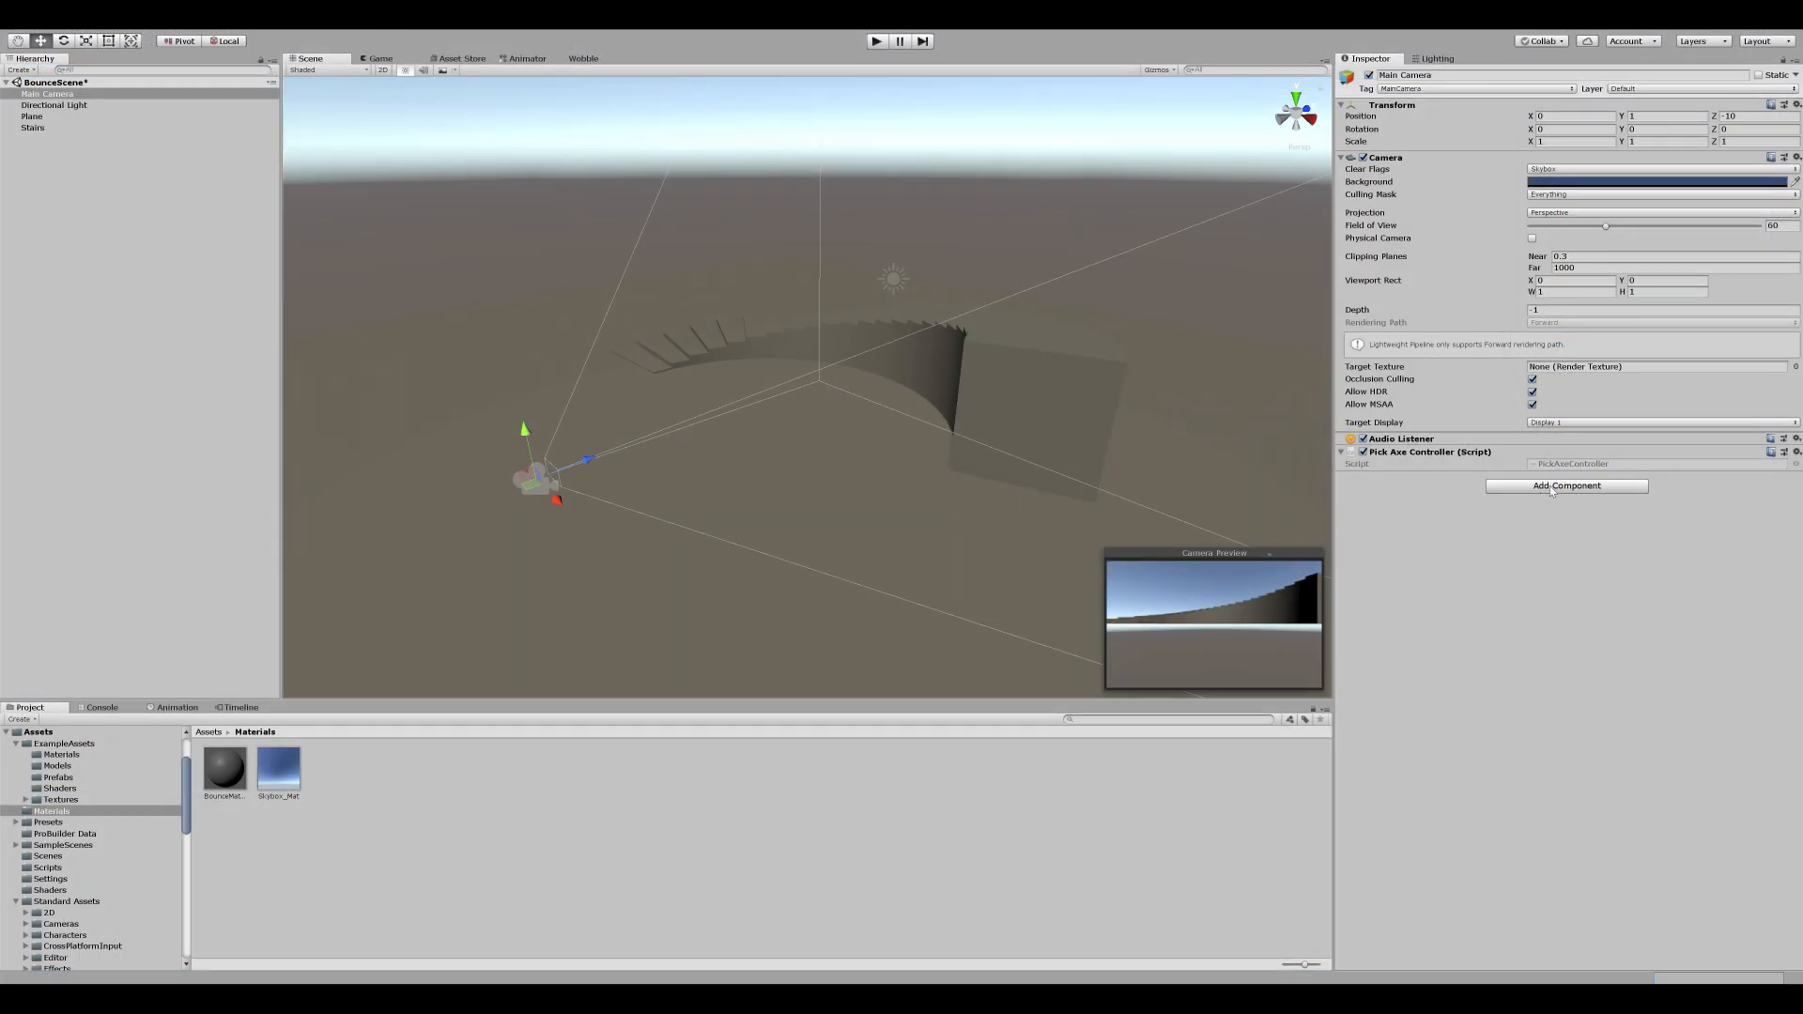
Step: Add a Simple Camera Controller (searched 'simpl') to the Main Camera and start Play mode
{"action": "type", "text": "simpl"}
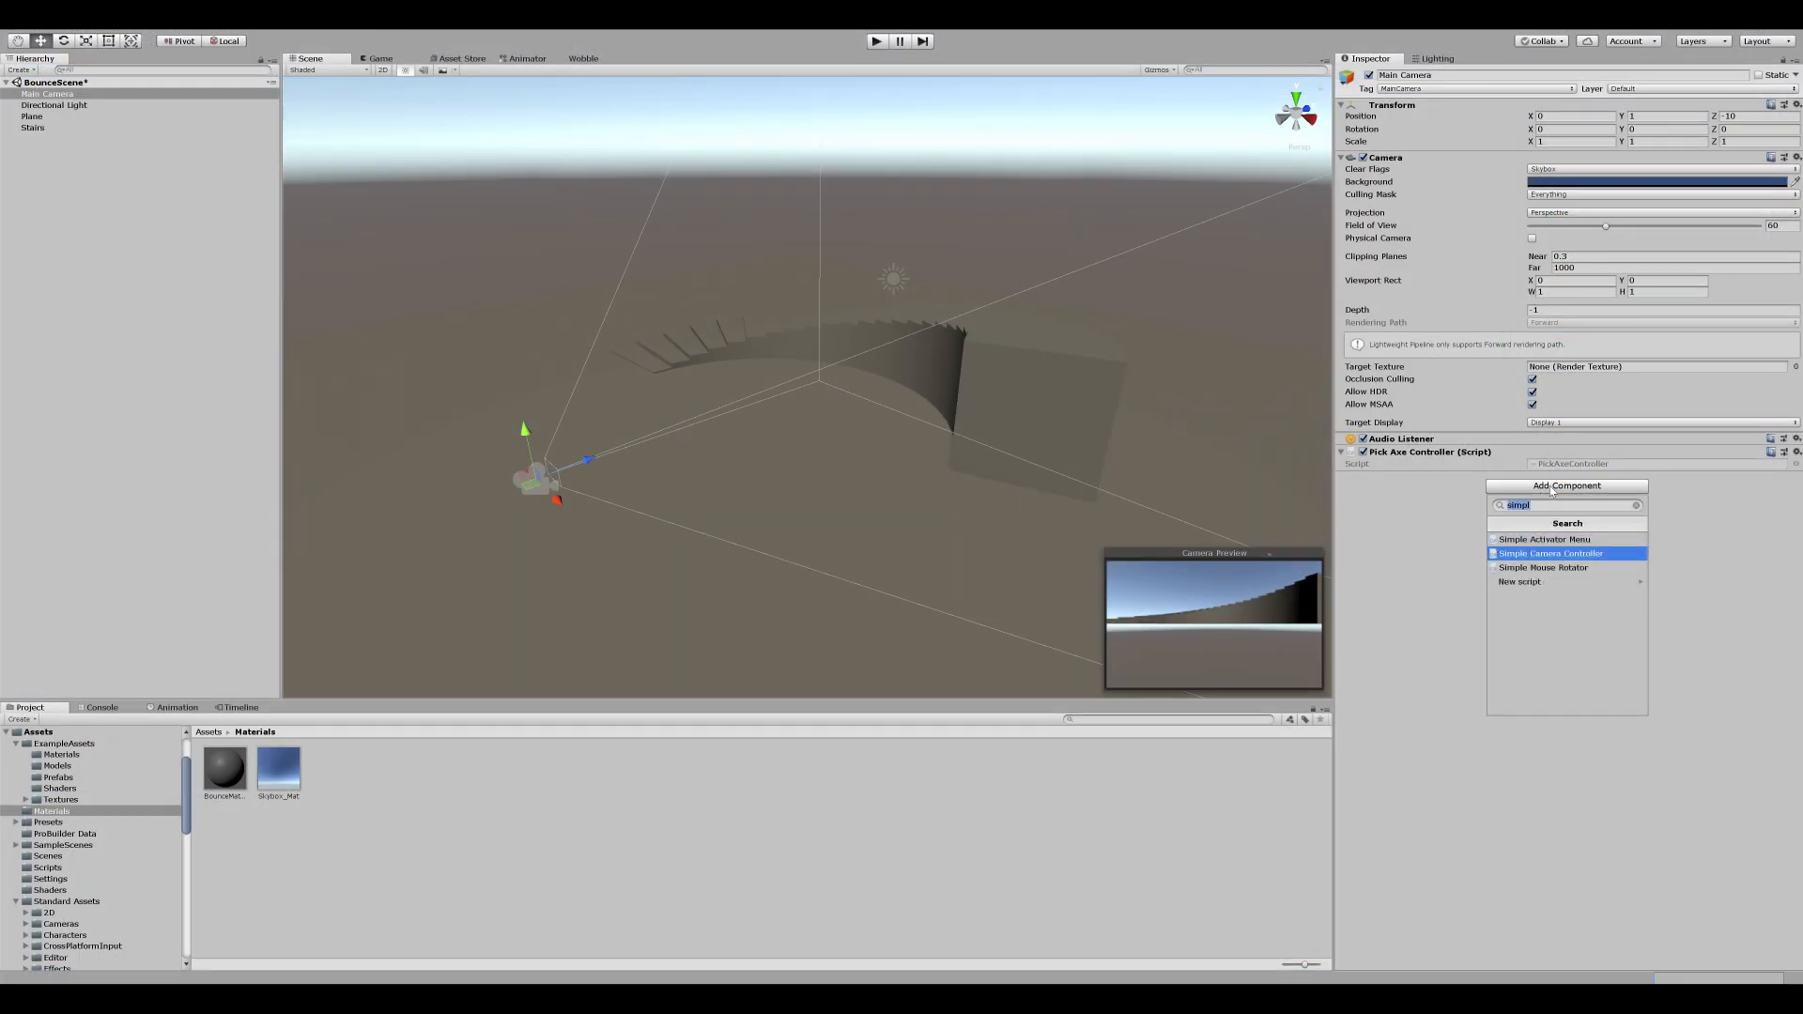
{"action": "left_click", "coordinate": [1551, 552]}
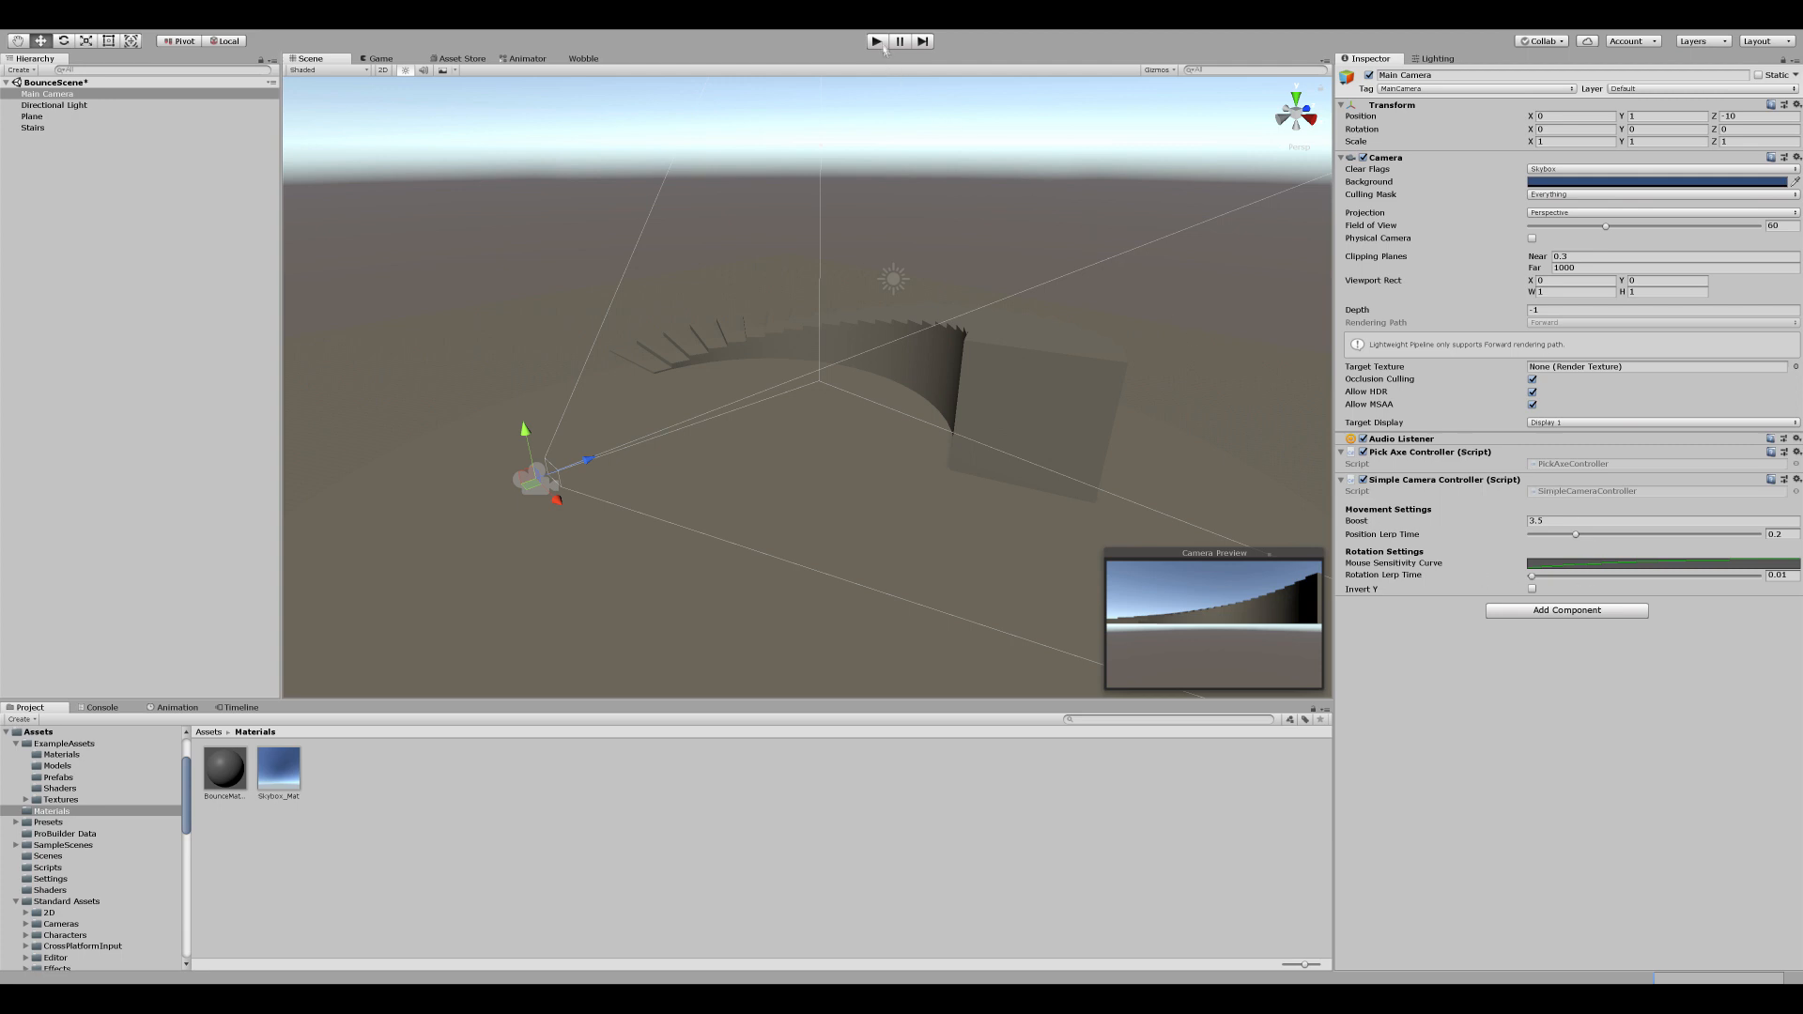
{"action": "left_click", "coordinate": [875, 42]}
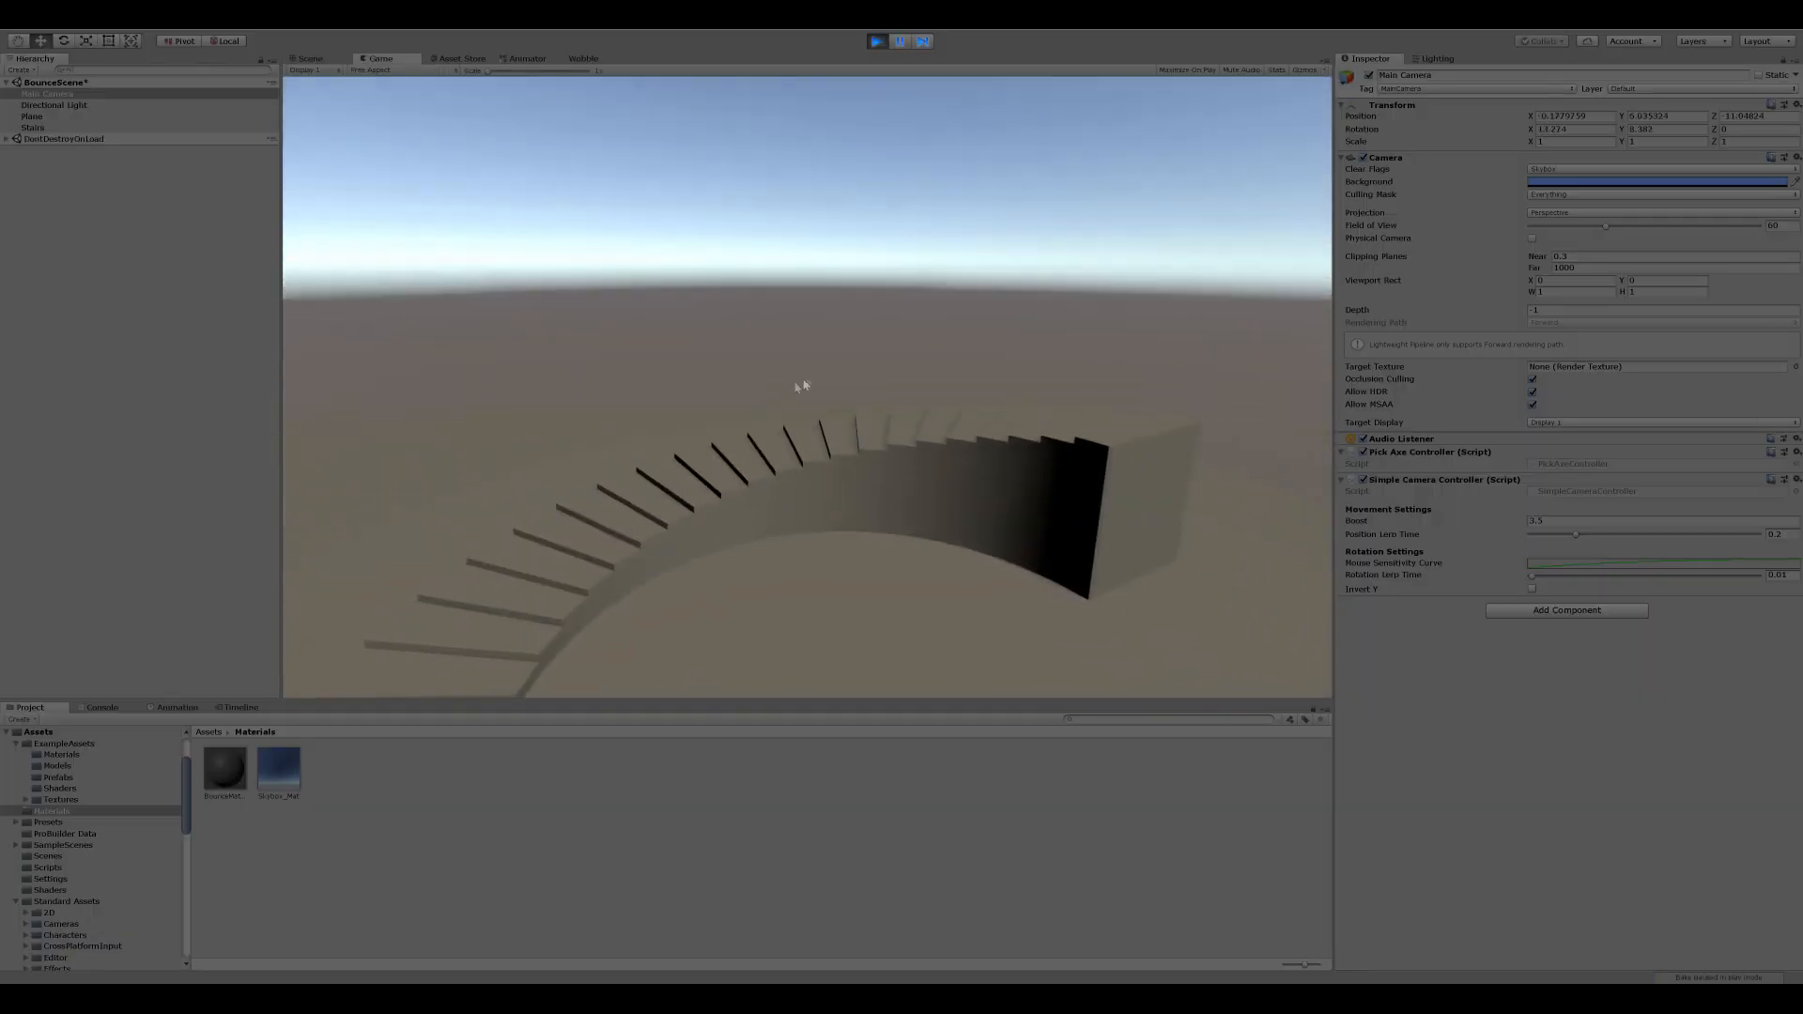